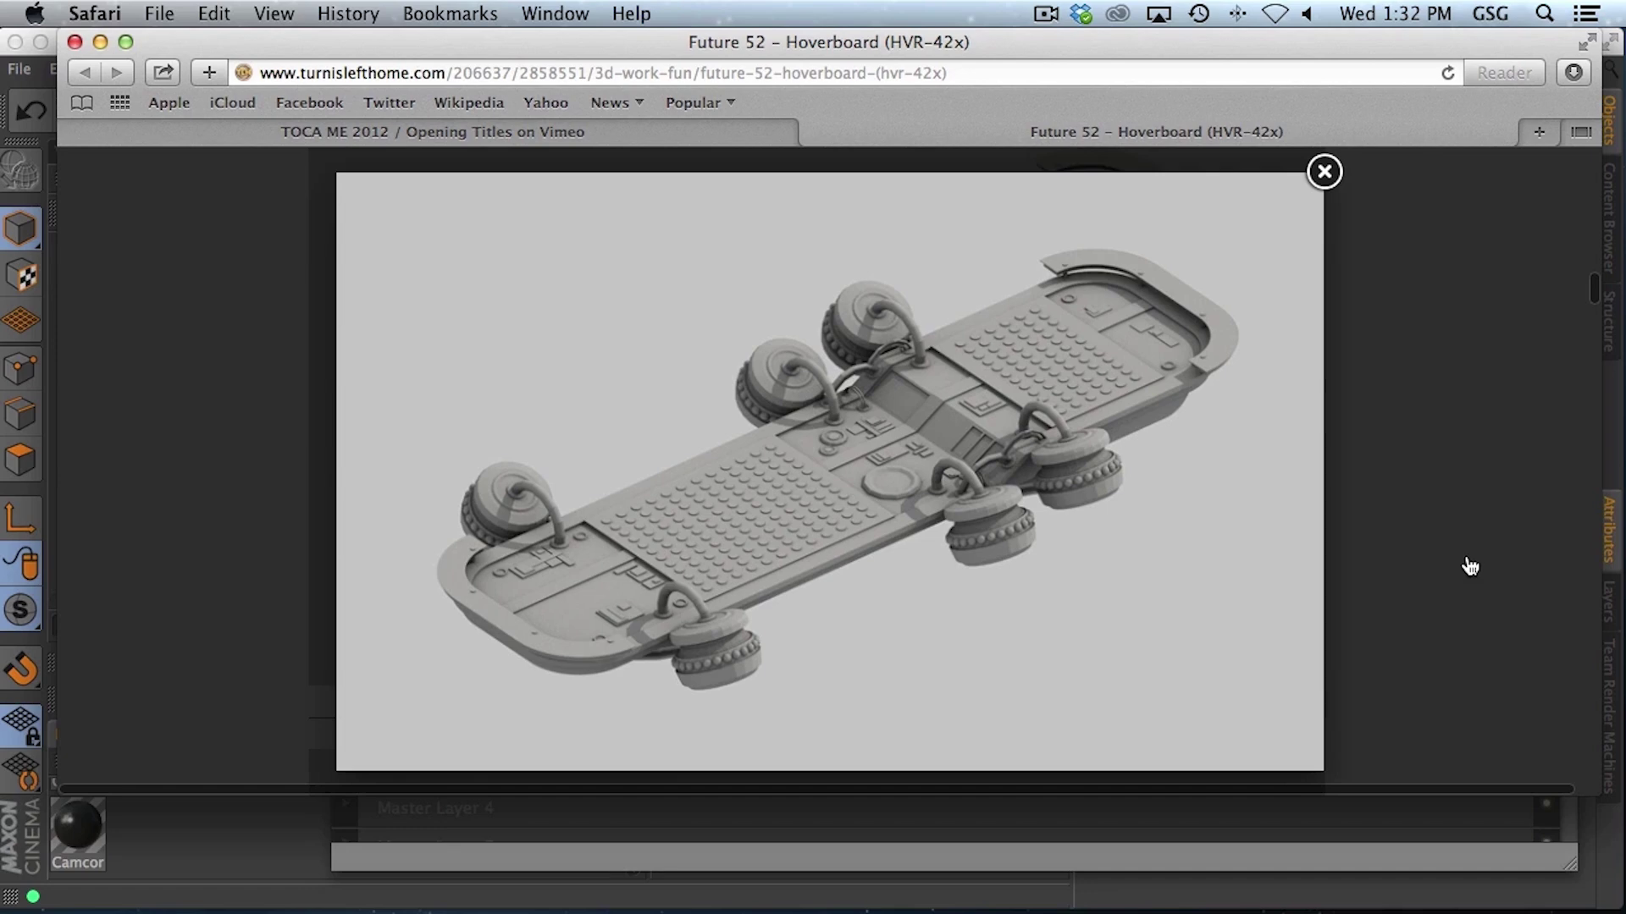
pyautogui.moveTo(951, 685)
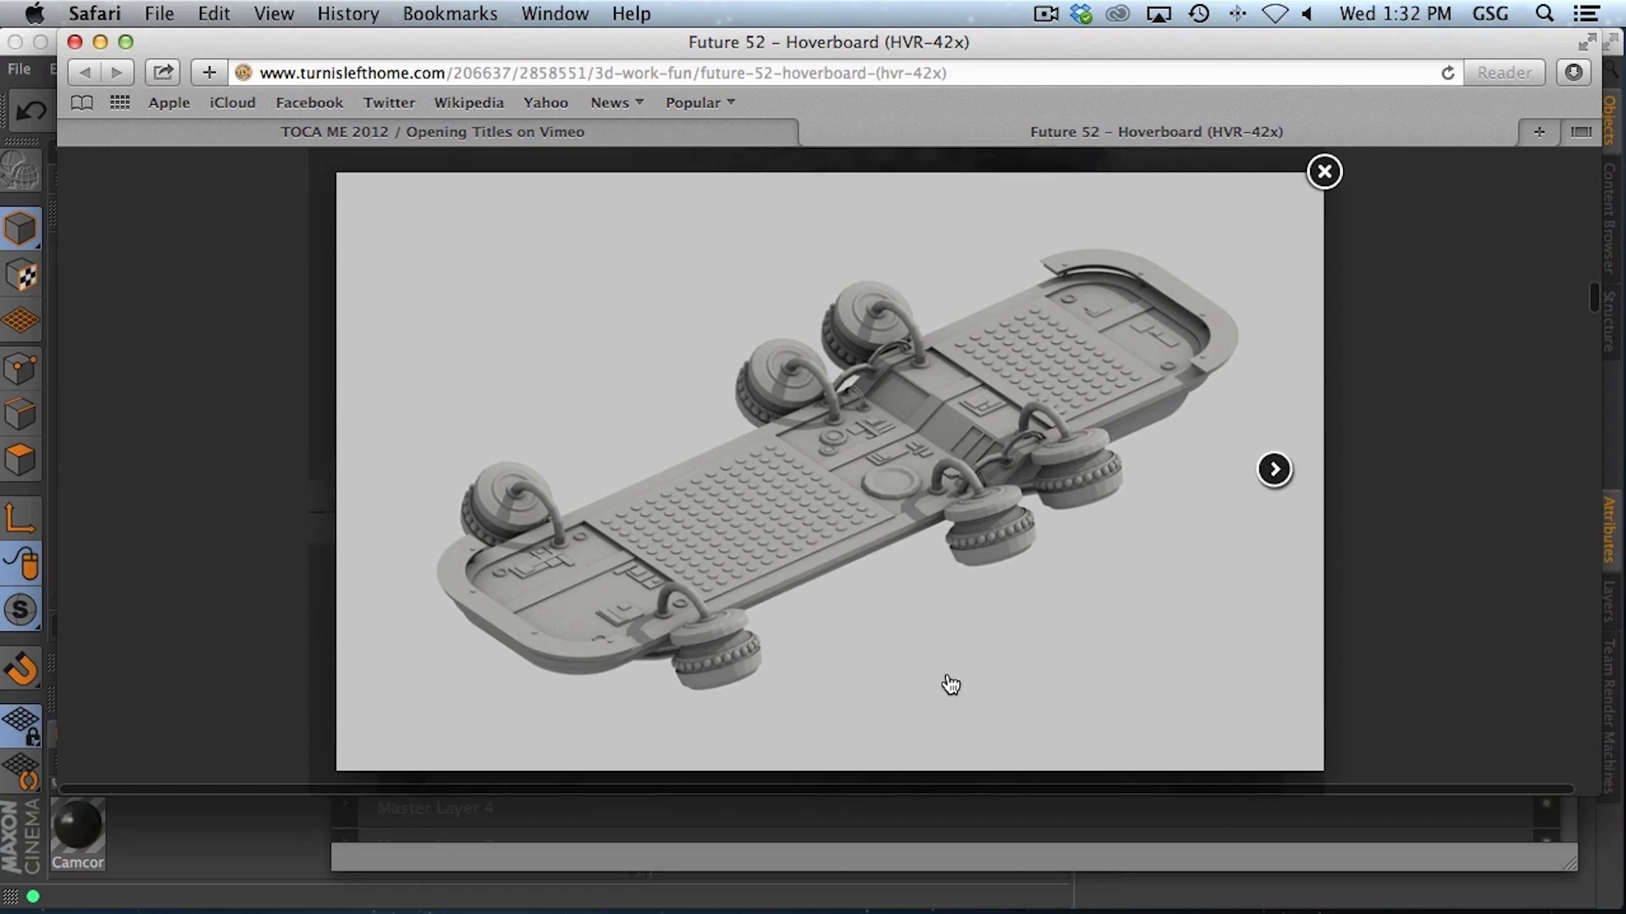
pyautogui.moveTo(1430, 570)
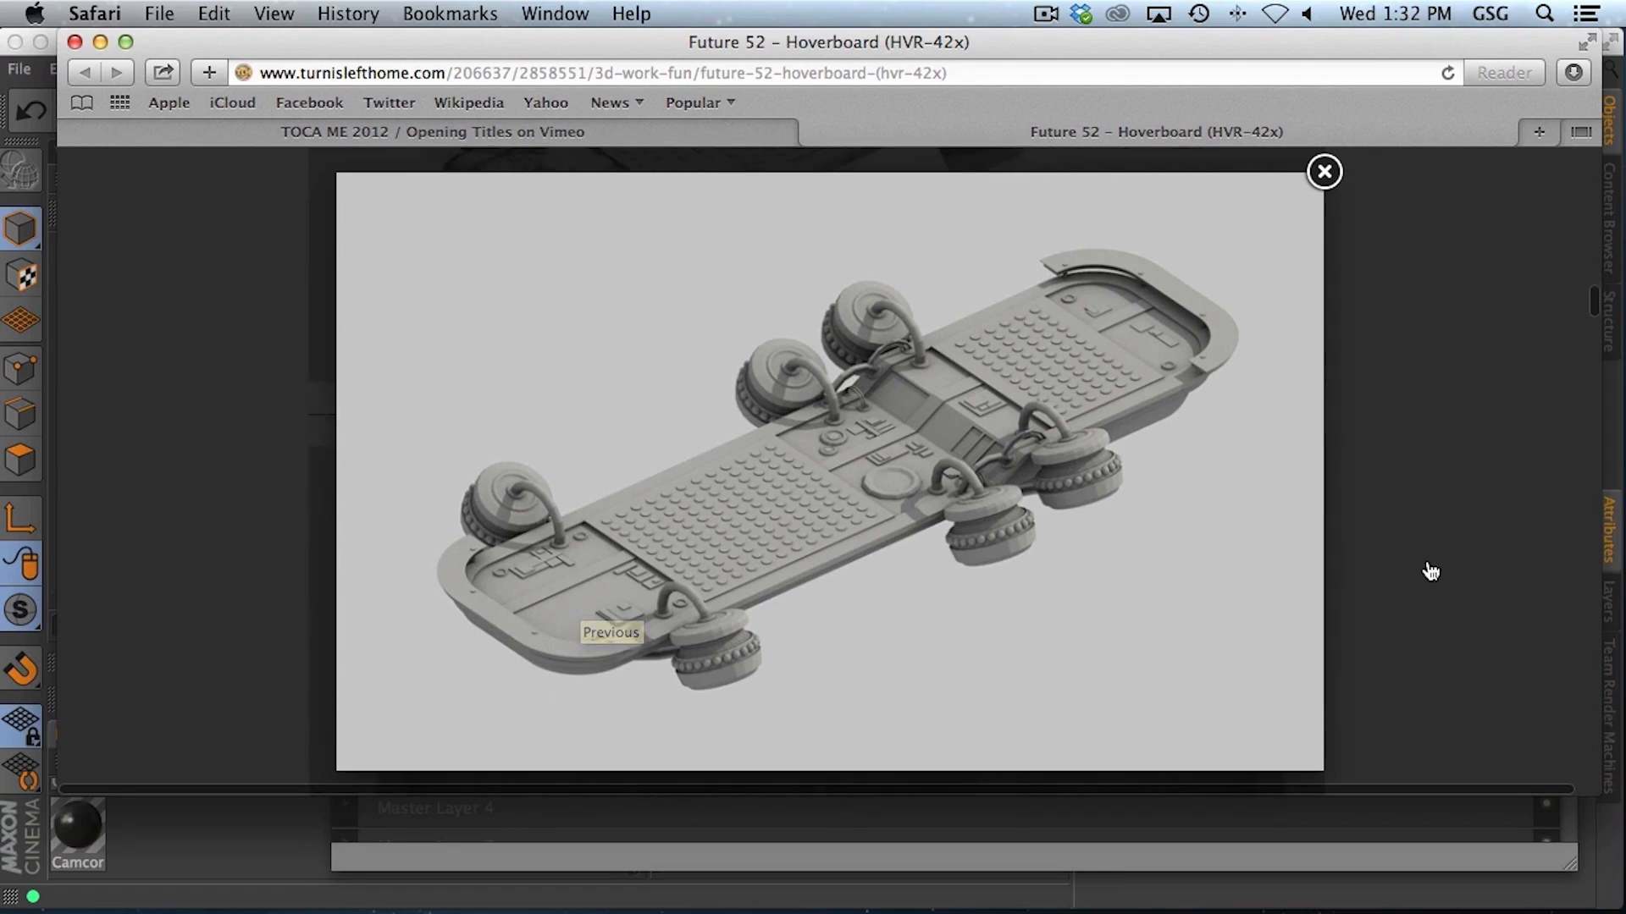
pyautogui.moveTo(1423, 571)
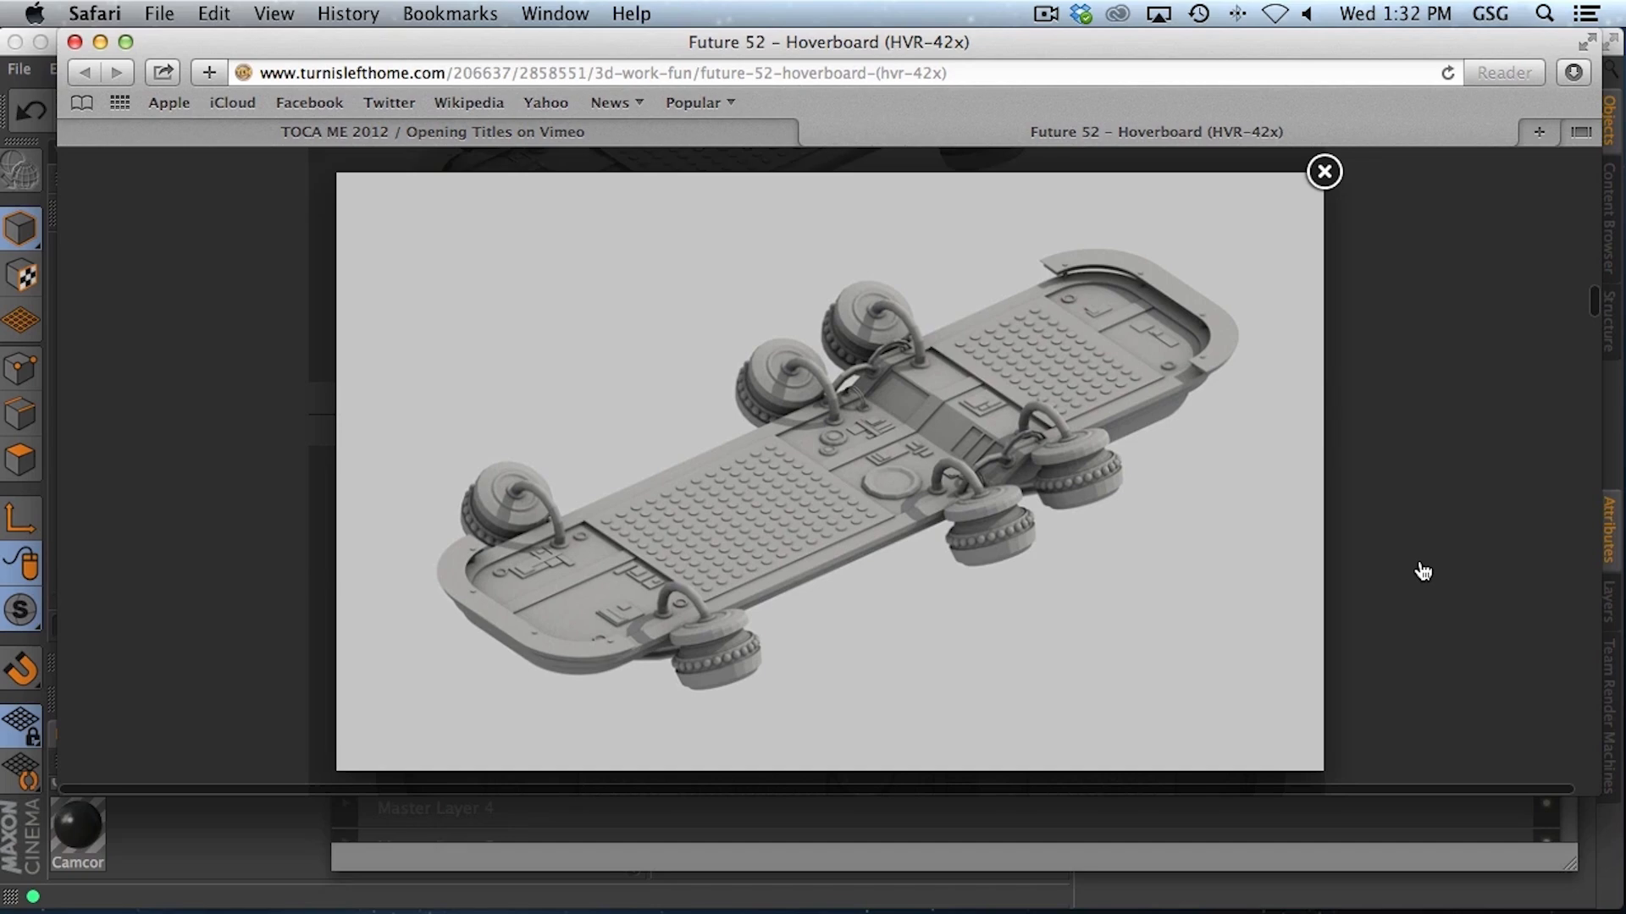
pyautogui.moveTo(1119, 493)
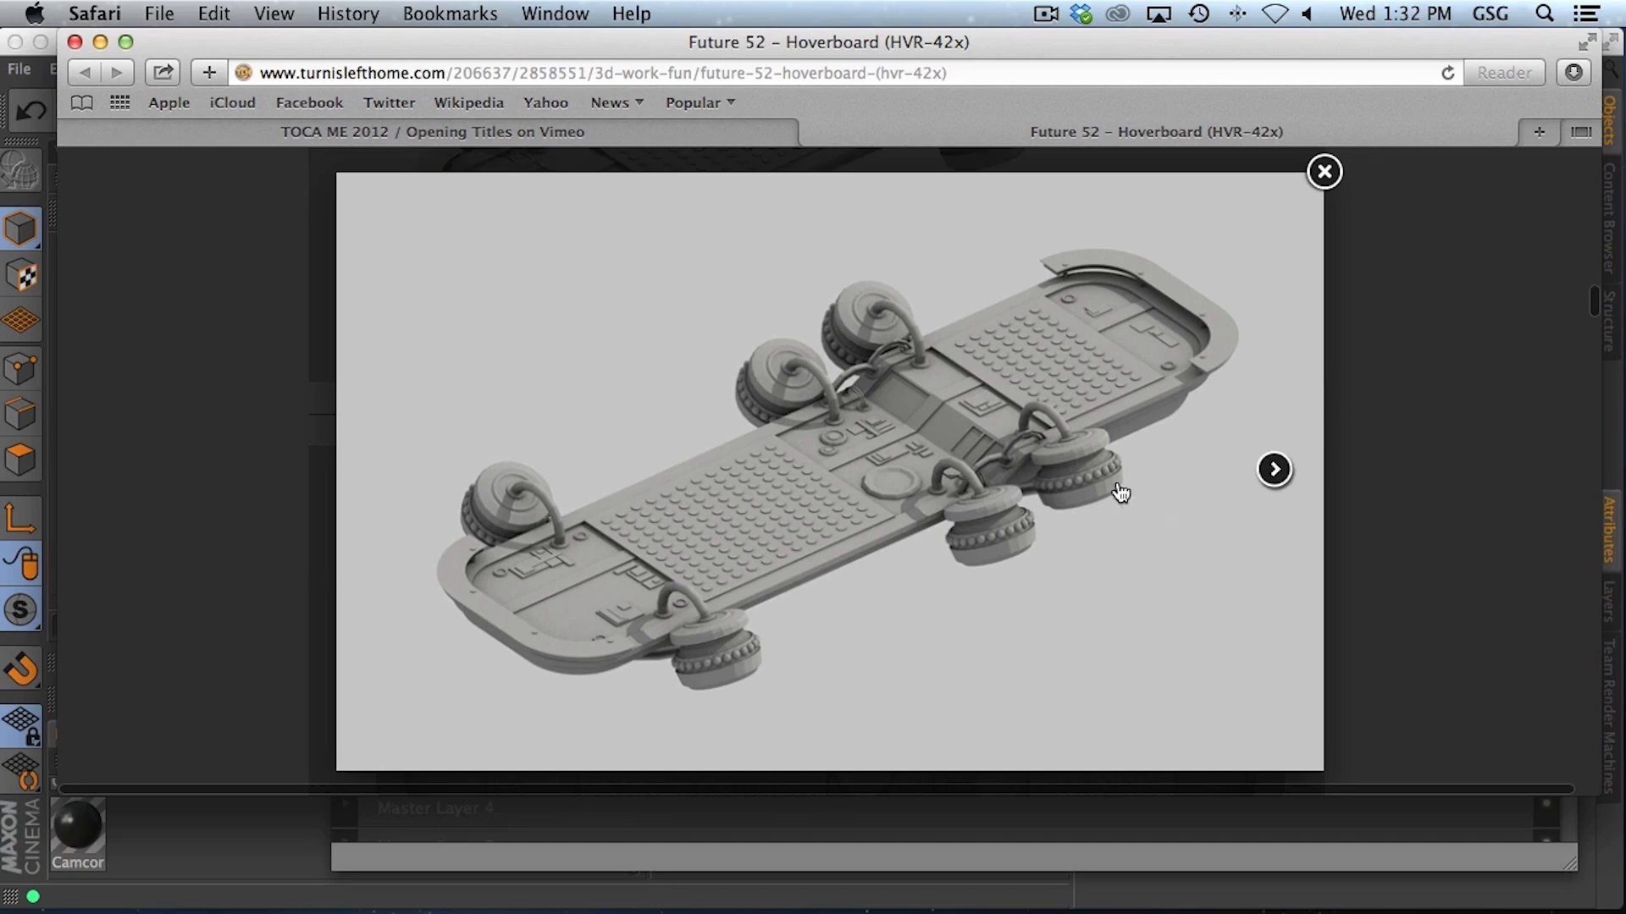
pyautogui.moveTo(1213, 341)
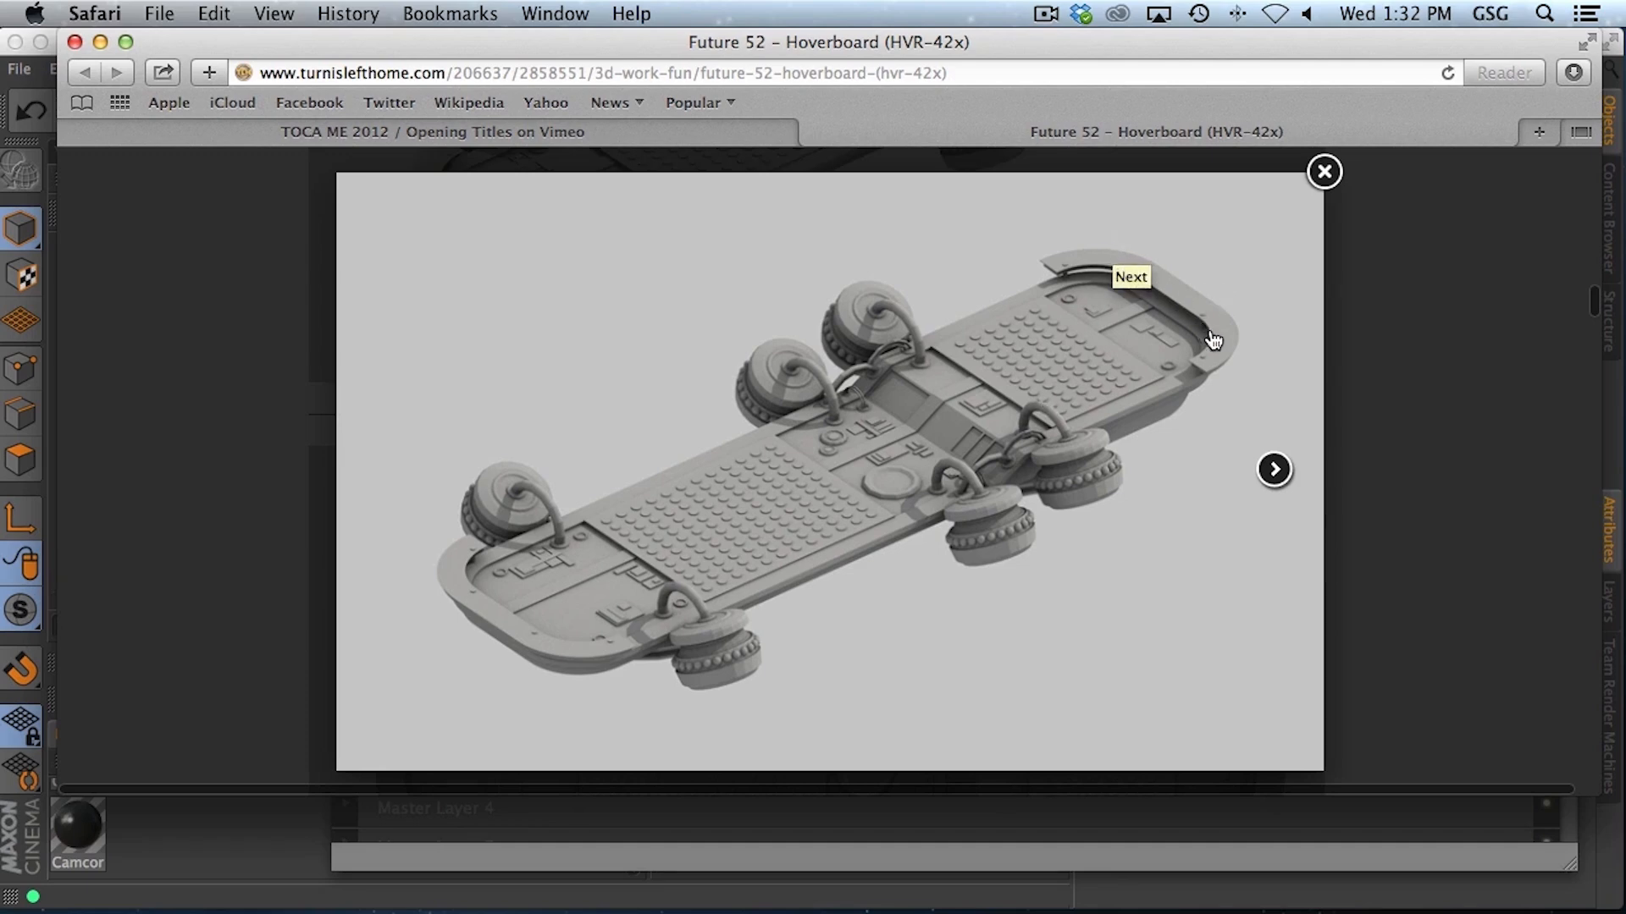
pyautogui.moveTo(1418, 351)
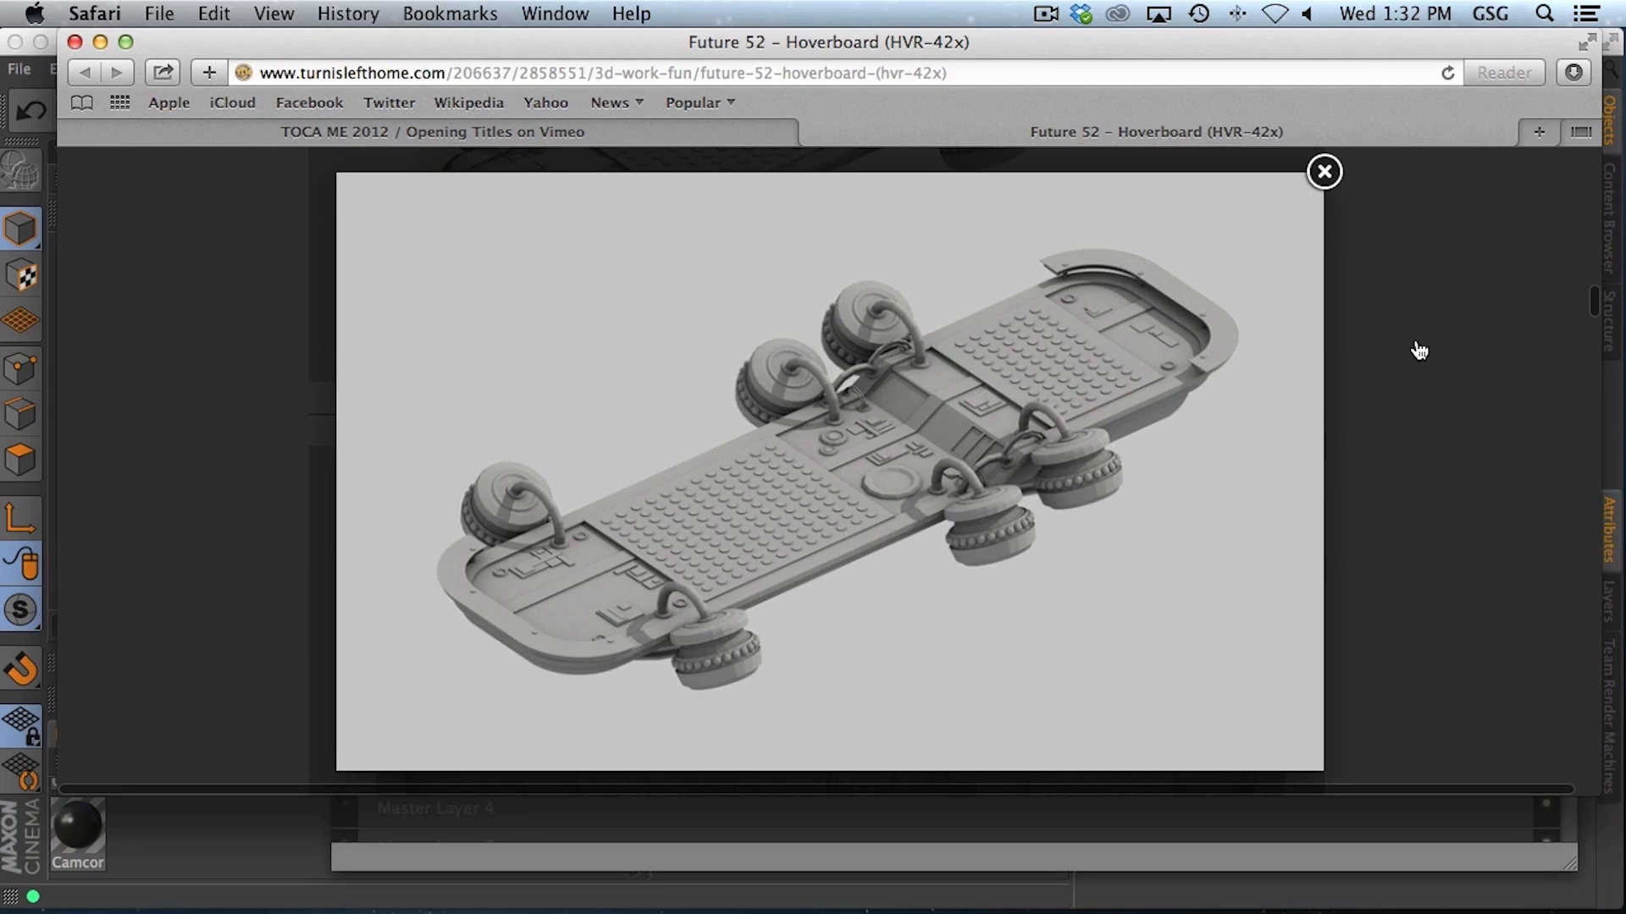
pyautogui.moveTo(1090, 350)
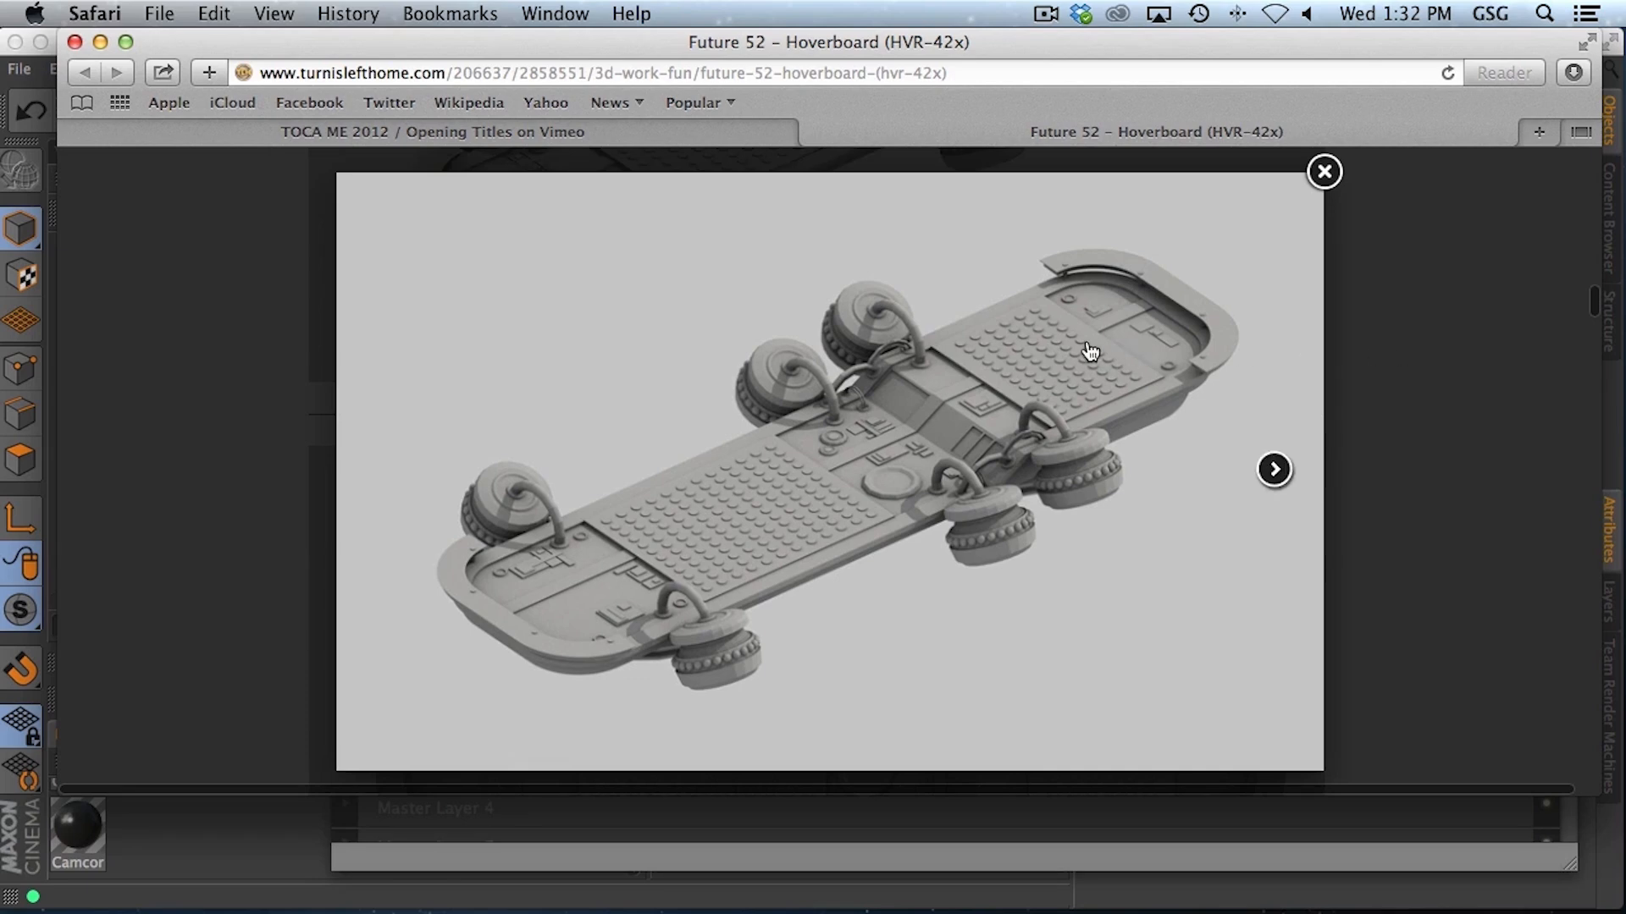
pyautogui.moveTo(1097, 360)
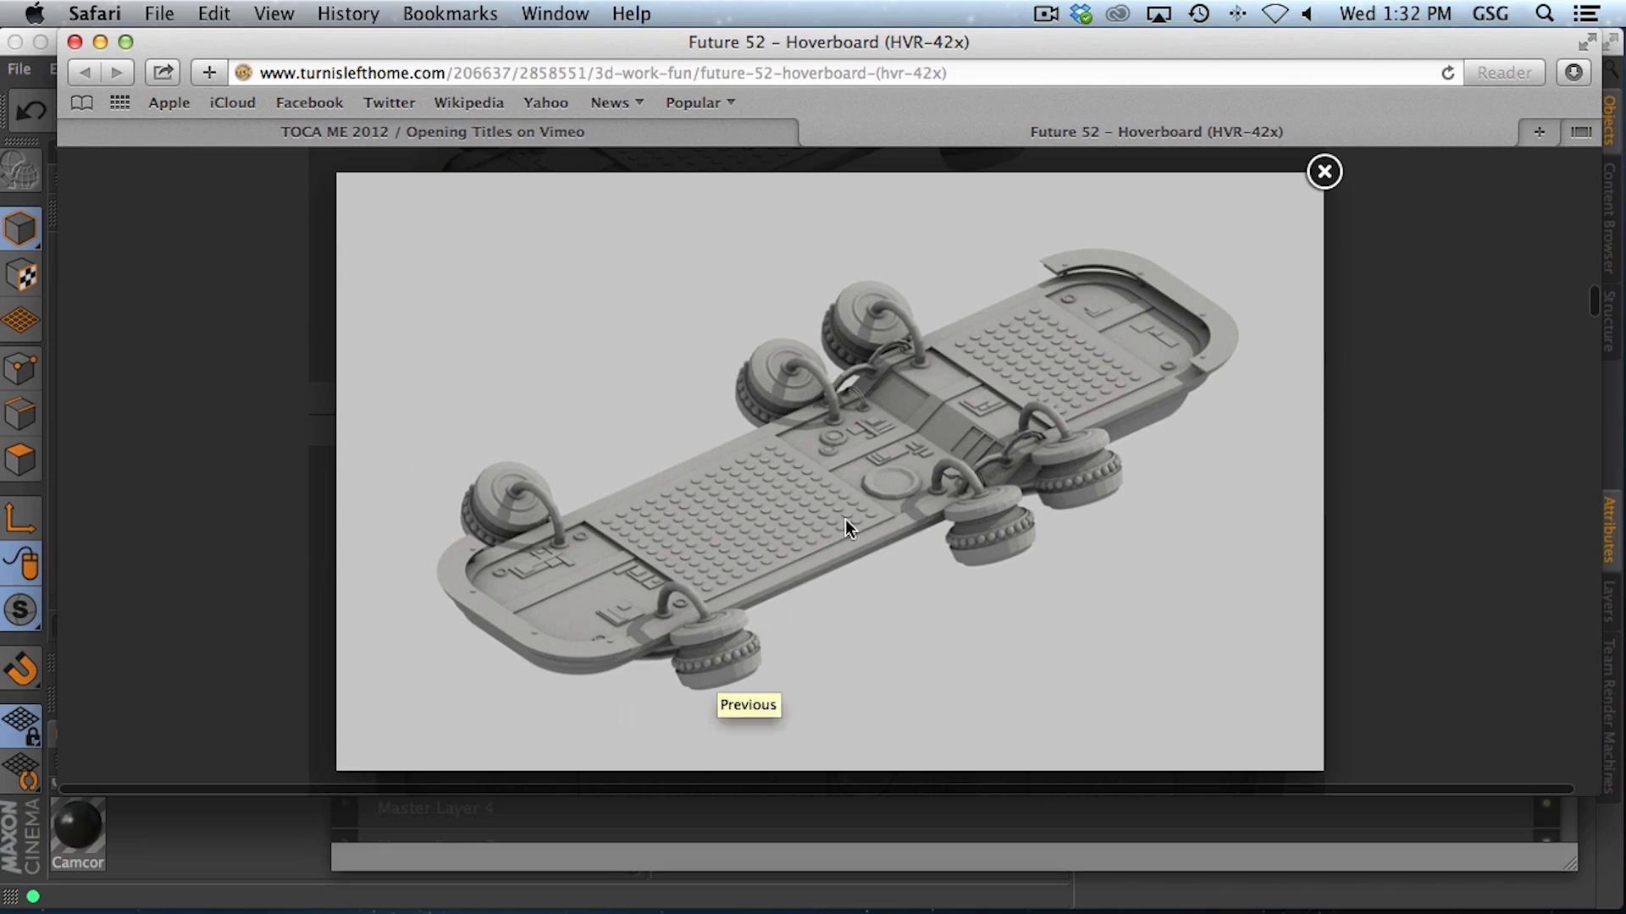
pyautogui.moveTo(451, 638)
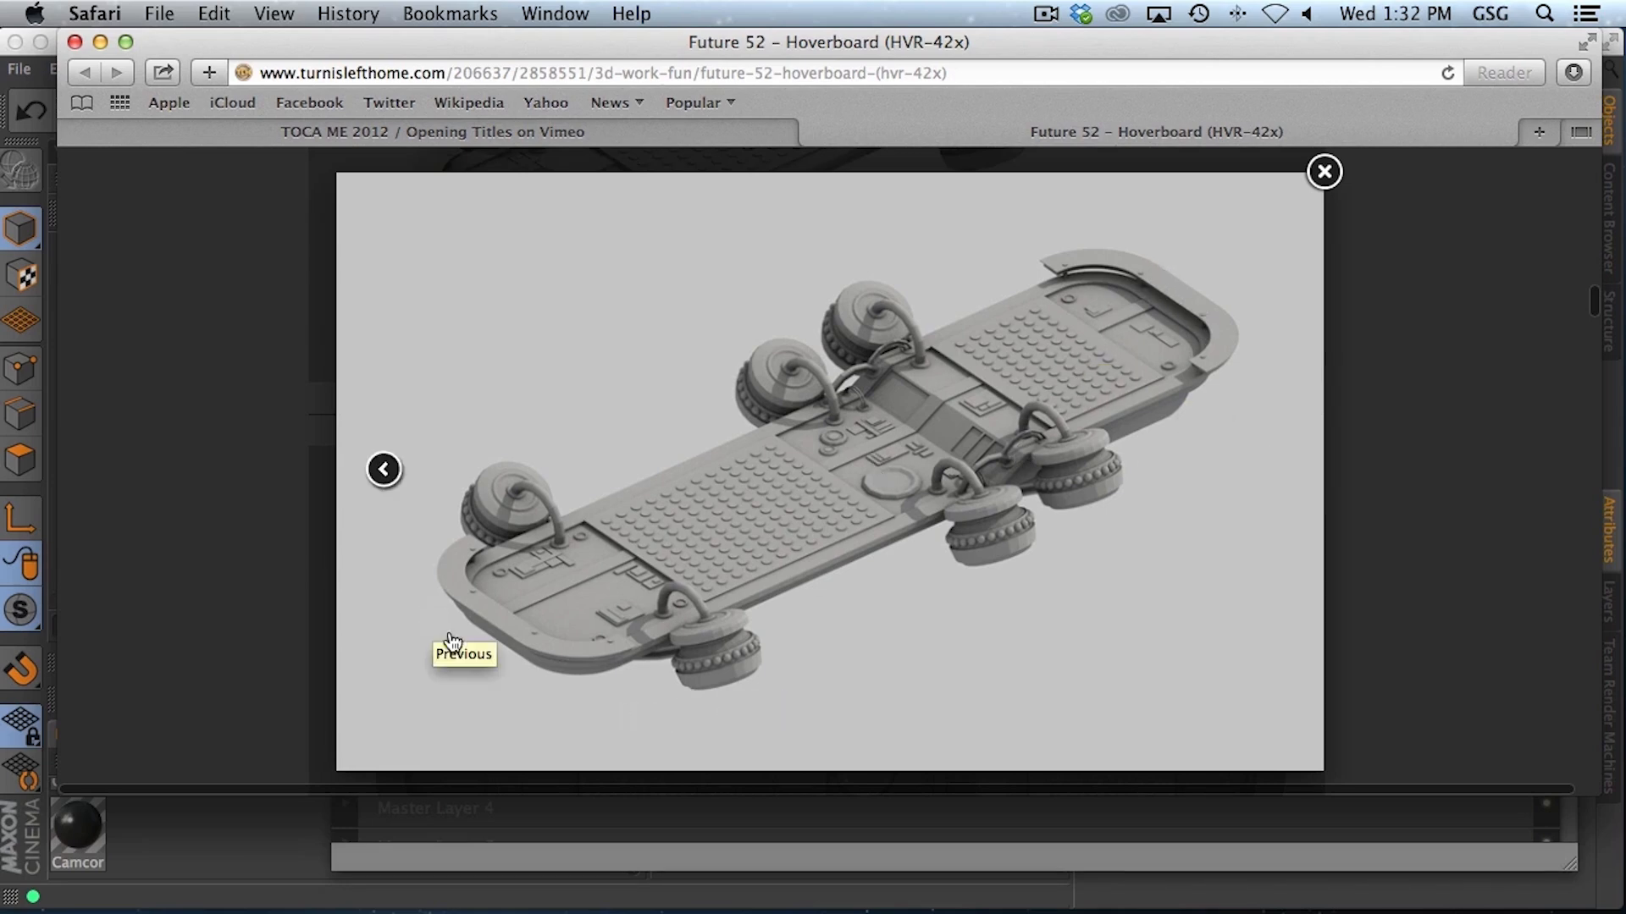
pyautogui.moveTo(587, 689)
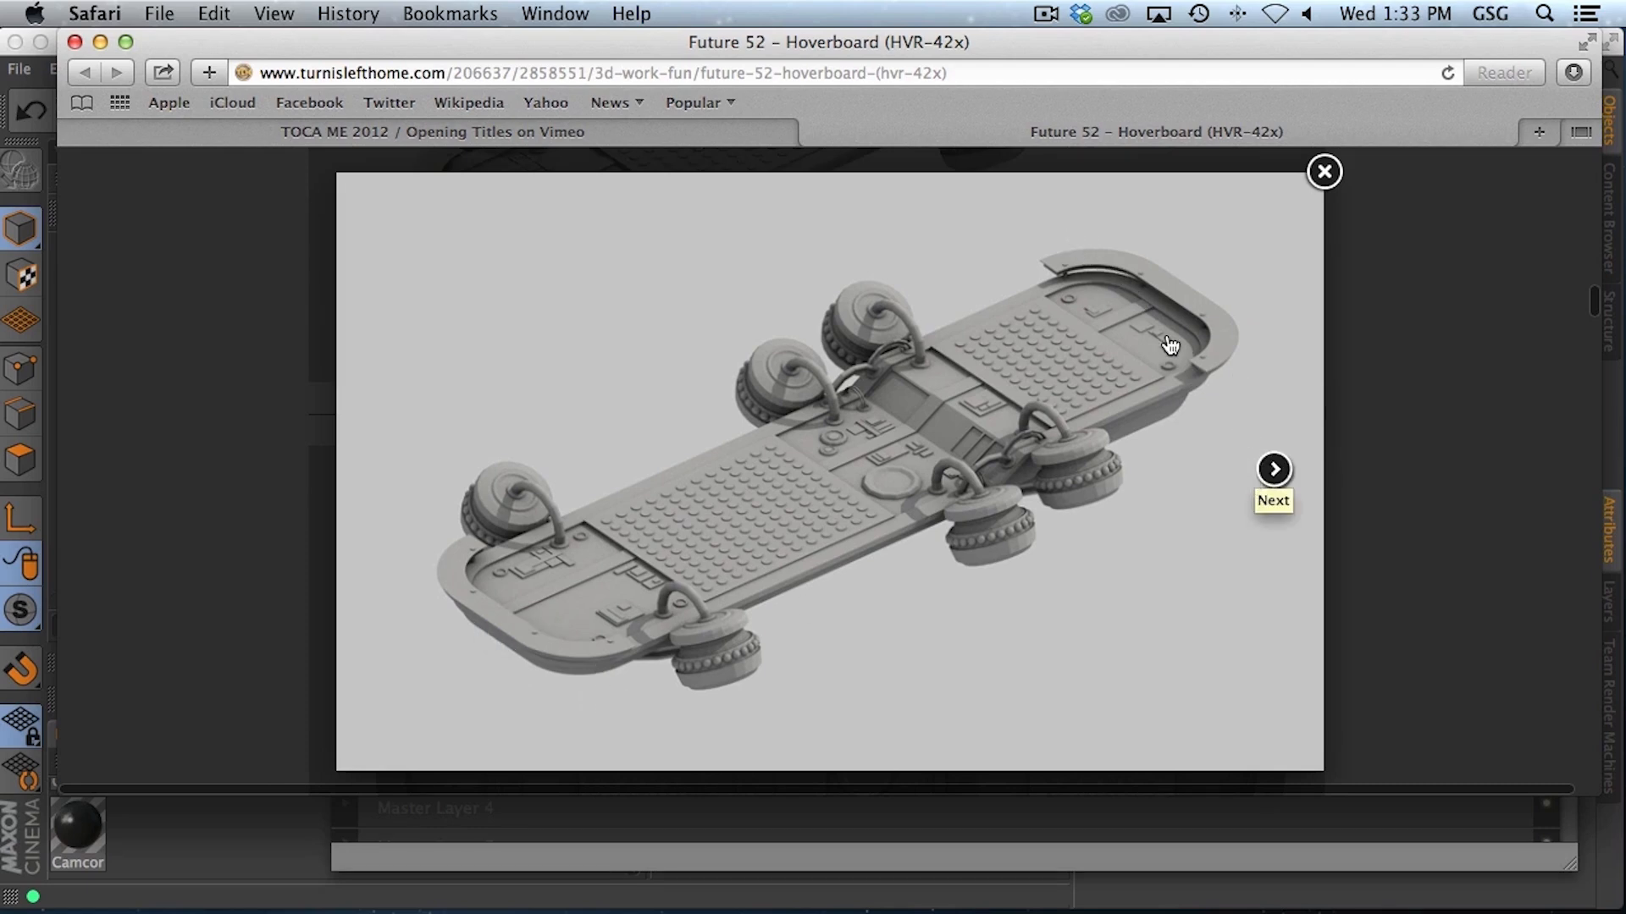
pyautogui.moveTo(1082, 305)
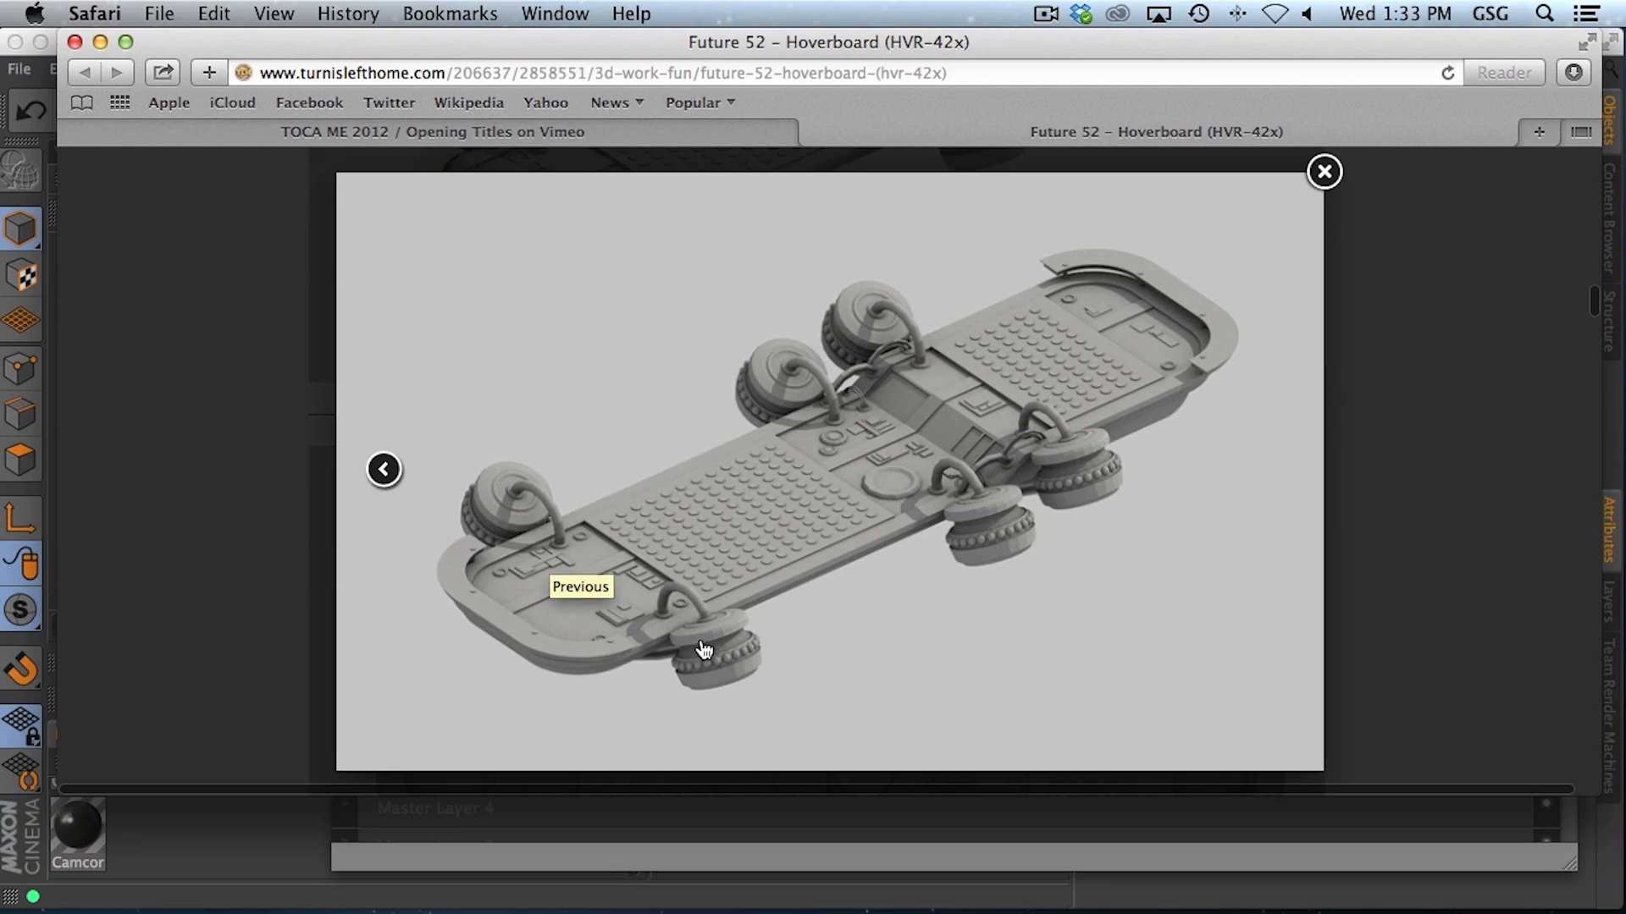
pyautogui.moveTo(1516, 671)
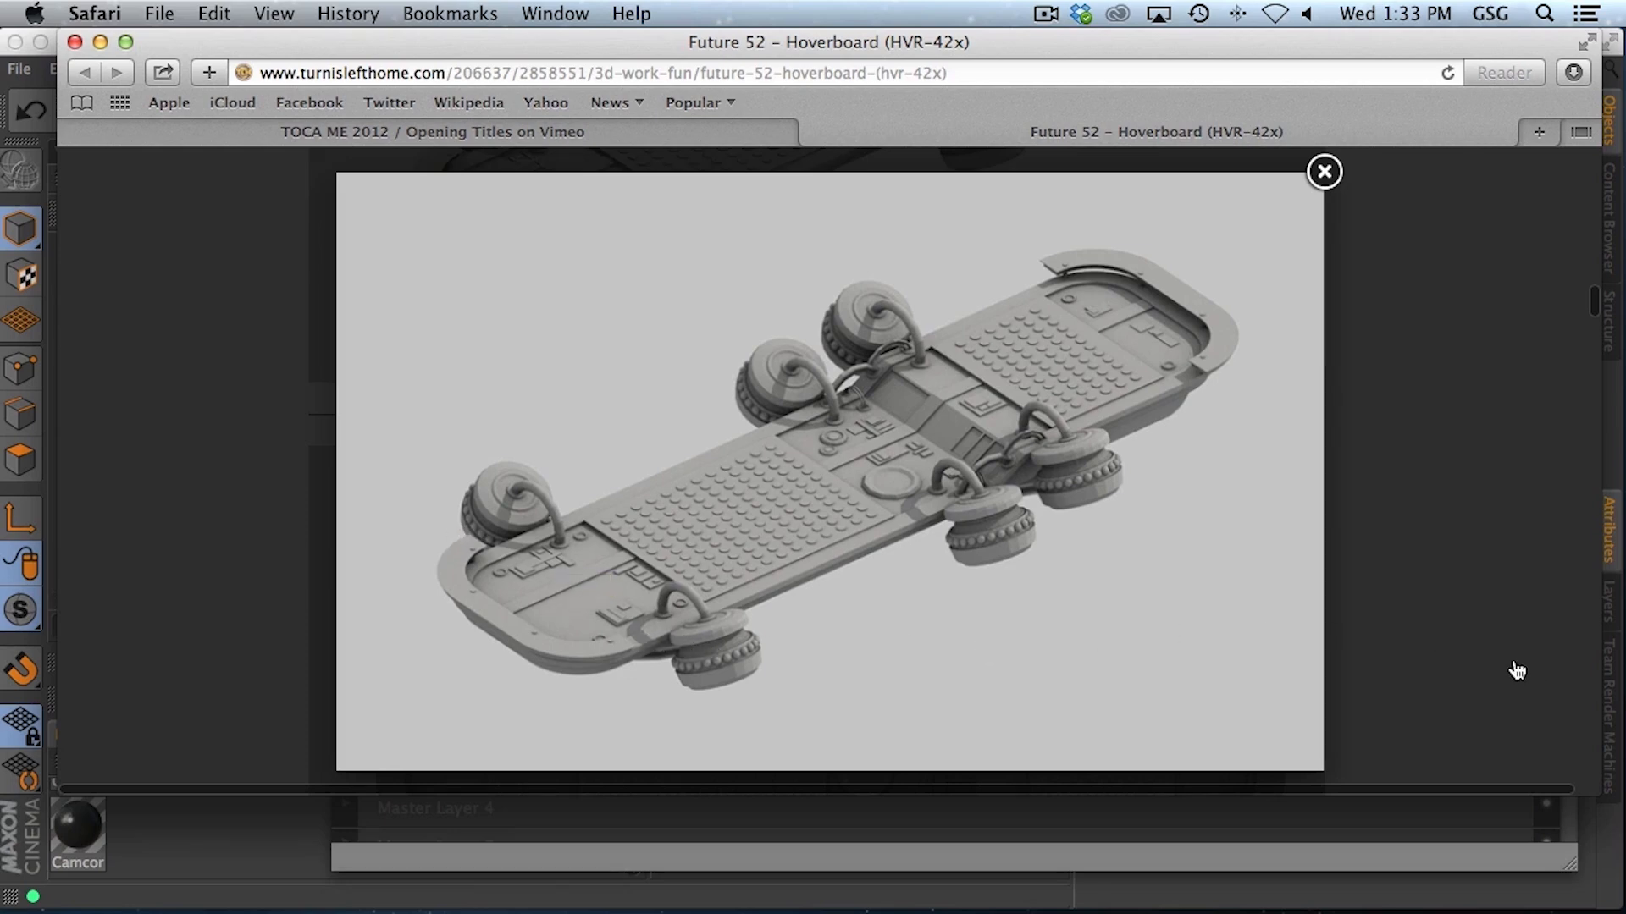
pyautogui.moveTo(1072, 346)
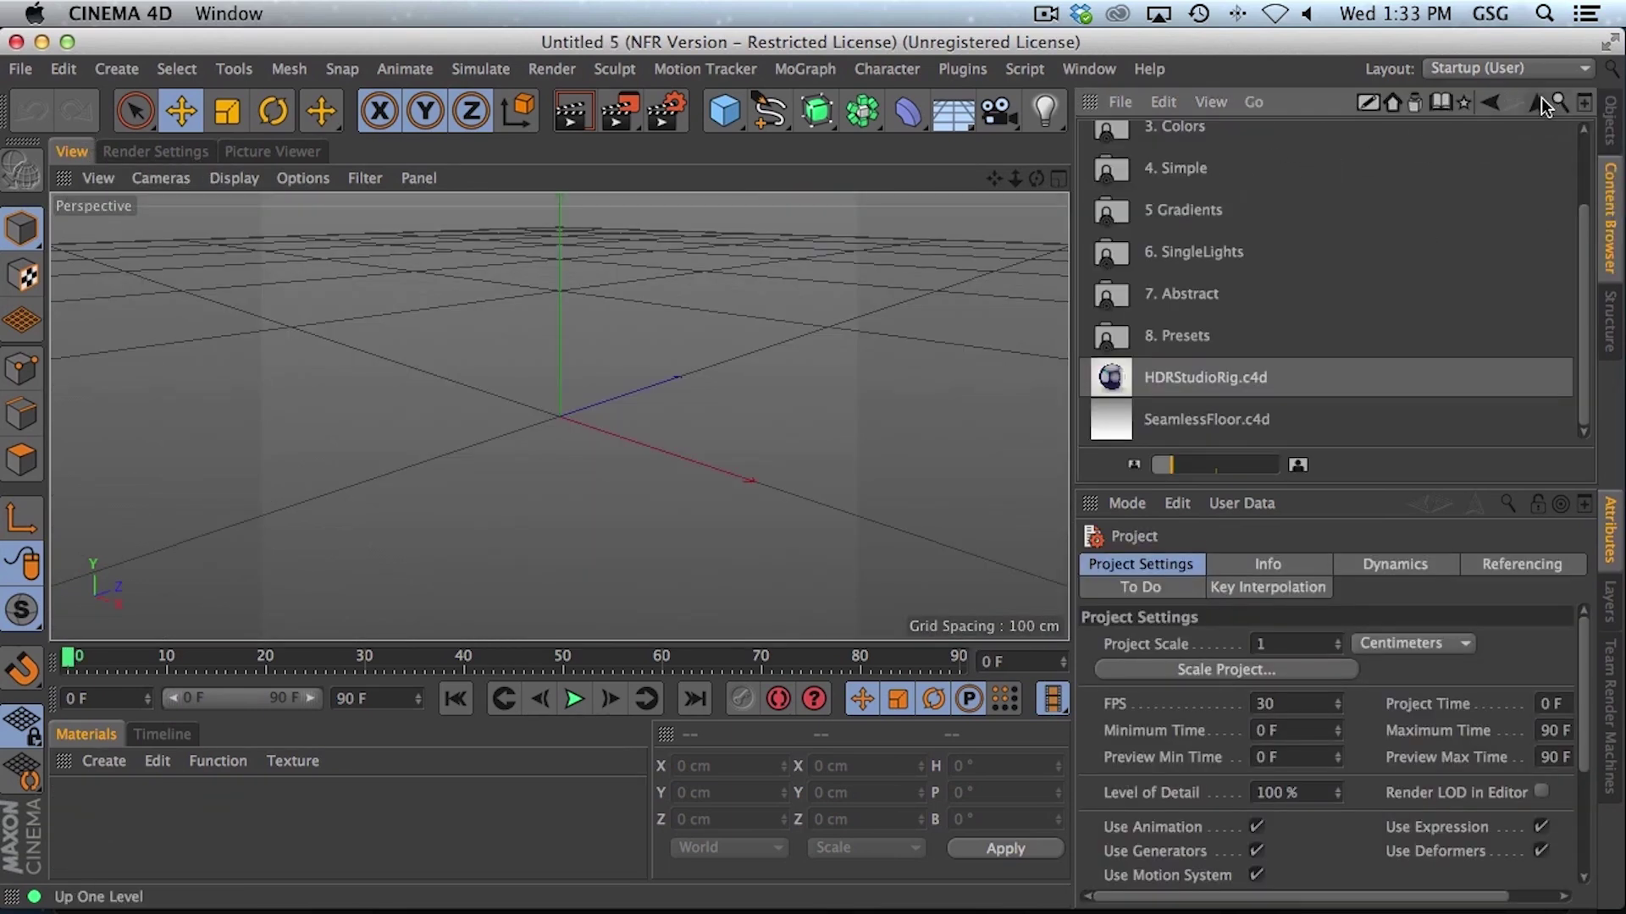
pyautogui.moveTo(1483, 133)
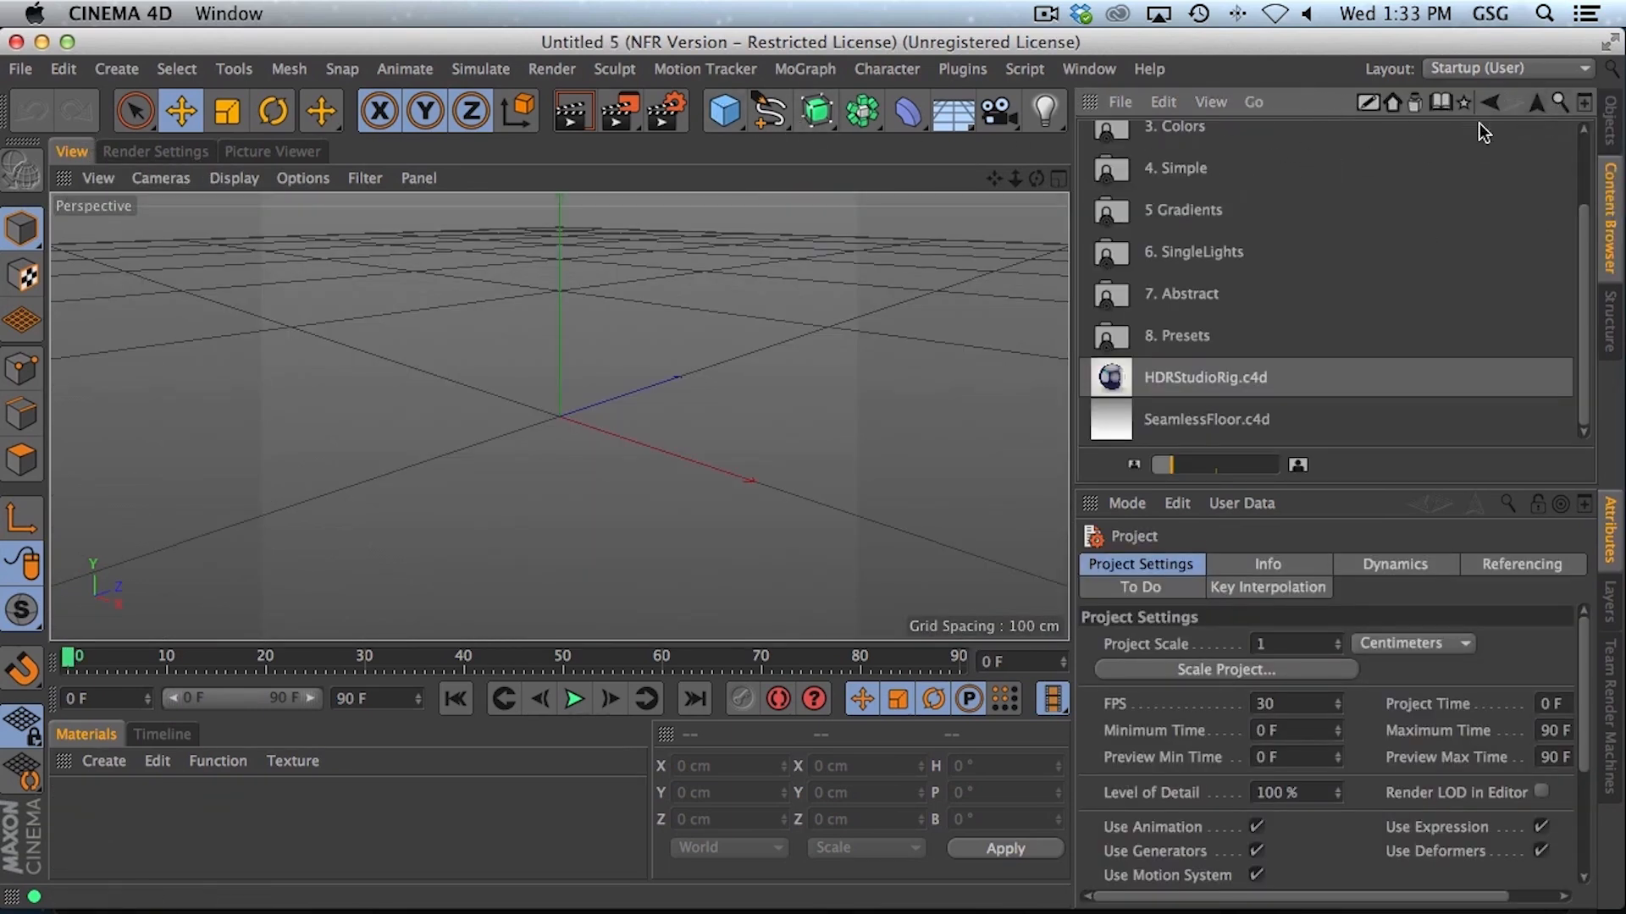
# Step: Browse the Content Browser preset libraries and load the Skateboard model into the scene
pyautogui.scroll(3)
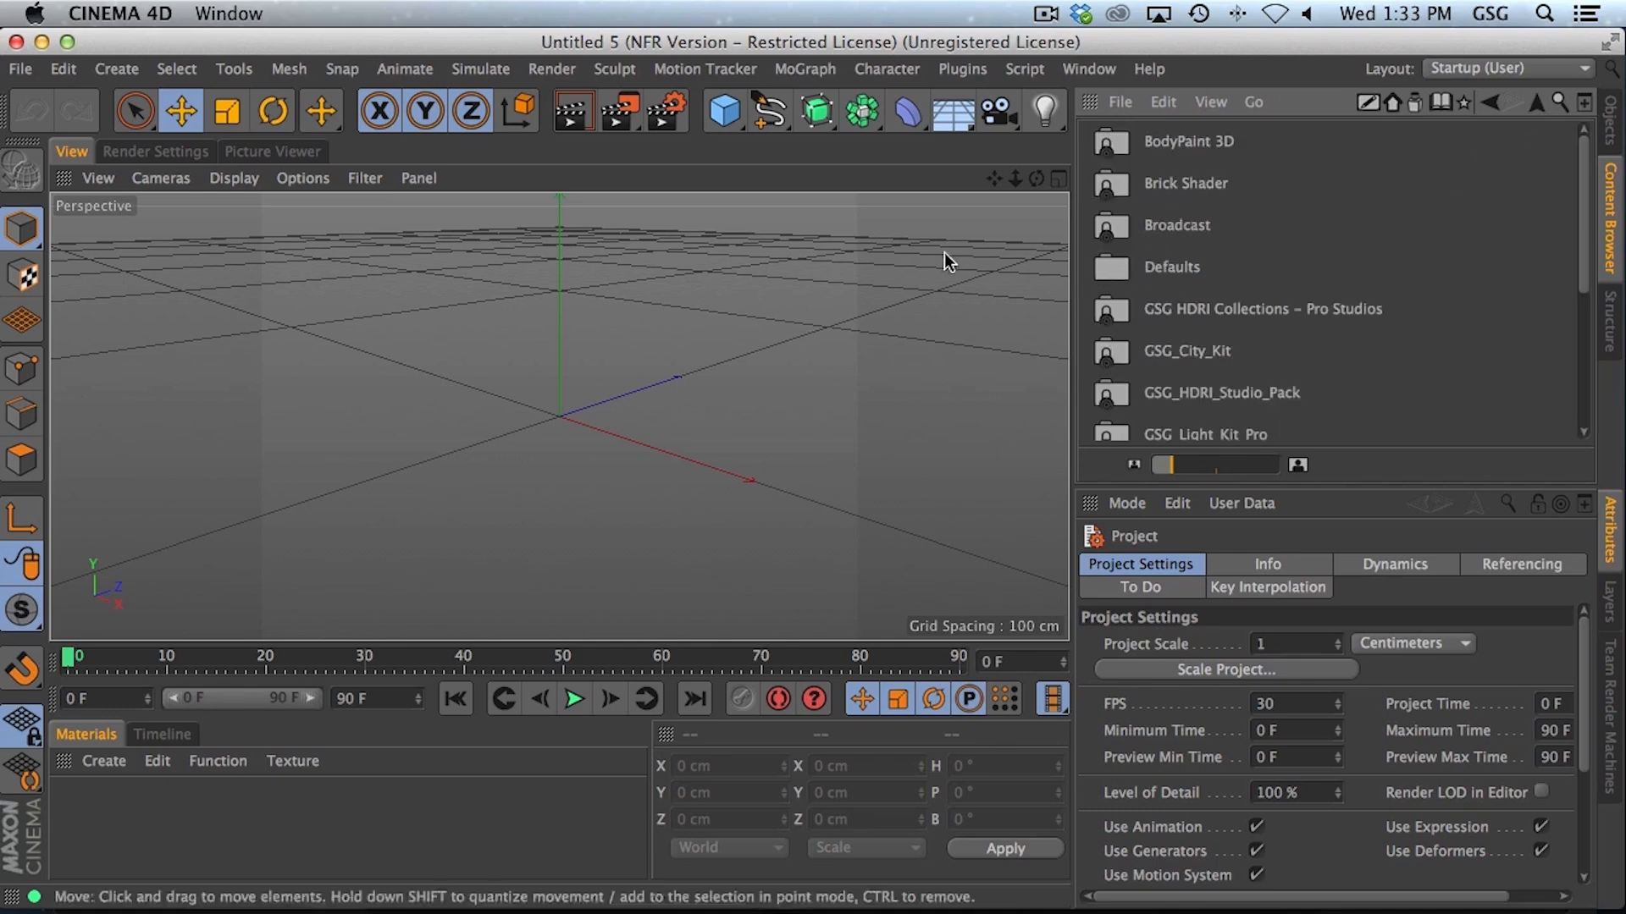
pyautogui.moveTo(1200, 315)
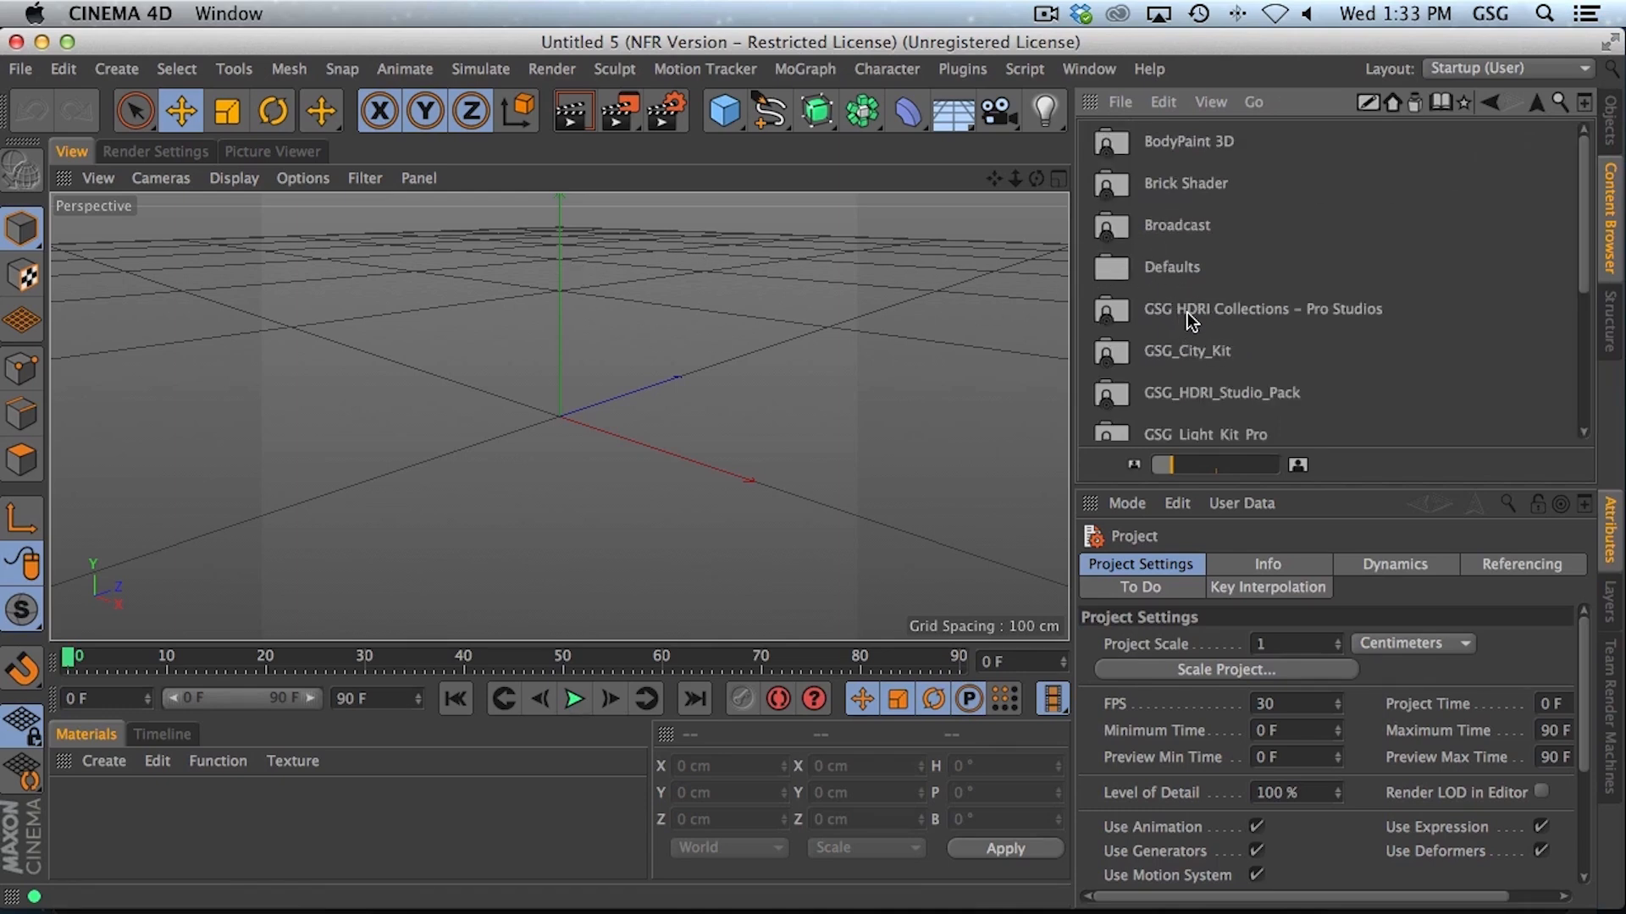
pyautogui.scroll(-3)
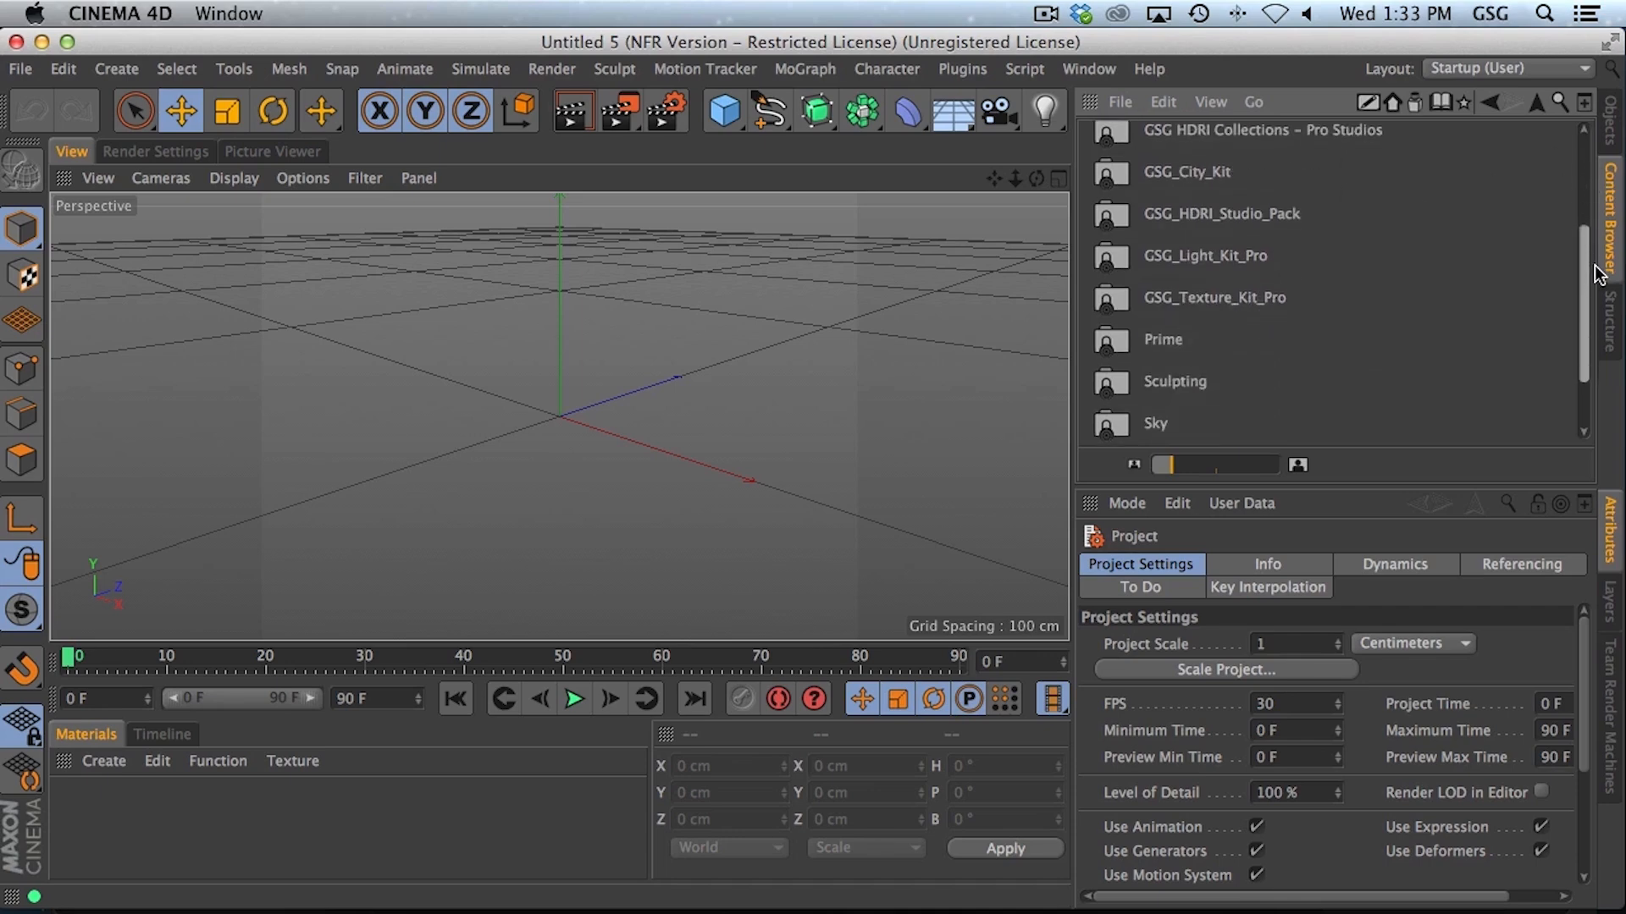
pyautogui.scroll(-3)
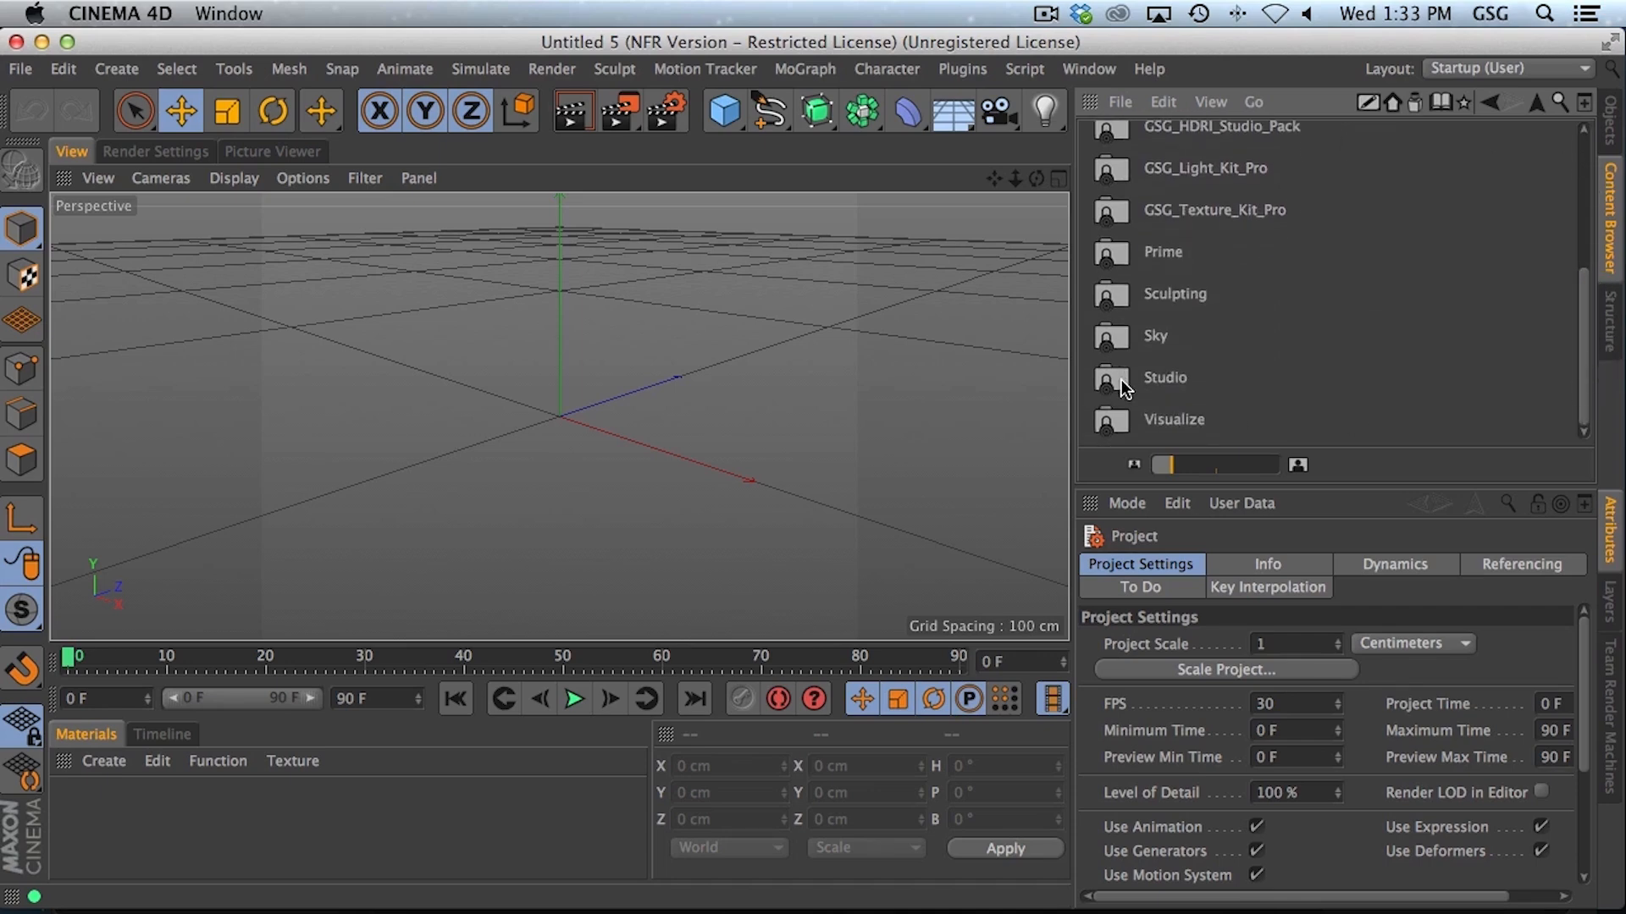
pyautogui.moveTo(1115, 370)
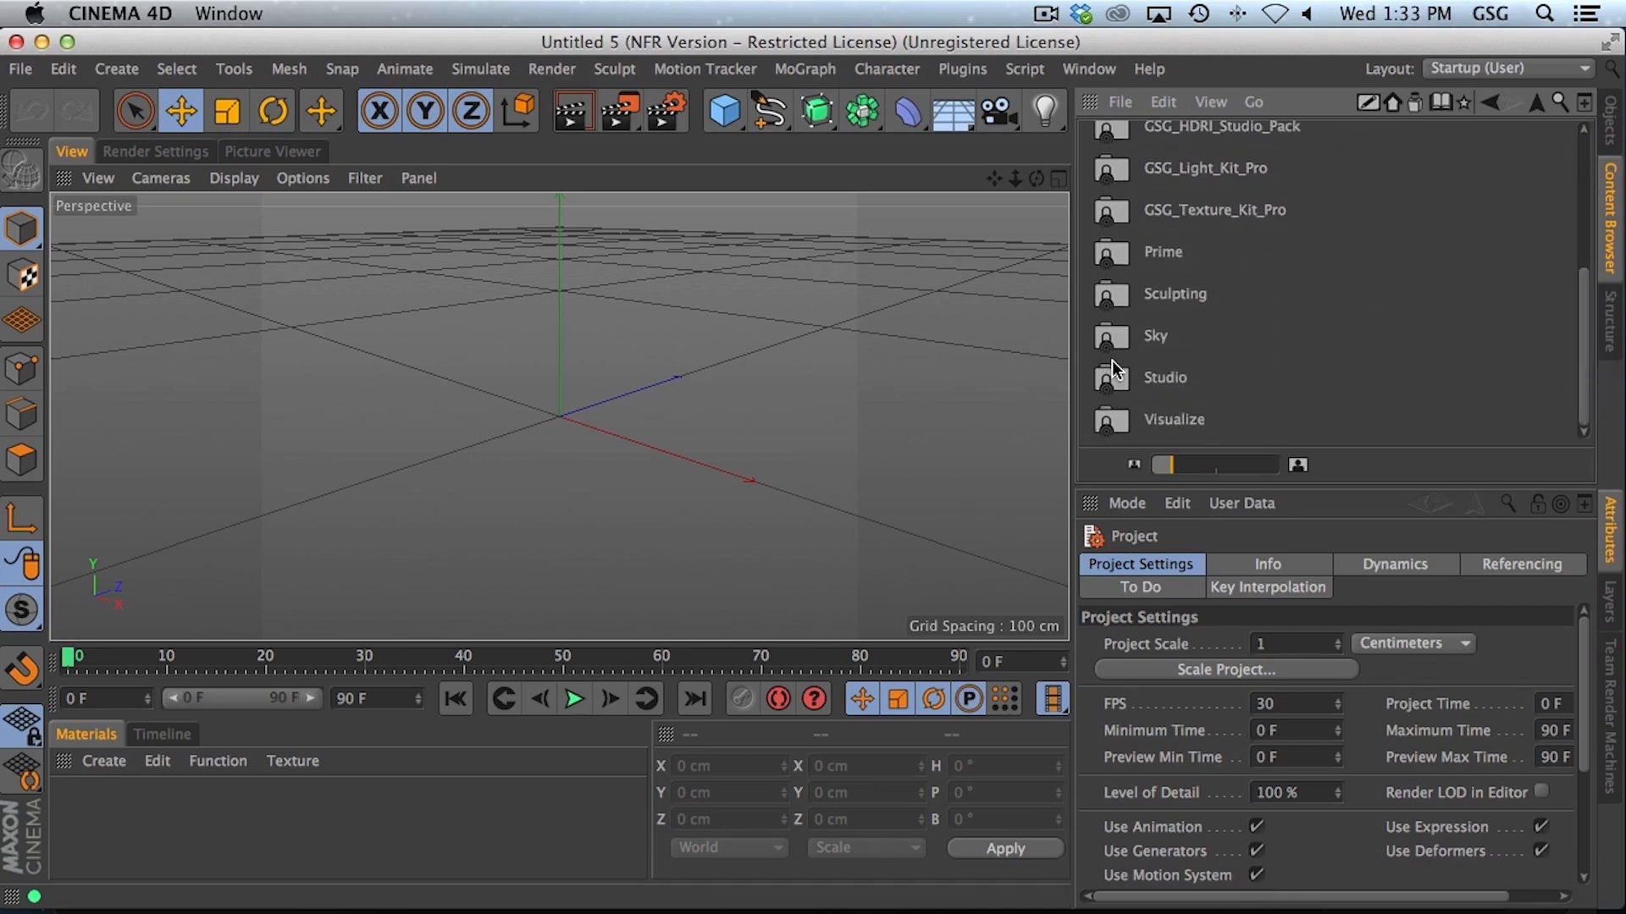
pyautogui.moveTo(1114, 384)
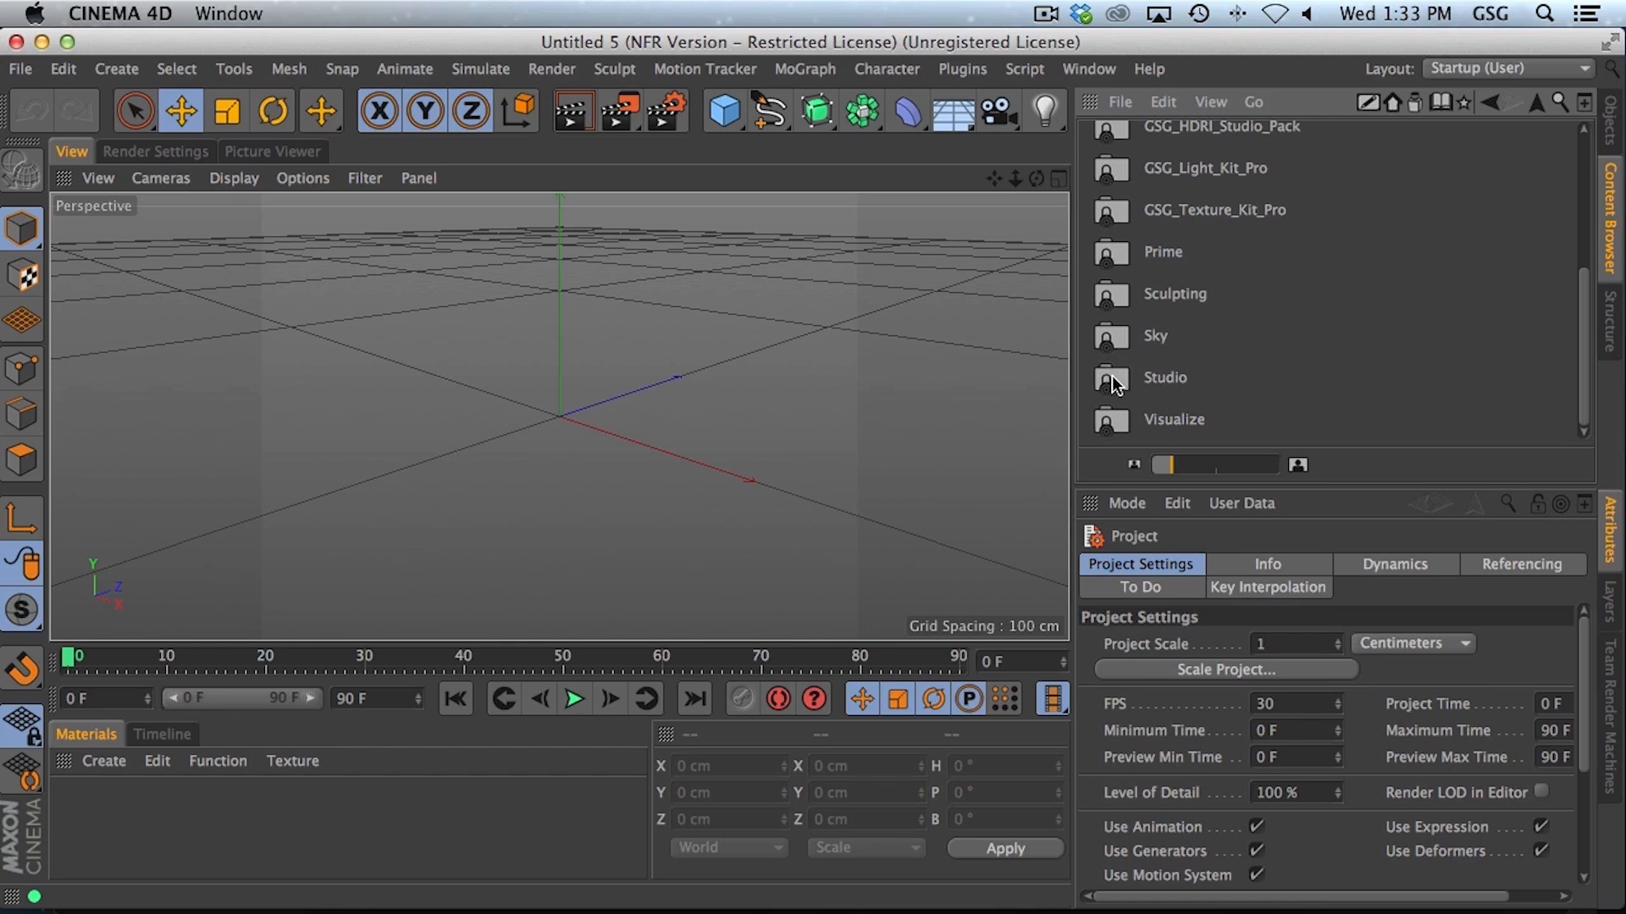
pyautogui.click(1164, 394)
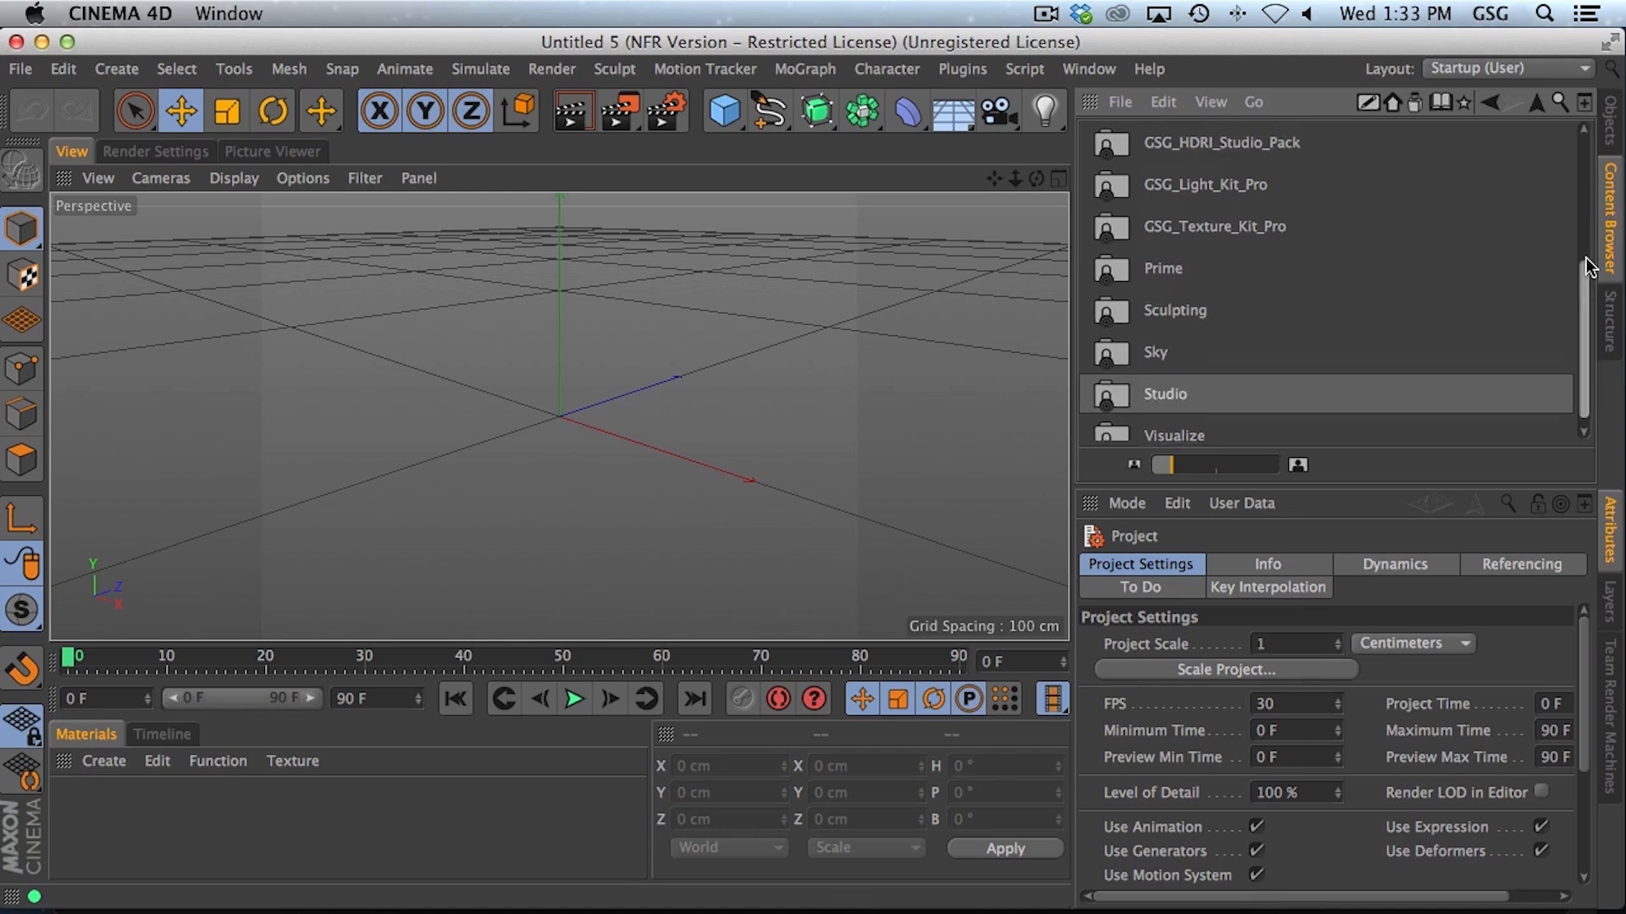
pyautogui.scroll(3)
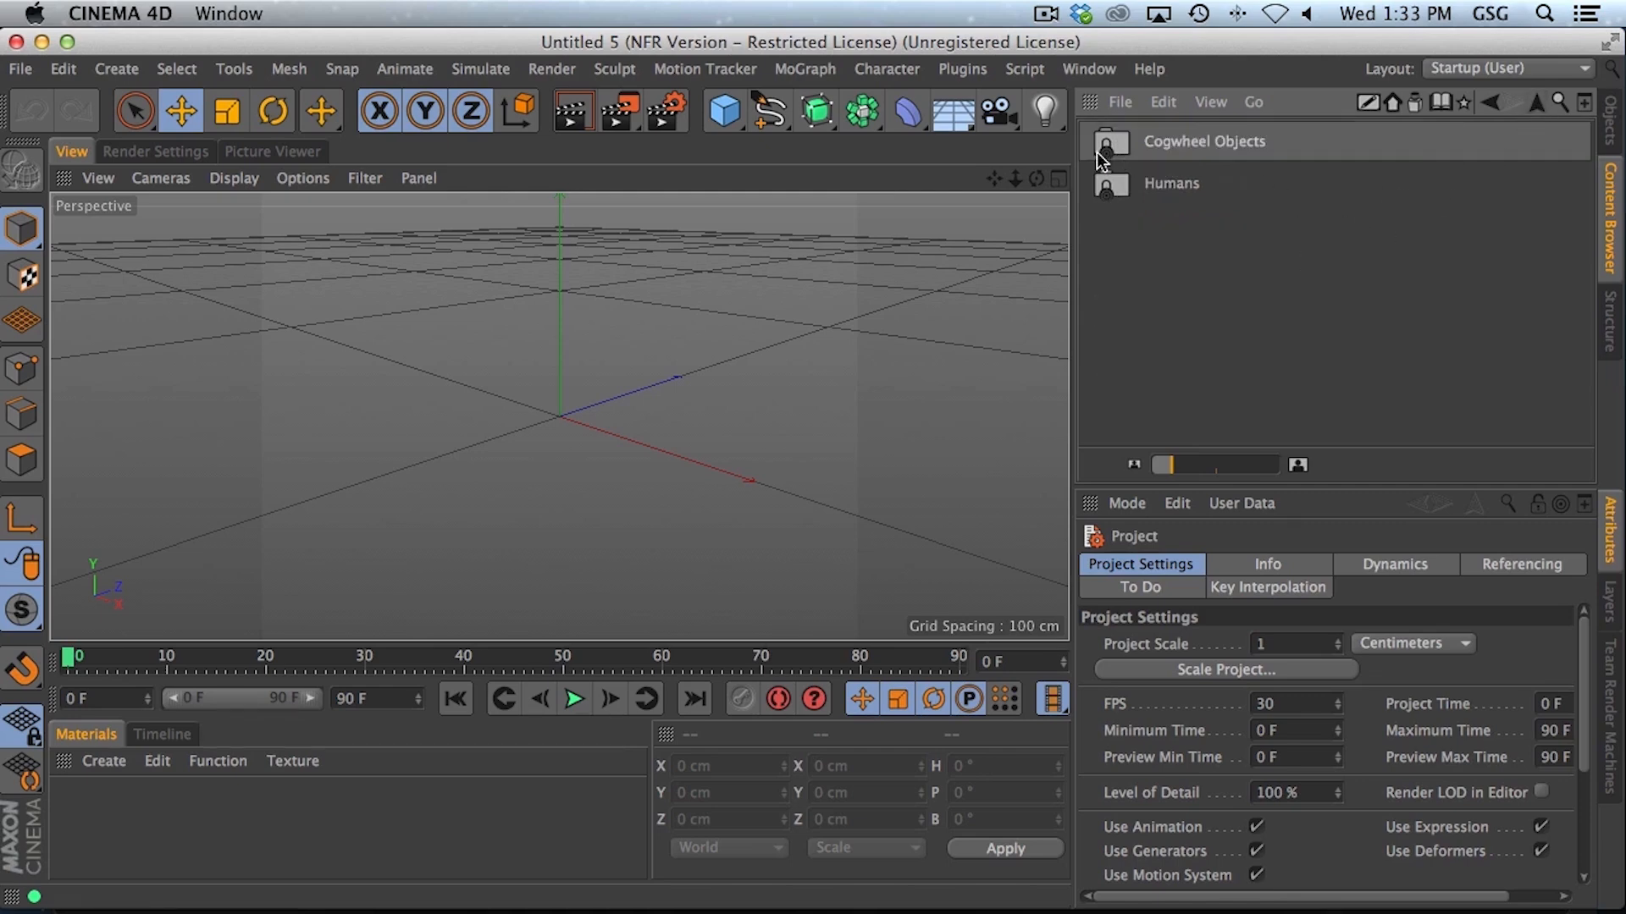
pyautogui.click(1537, 102)
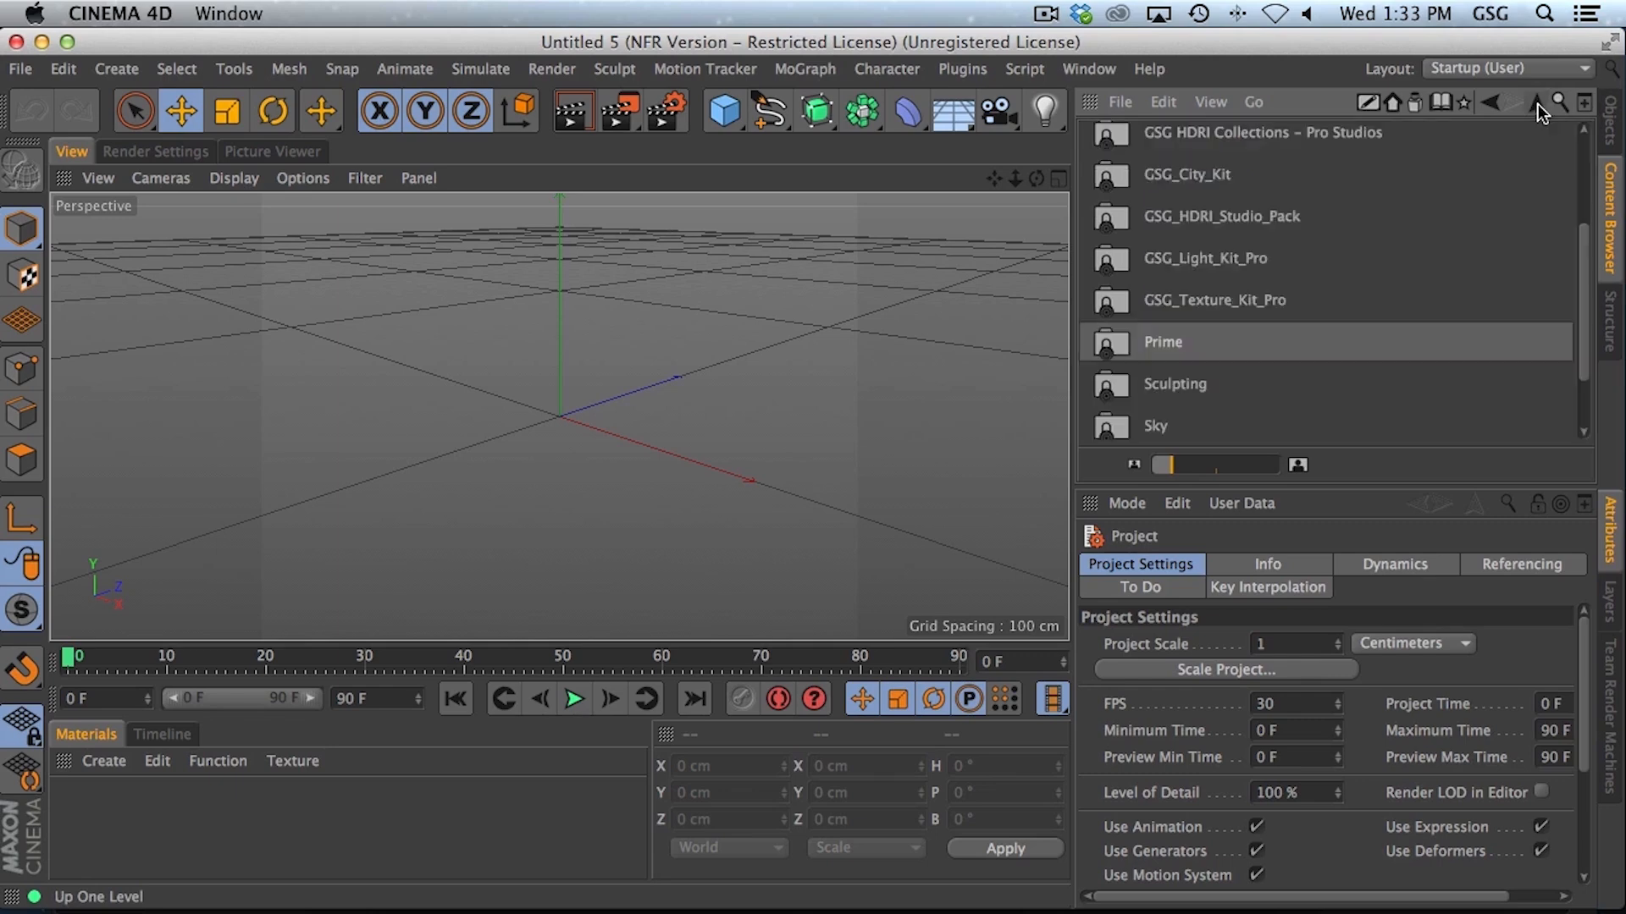
pyautogui.scroll(3)
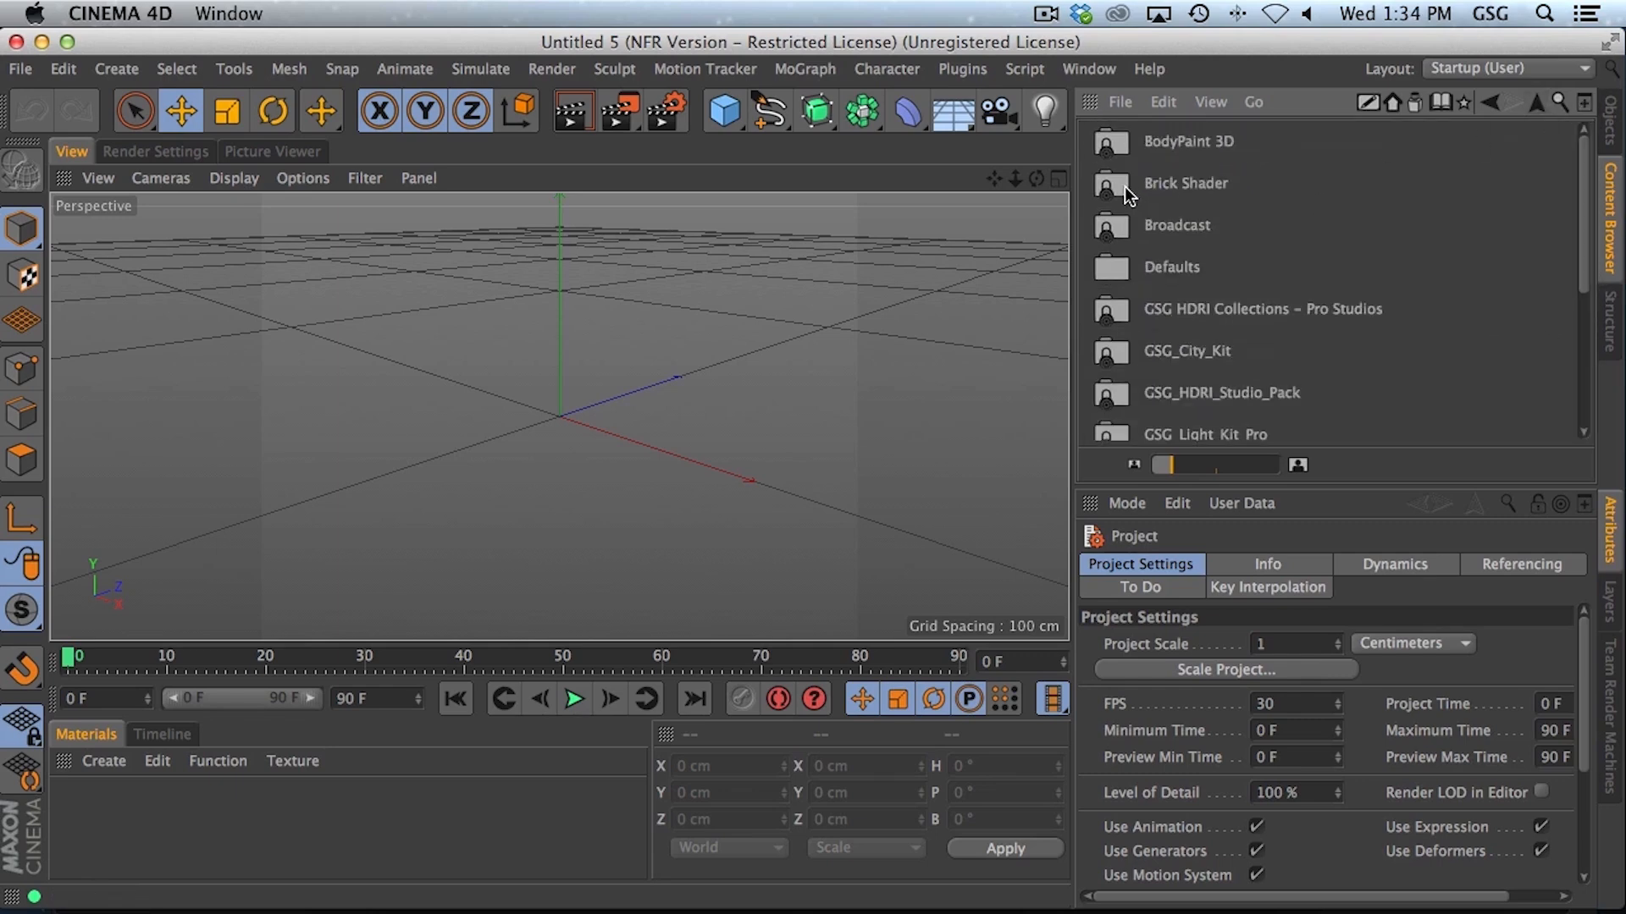
pyautogui.moveTo(1129, 205)
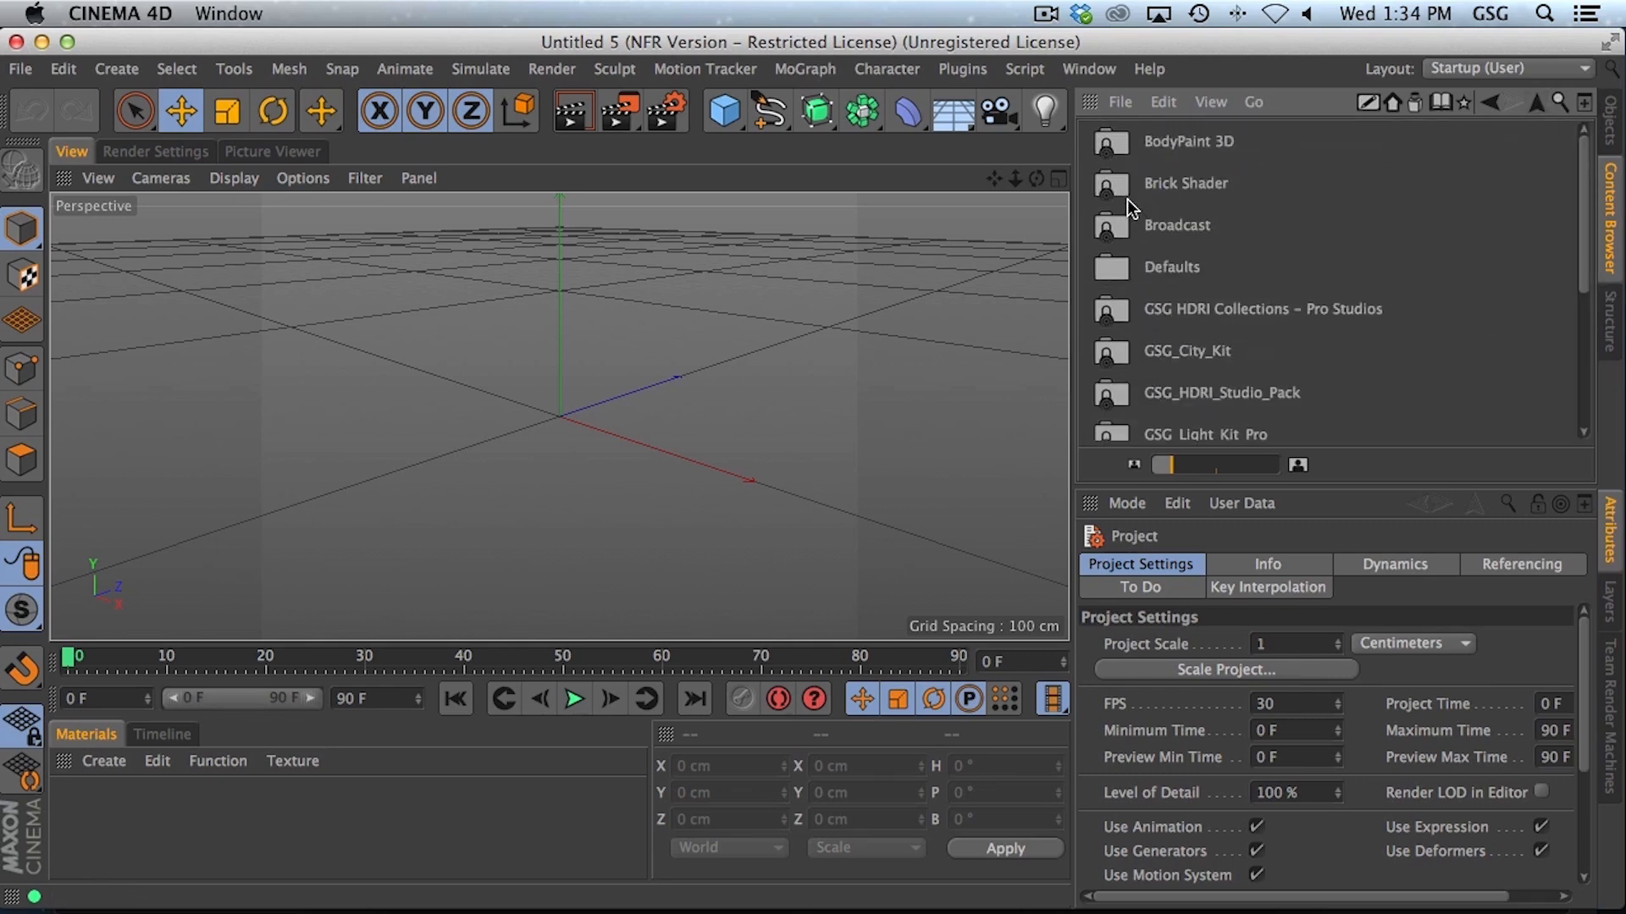
pyautogui.moveTo(1161, 184)
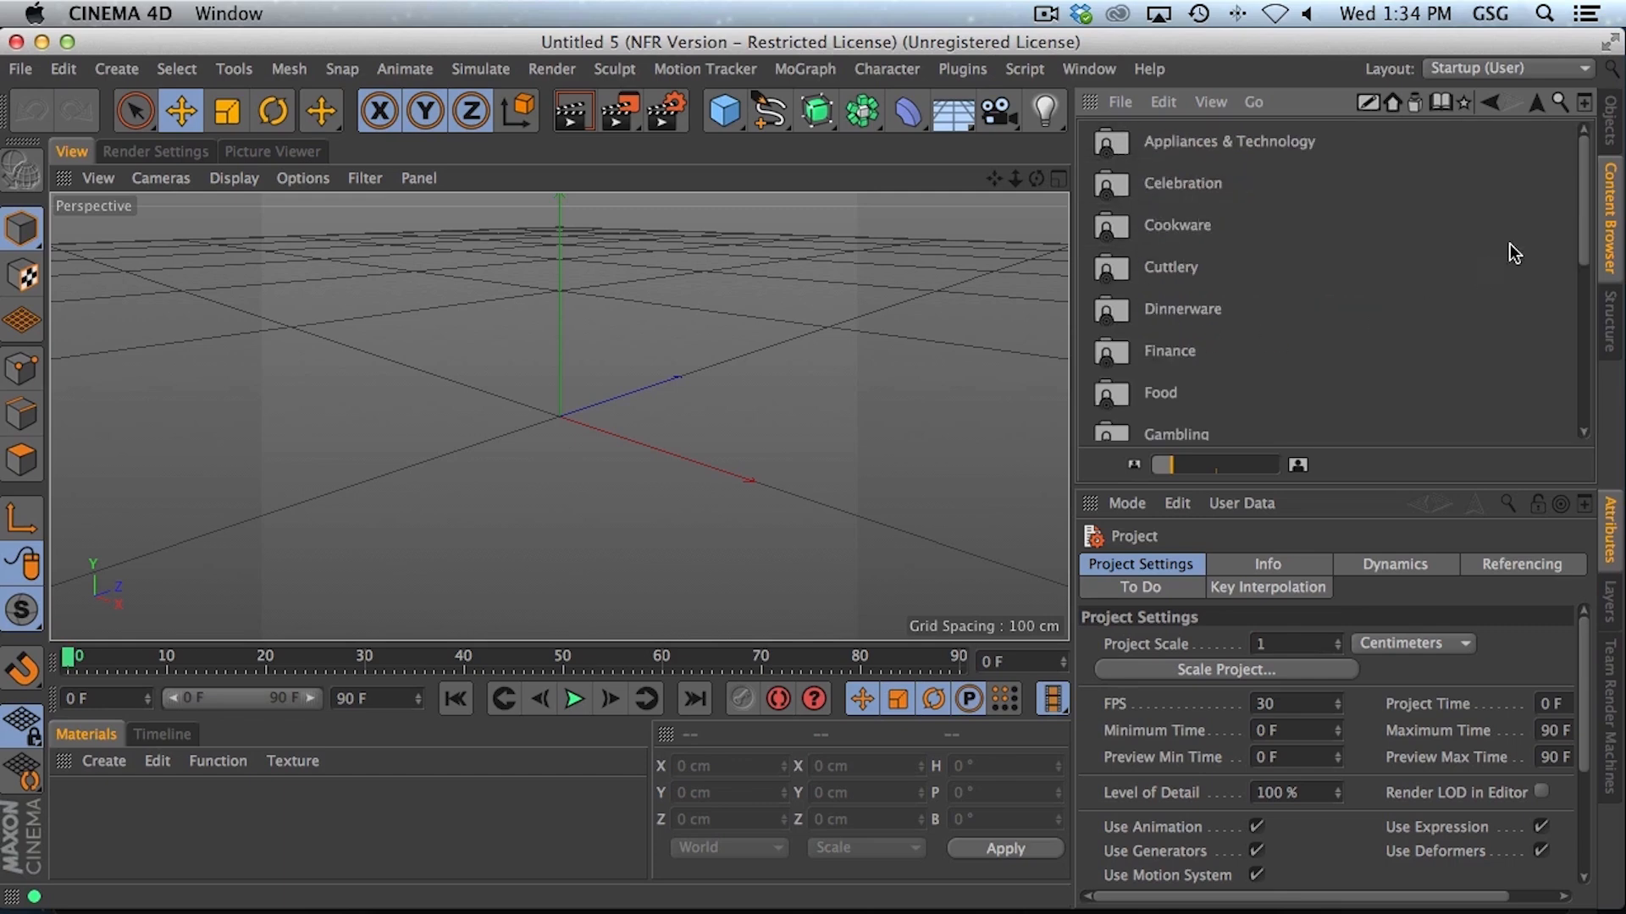
pyautogui.scroll(-3)
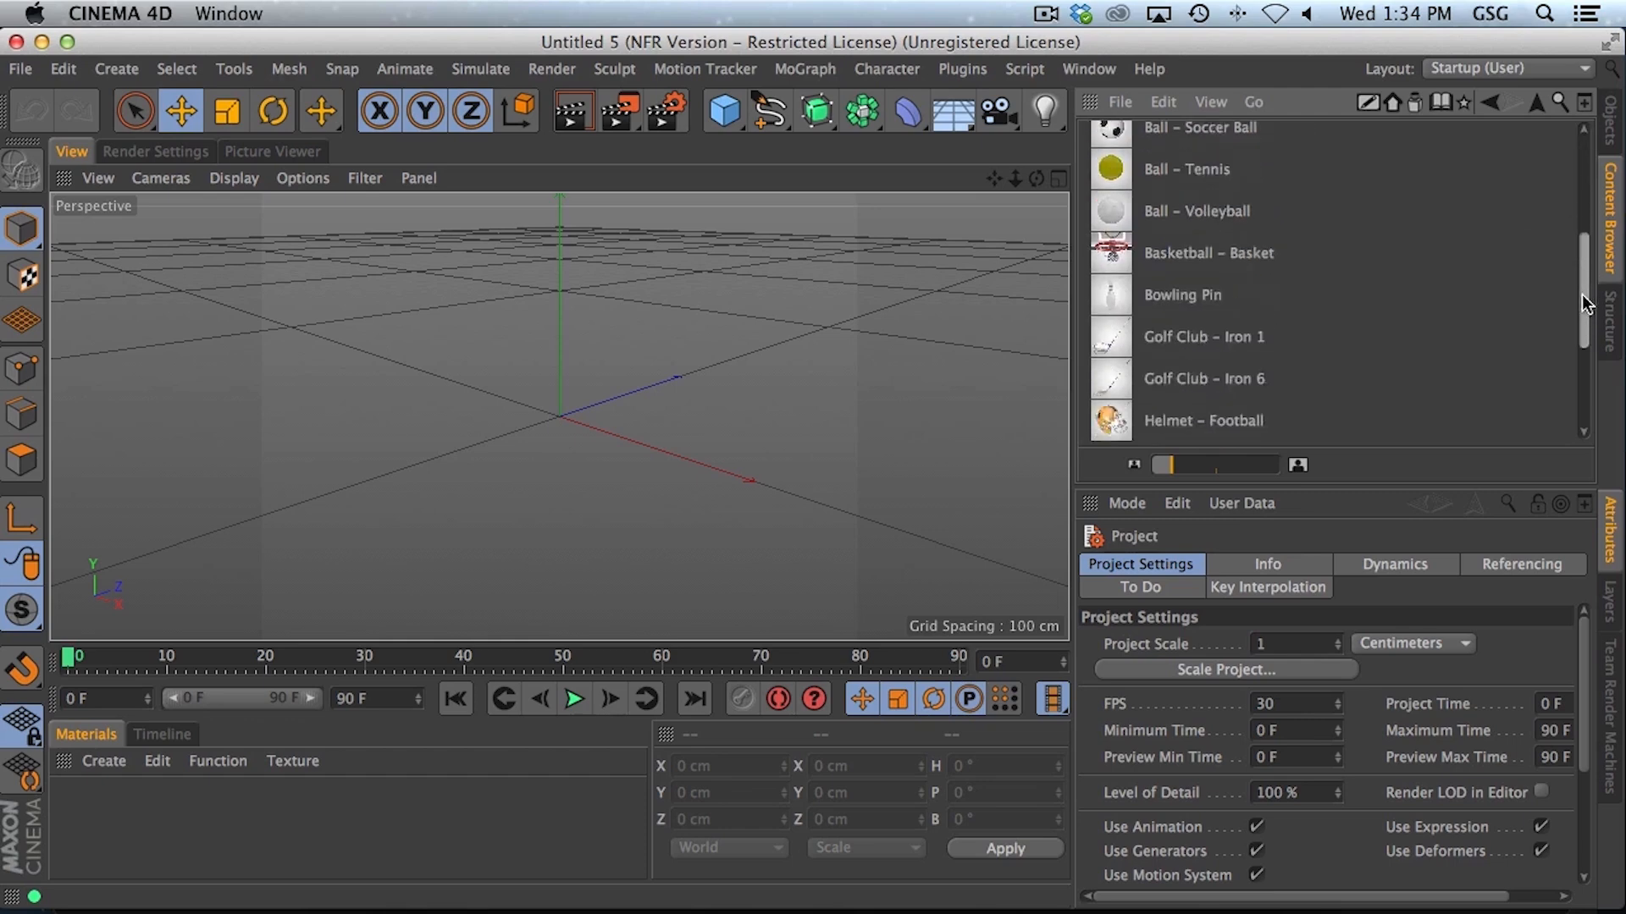
pyautogui.scroll(-3)
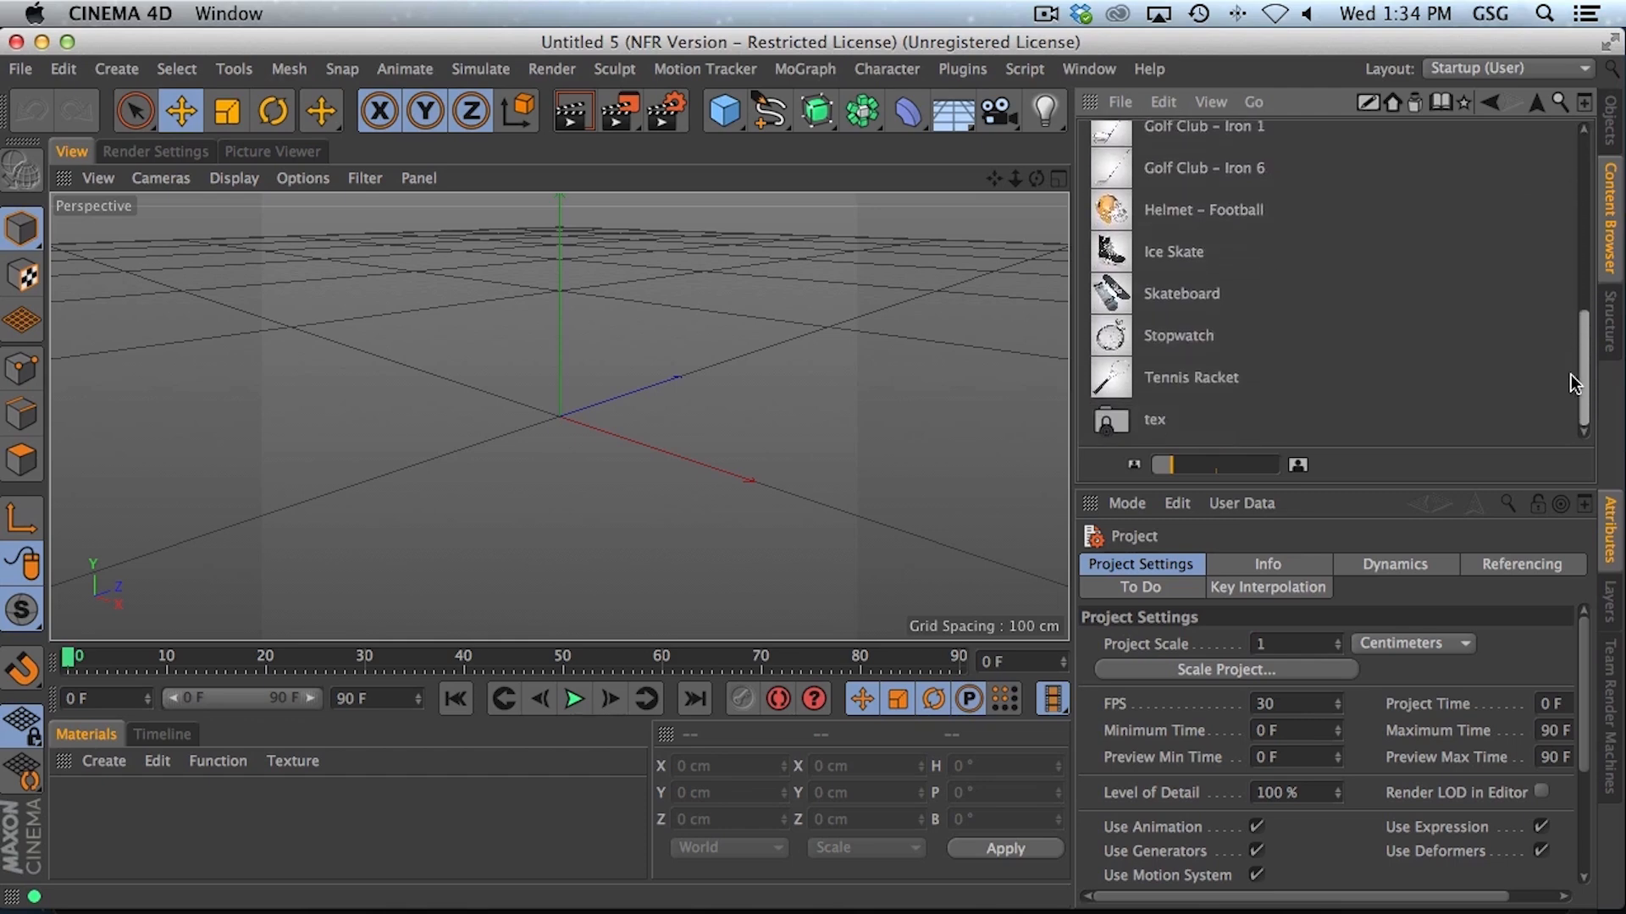
pyautogui.scroll(3)
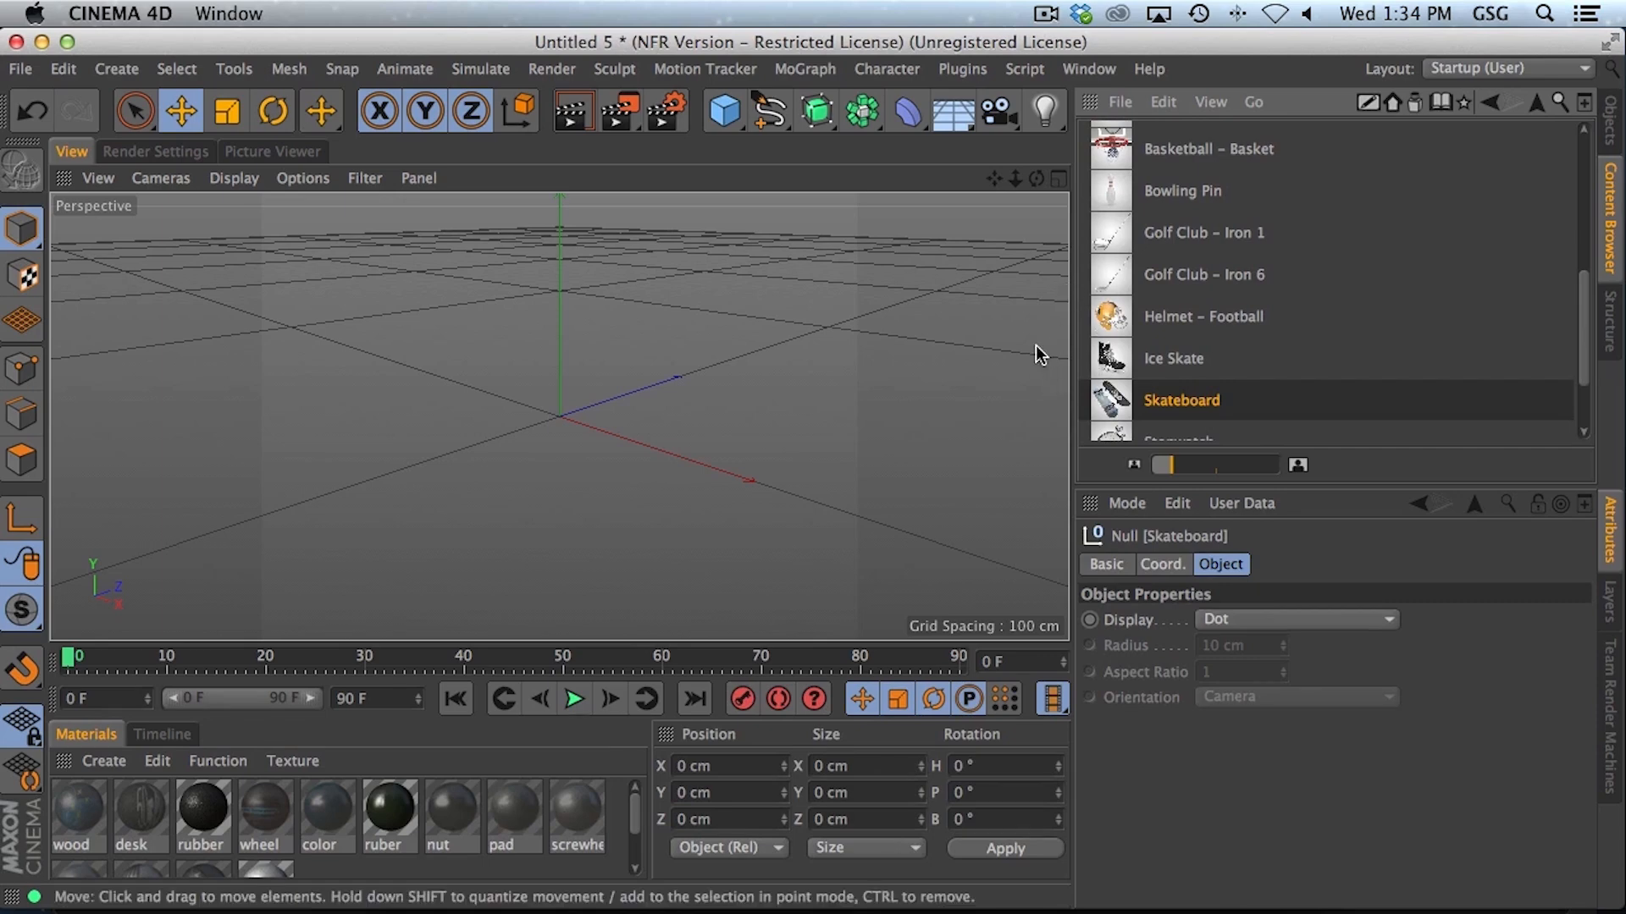
# Step: Expand the Skateboard hierarchy and remove the board's wood and top_cover texture tags
pyautogui.click(1179, 401)
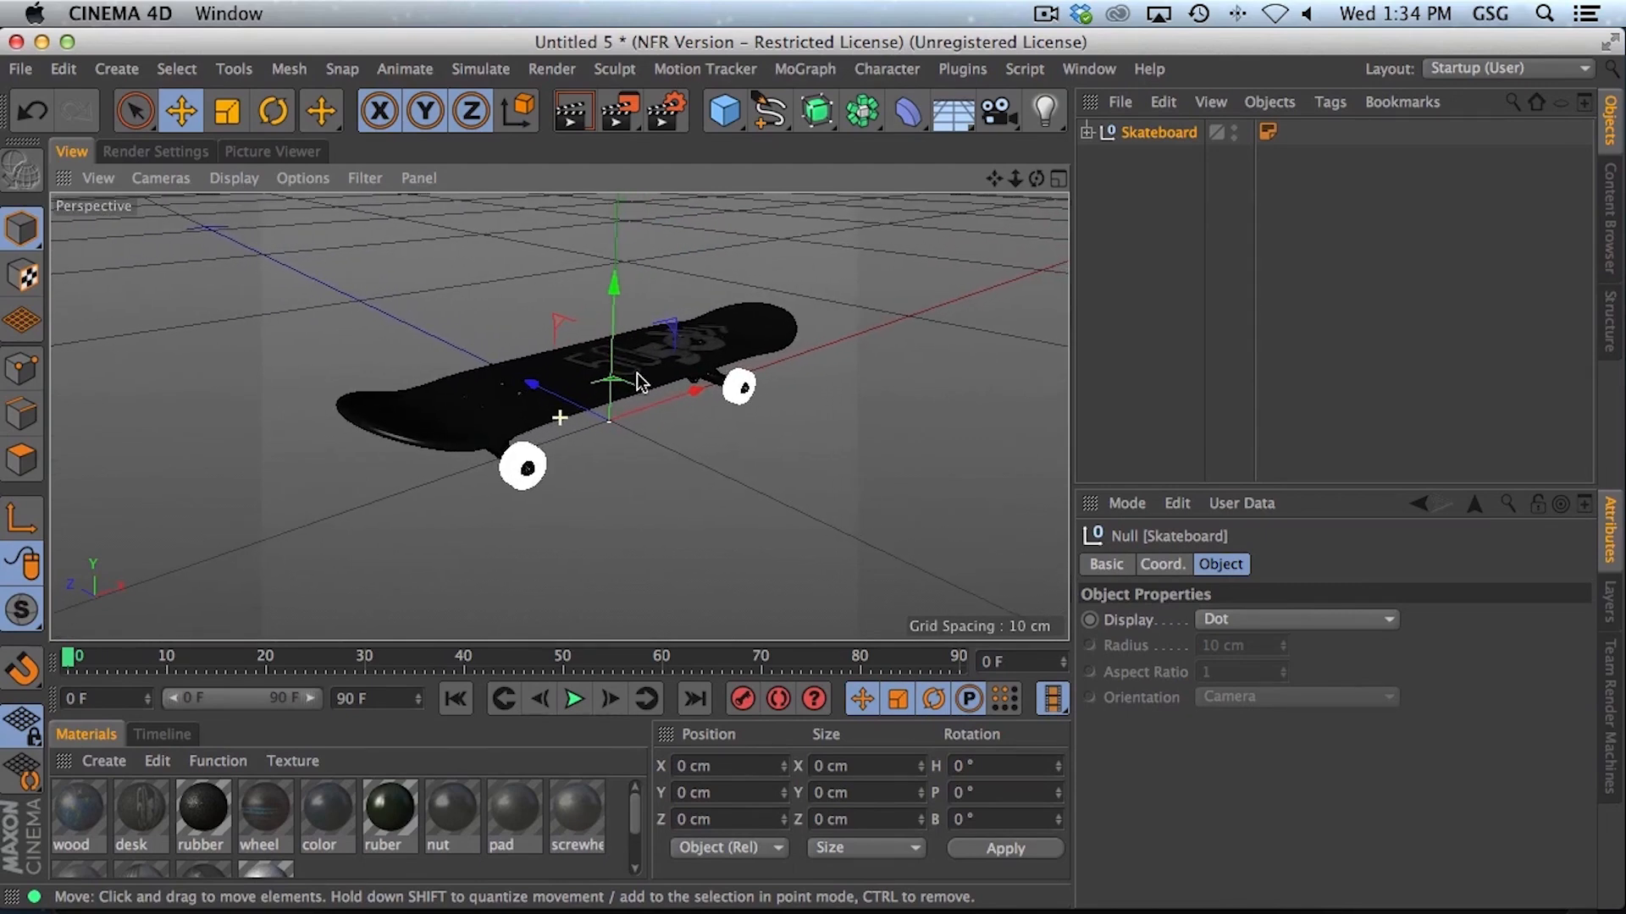
pyautogui.click(1100, 132)
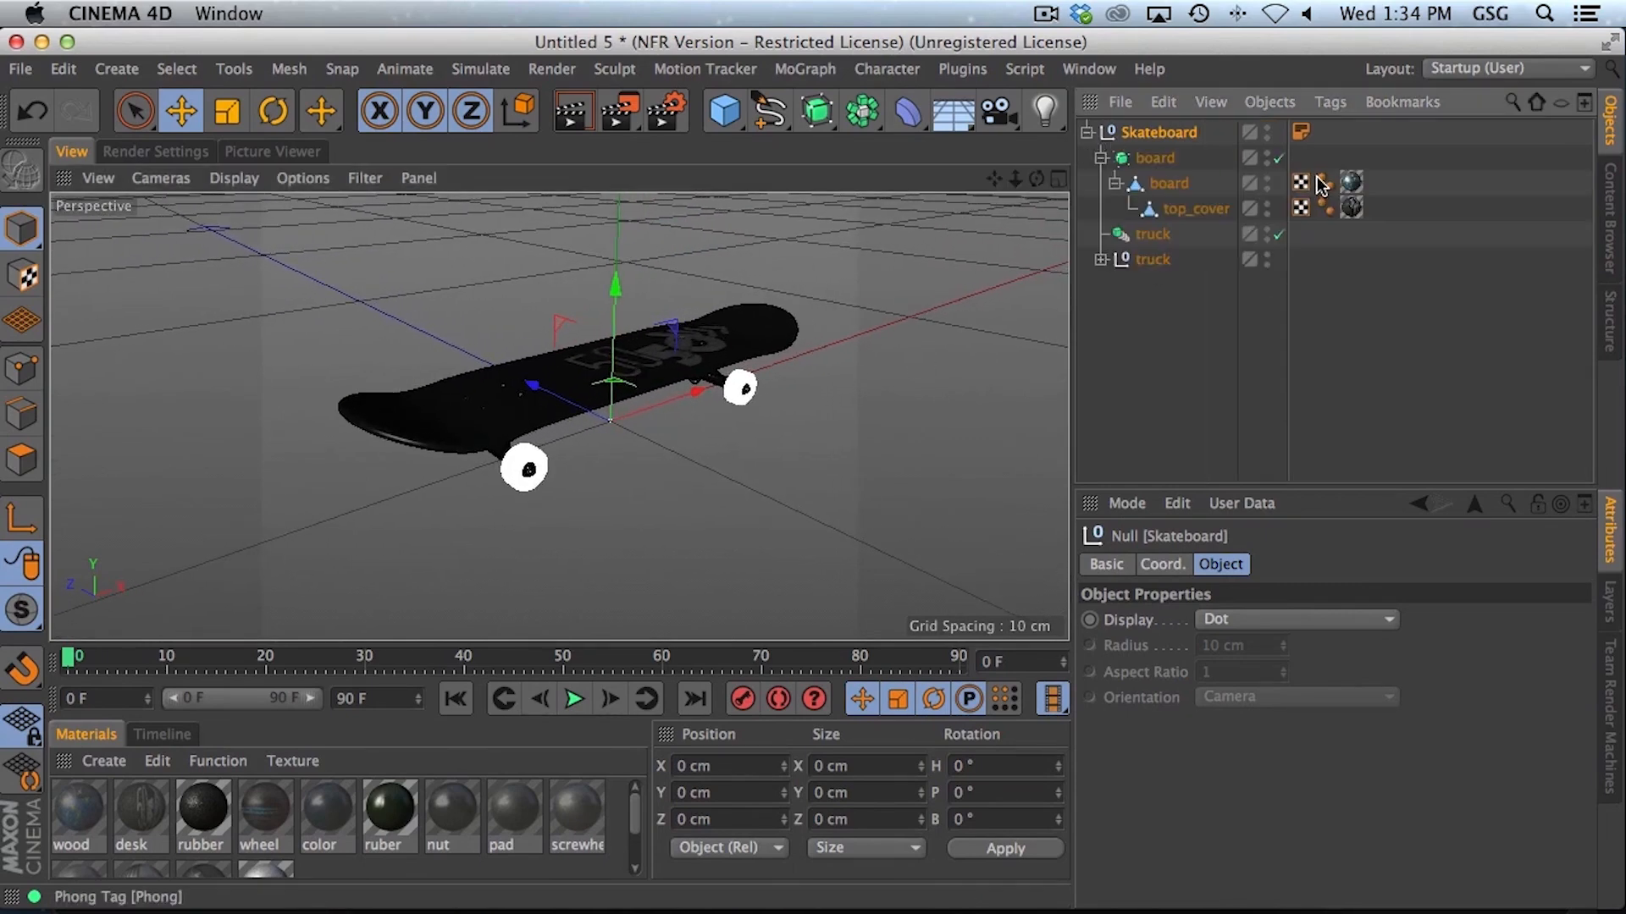
pyautogui.click(1352, 183)
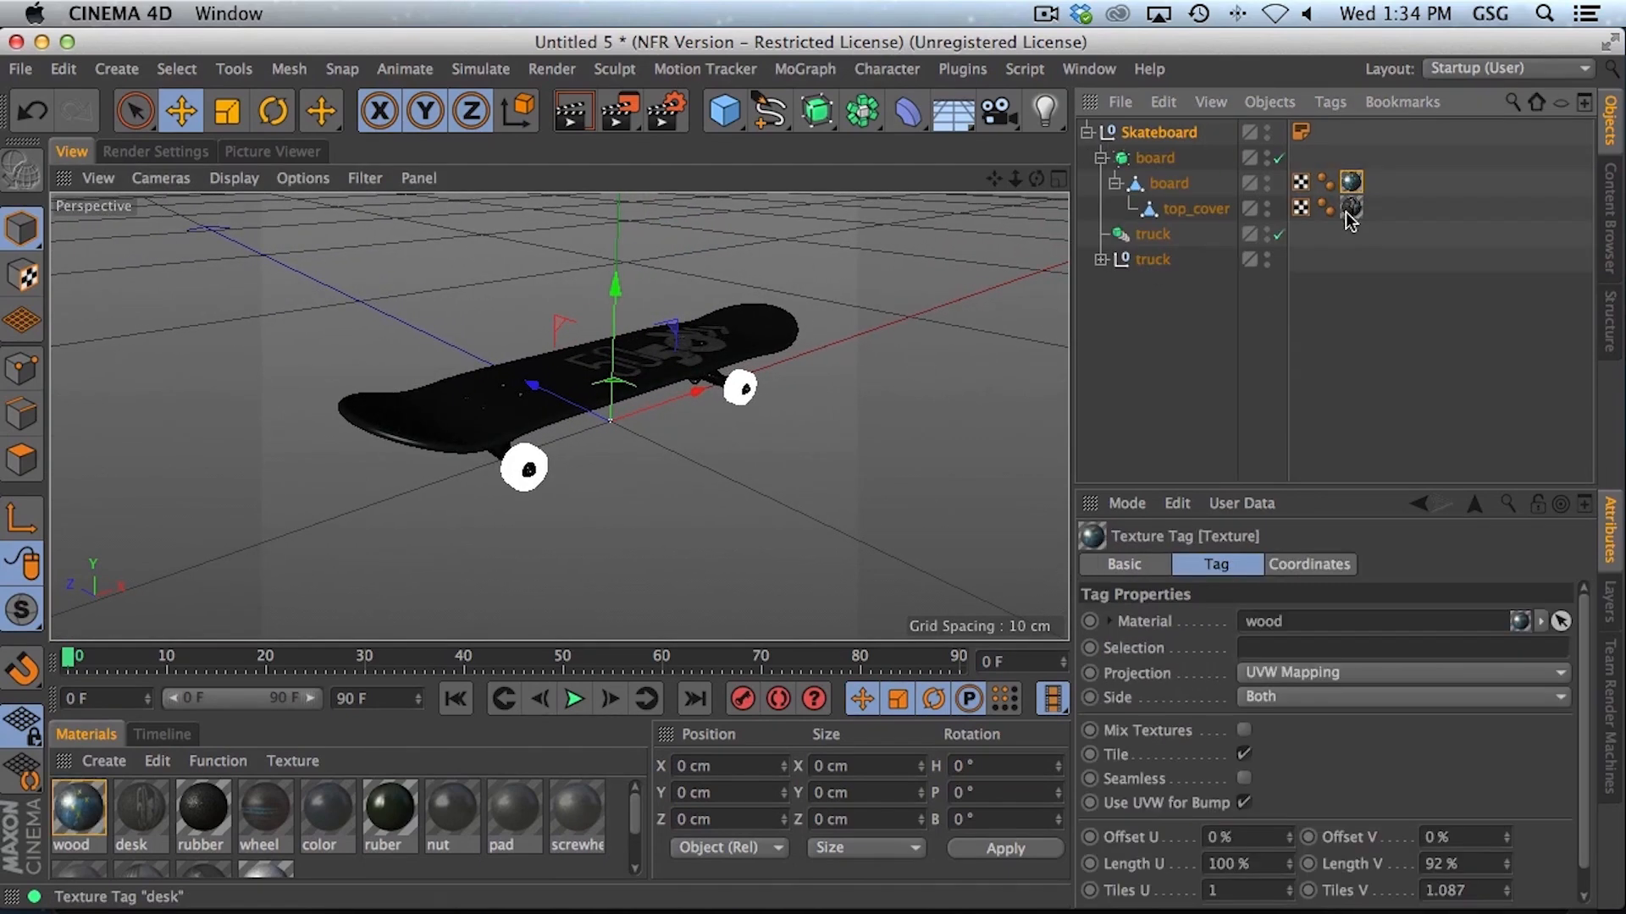
pyautogui.click(1353, 207)
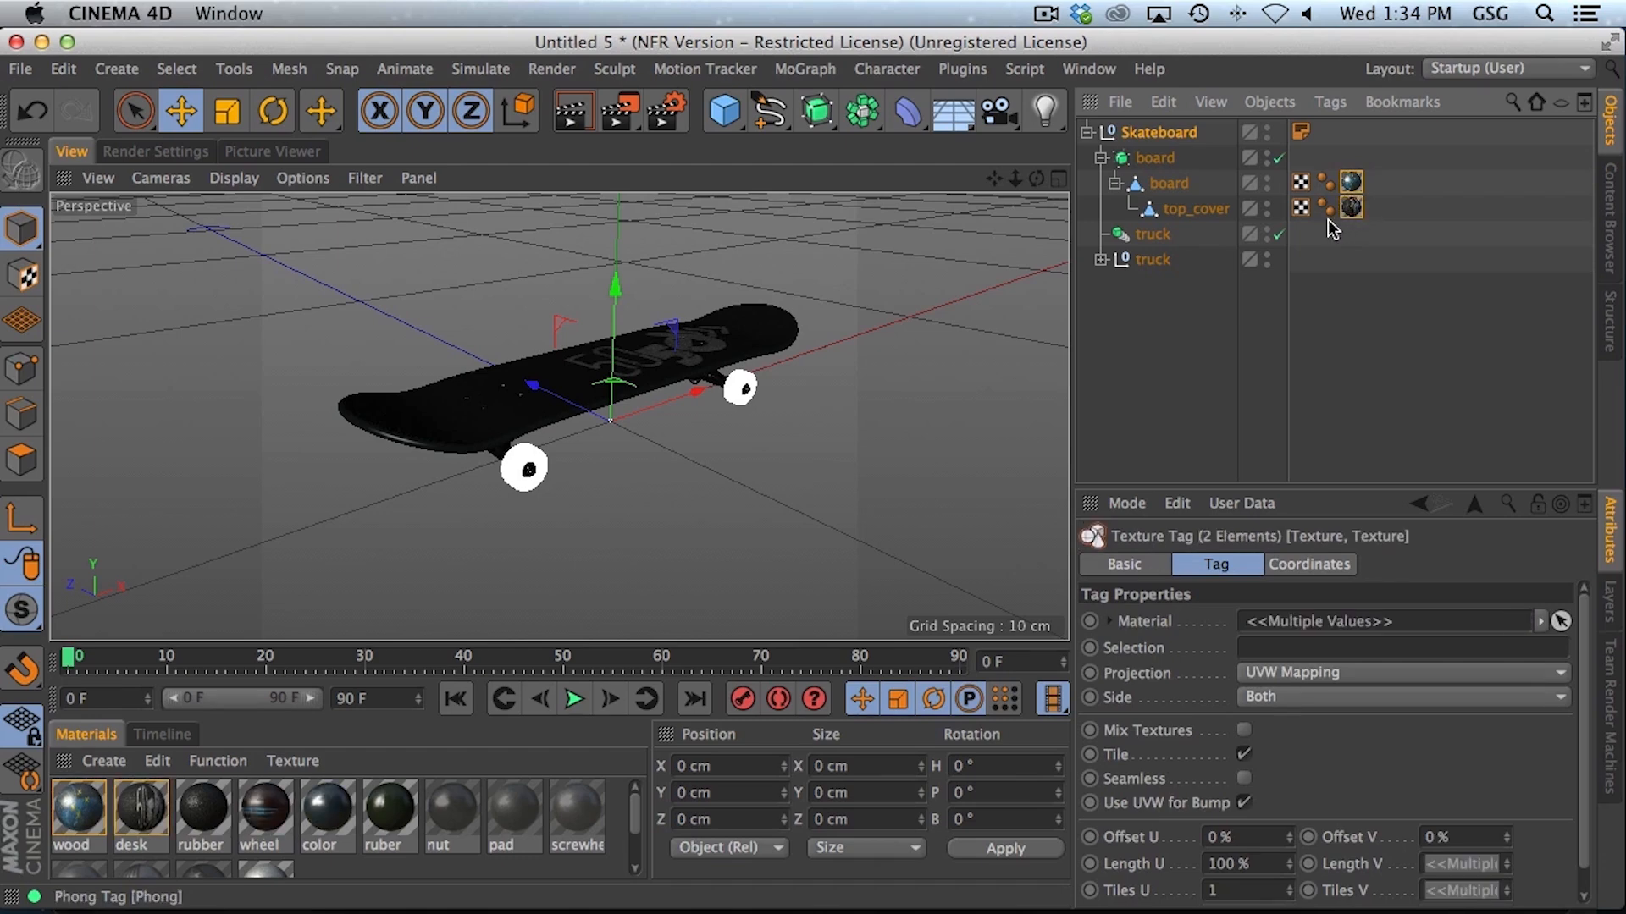
pyautogui.click(1150, 258)
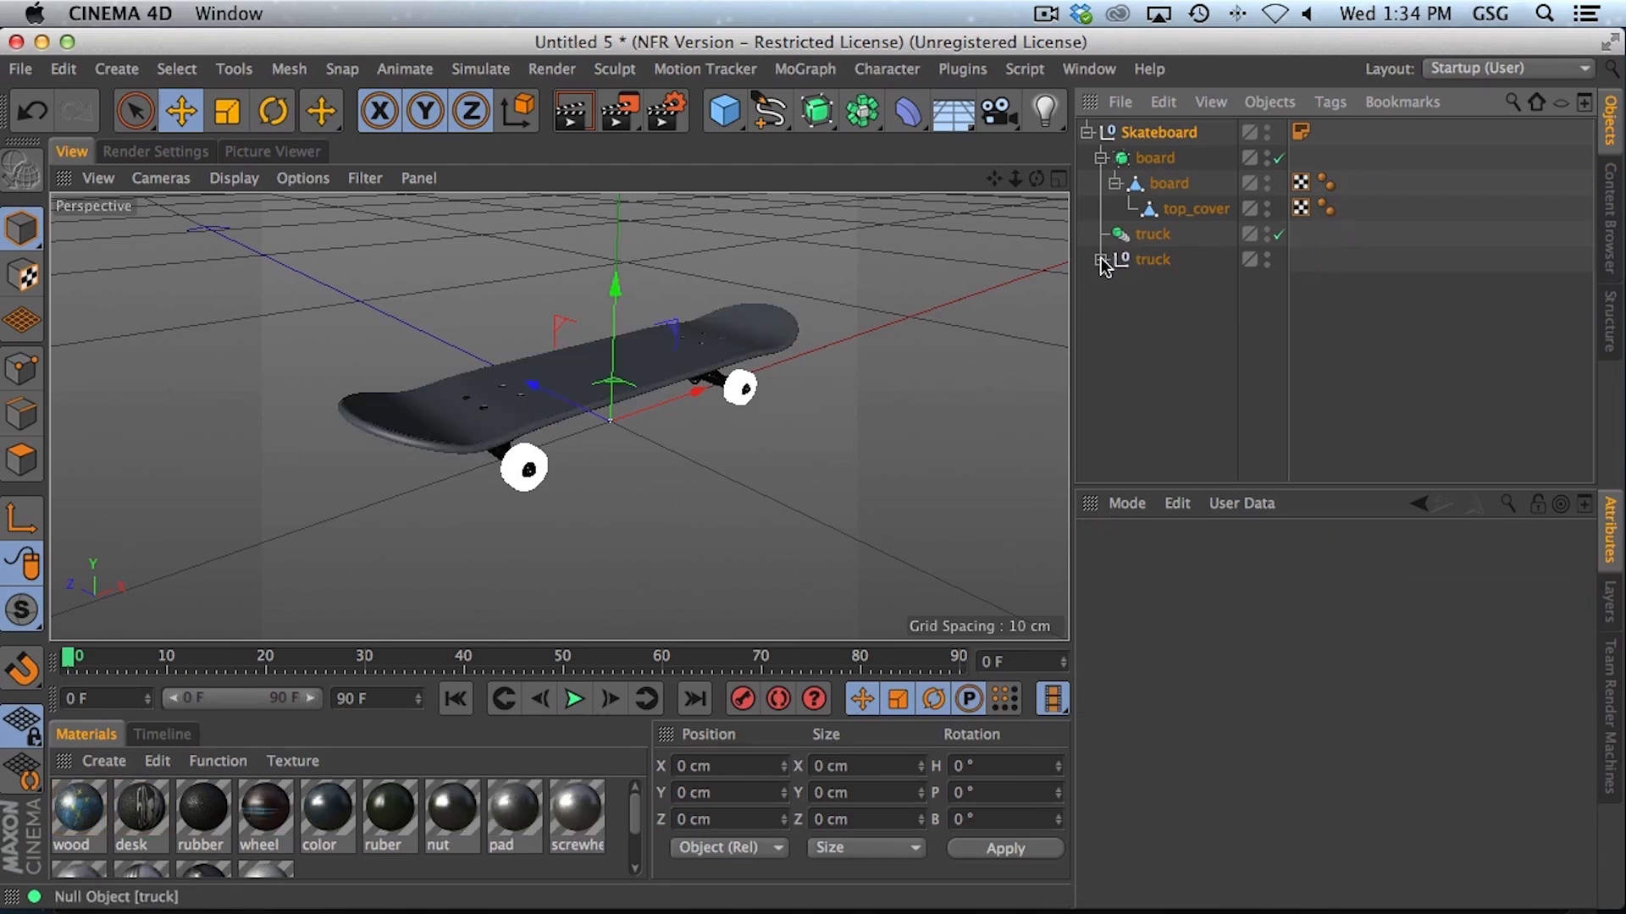
# Step: Copy the board's wood texture tag onto the Skateboard root null
pyautogui.click(1104, 259)
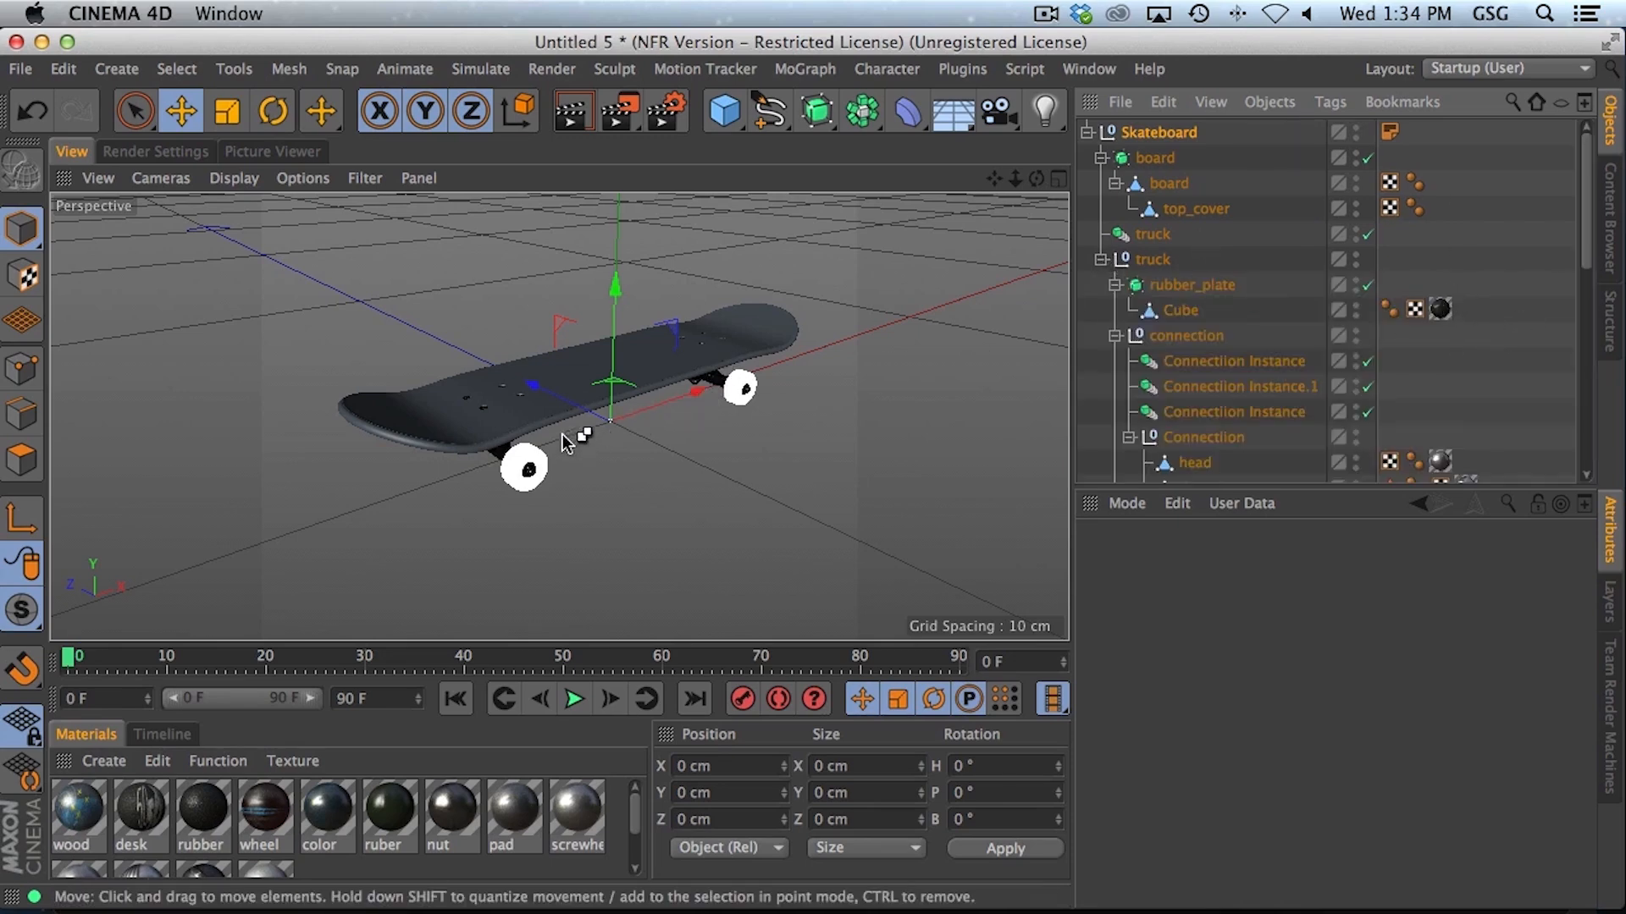
pyautogui.scroll(-3)
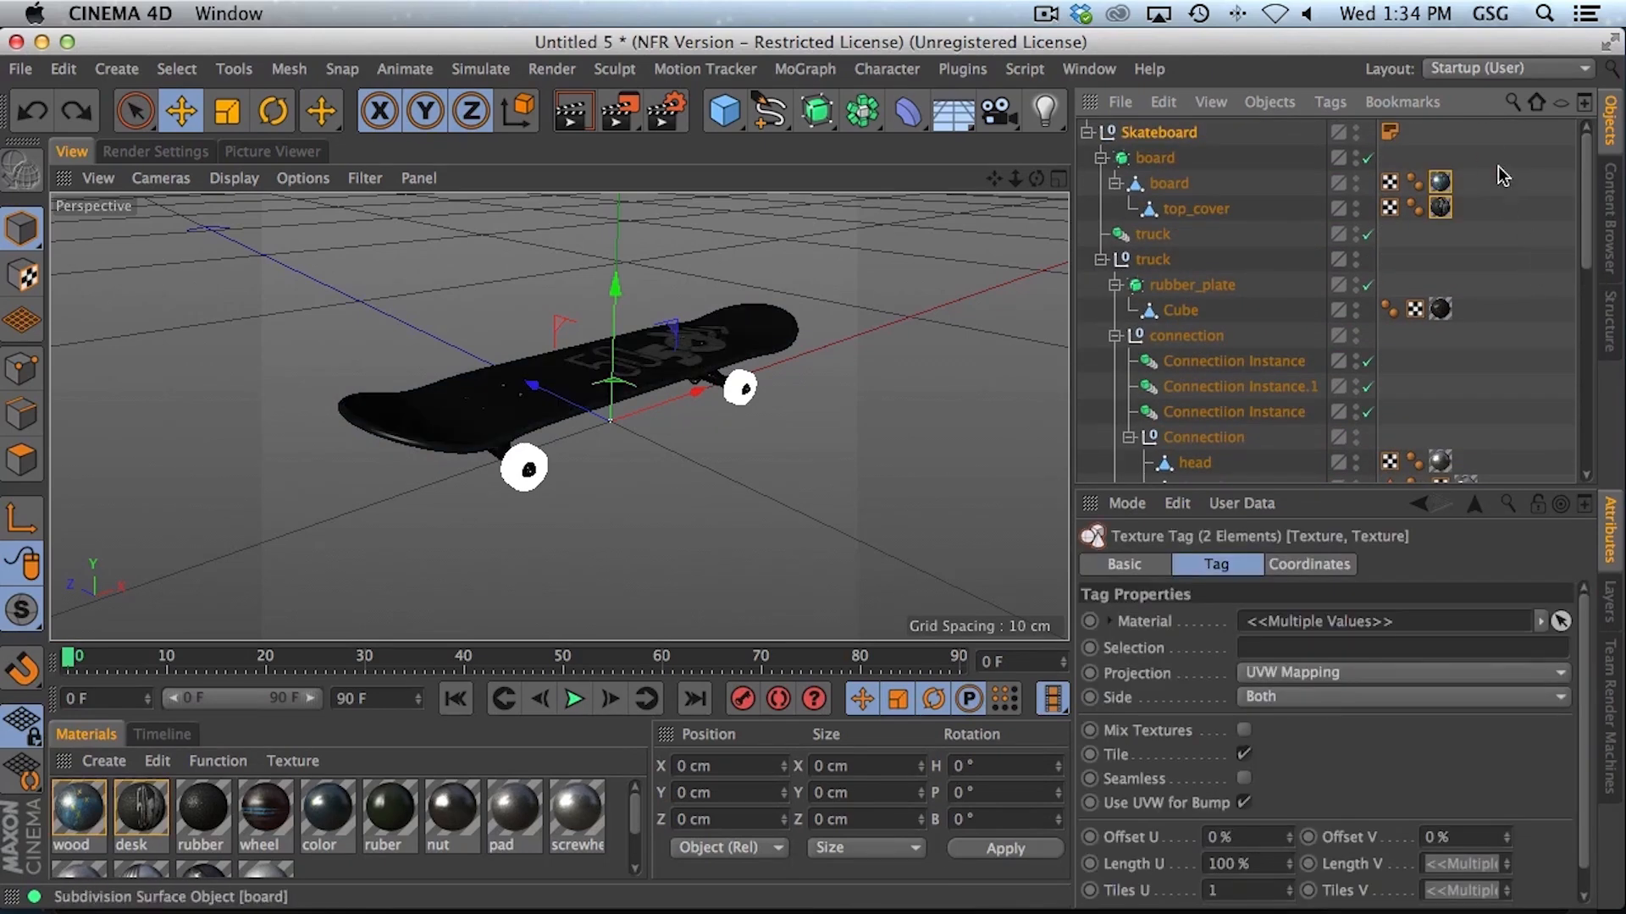
pyautogui.click(1440, 183)
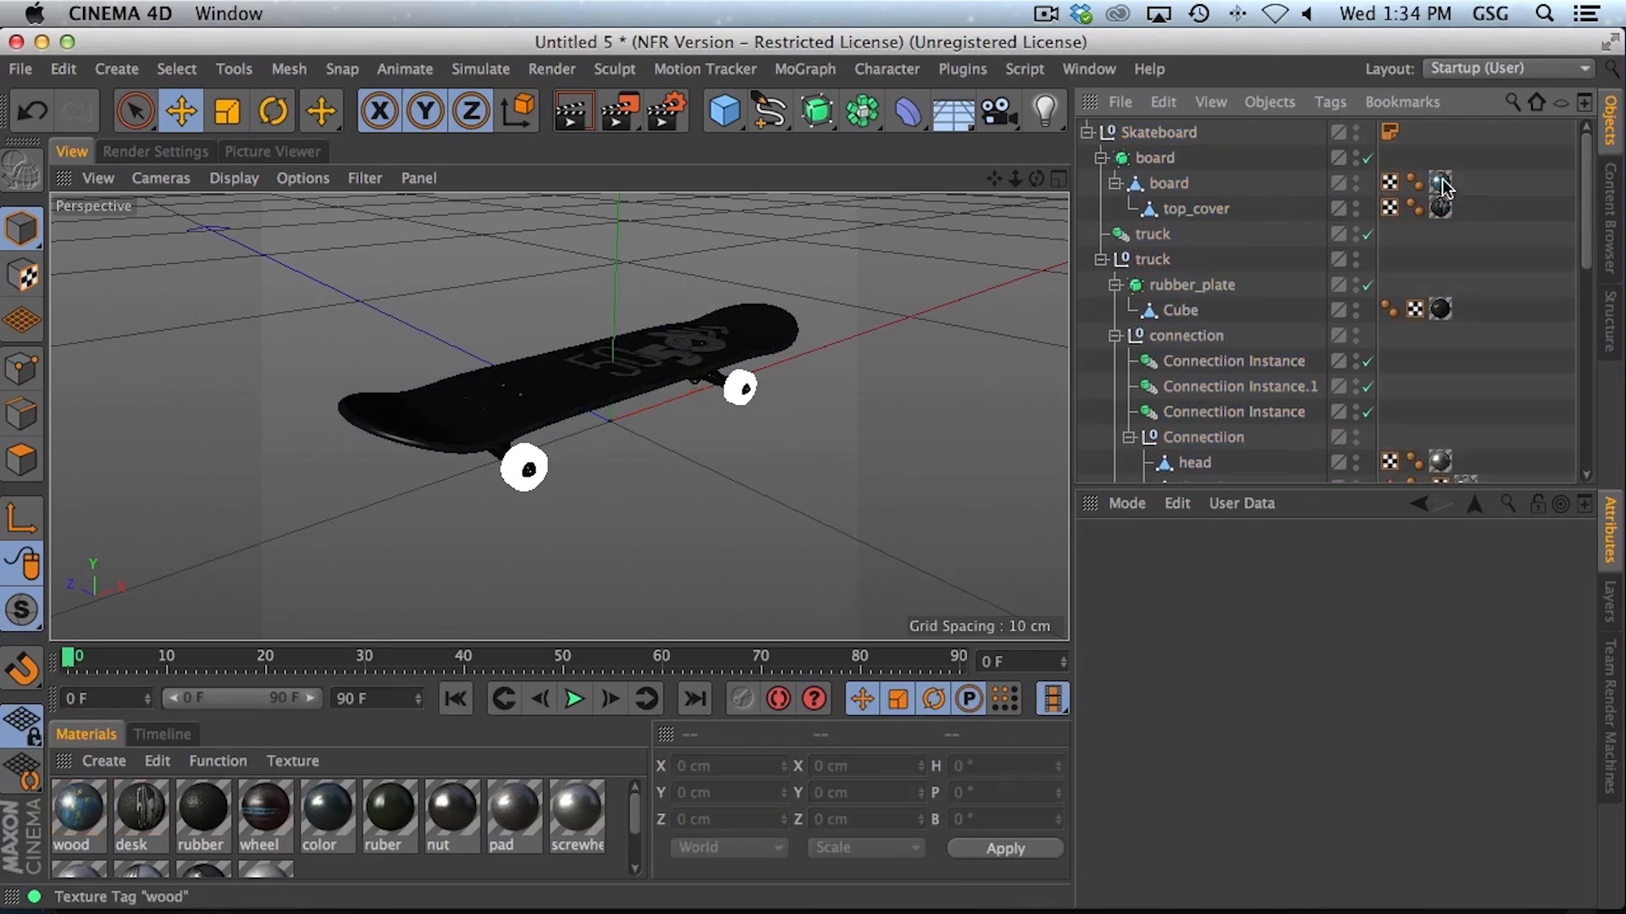
pyautogui.click(1414, 132)
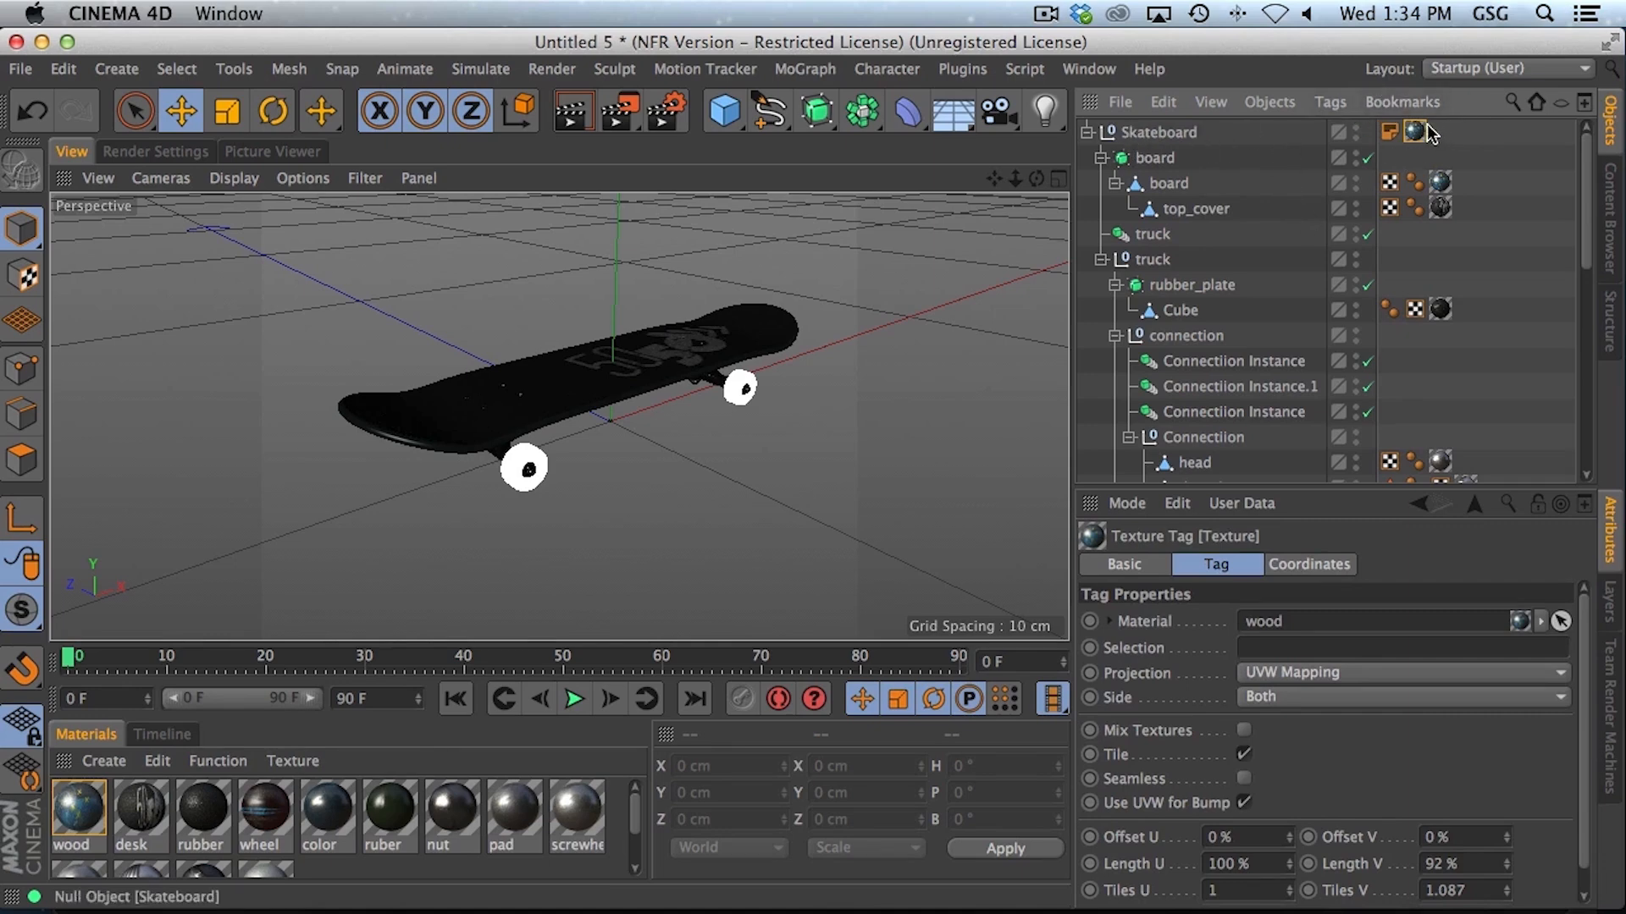
# Step: Select all identical child texture tags from the root tag and delete them, leaving the model grey
pyautogui.rightClick(1413, 132)
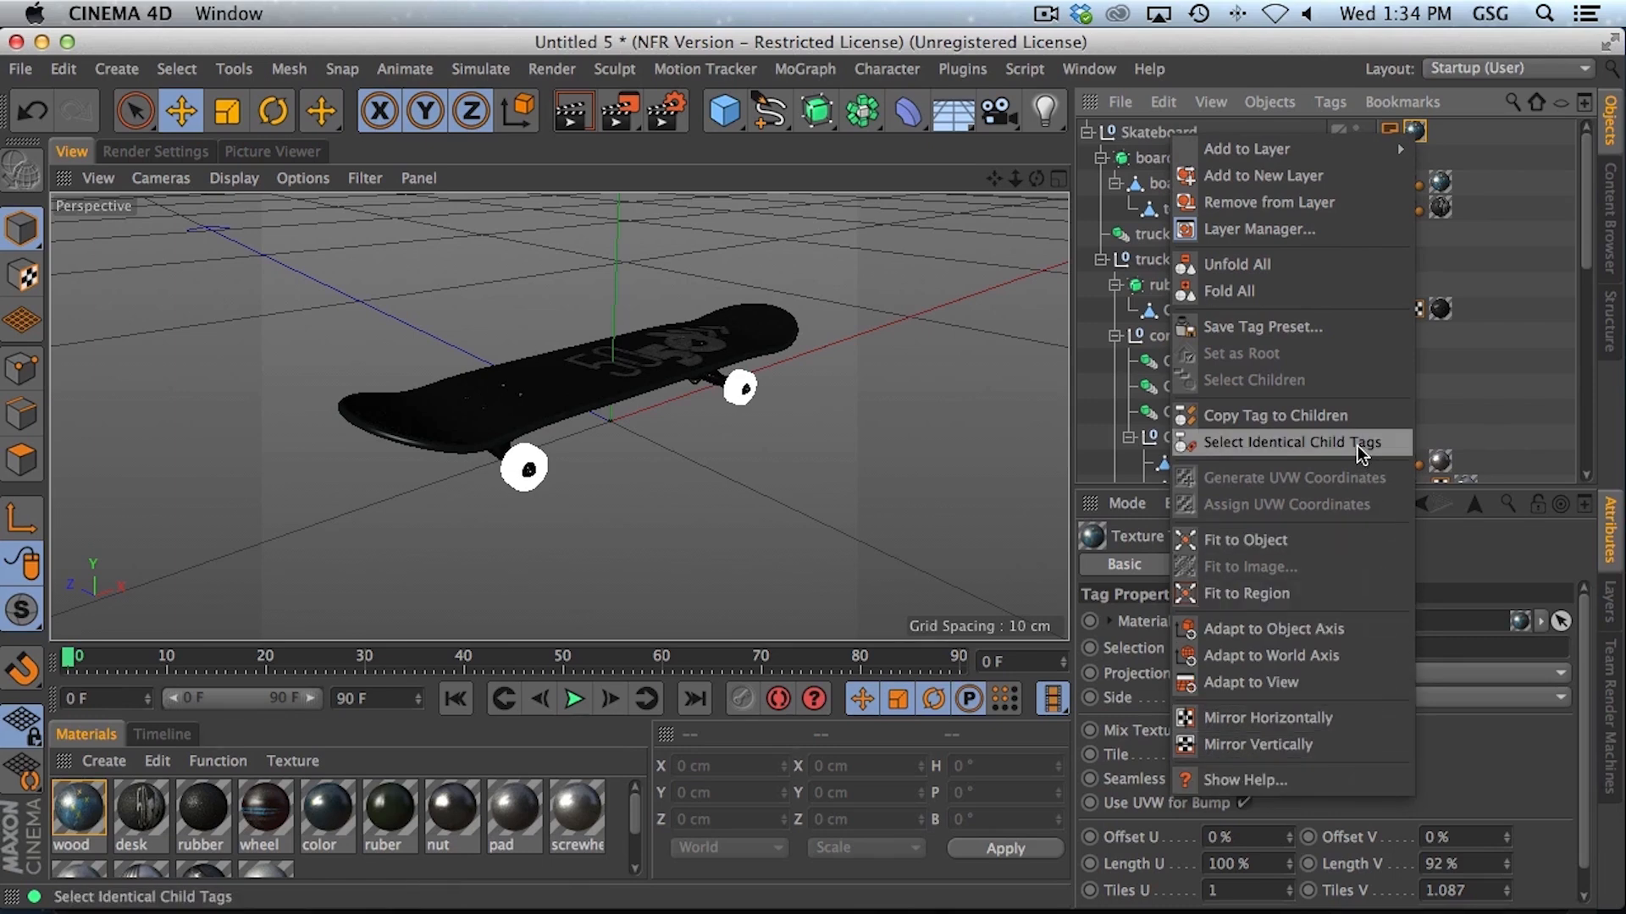
pyautogui.click(1285, 442)
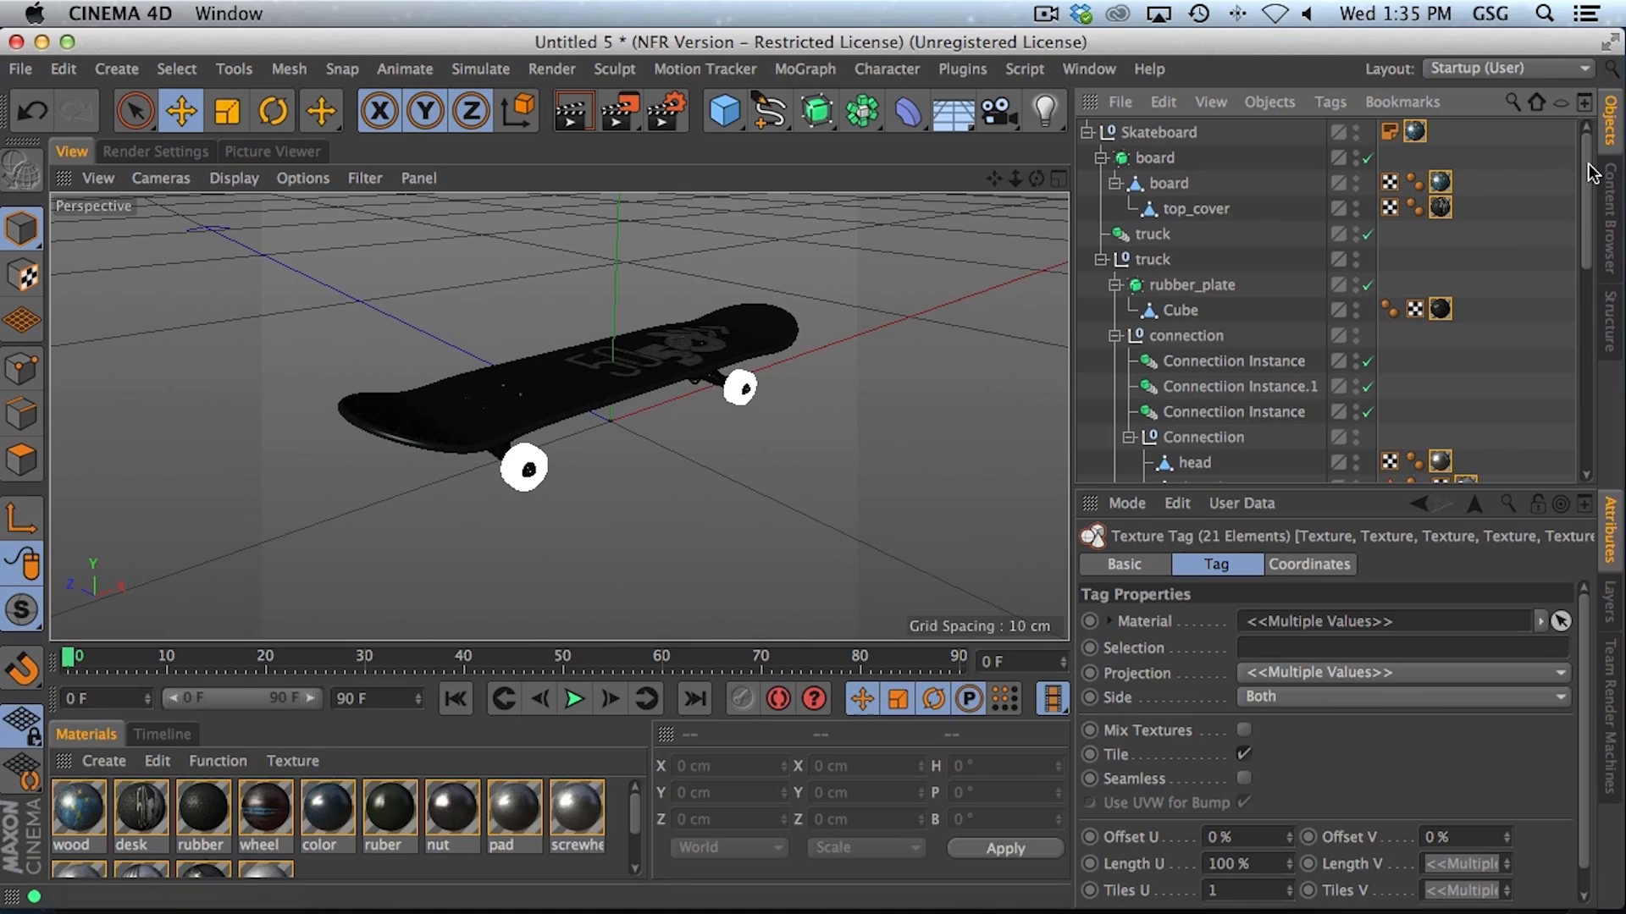
pyautogui.scroll(-3)
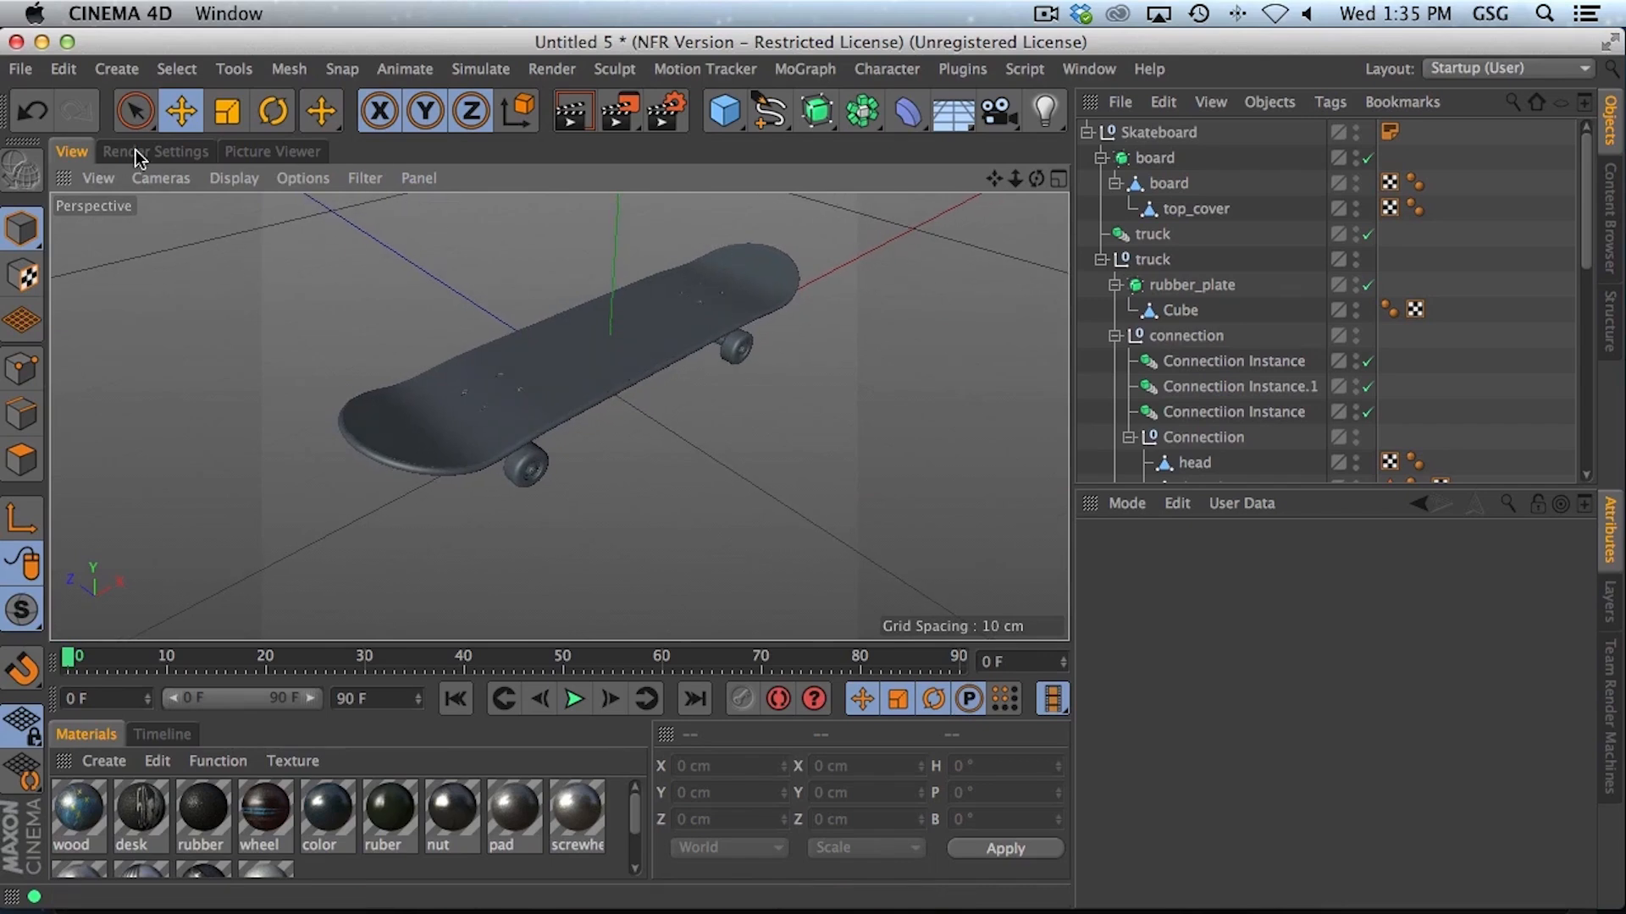
pyautogui.moveTo(572, 111)
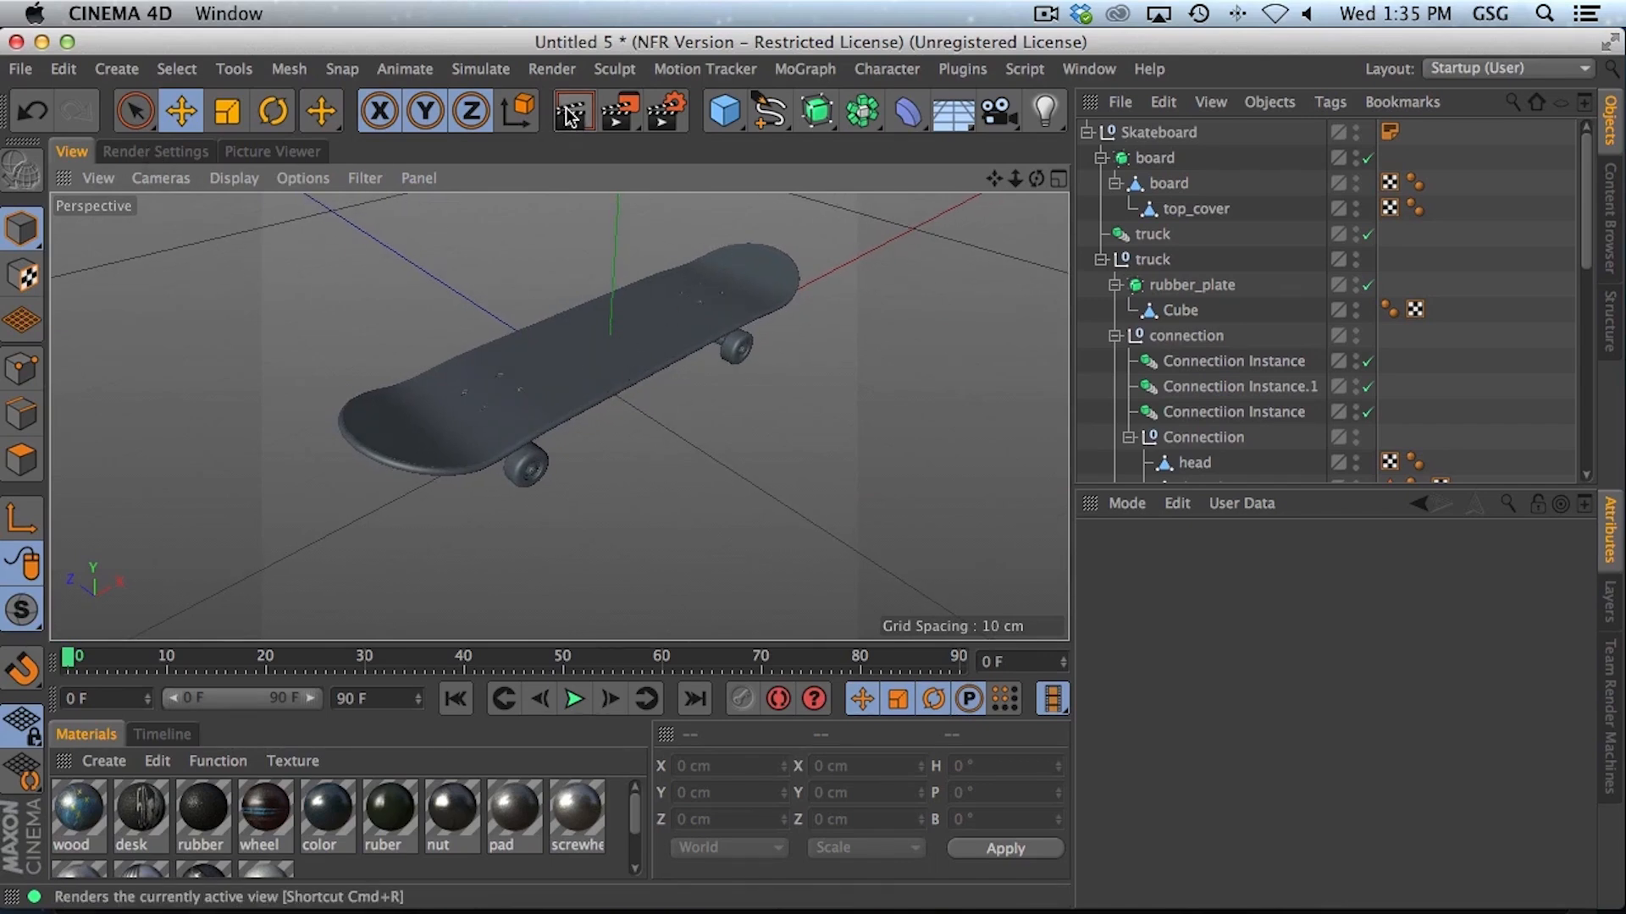
# Step: Render the perspective view to preview the untextured grey skateboard on black
pyautogui.click(572, 110)
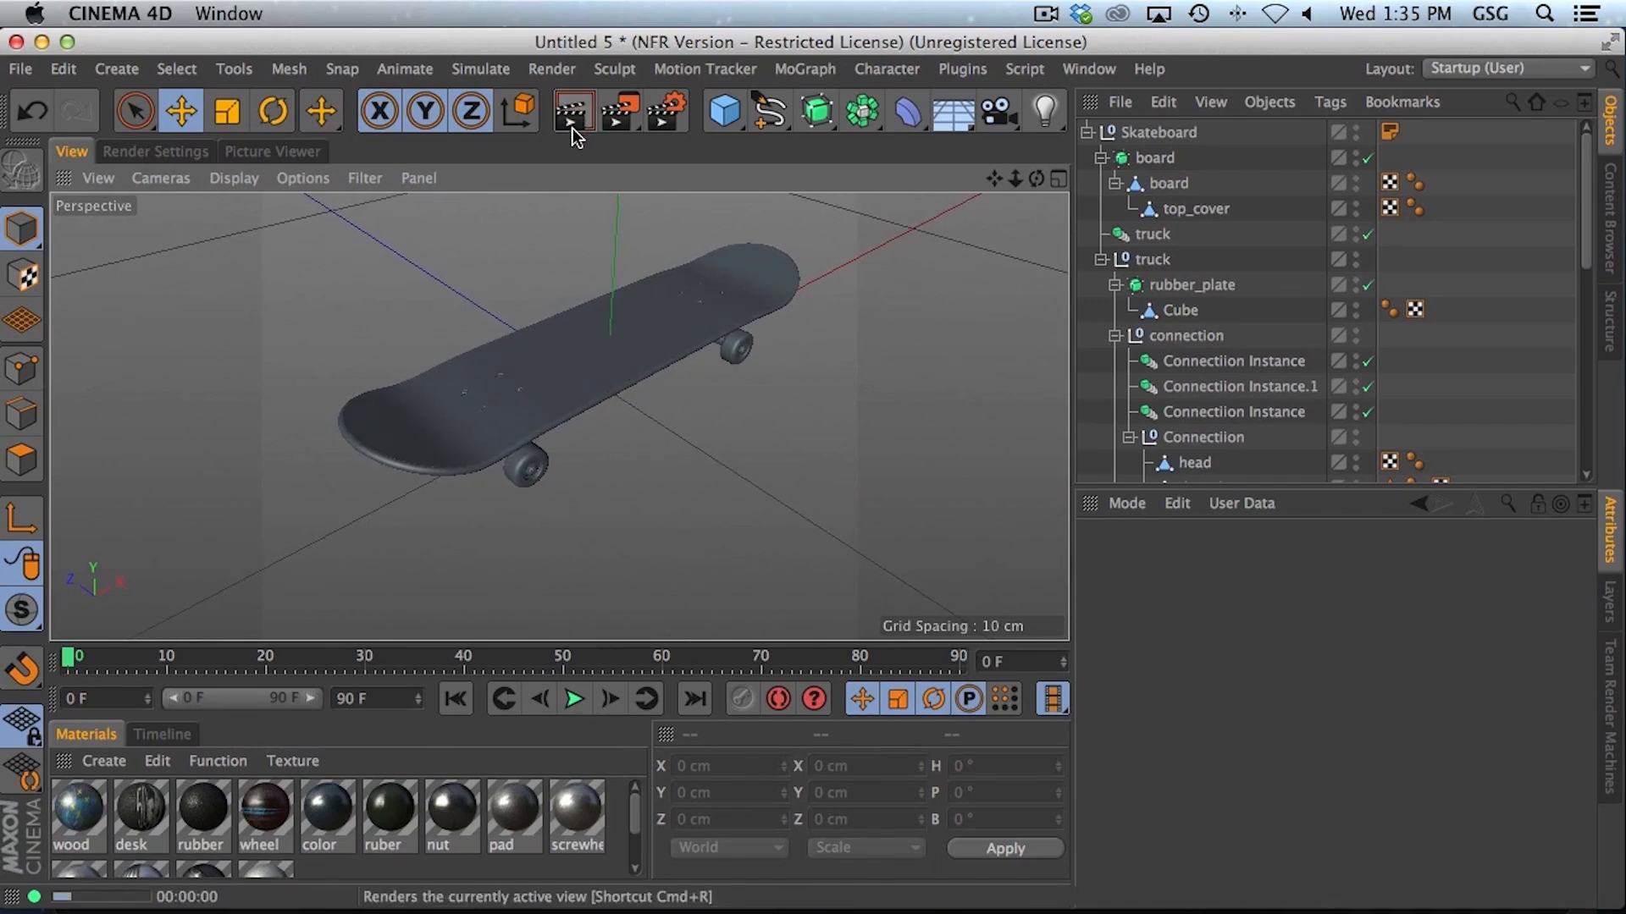
pyautogui.click(572, 111)
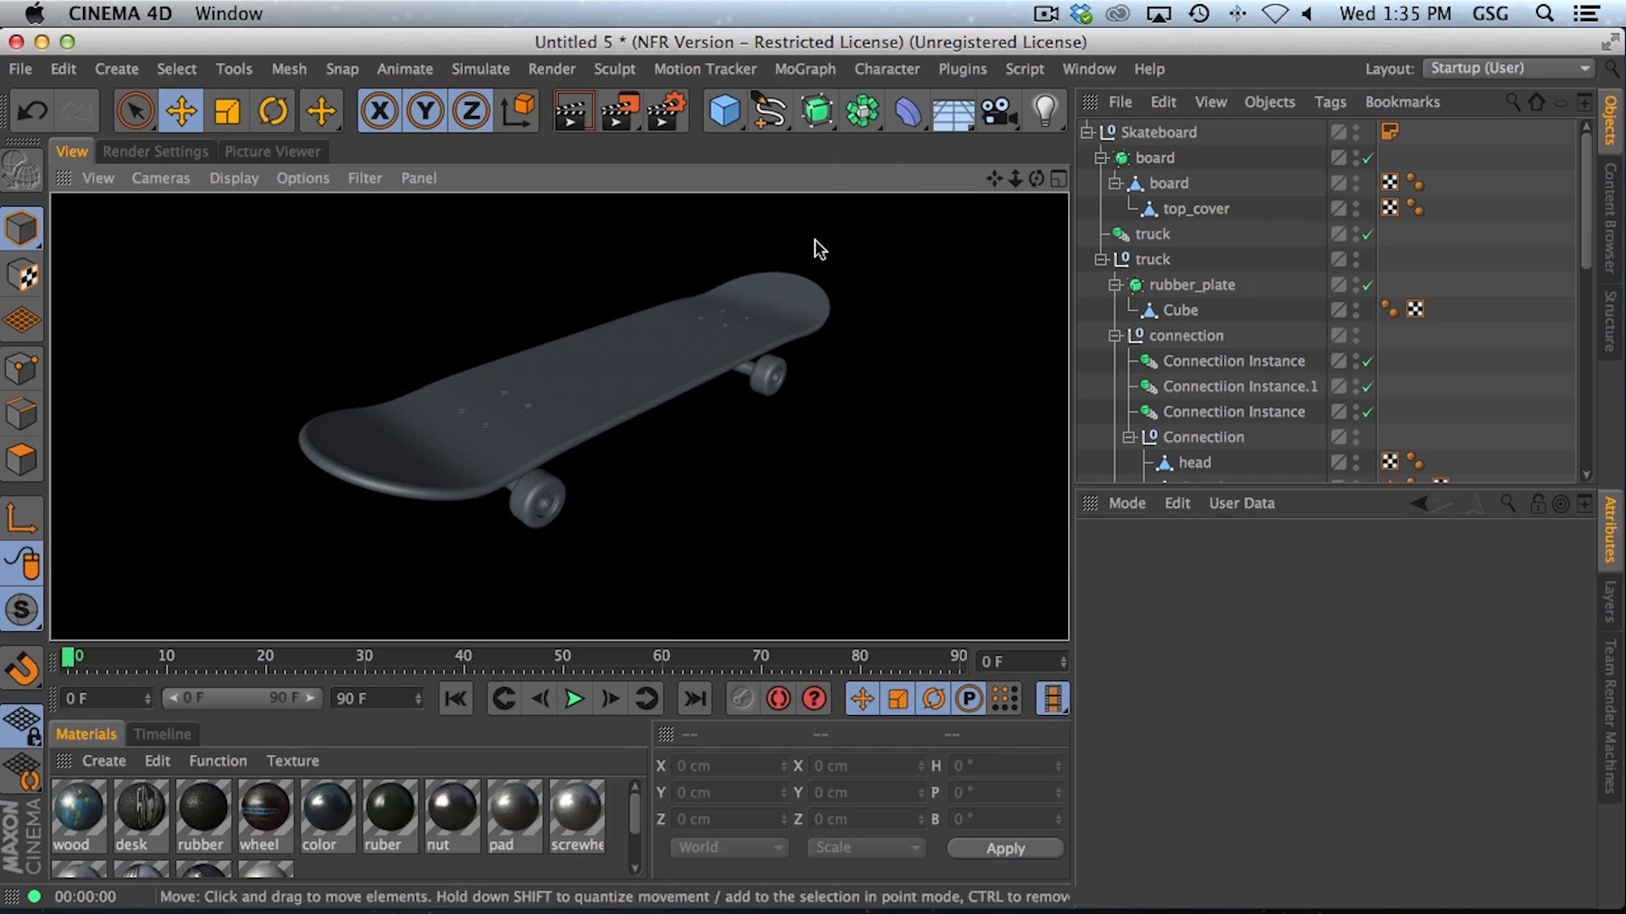
pyautogui.moveTo(775, 436)
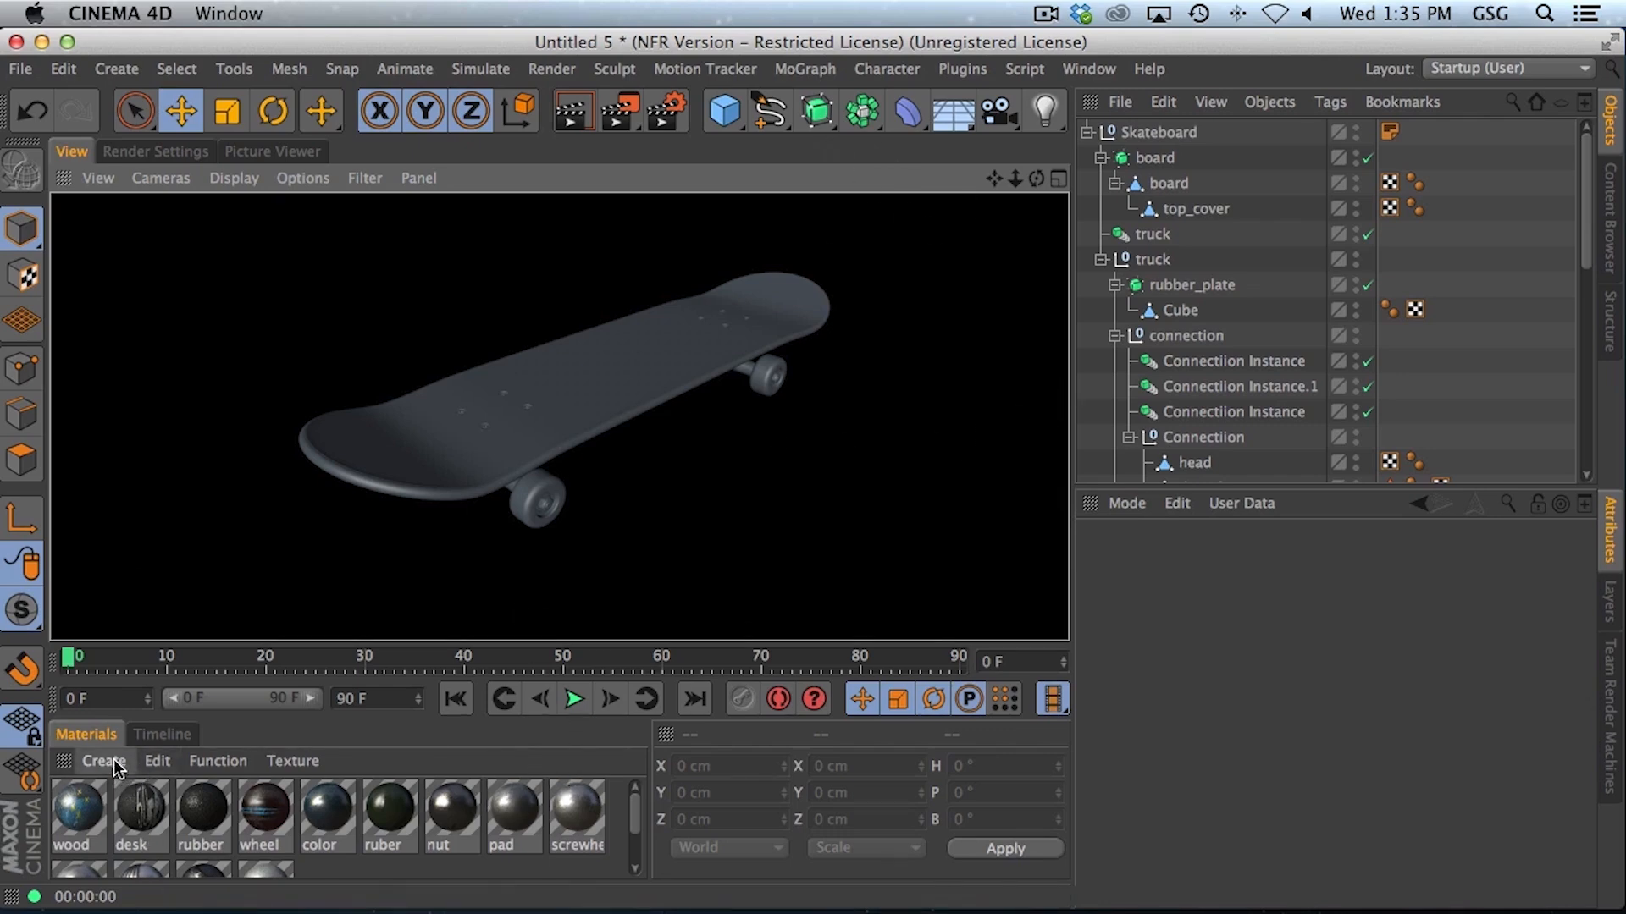
# Step: Create a Background object and a new material with a 2D circular luminance gradient
pyautogui.click(102, 762)
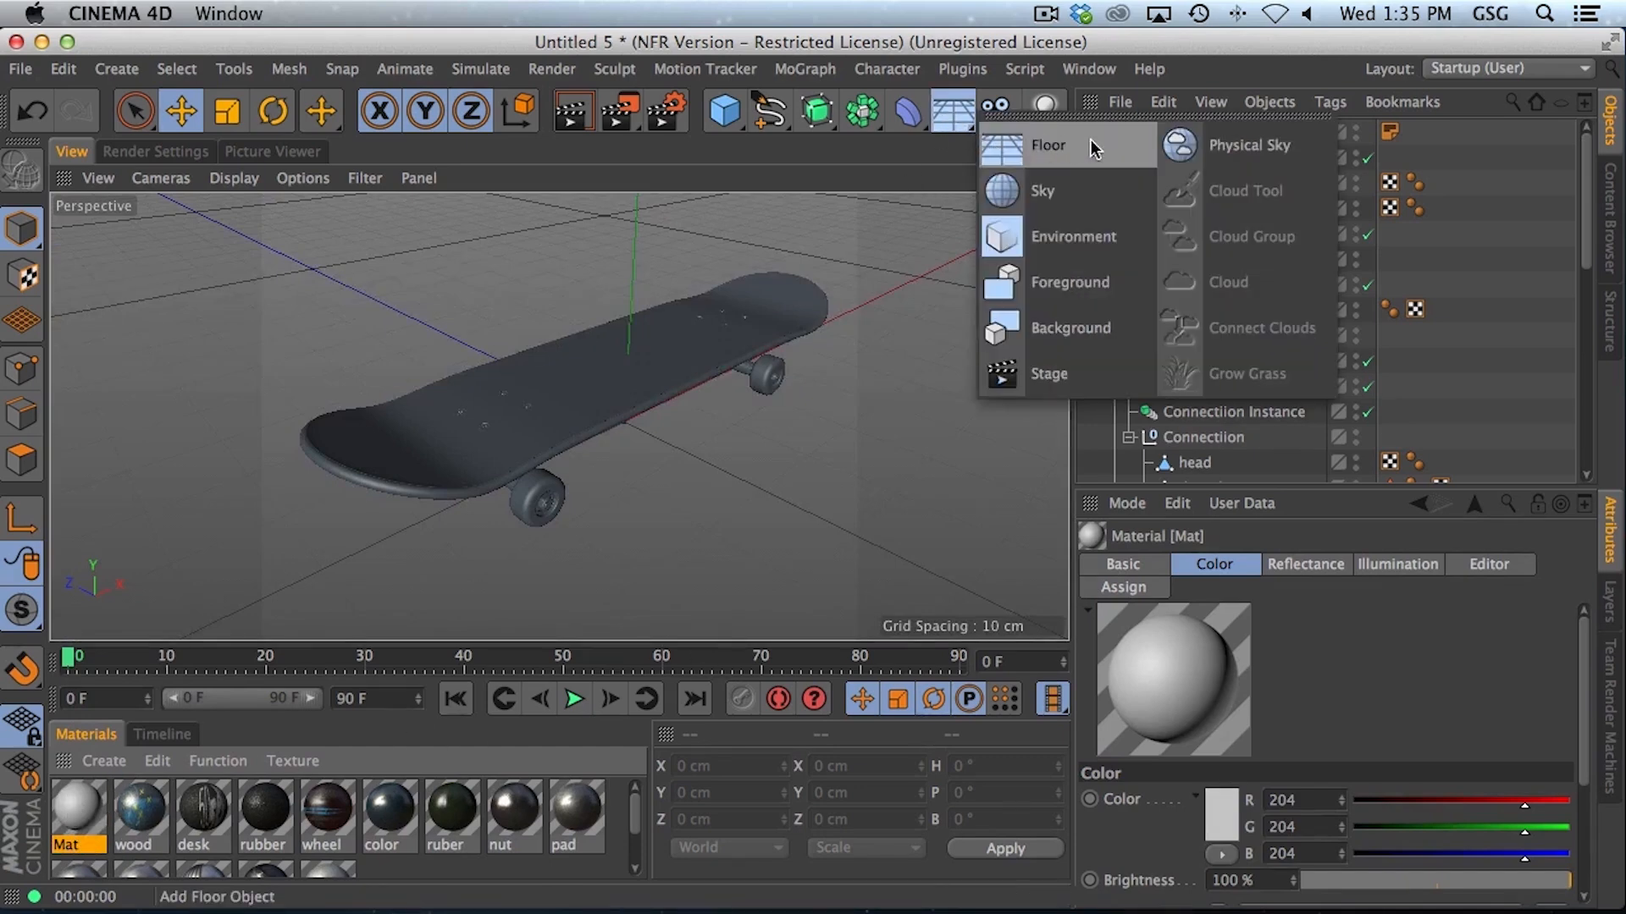
pyautogui.click(1068, 327)
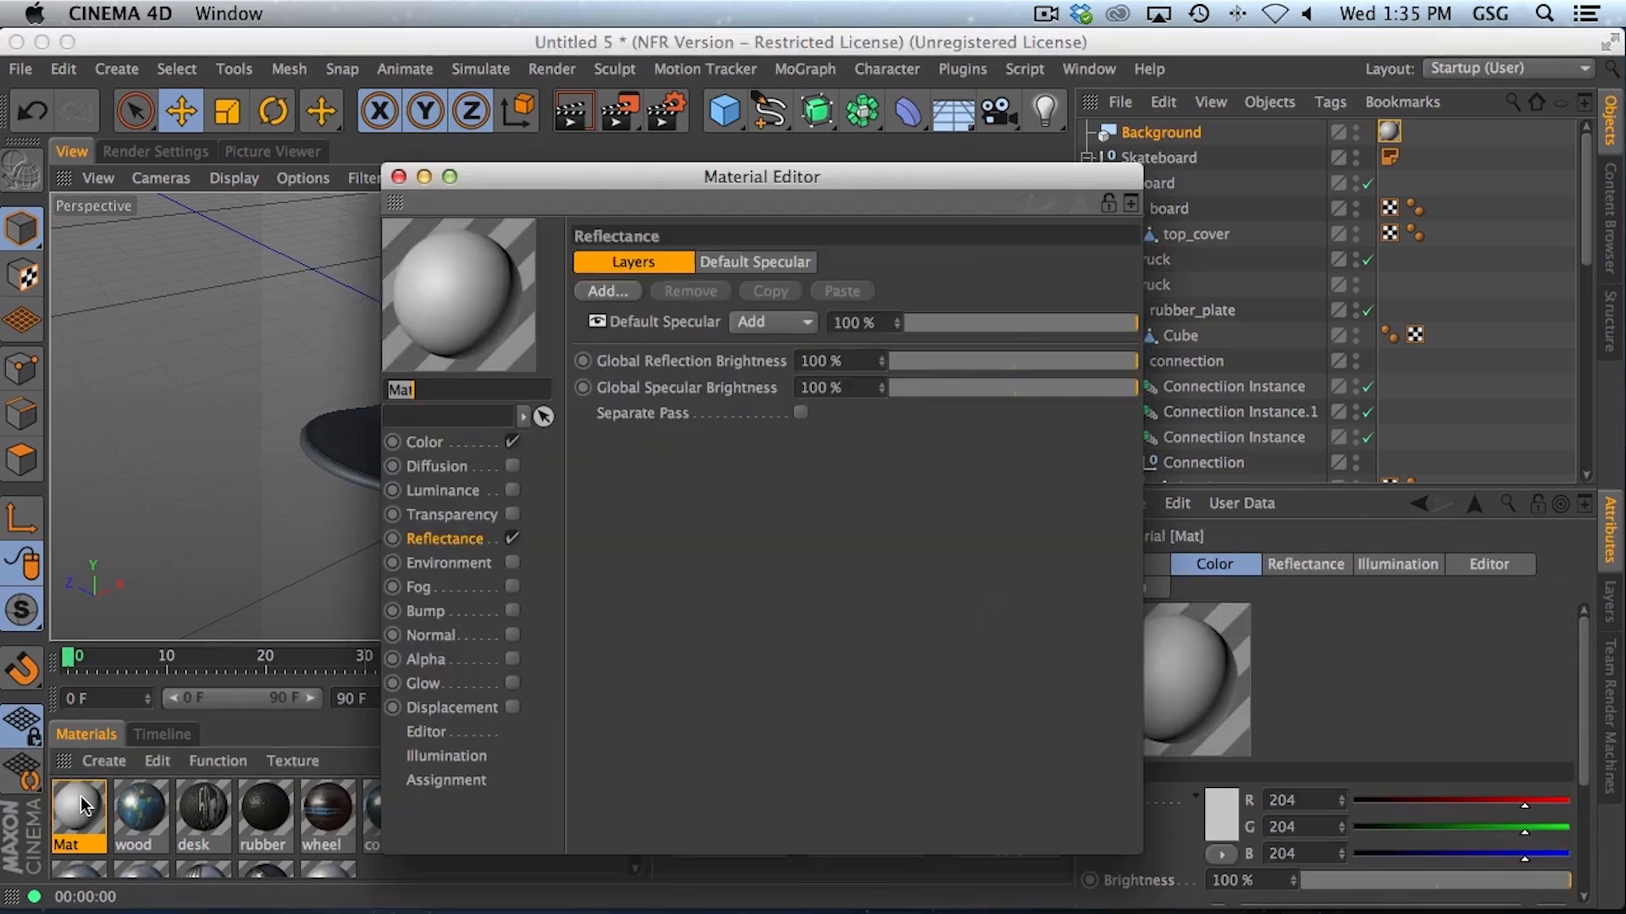
pyautogui.click(444, 490)
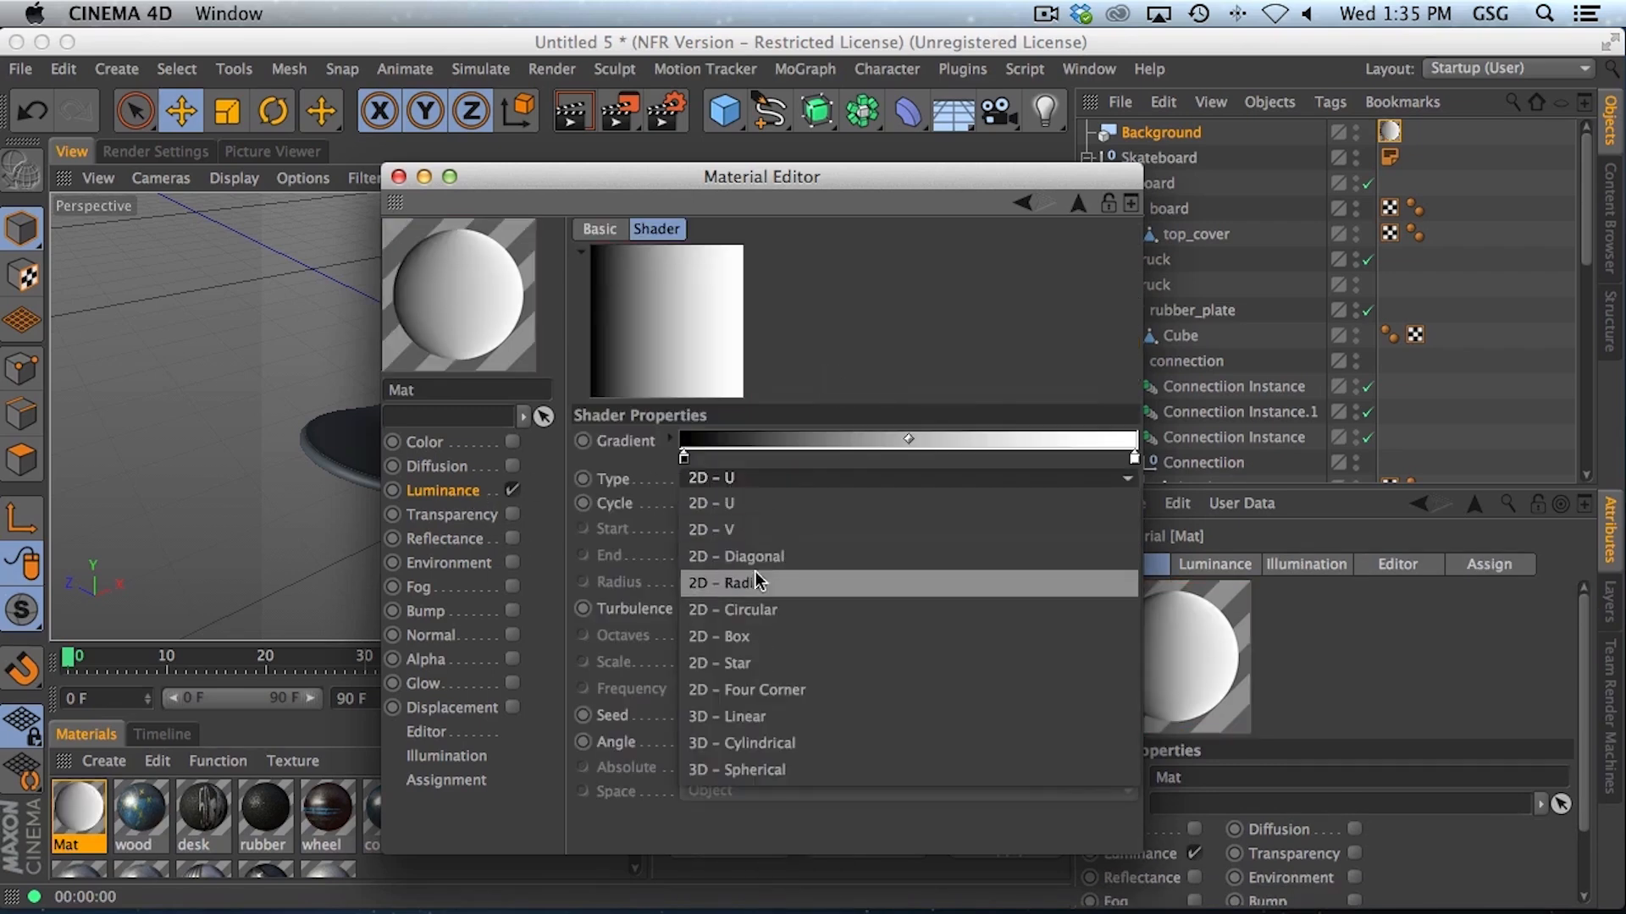
pyautogui.click(722, 582)
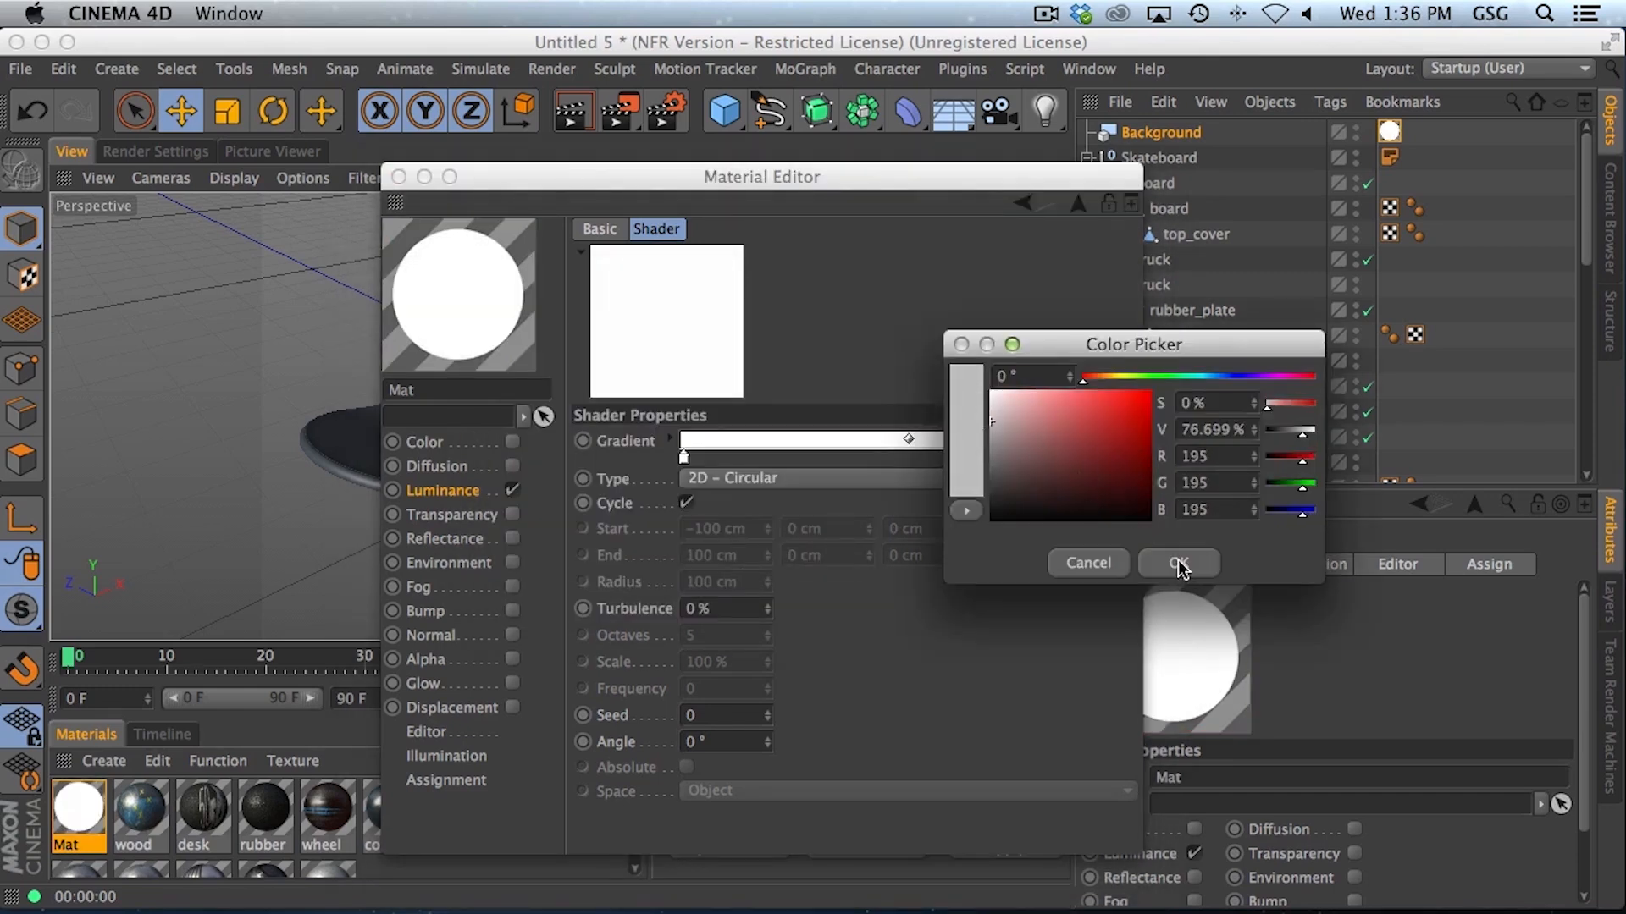
# Step: Confirm the light-grey gradient colours and apply the material as the studio backdrop
pyautogui.click(1179, 563)
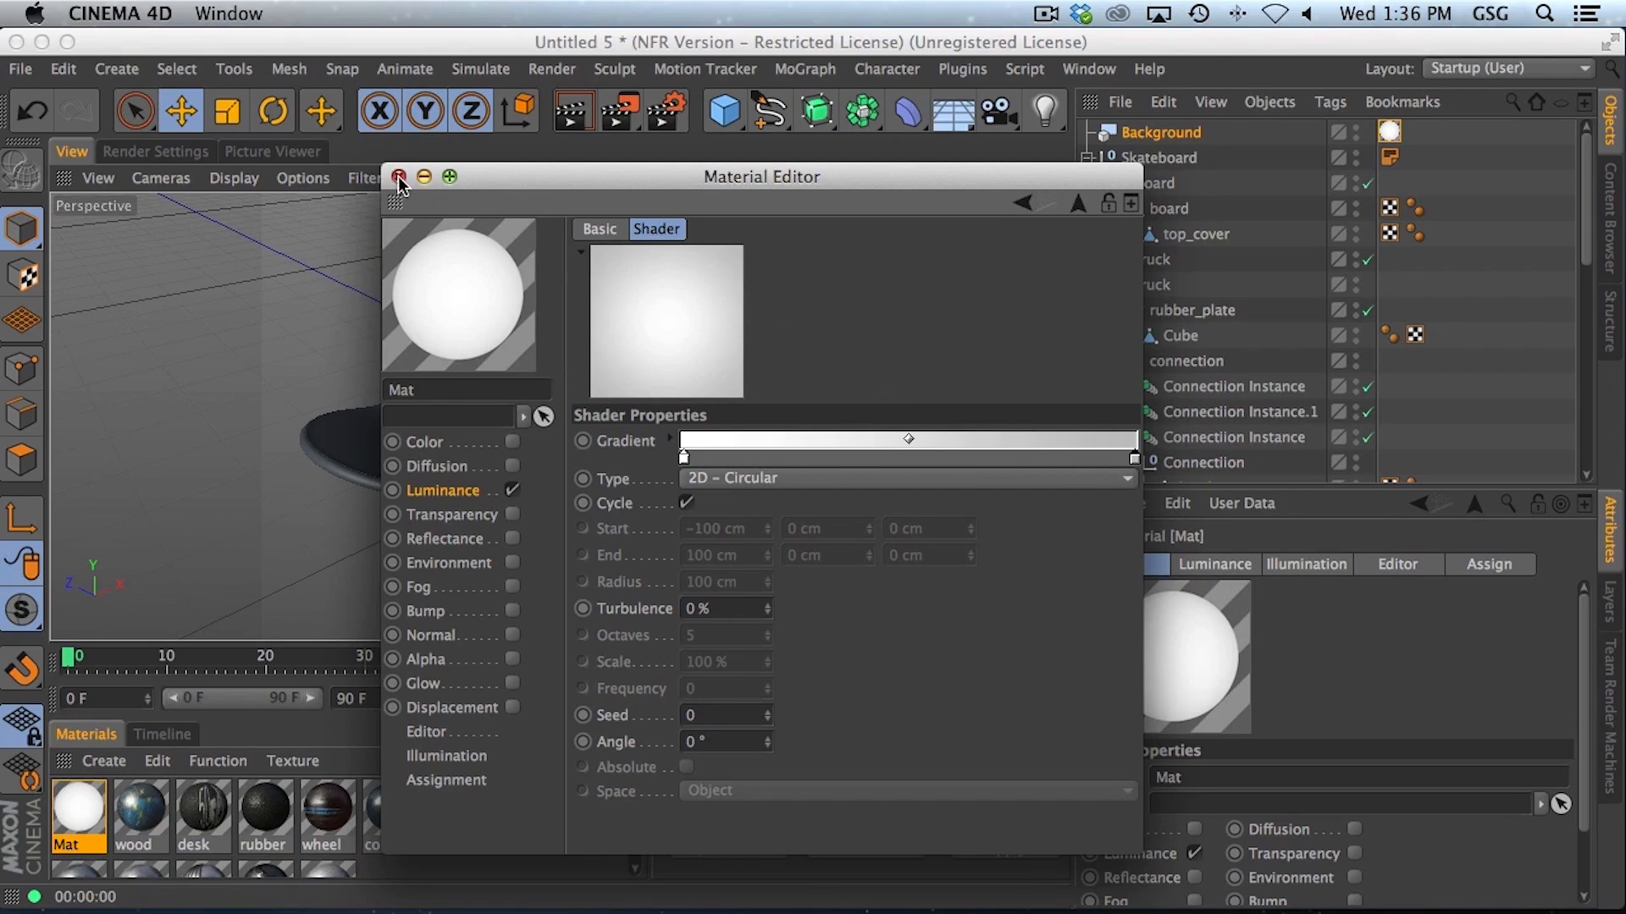
pyautogui.click(397, 176)
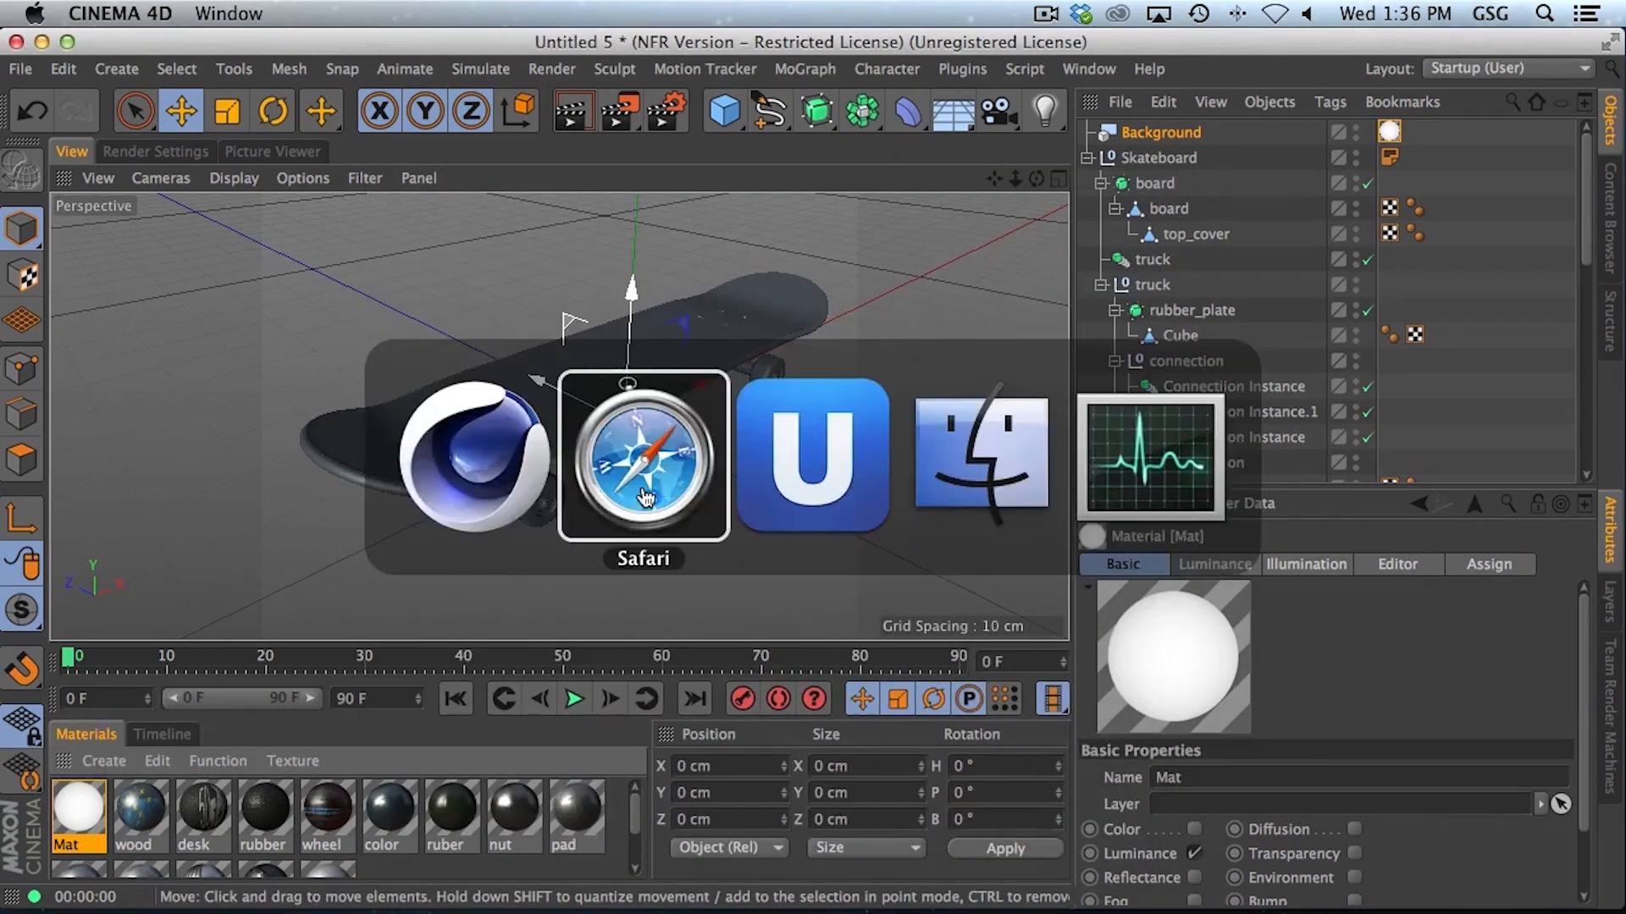
pyautogui.click(642, 457)
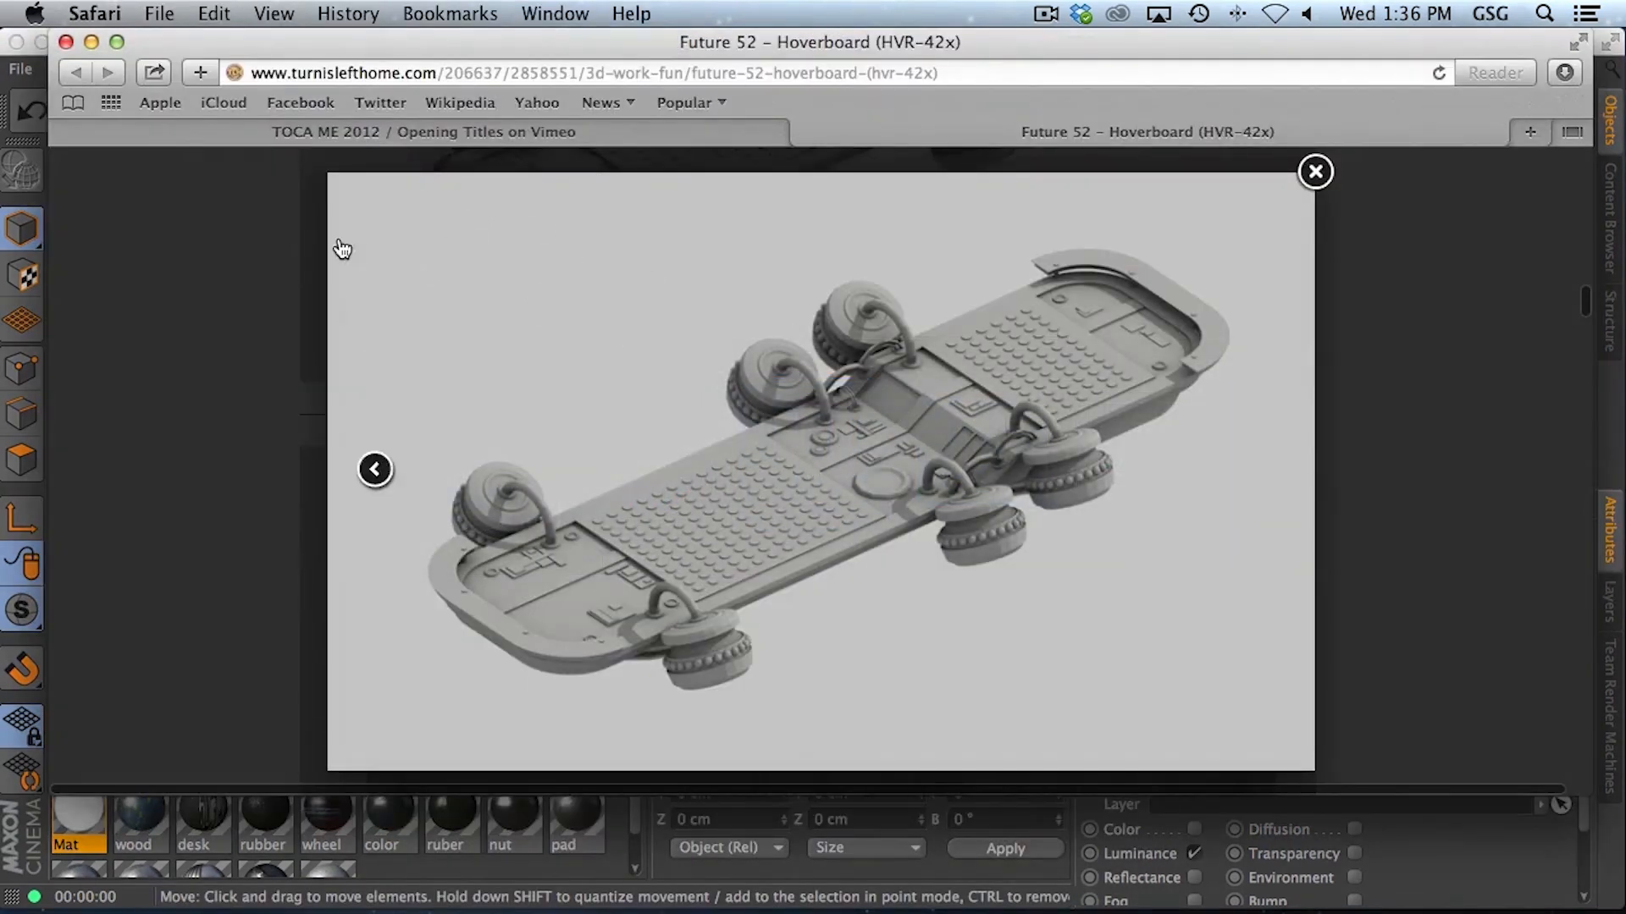
pyautogui.click(1315, 171)
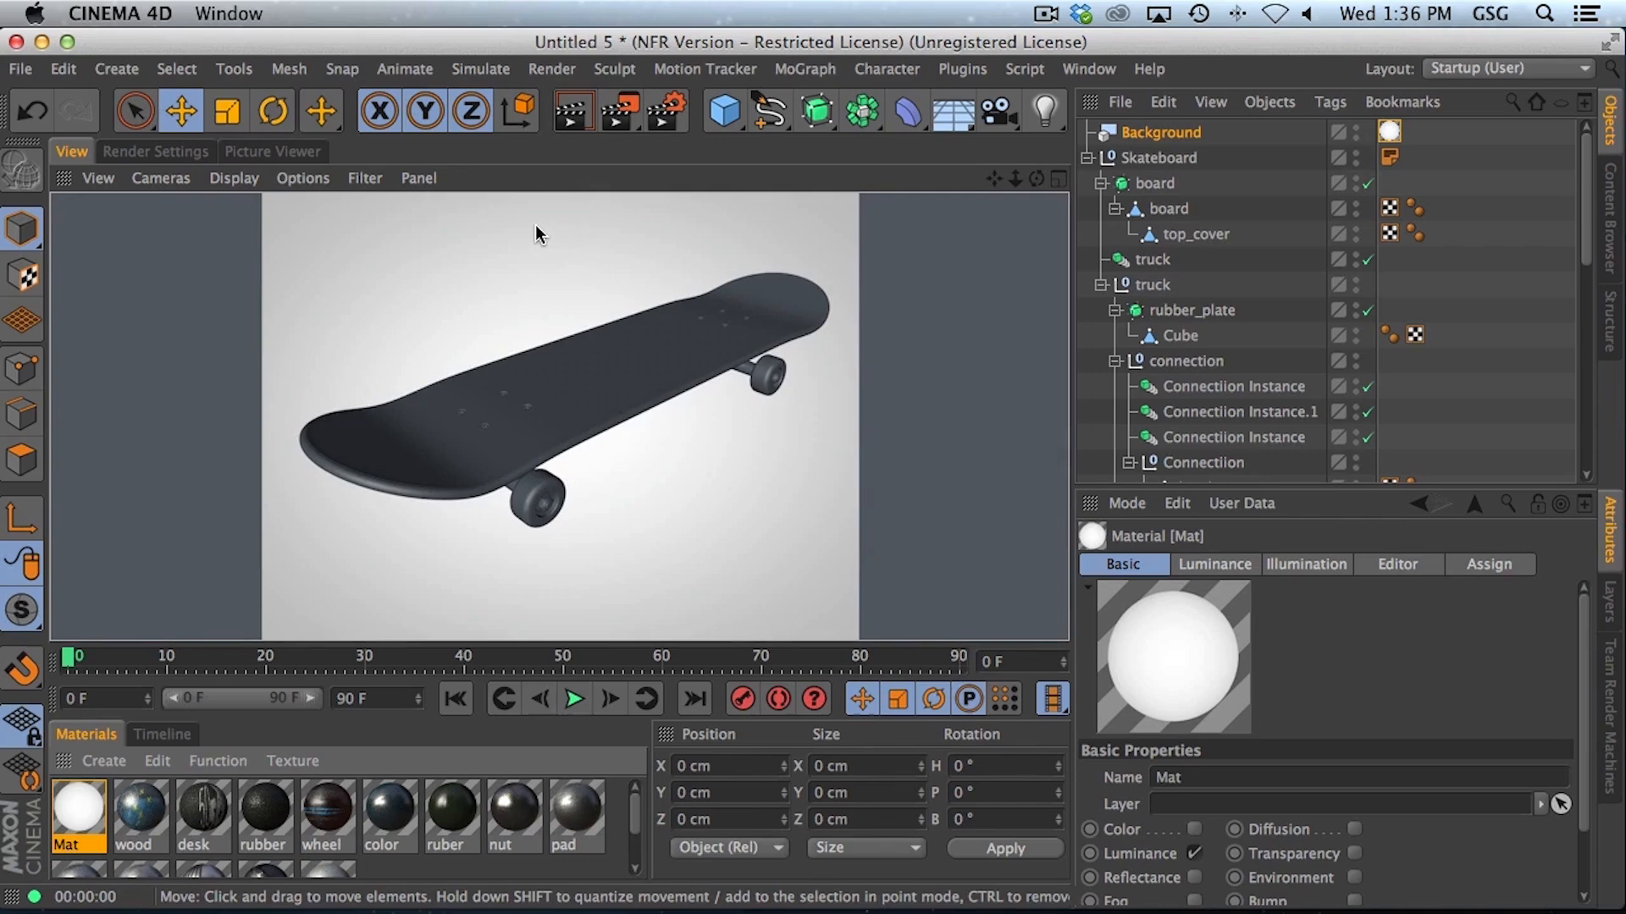
# Step: Set a smaller locked-ratio 16:9 output size in Render Settings and render to the Picture Viewer
pyautogui.click(155, 152)
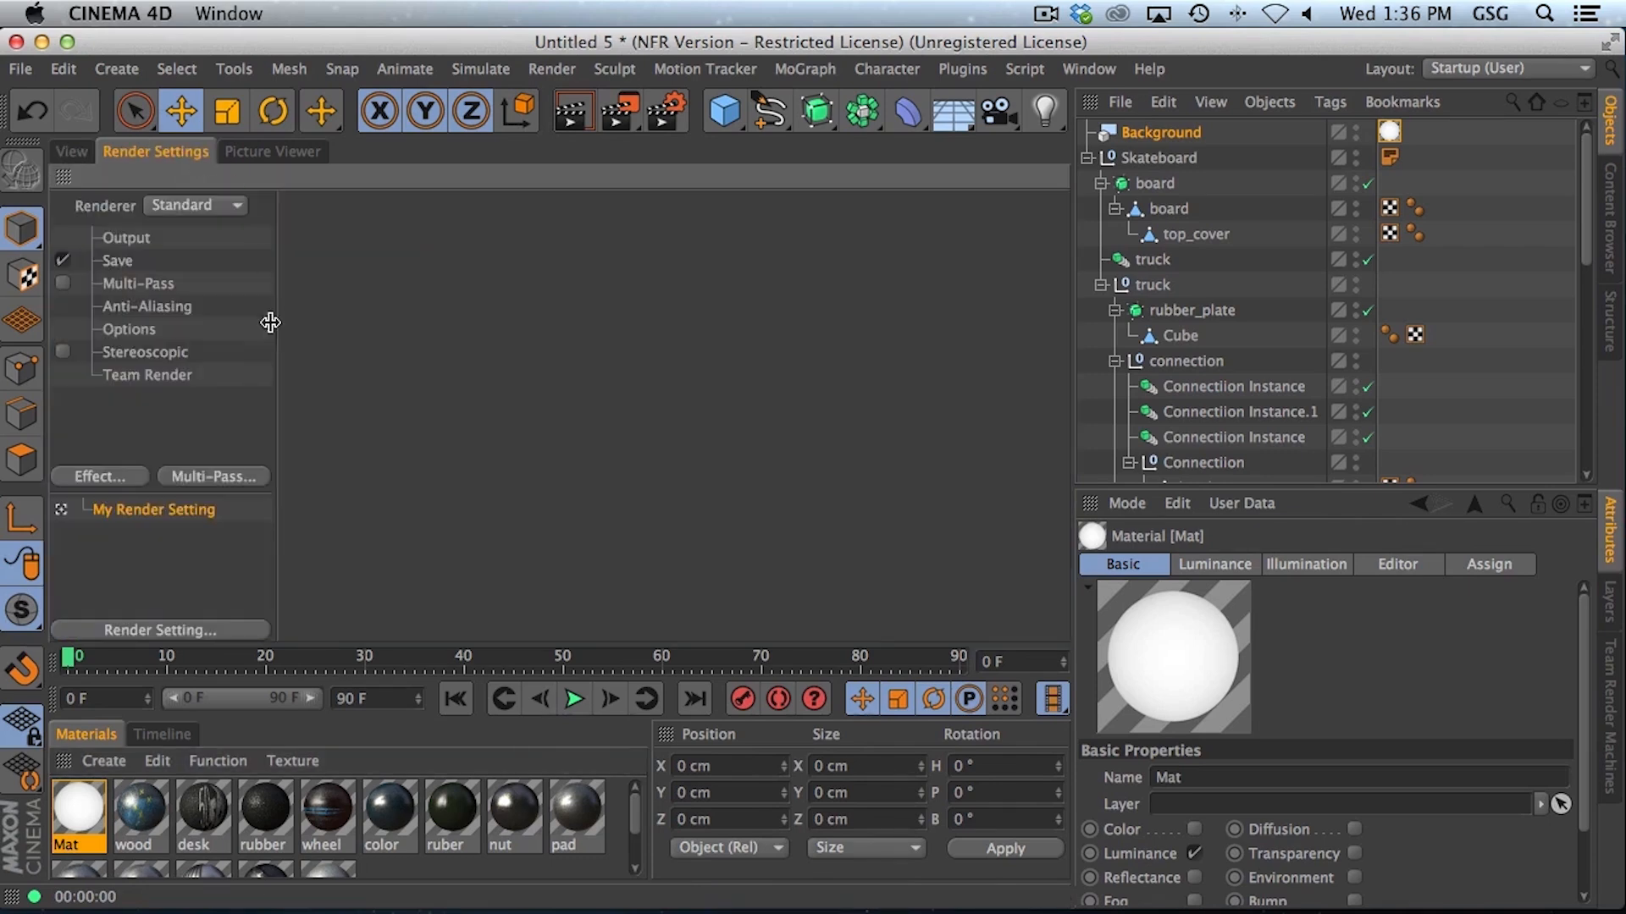
pyautogui.click(124, 237)
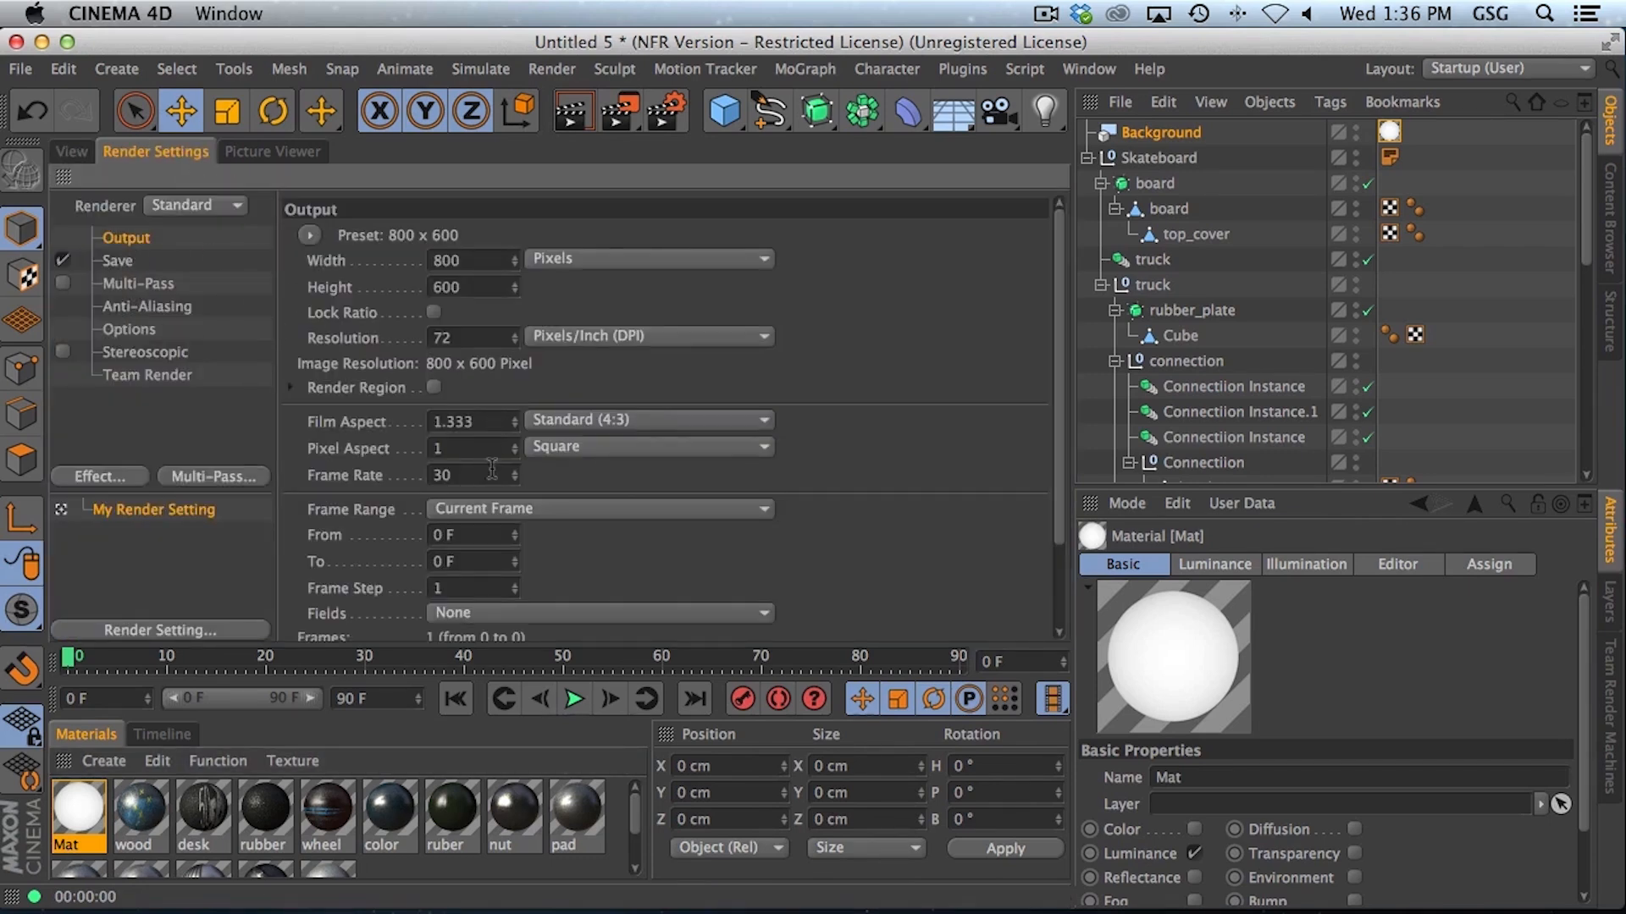
pyautogui.click(648, 419)
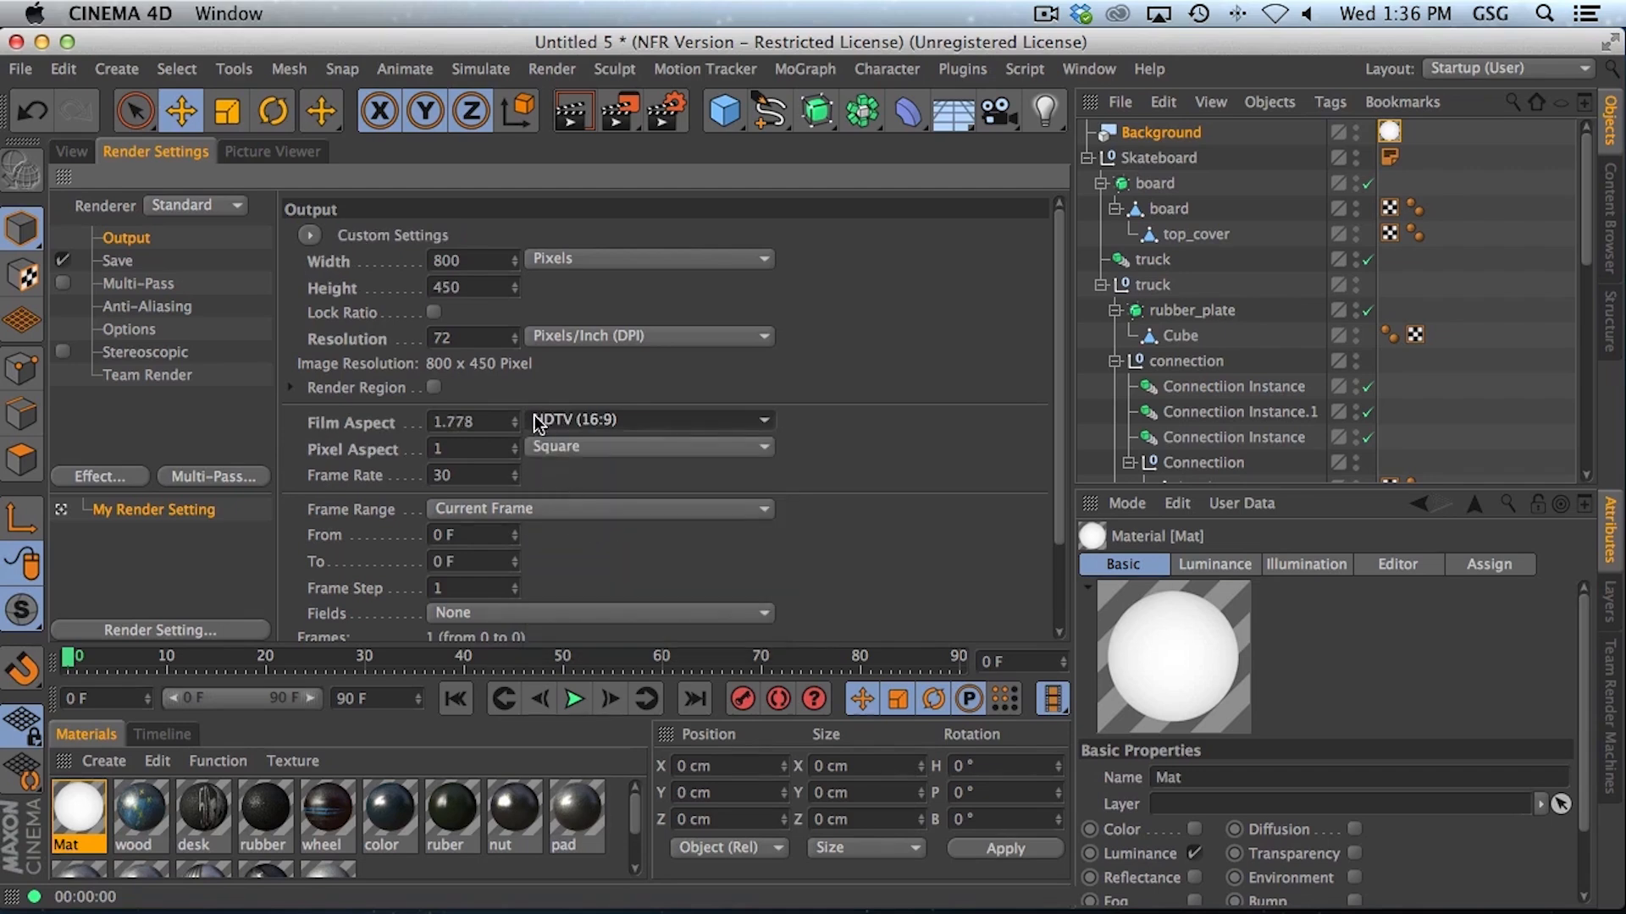
pyautogui.click(272, 152)
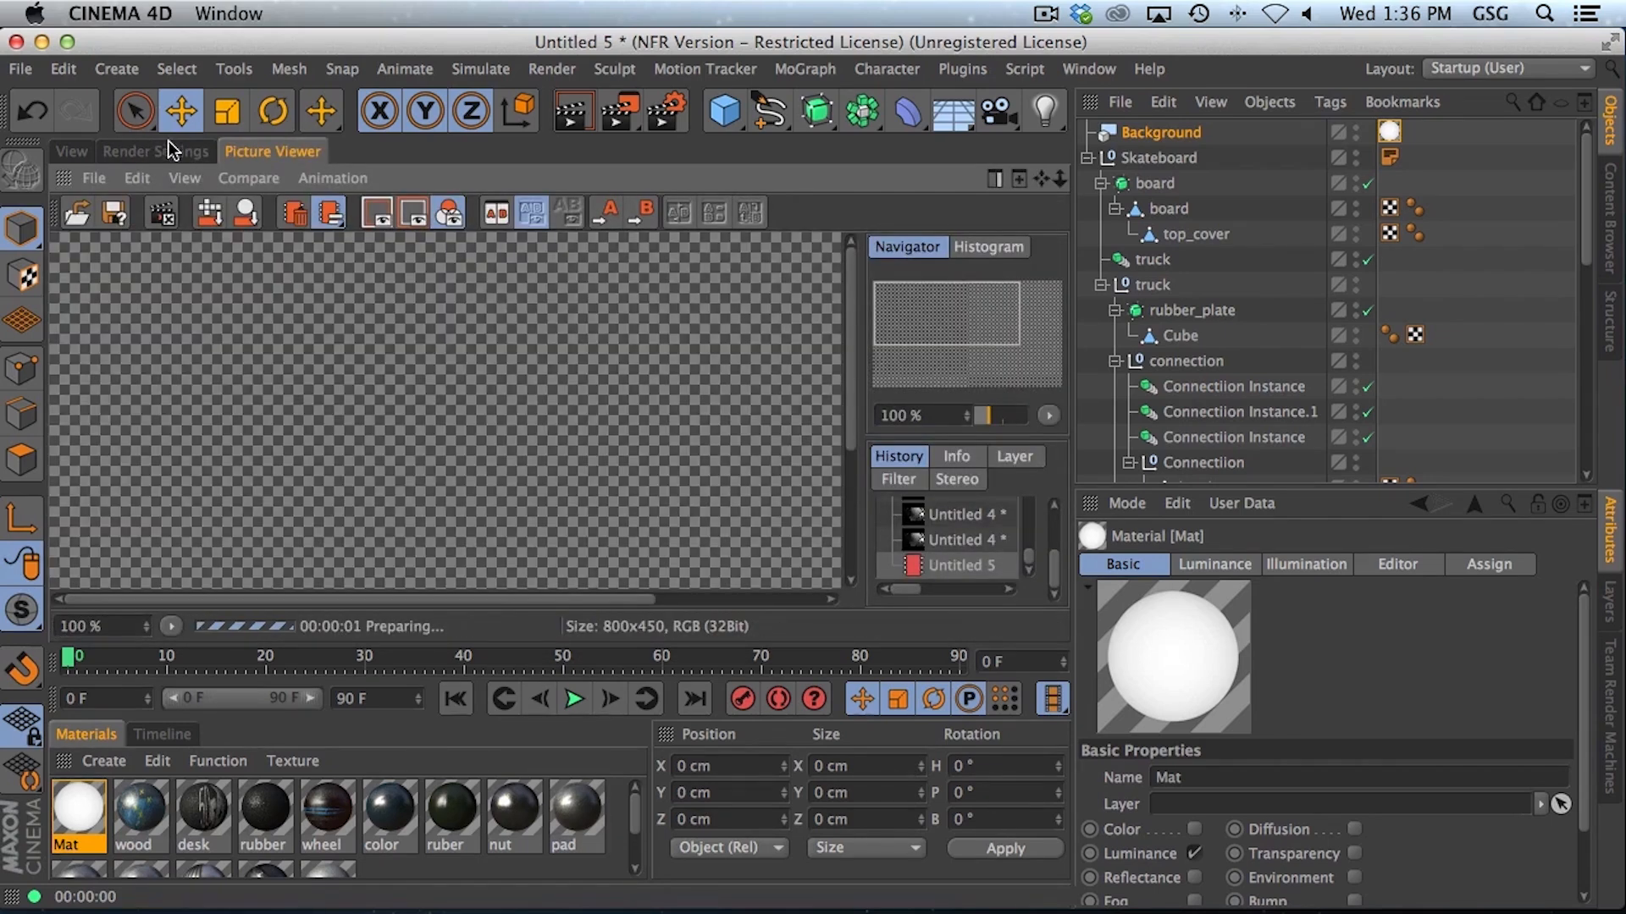
pyautogui.click(155, 151)
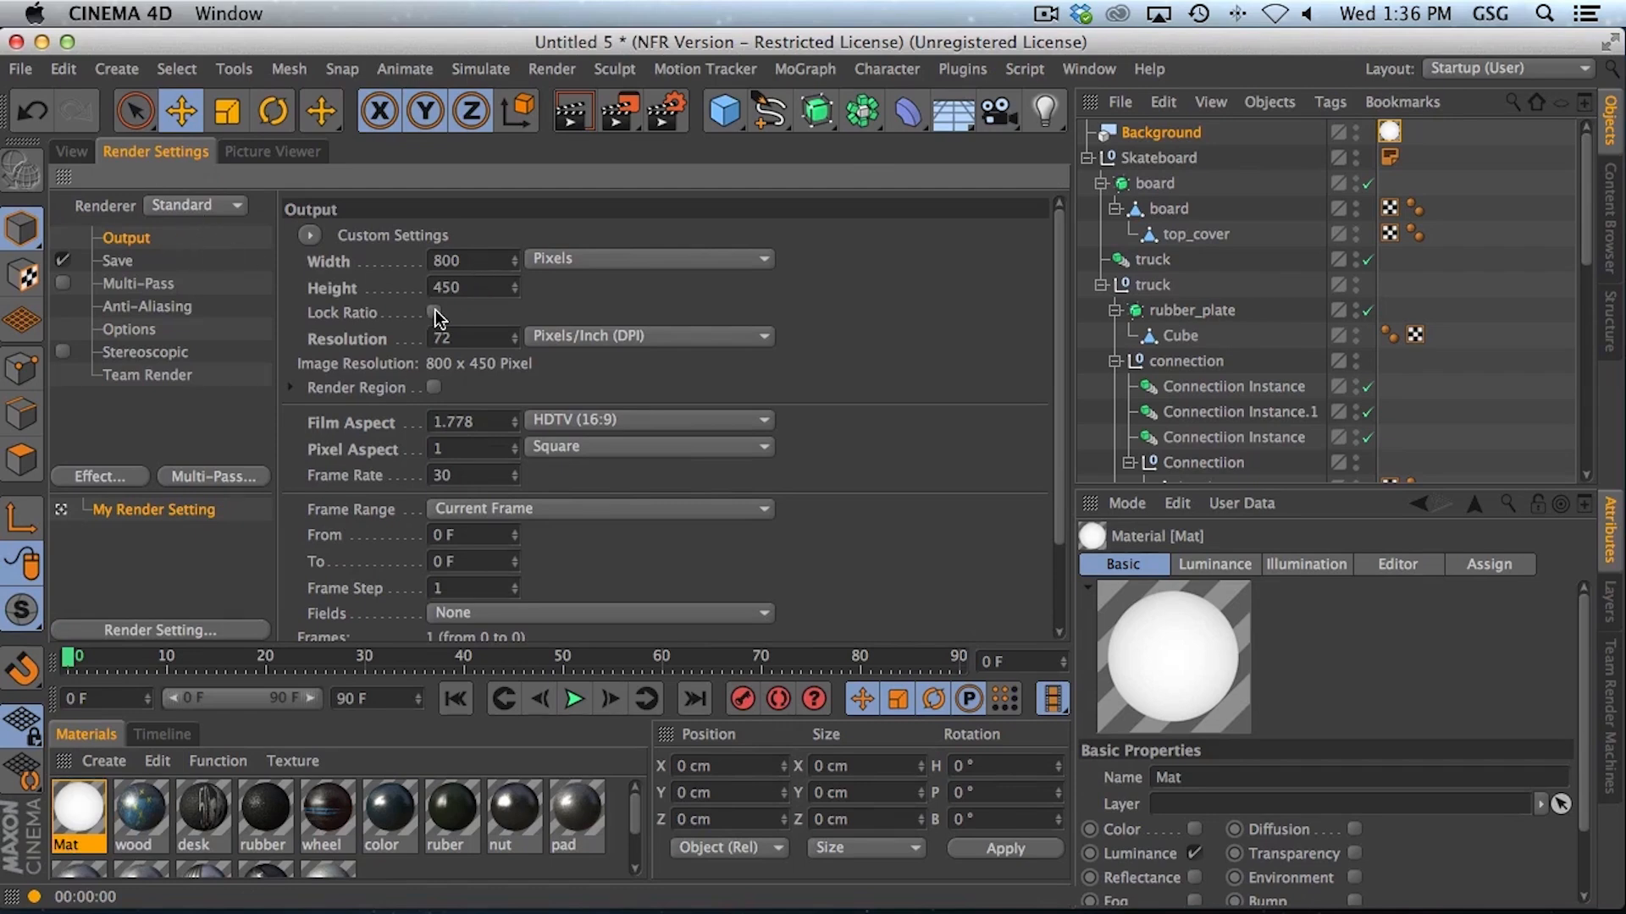
pyautogui.click(435, 314)
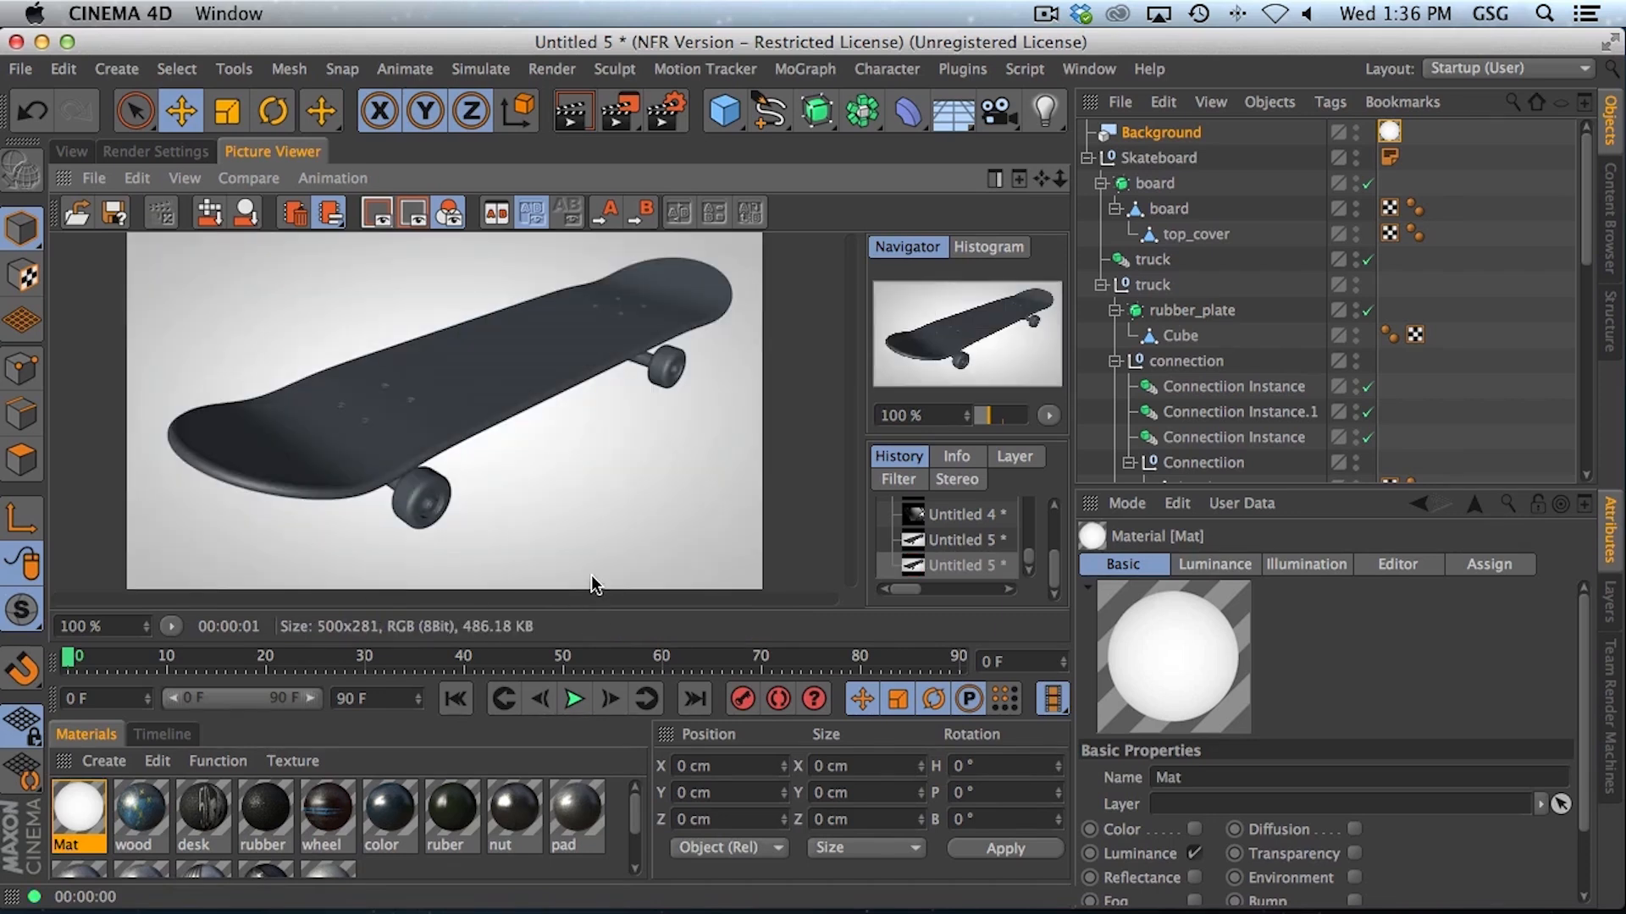
pyautogui.moveTo(93, 151)
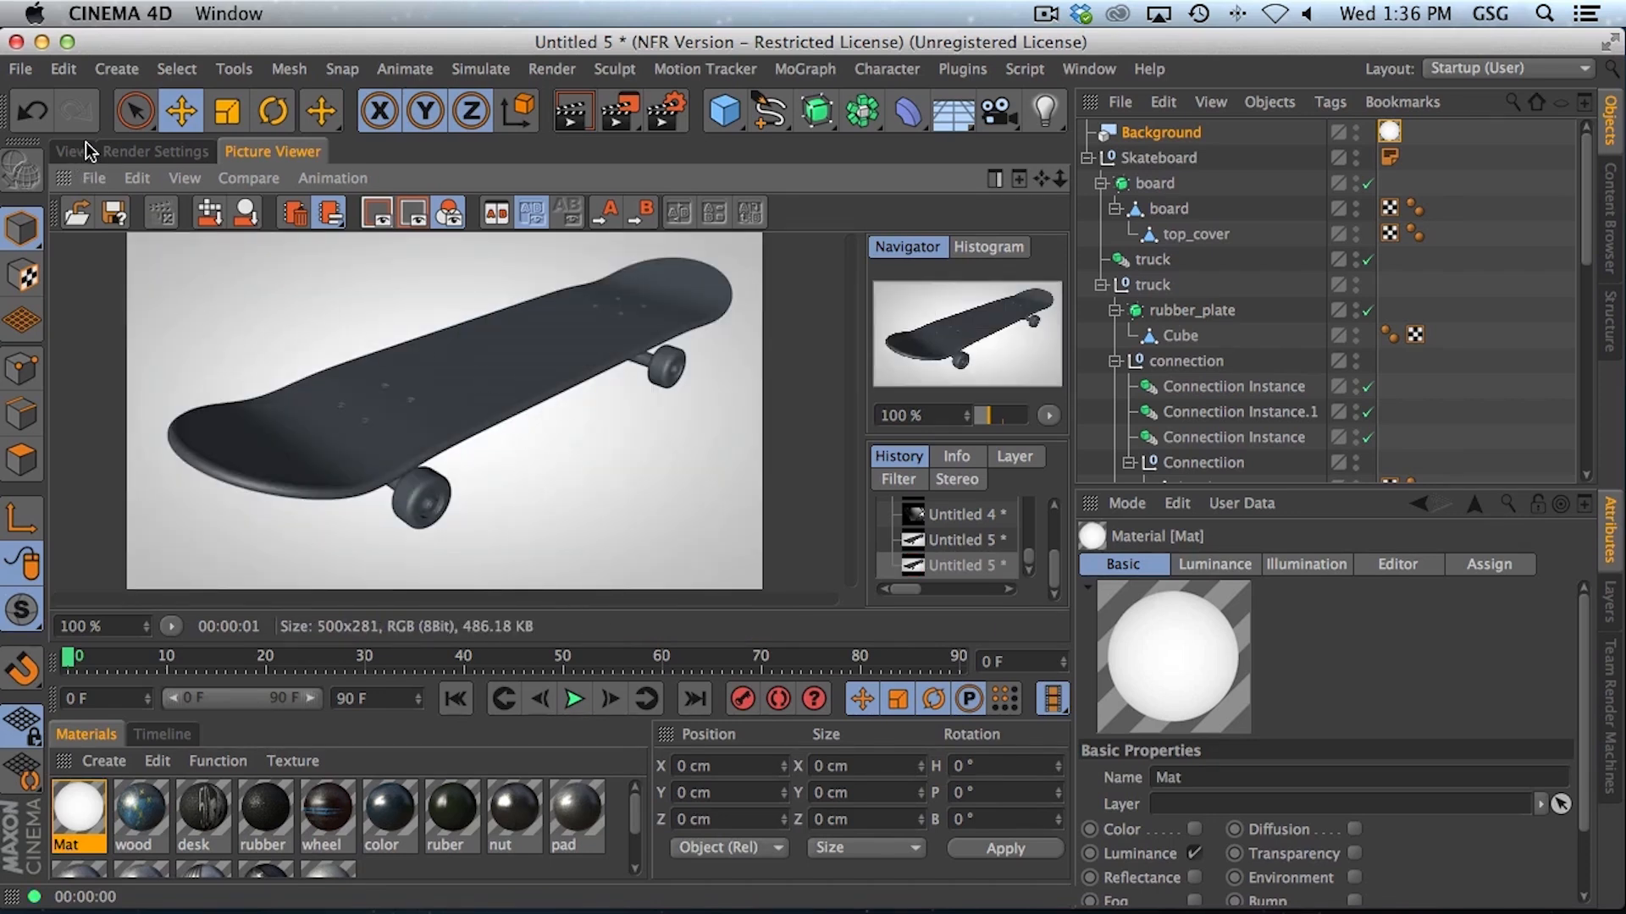
# Step: Add a camera with a 180 mm focal length framing the skateboard from a raised three-quarter angle
pyautogui.click(70, 151)
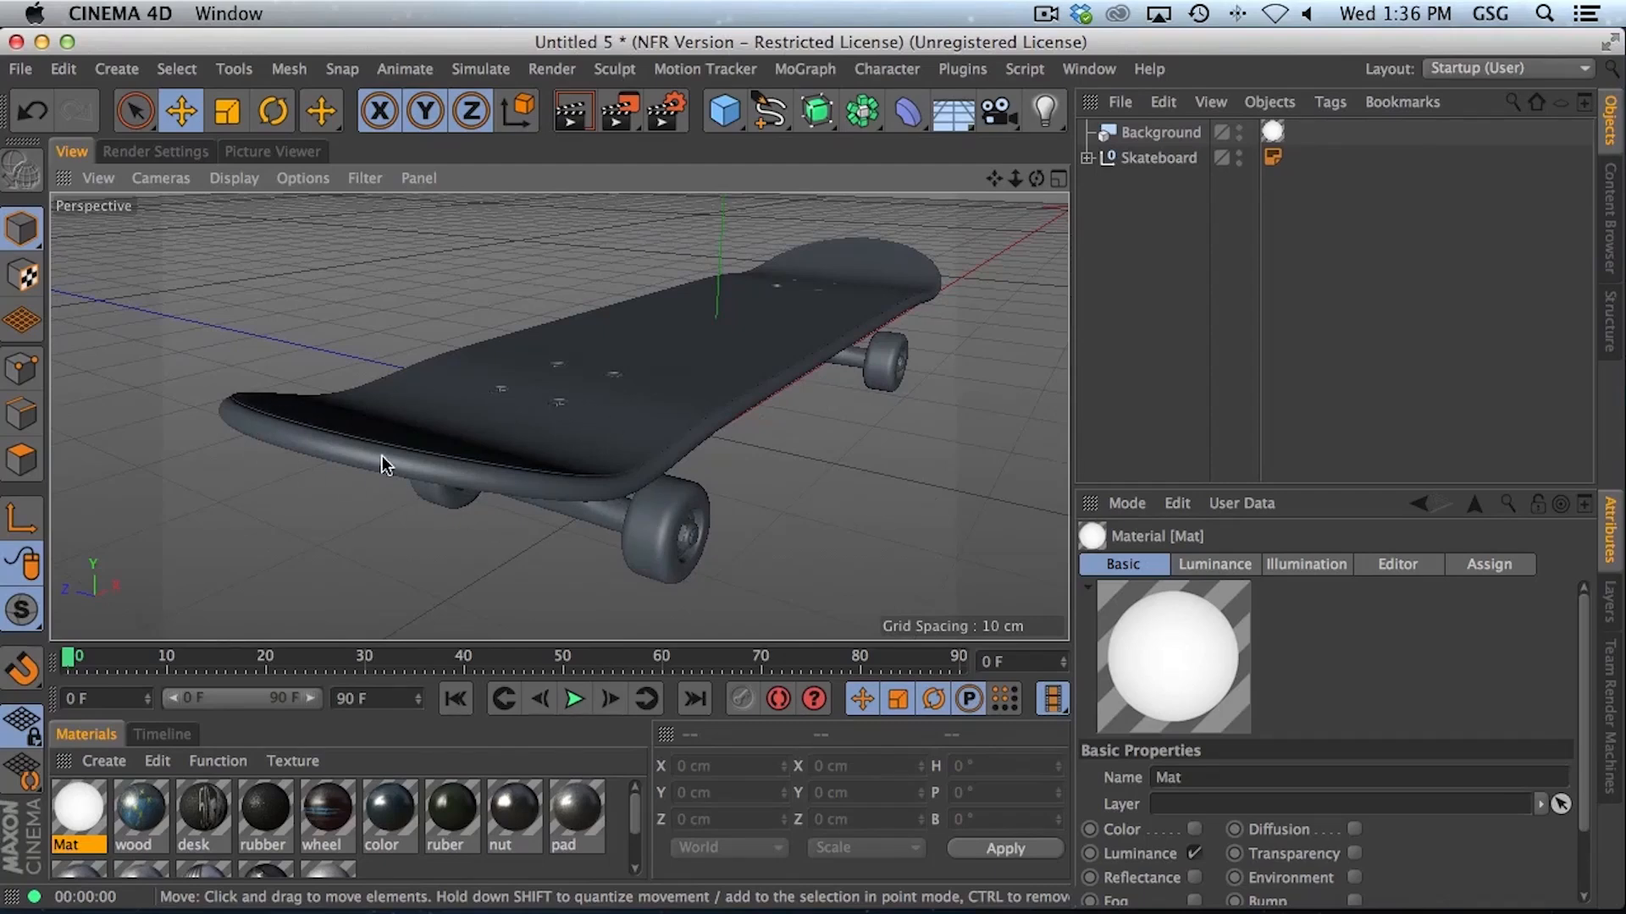
pyautogui.moveTo(625, 508)
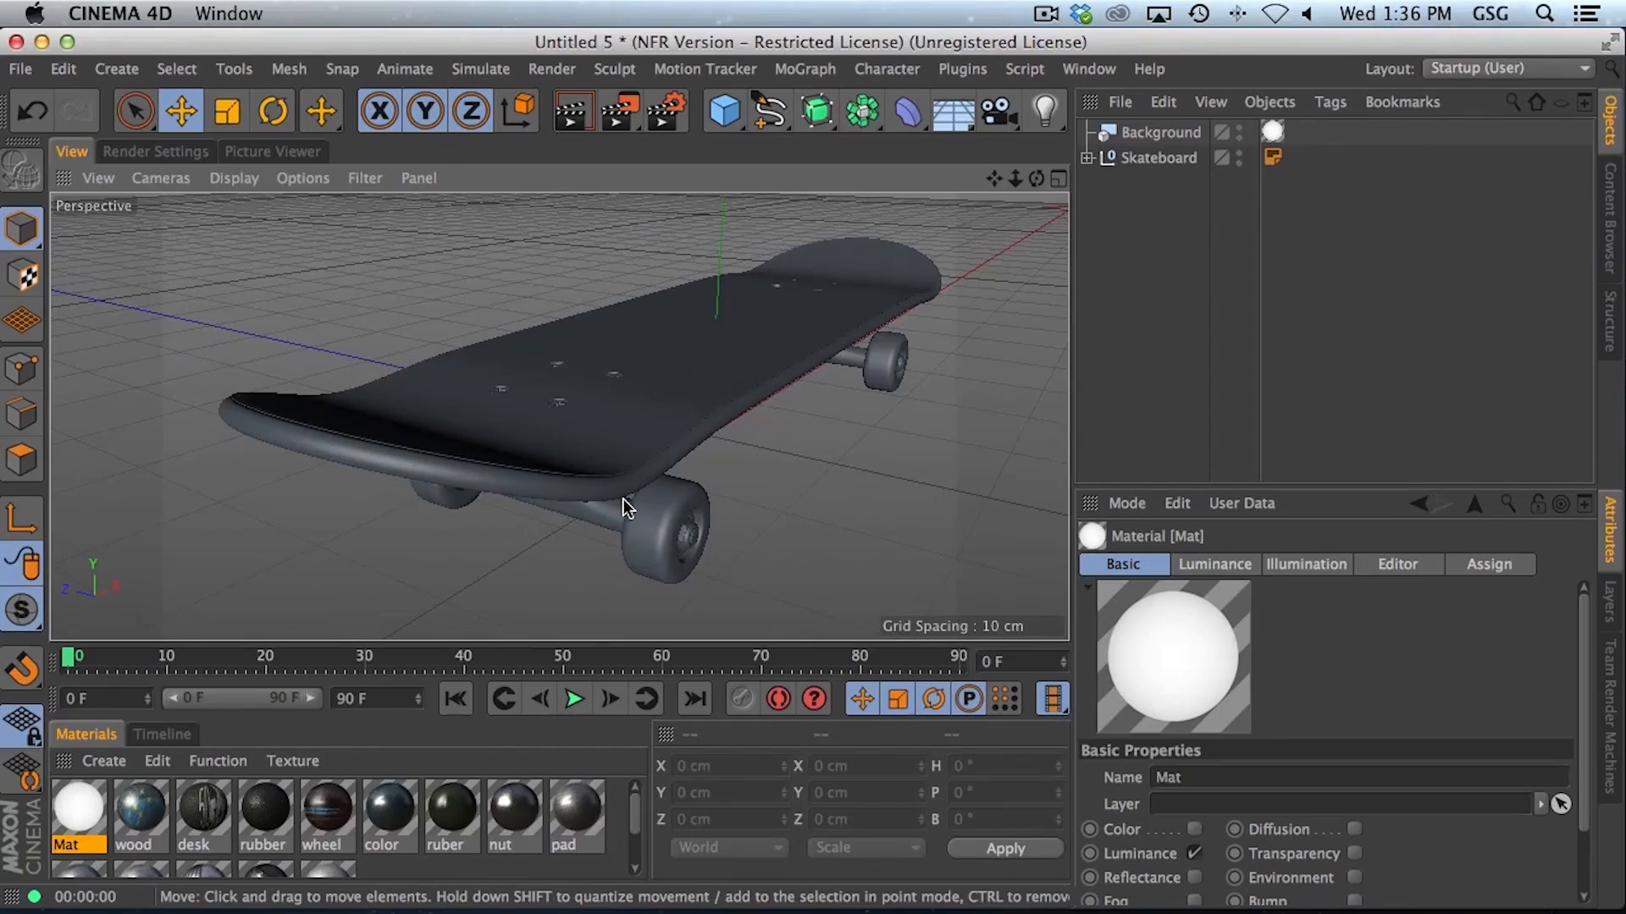
pyautogui.moveTo(950, 342)
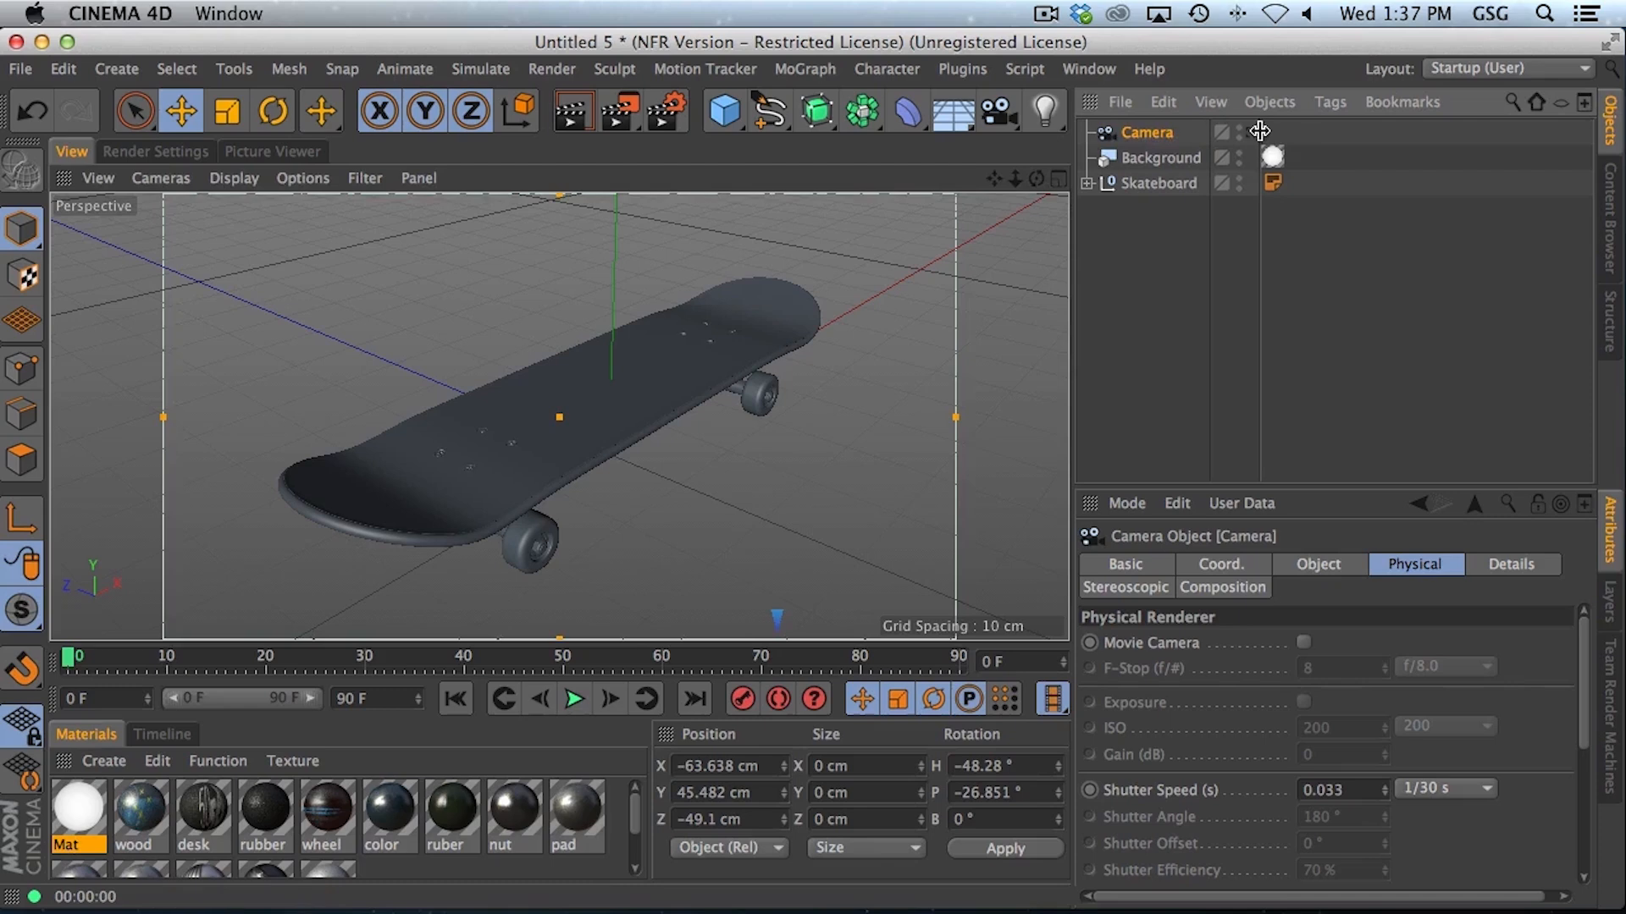
pyautogui.click(1318, 564)
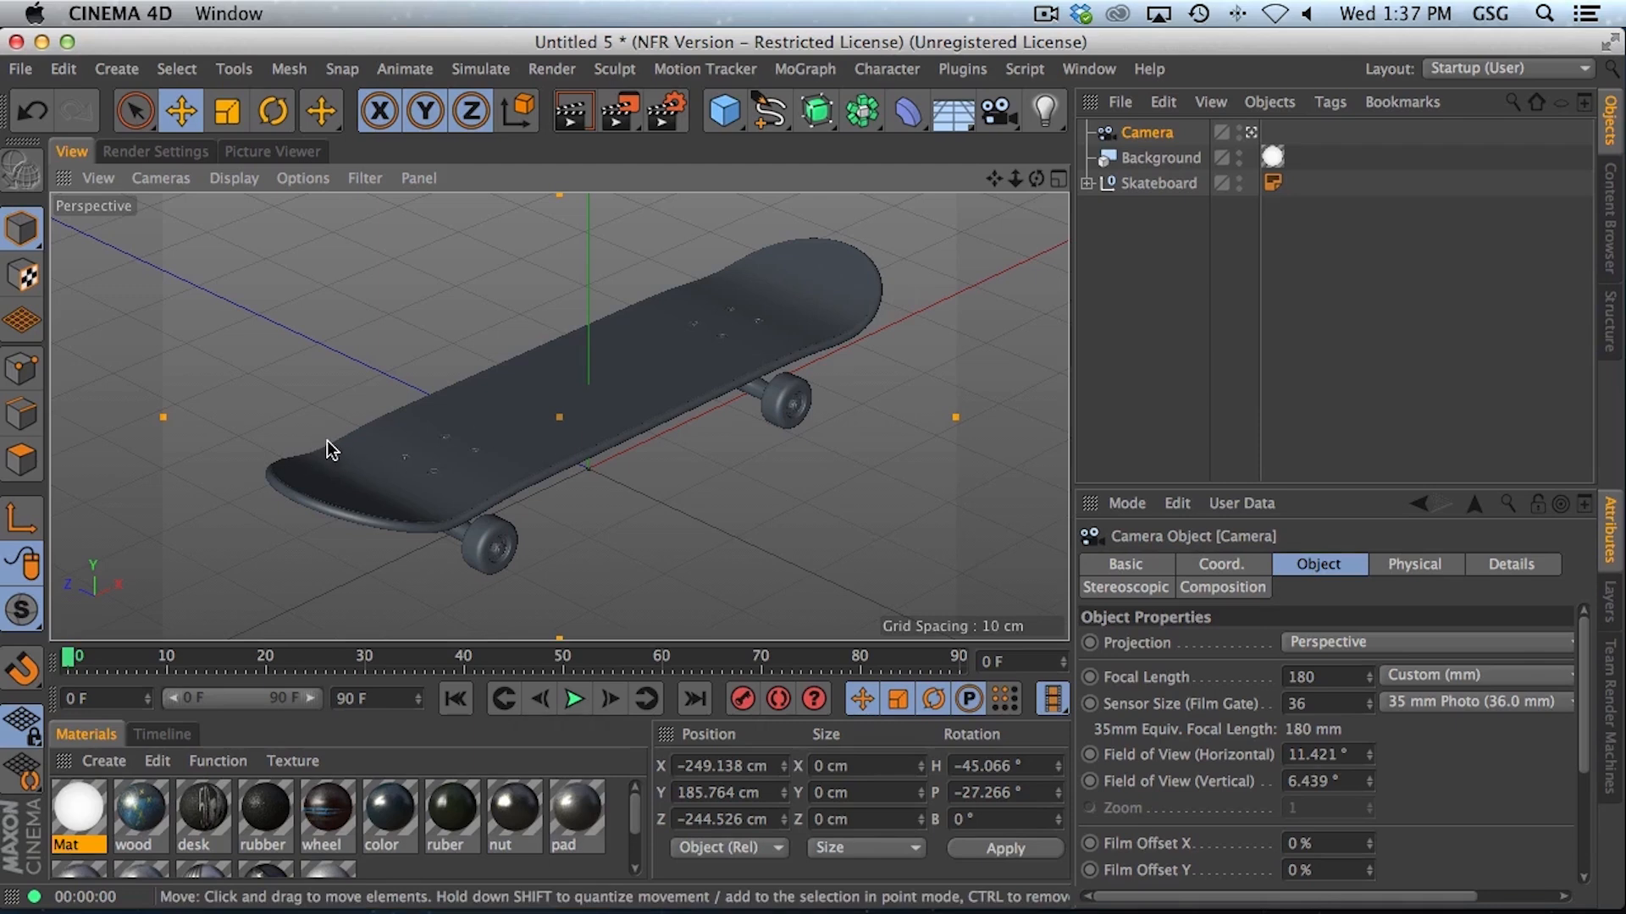
pyautogui.moveTo(677, 430)
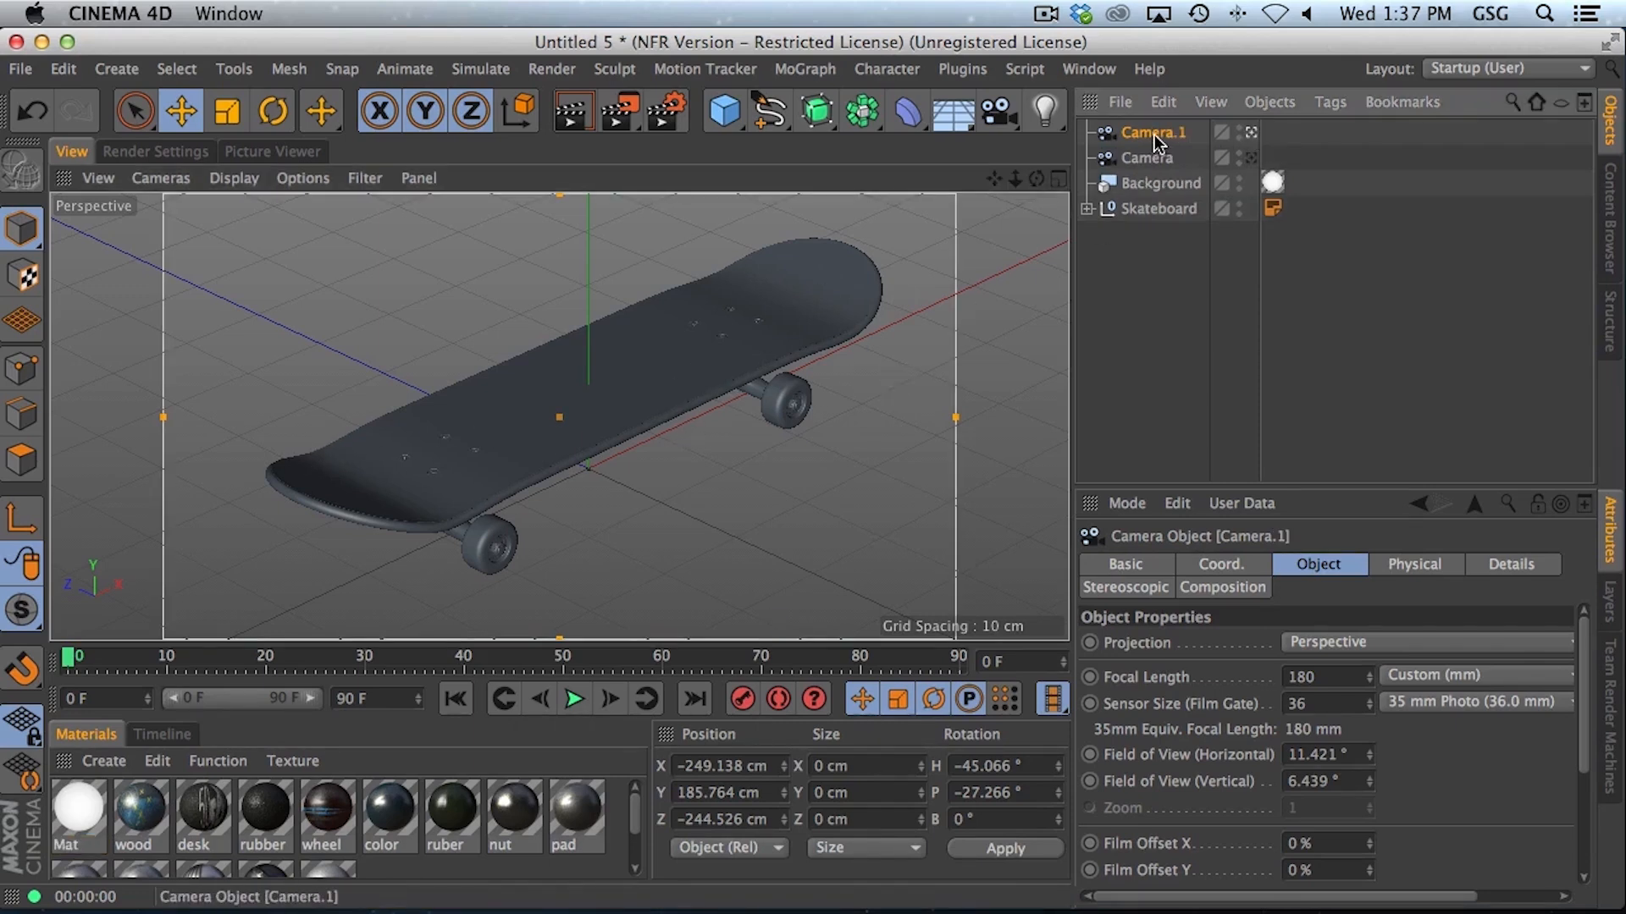
pyautogui.moveTo(711, 420)
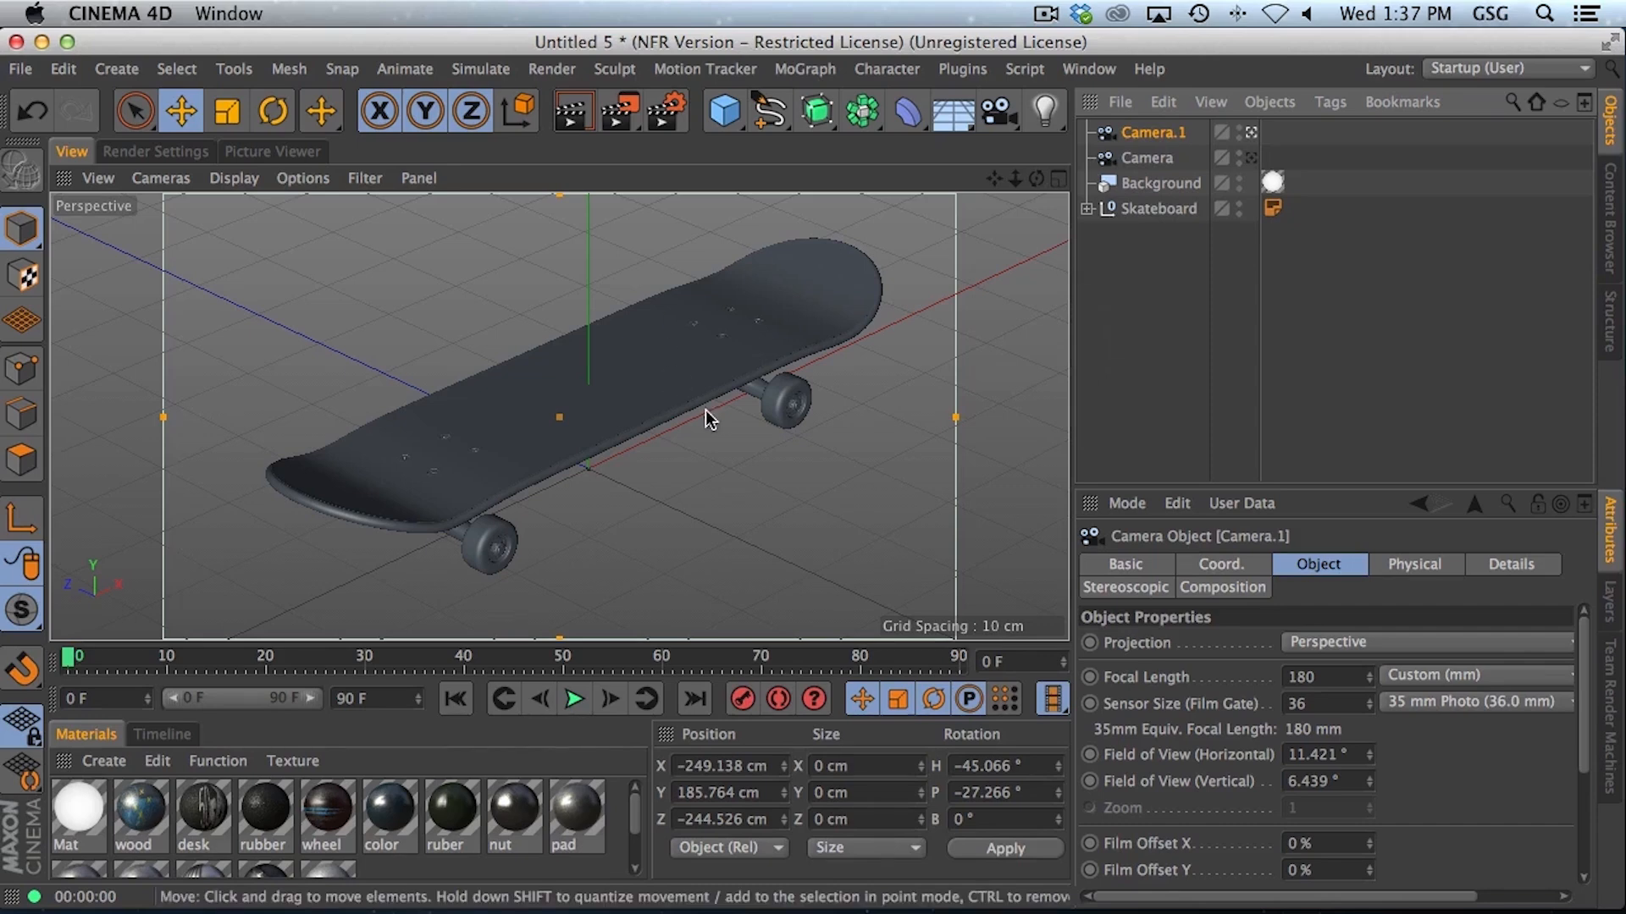
pyautogui.moveTo(666, 516)
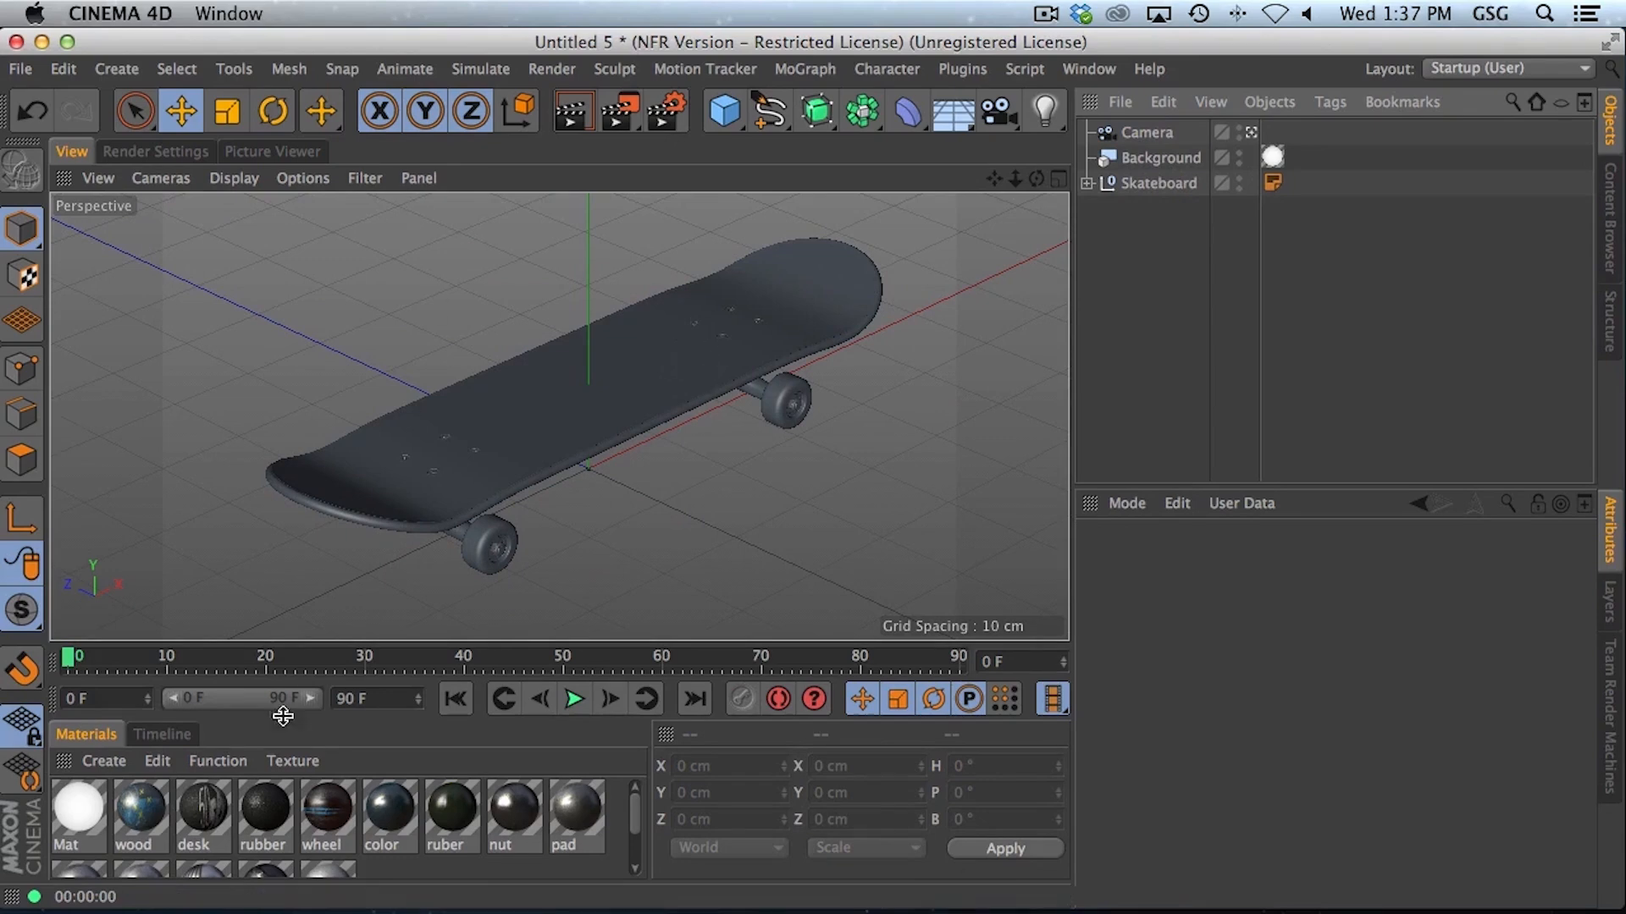
# Step: Create a new material, apply it to the Skateboard and render the camera view
pyautogui.click(103, 761)
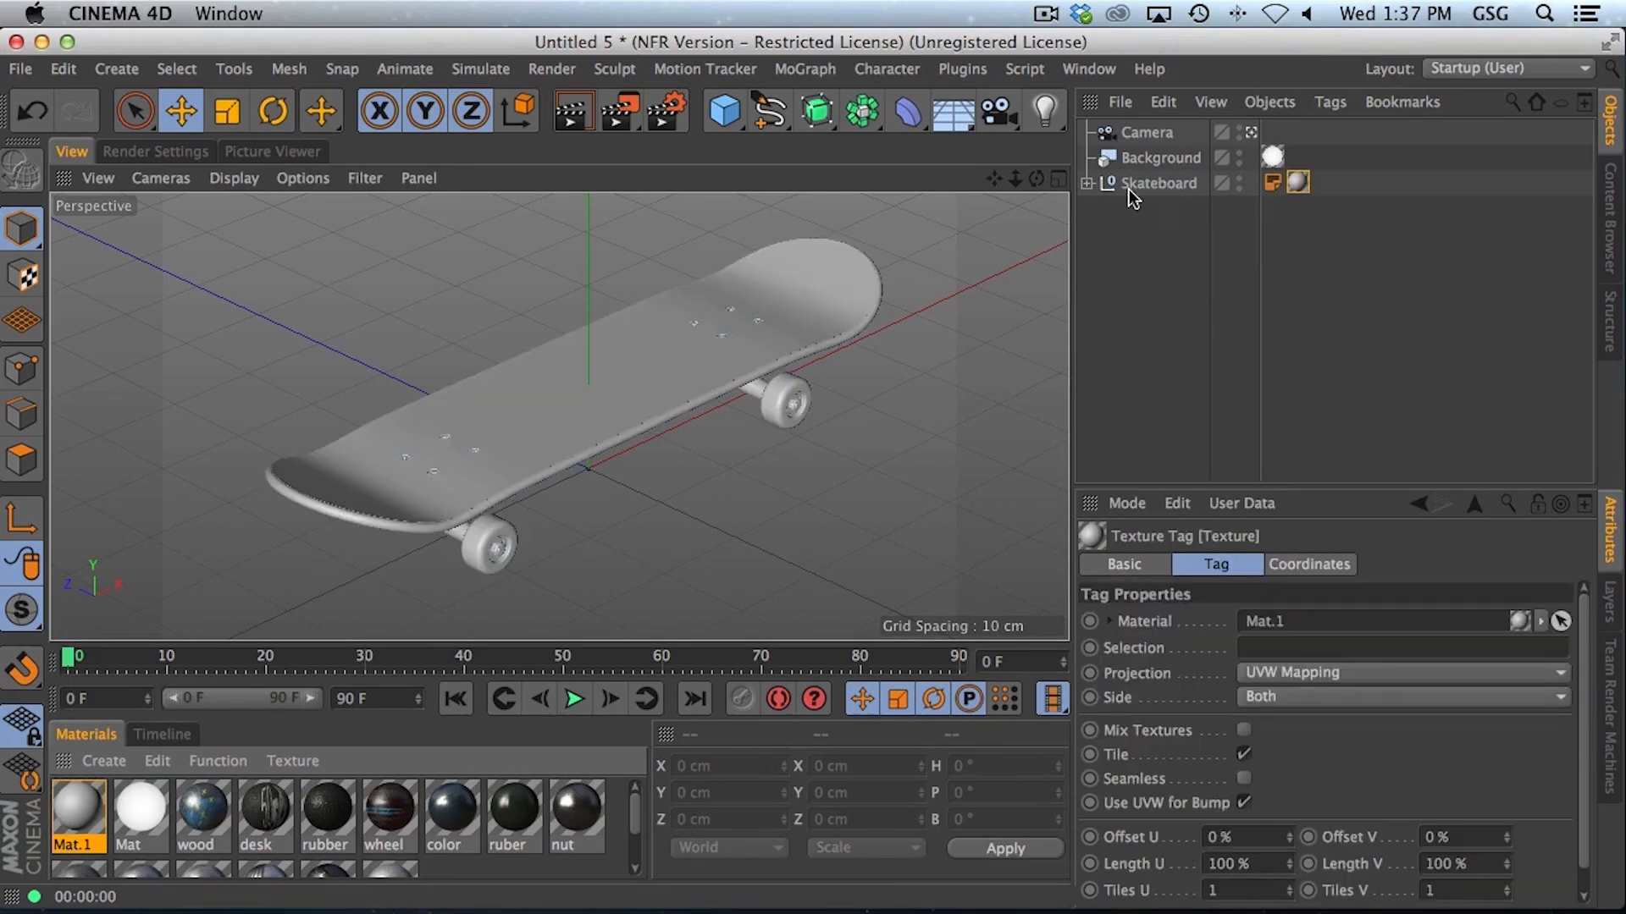
pyautogui.click(569, 111)
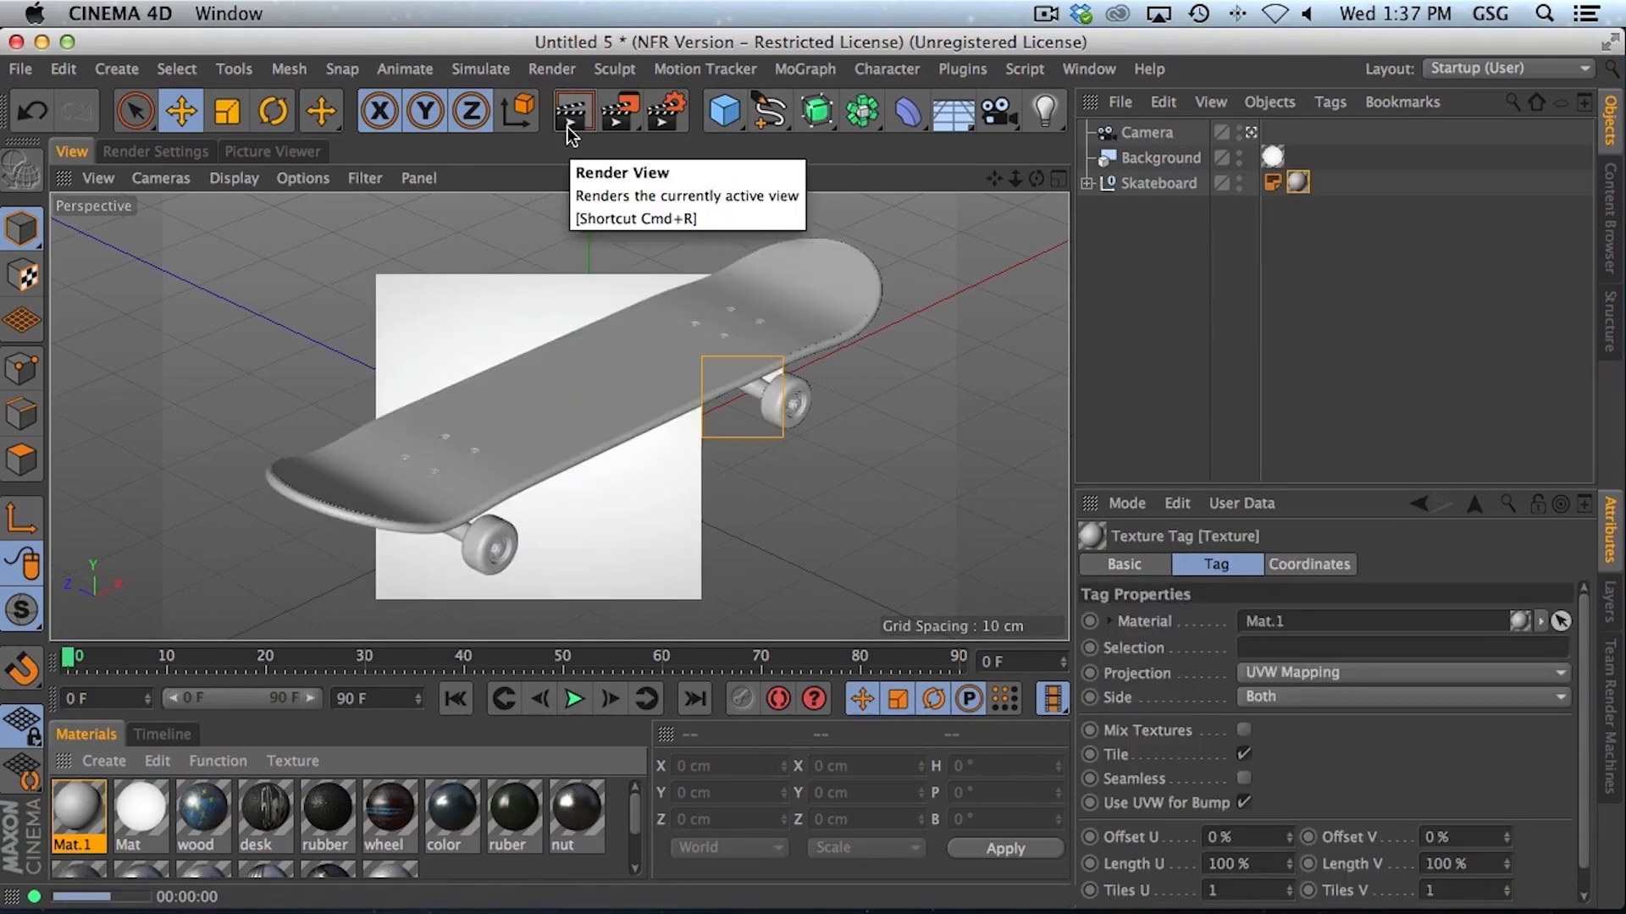
pyautogui.click(570, 111)
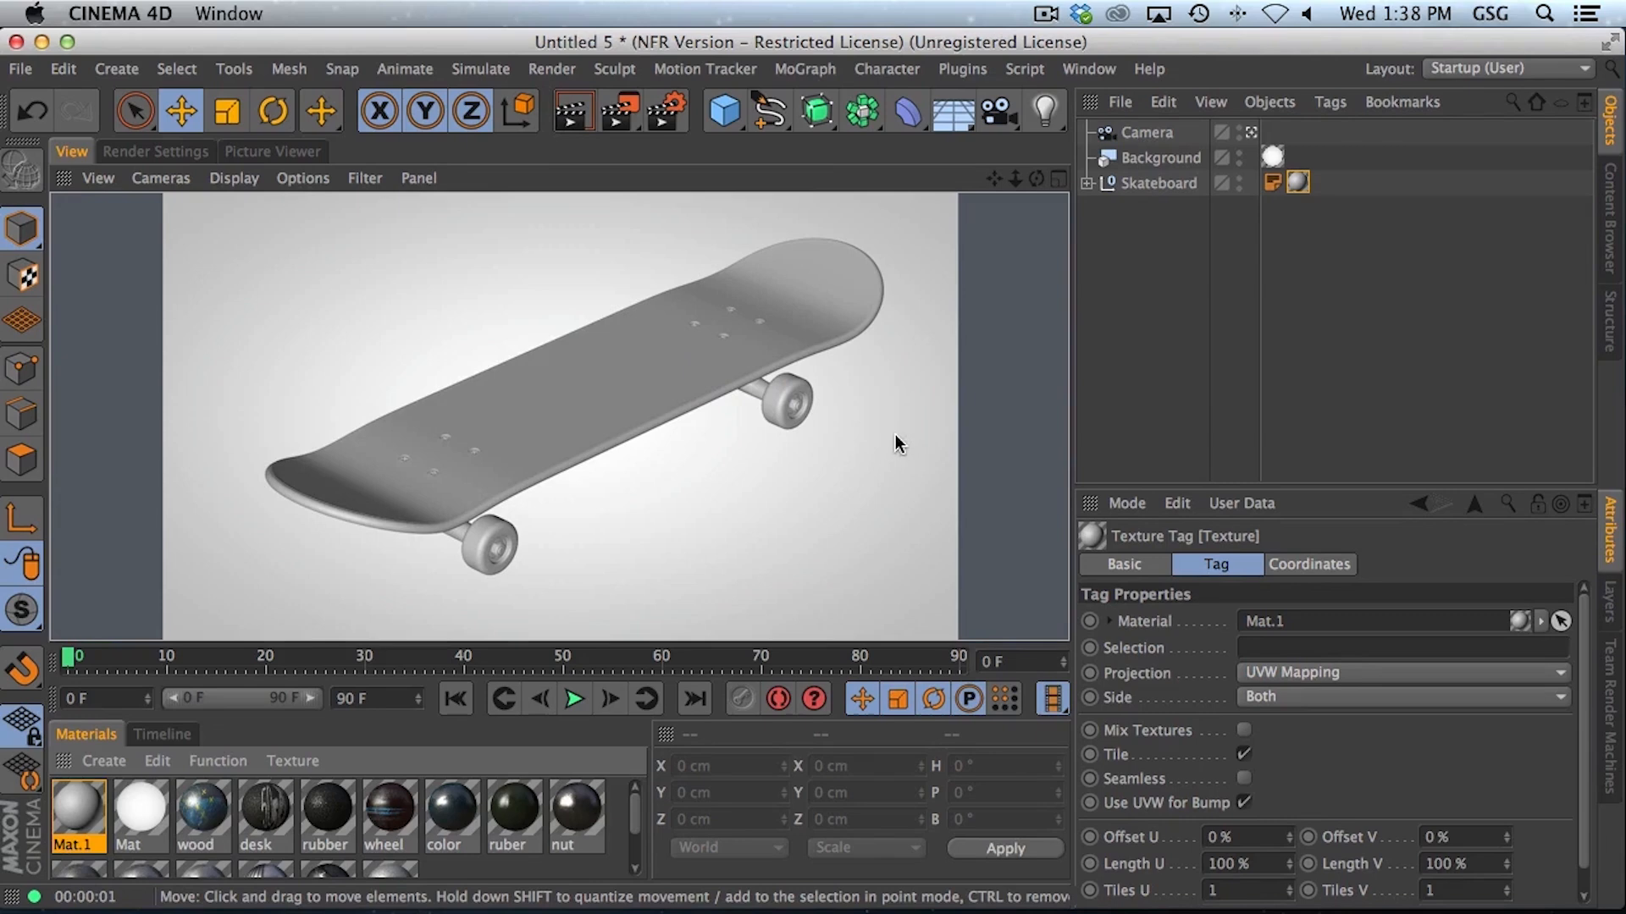
pyautogui.moveTo(1183, 213)
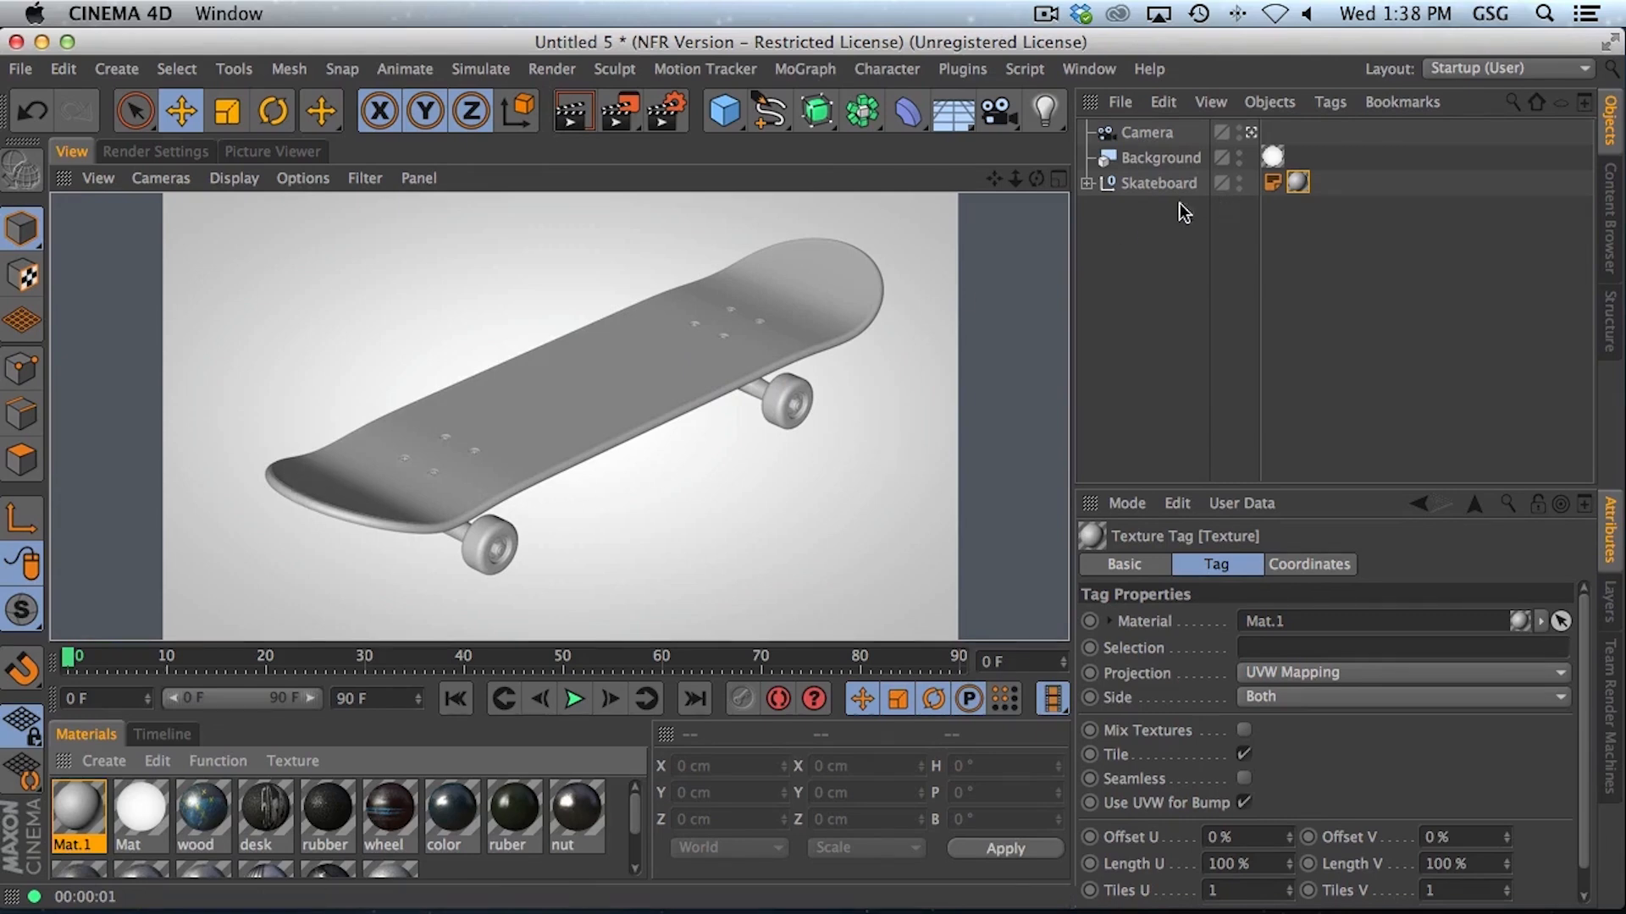
pyautogui.moveTo(550, 320)
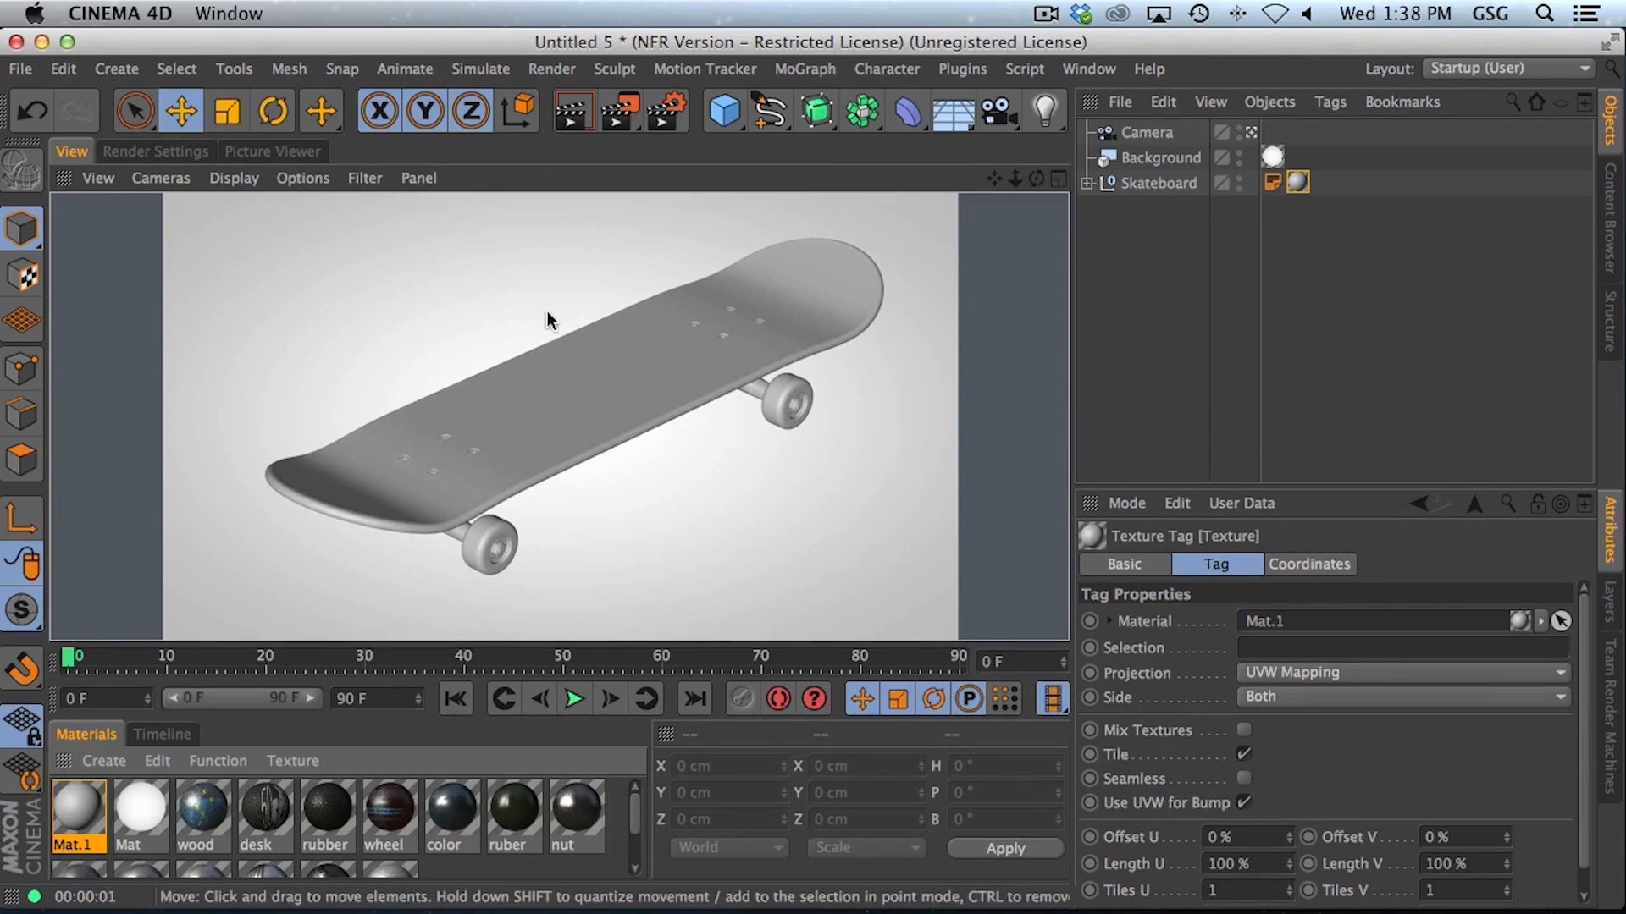
pyautogui.moveTo(587, 499)
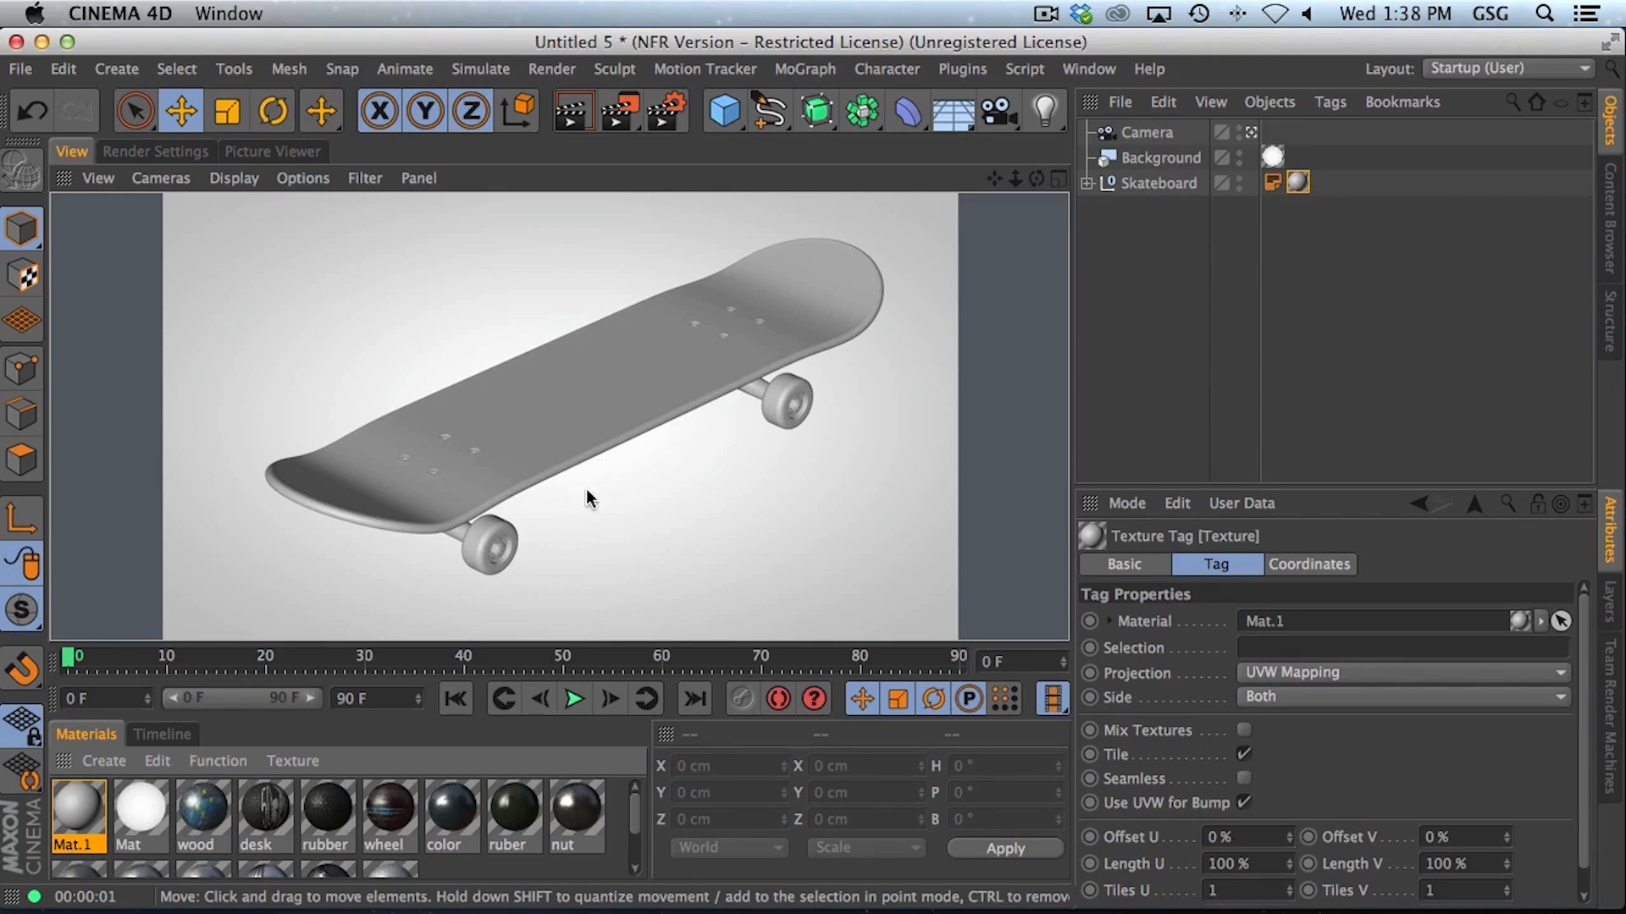
pyautogui.moveTo(314, 489)
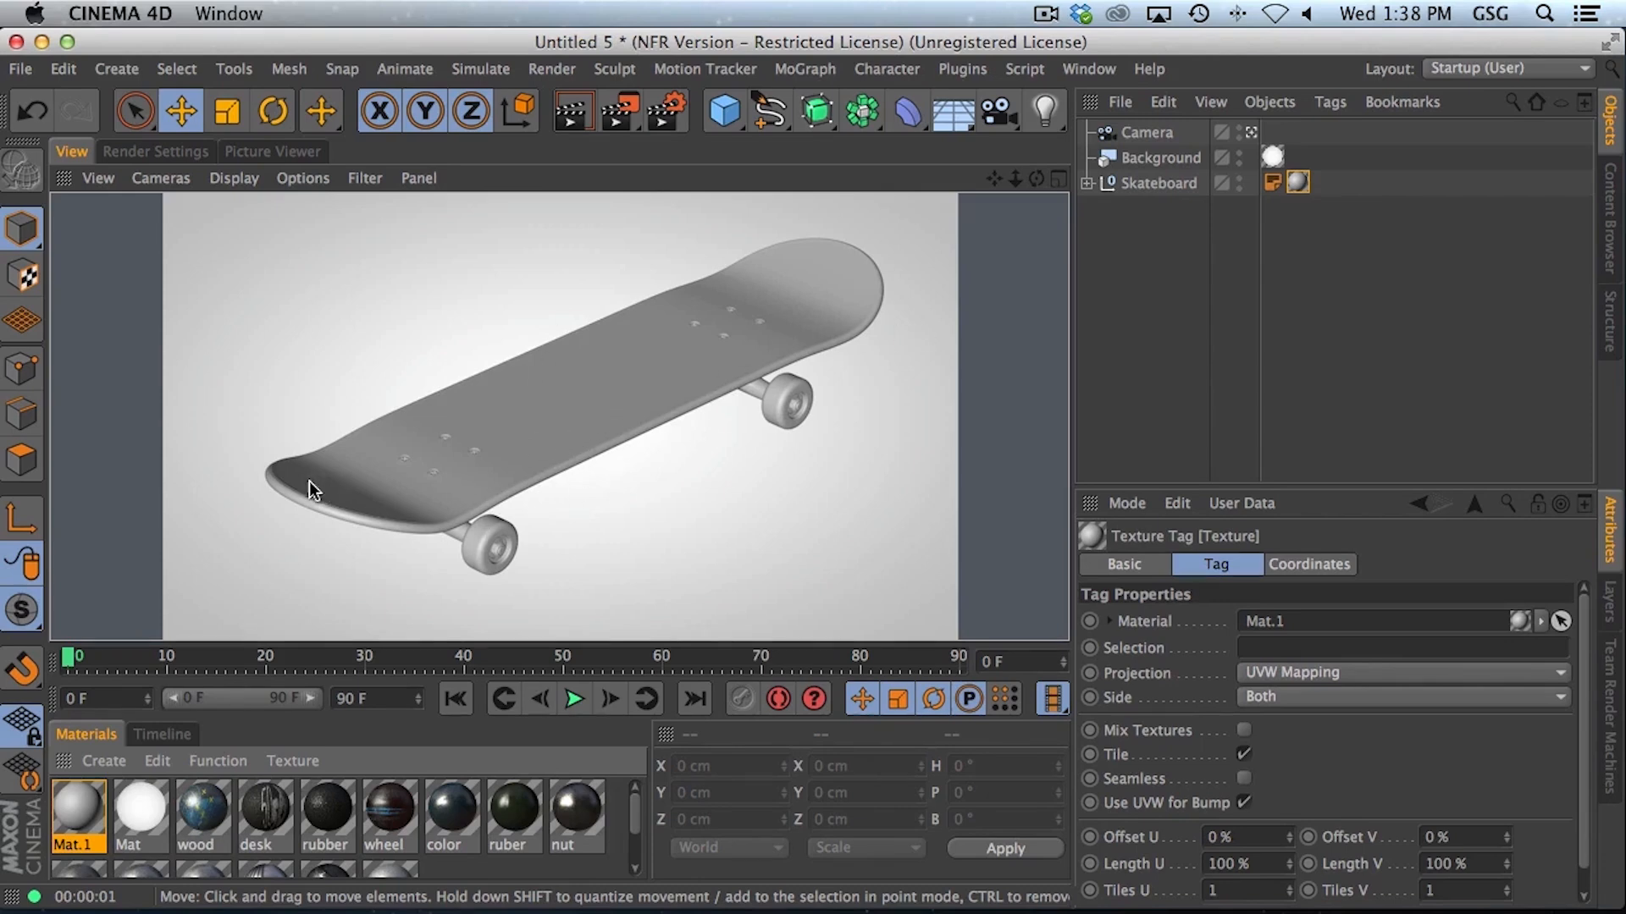
pyautogui.moveTo(767, 219)
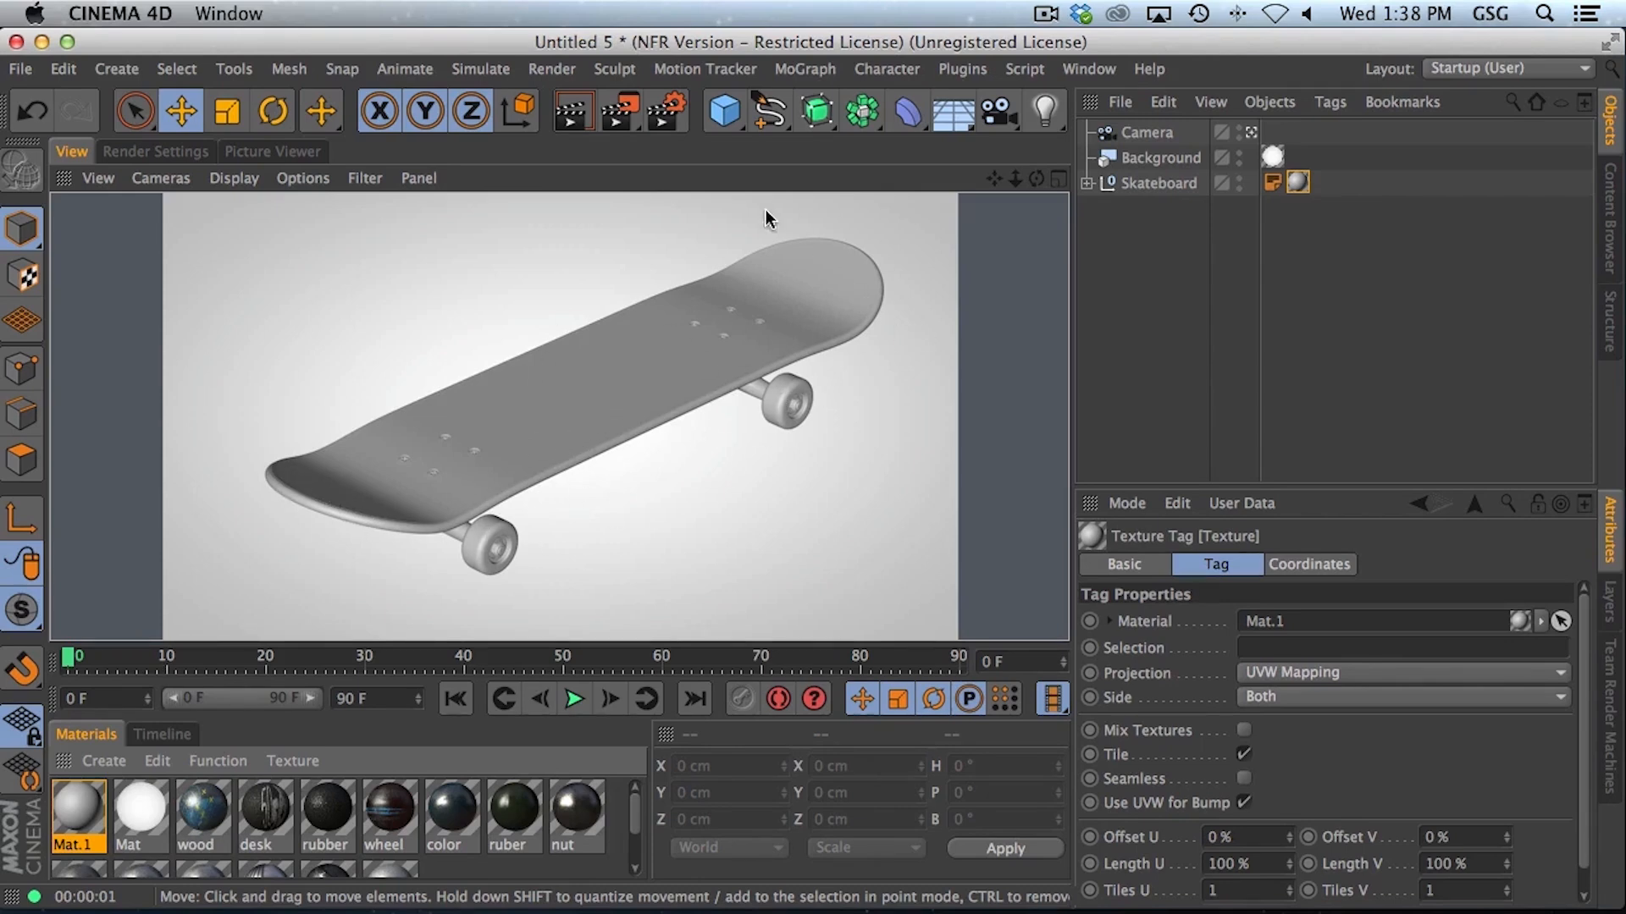
# Step: Make the material luminance-only at 57% with no colour or specular, and render to check it
pyautogui.click(1298, 183)
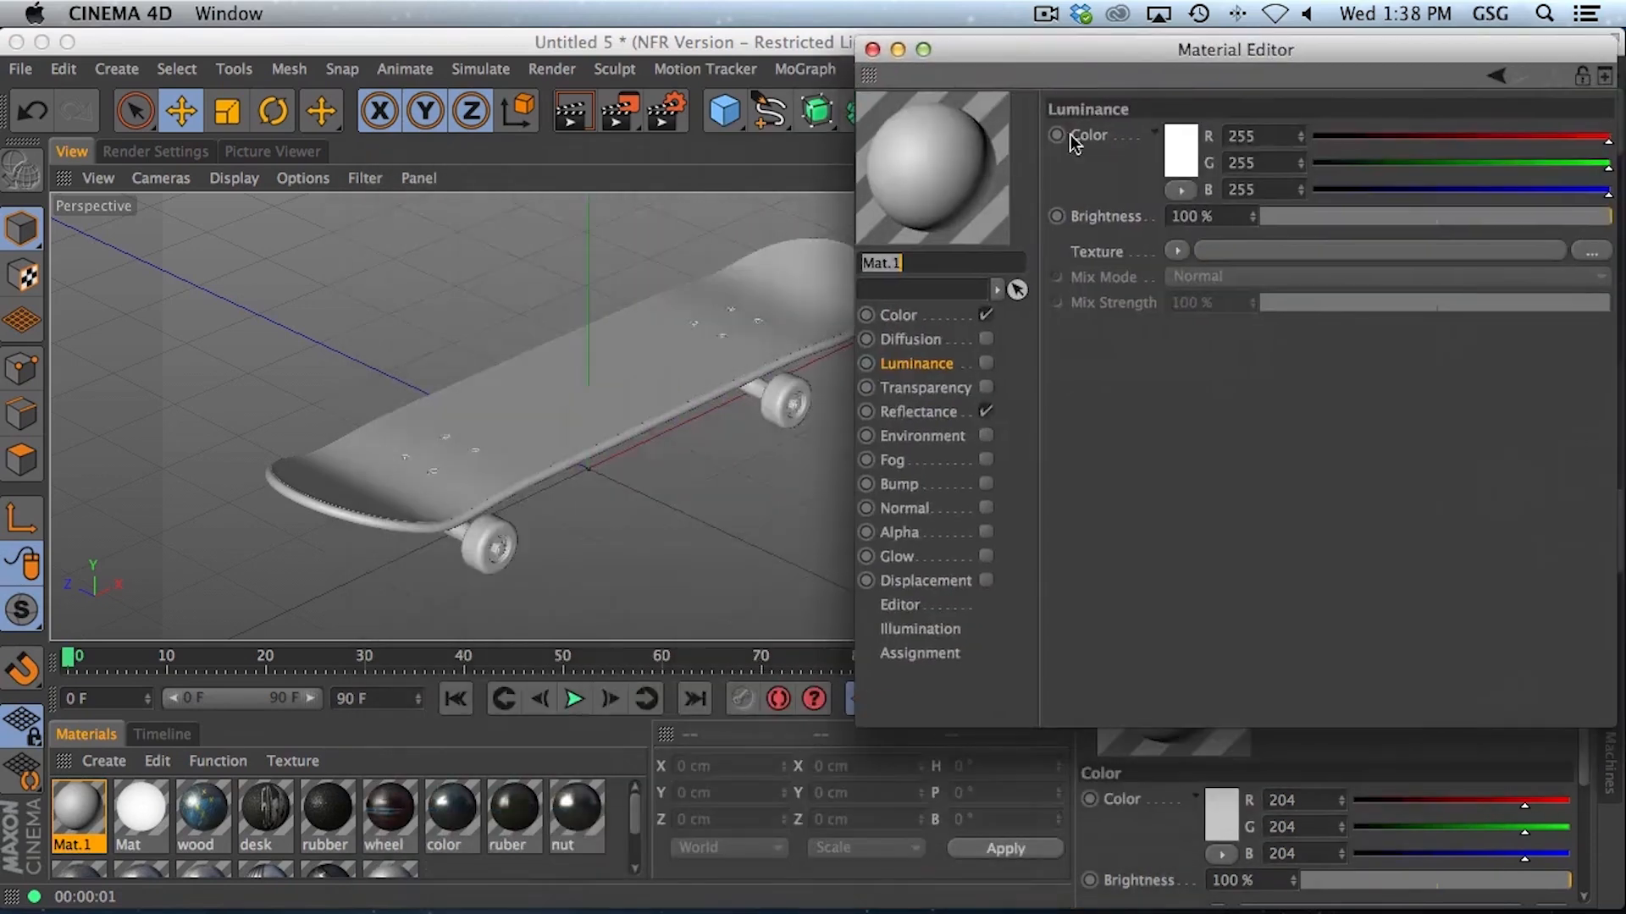
pyautogui.click(916, 411)
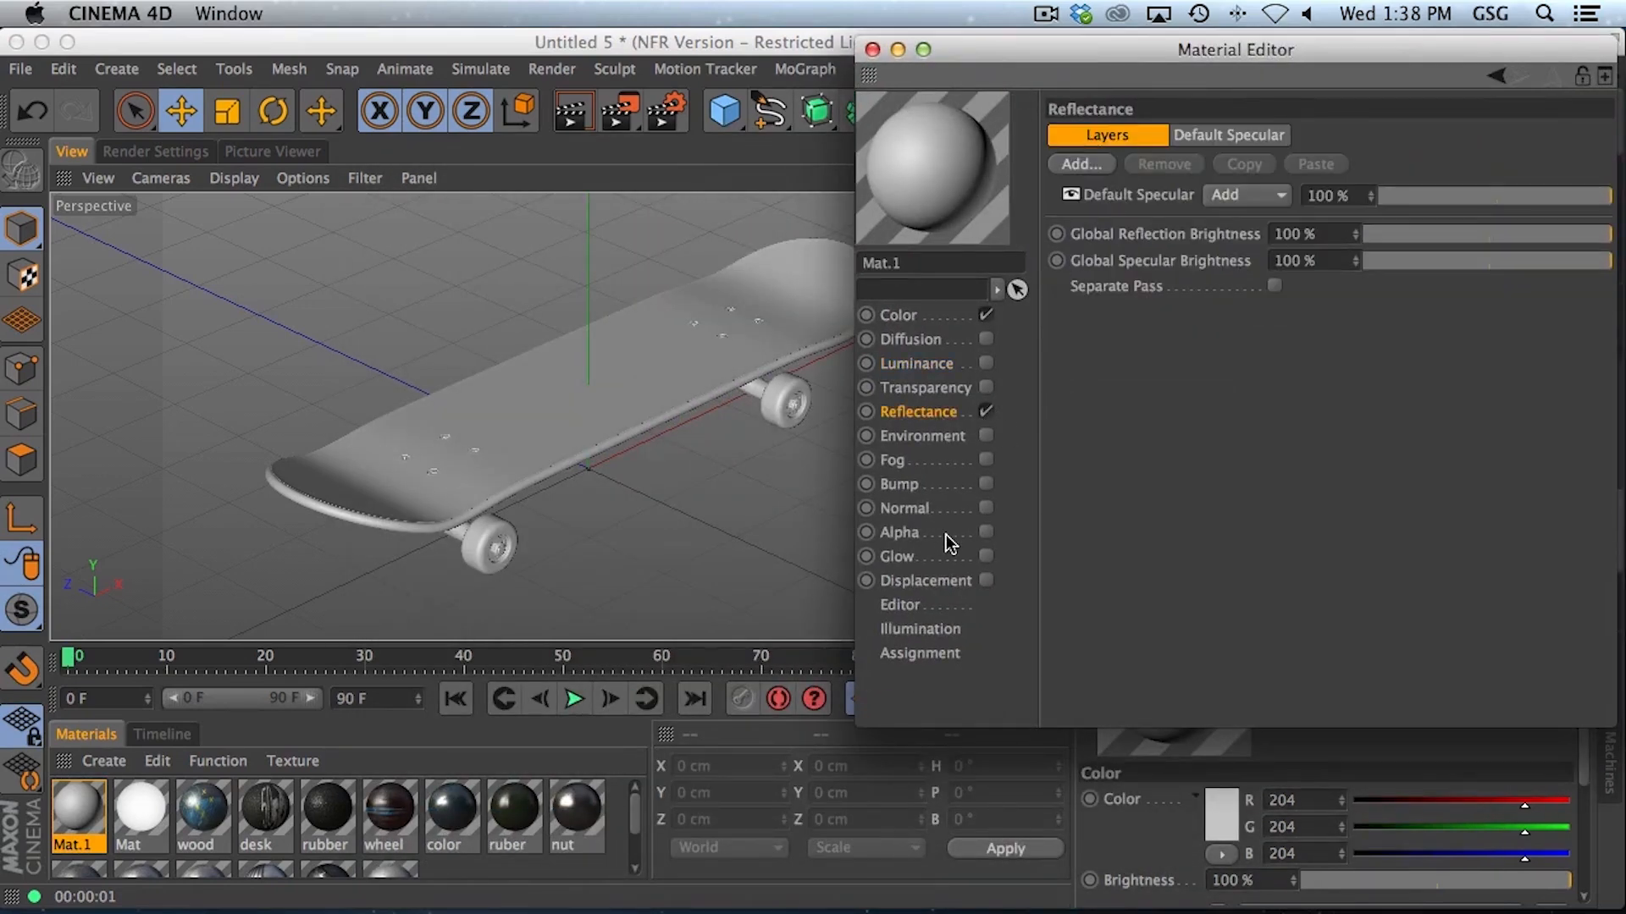
pyautogui.moveTo(1042, 435)
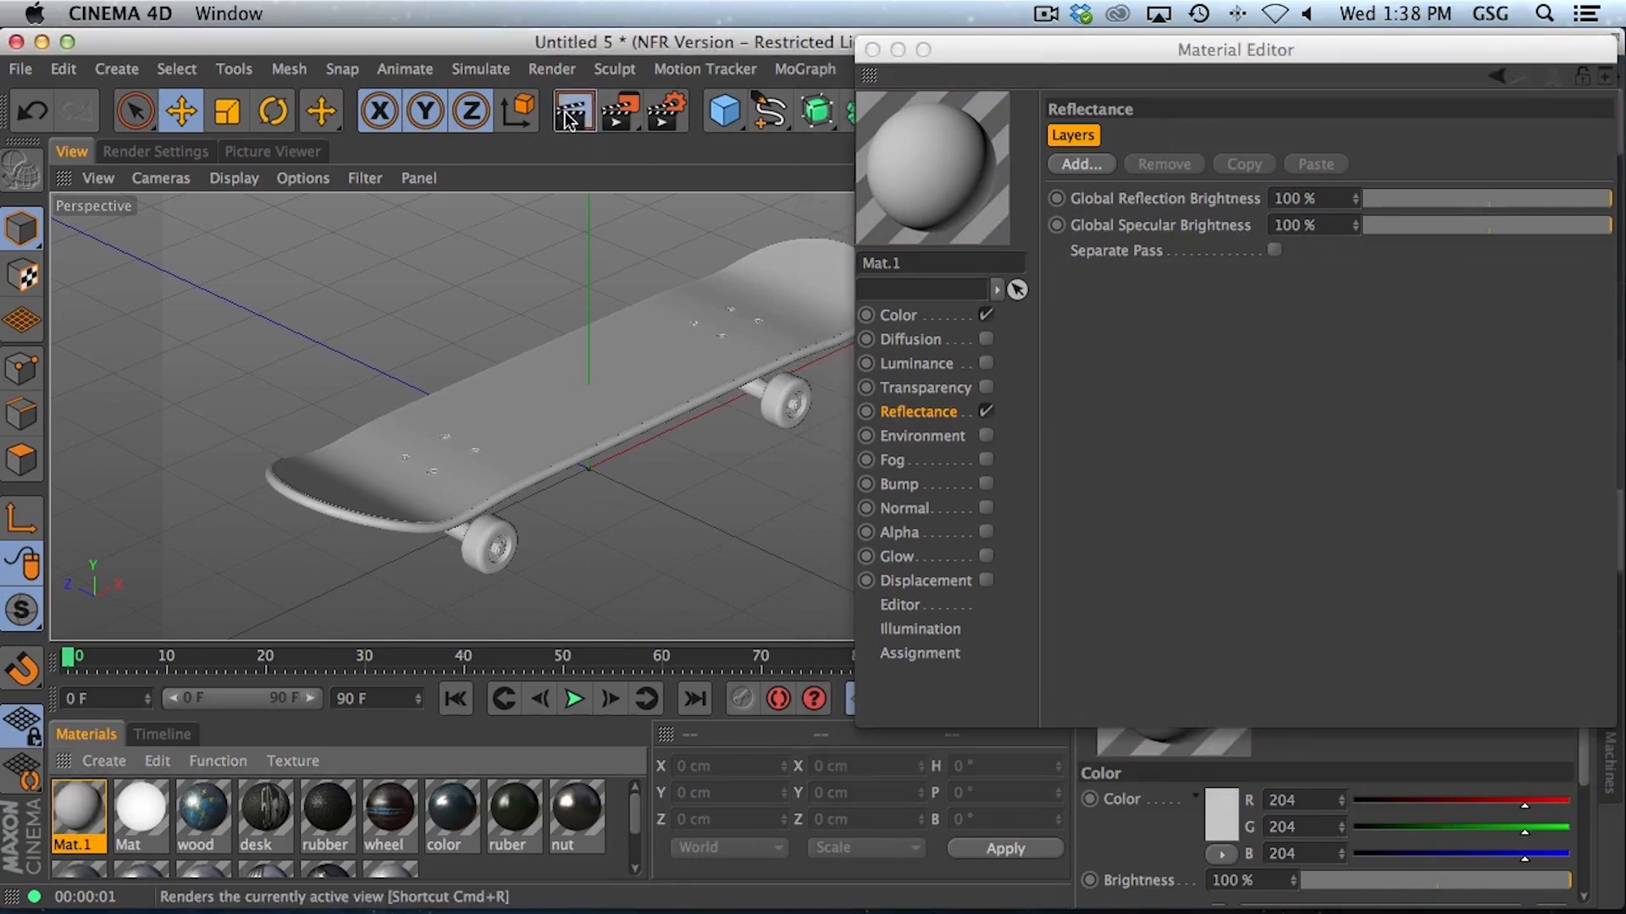
pyautogui.click(573, 111)
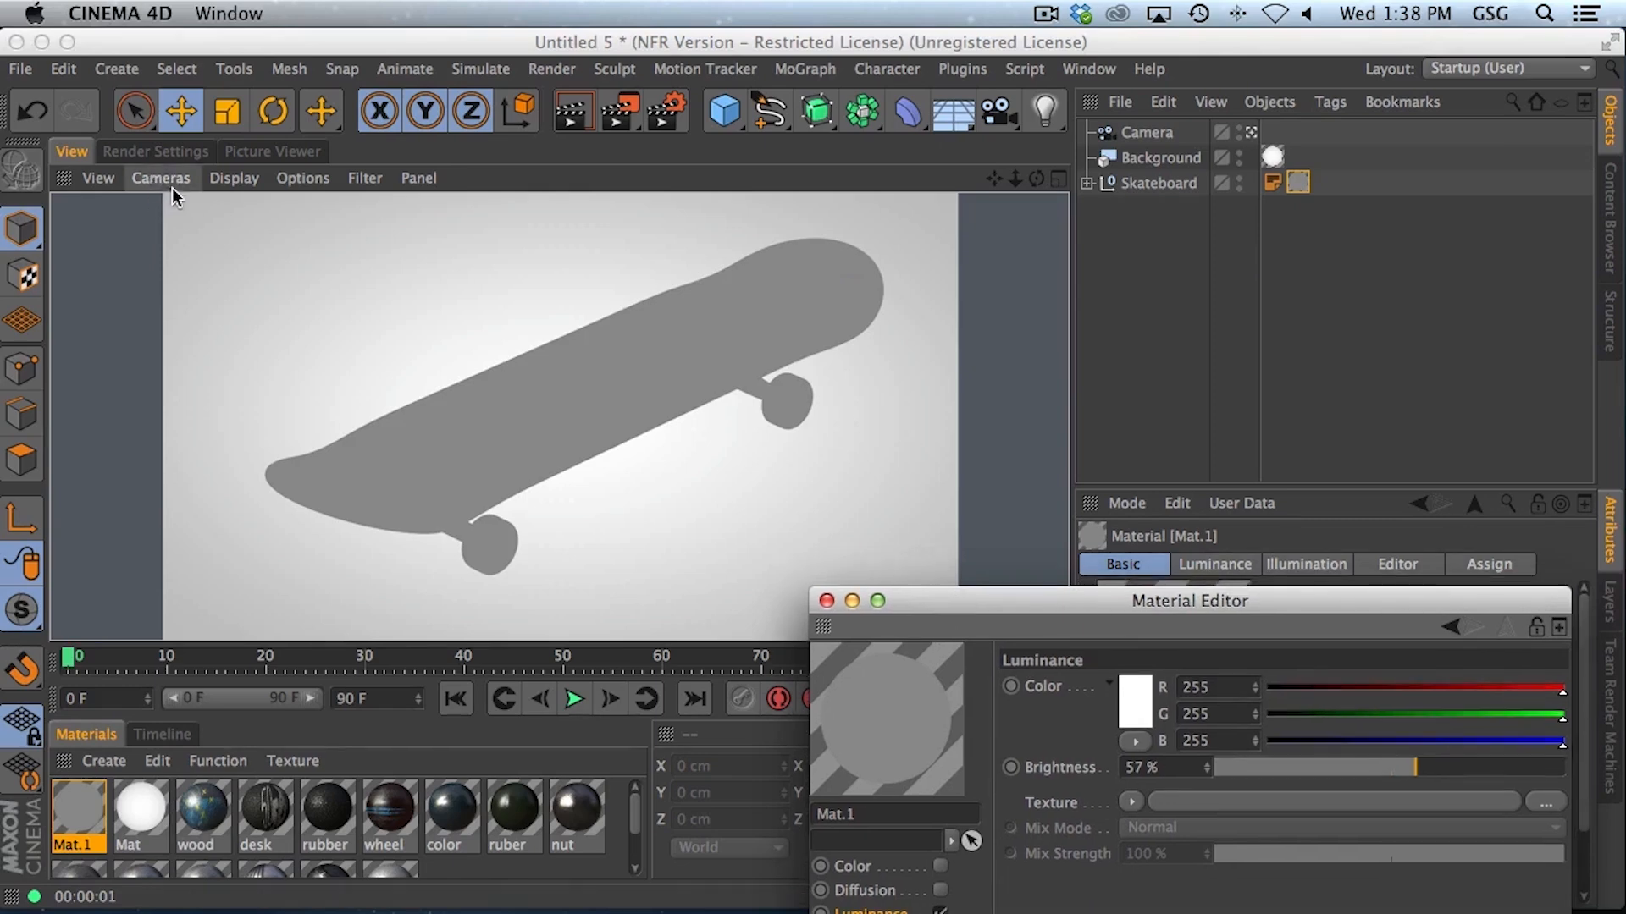
# Step: Enable Ambient Occlusion in Render Settings, render the clay skateboard and review the backdrop gradient
pyautogui.click(155, 152)
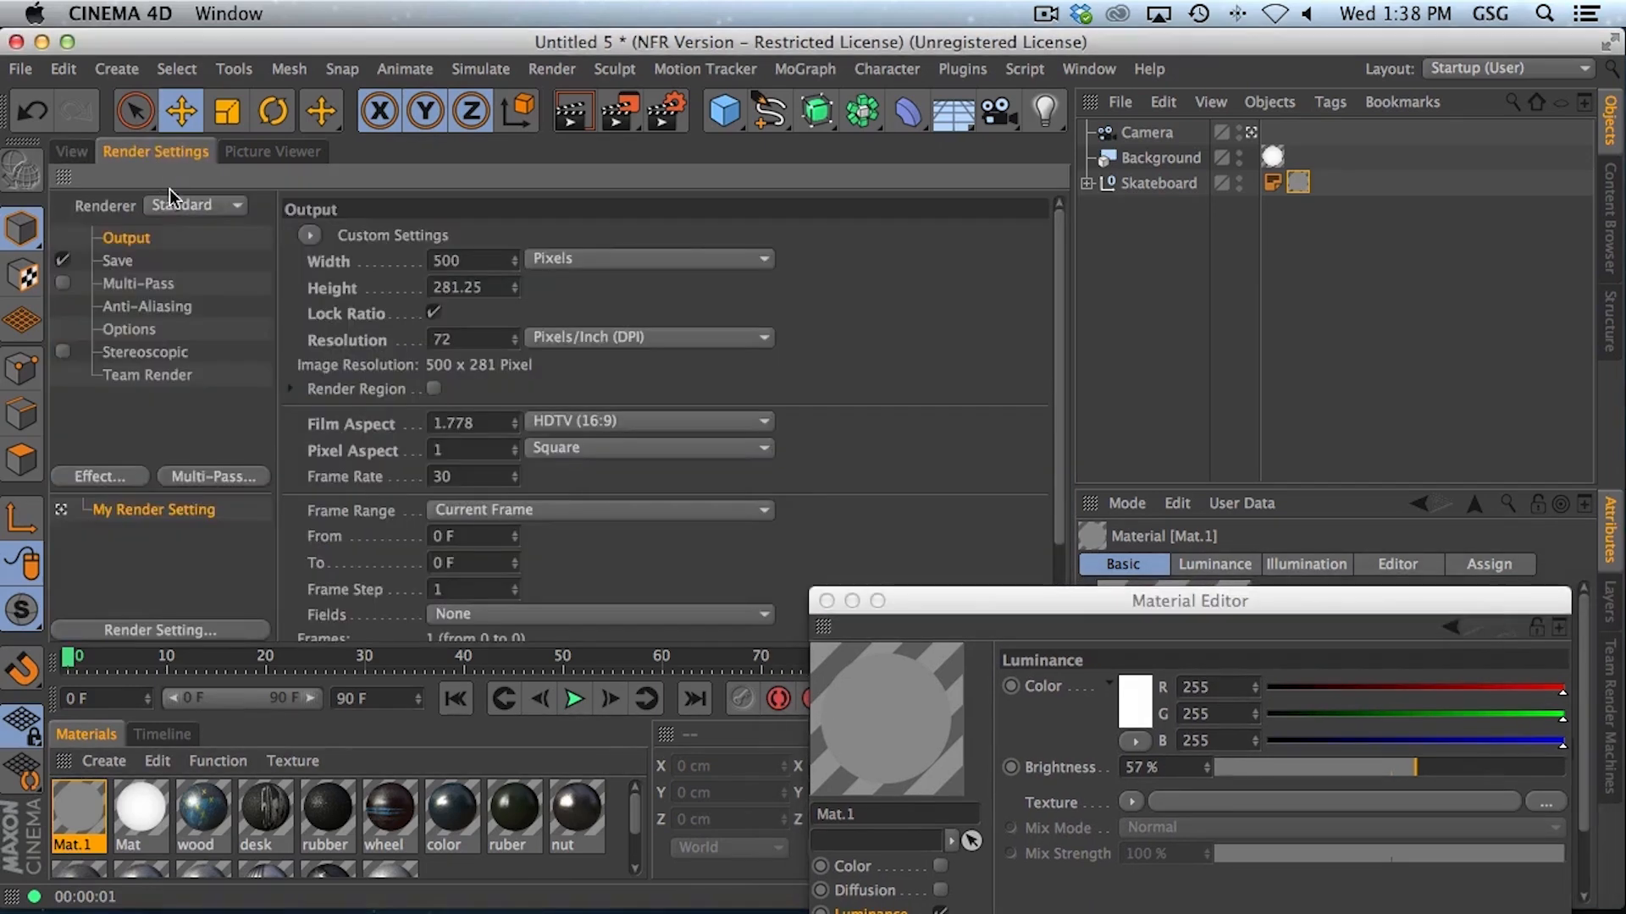
pyautogui.click(98, 476)
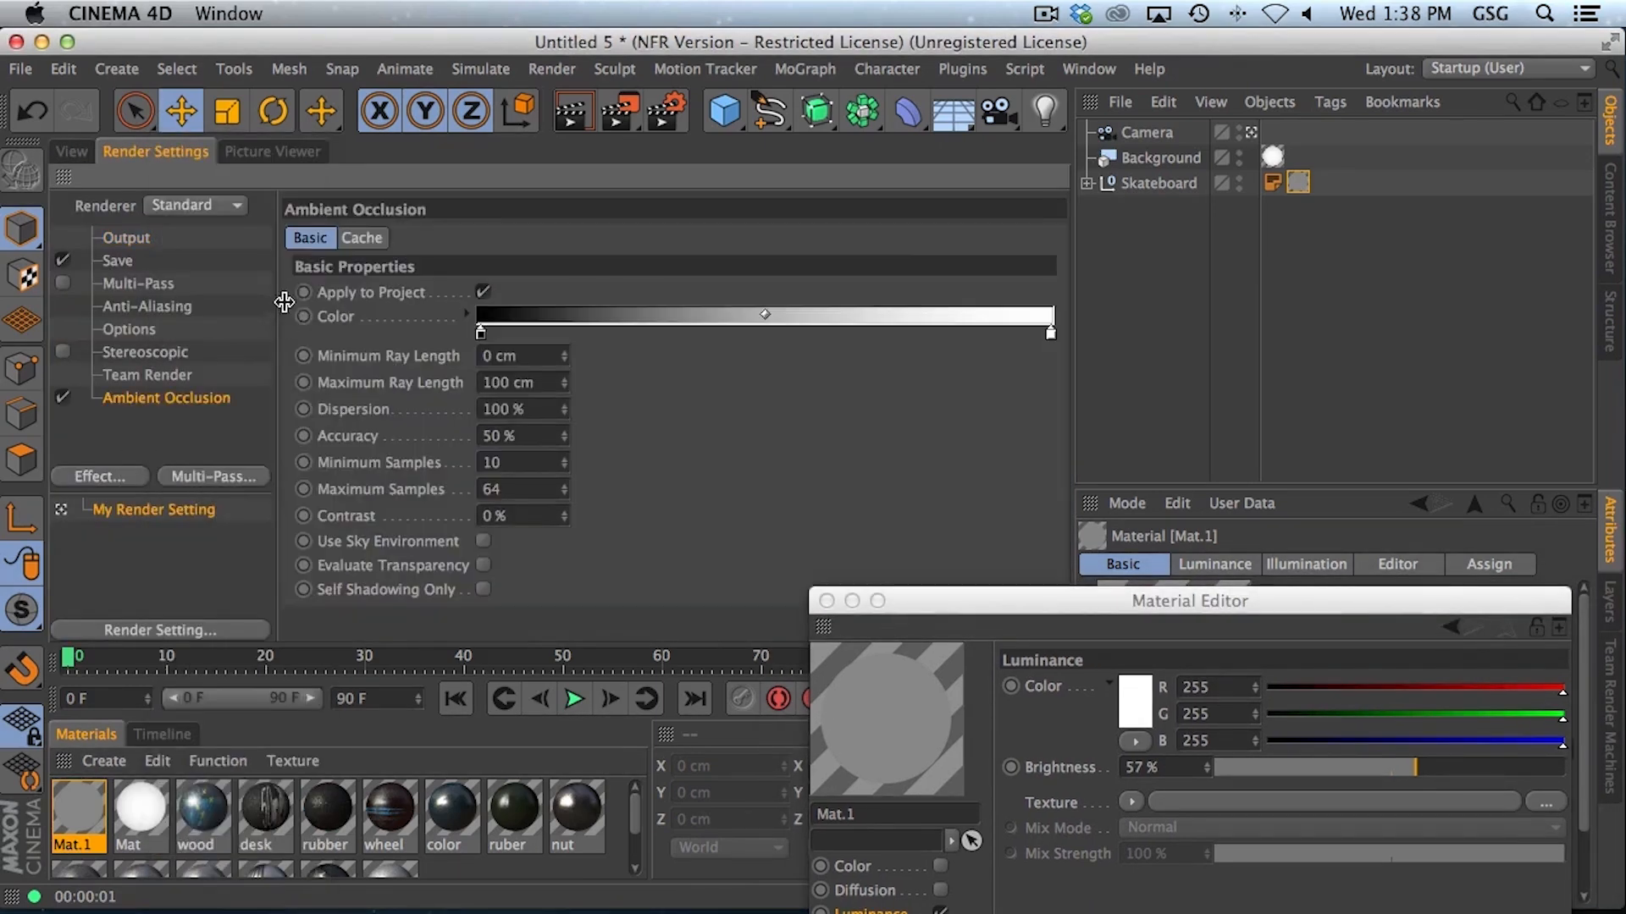
pyautogui.click(71, 151)
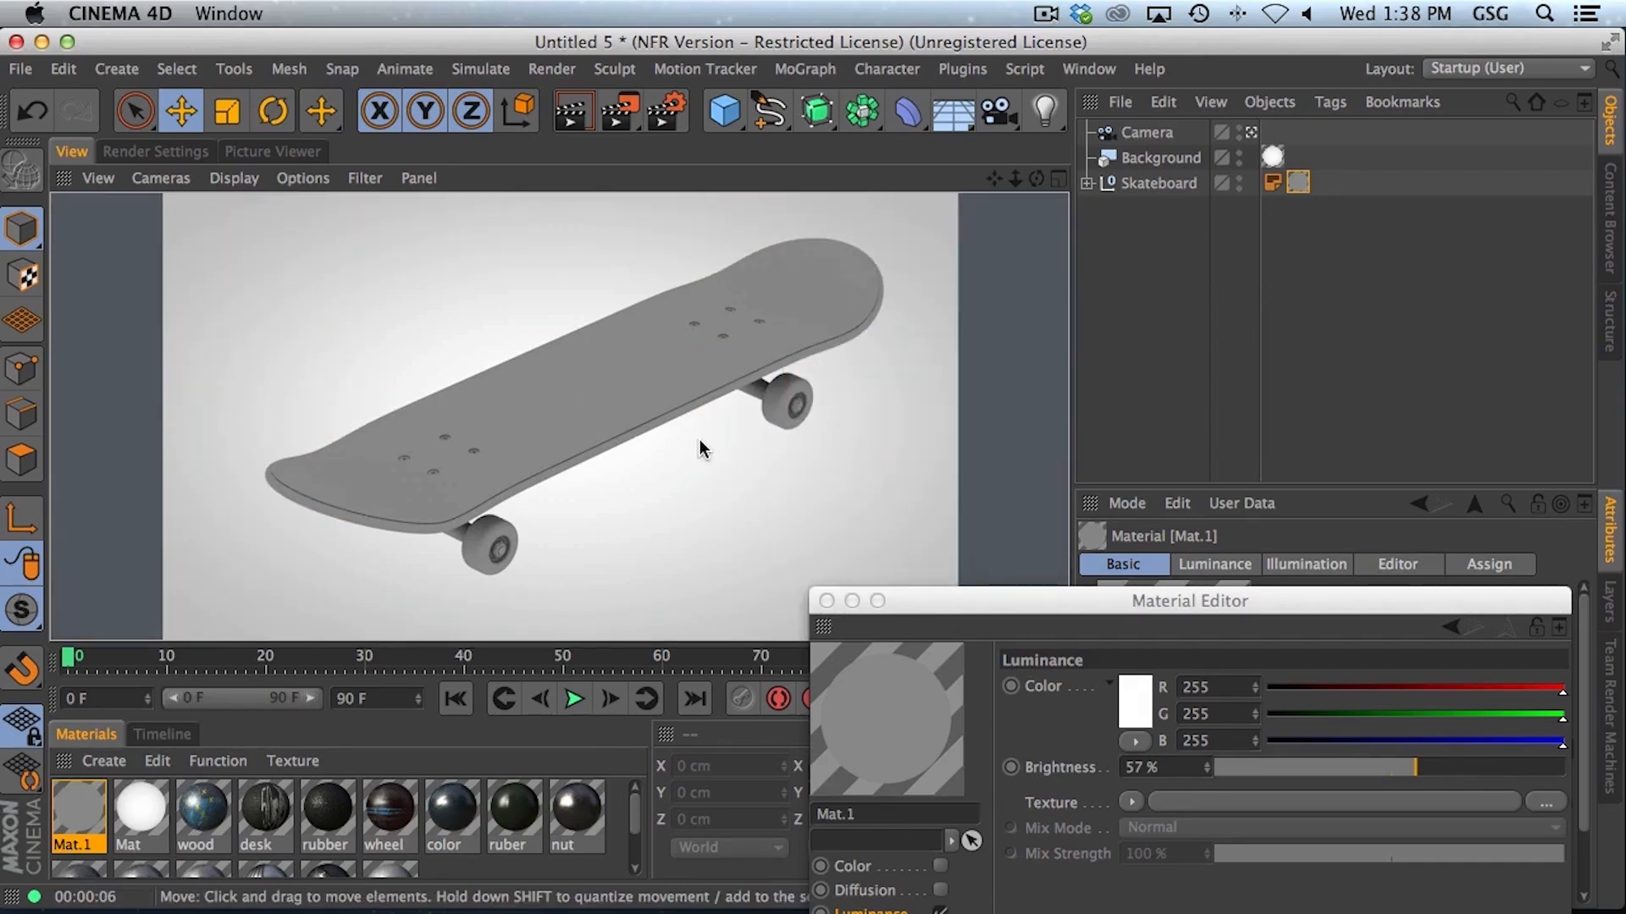
pyautogui.click(642, 457)
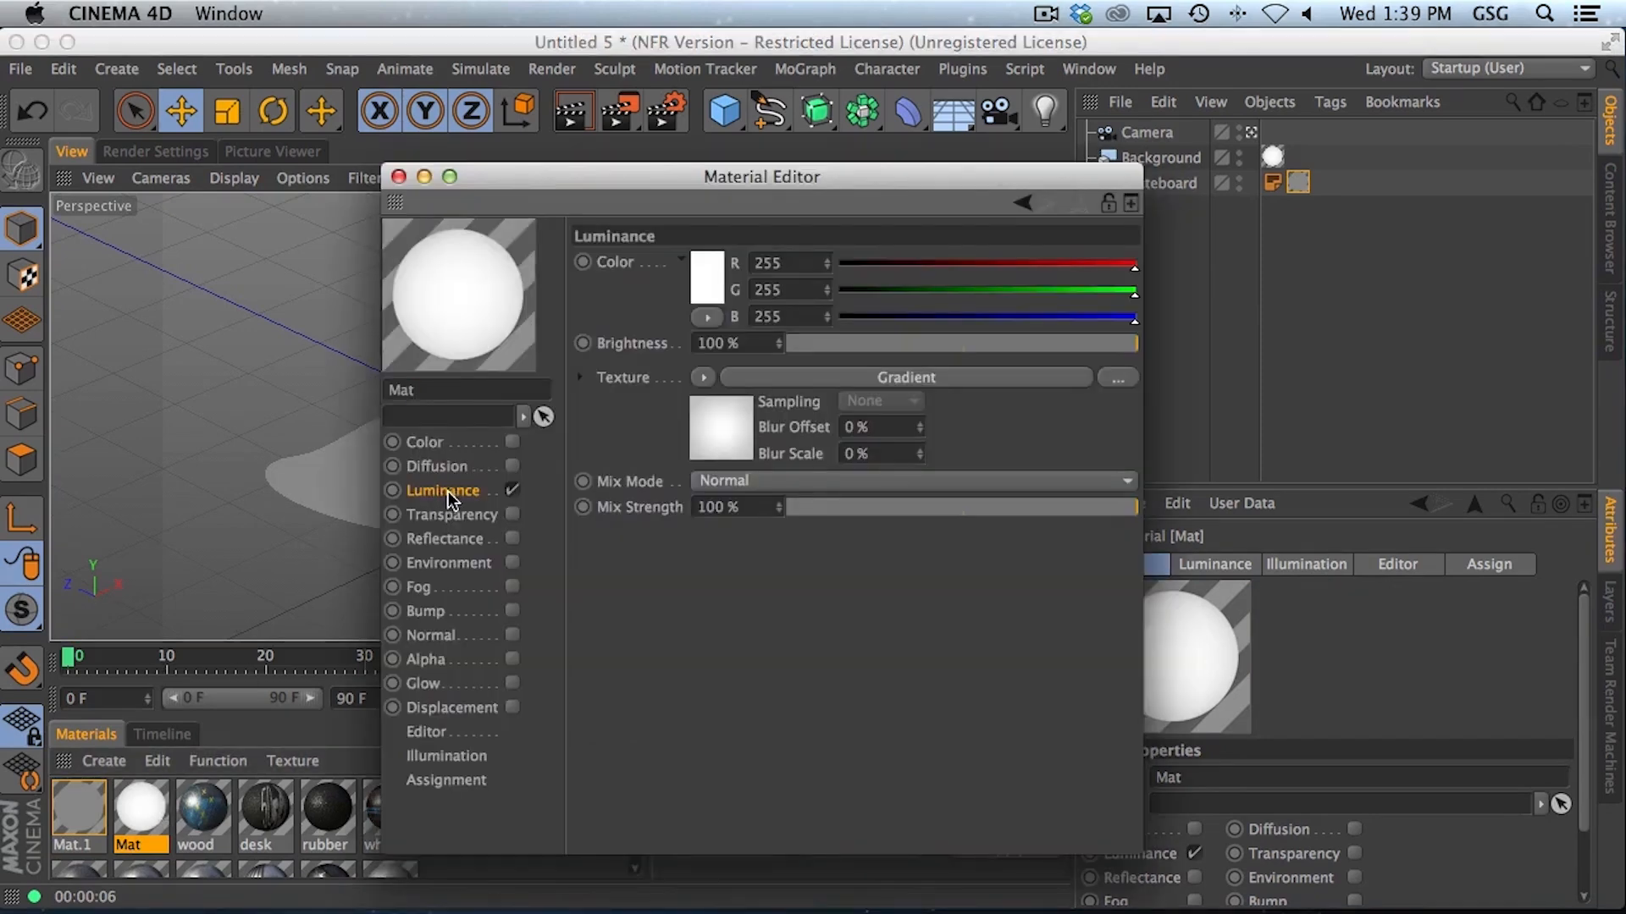
pyautogui.click(720, 429)
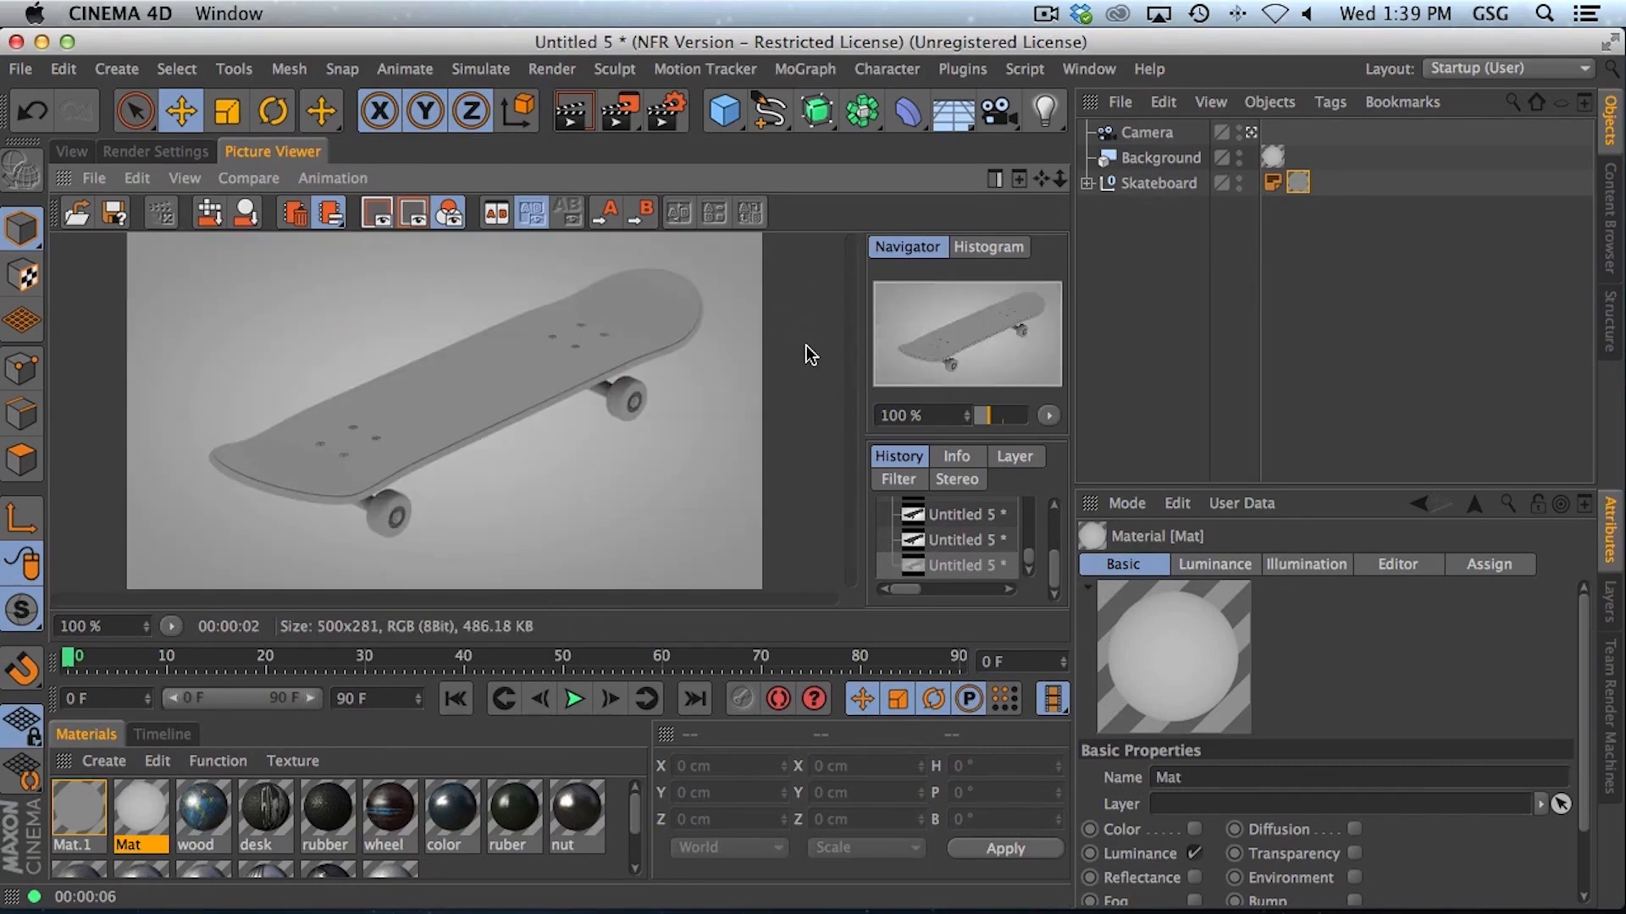
pyautogui.moveTo(306, 493)
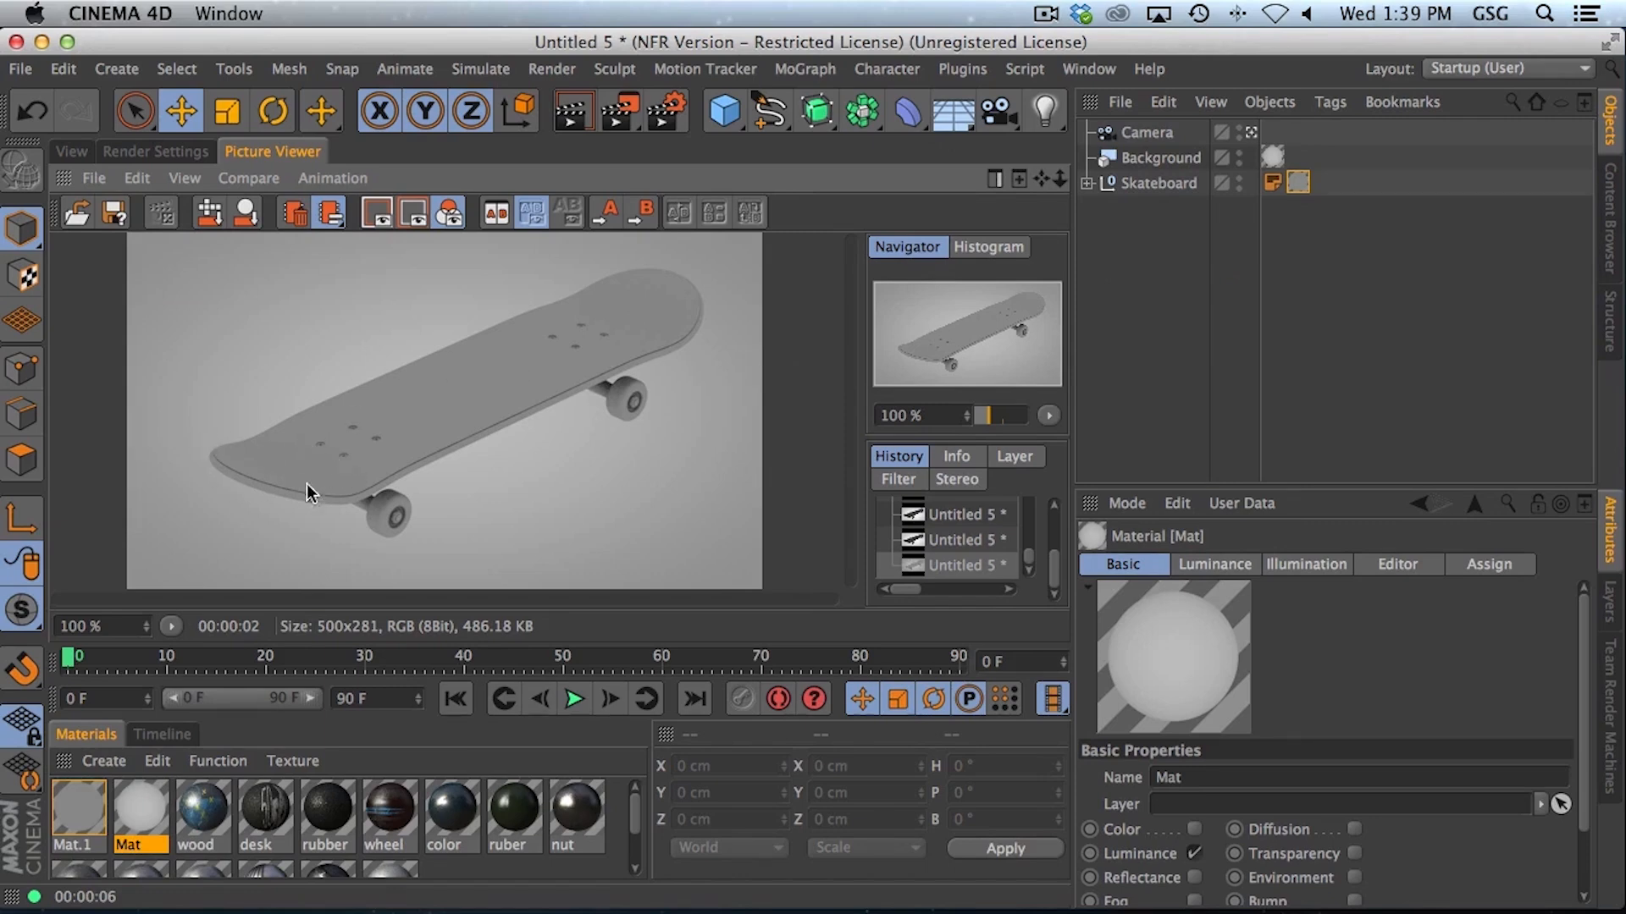
pyautogui.moveTo(620, 452)
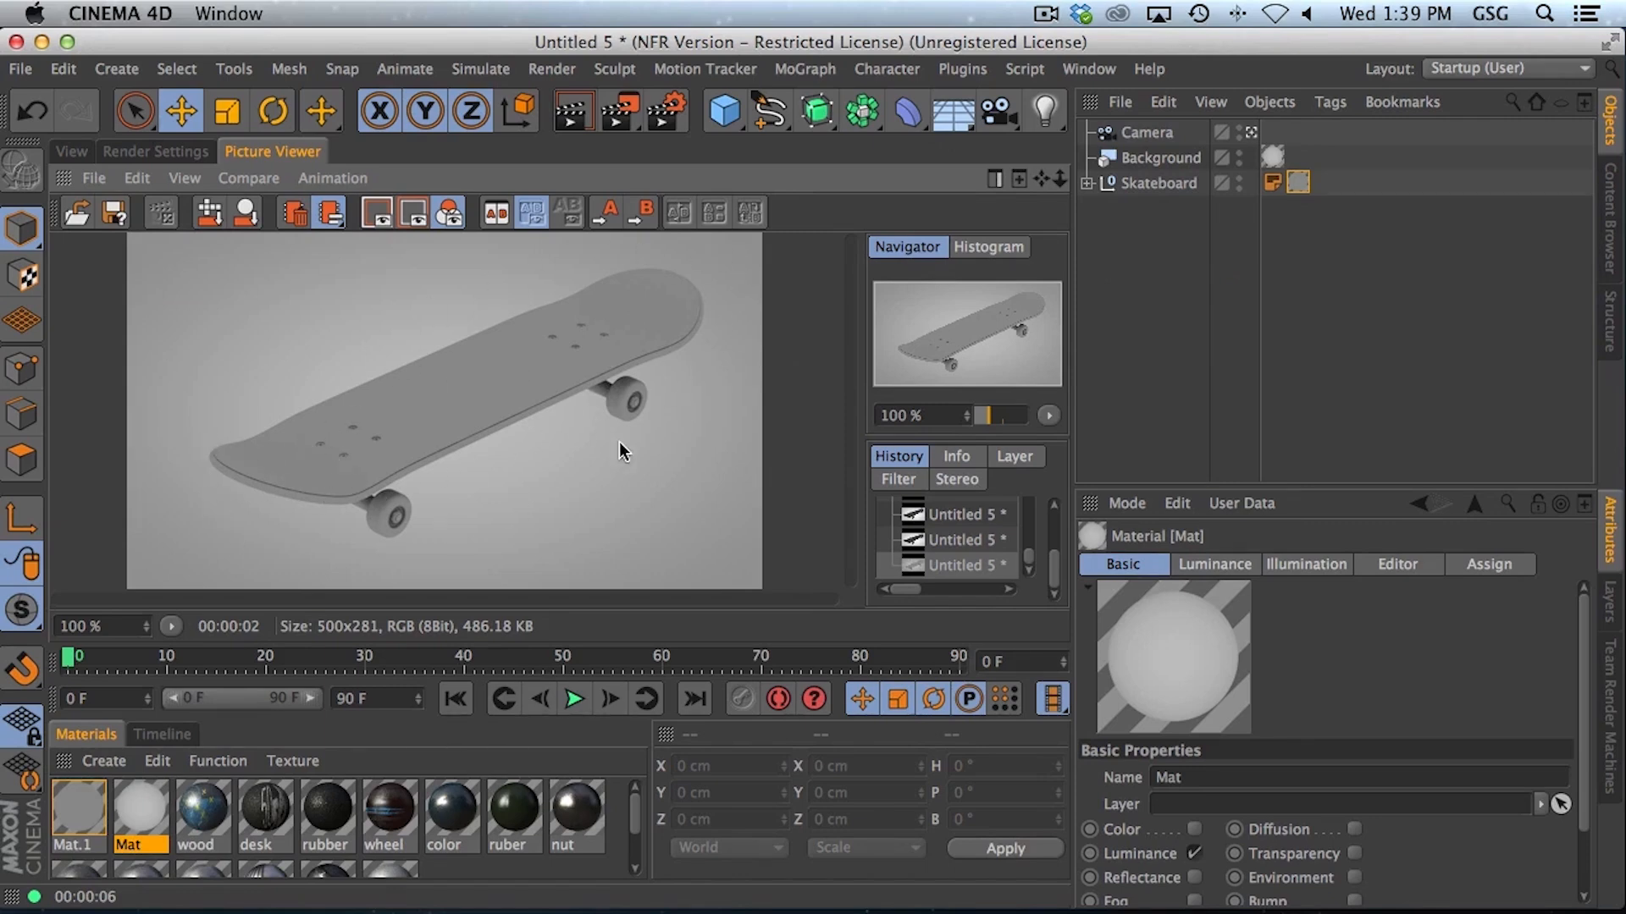
# Step: Rotate the Skateboard null P 180° to show its wheels and render a preview
pyautogui.click(69, 152)
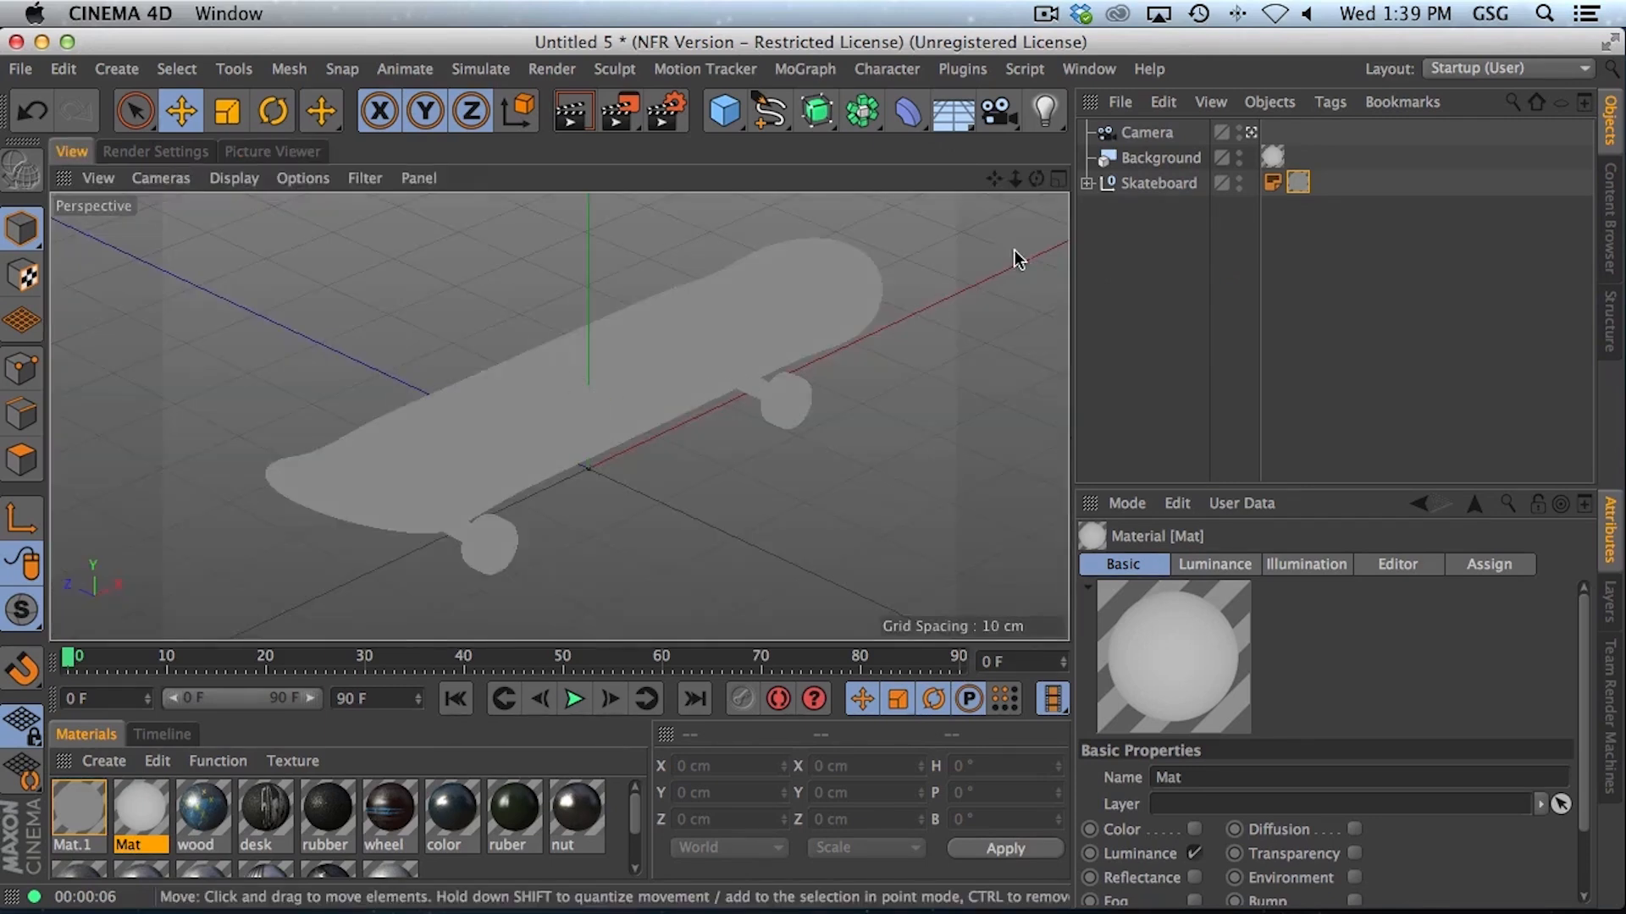
pyautogui.click(1153, 183)
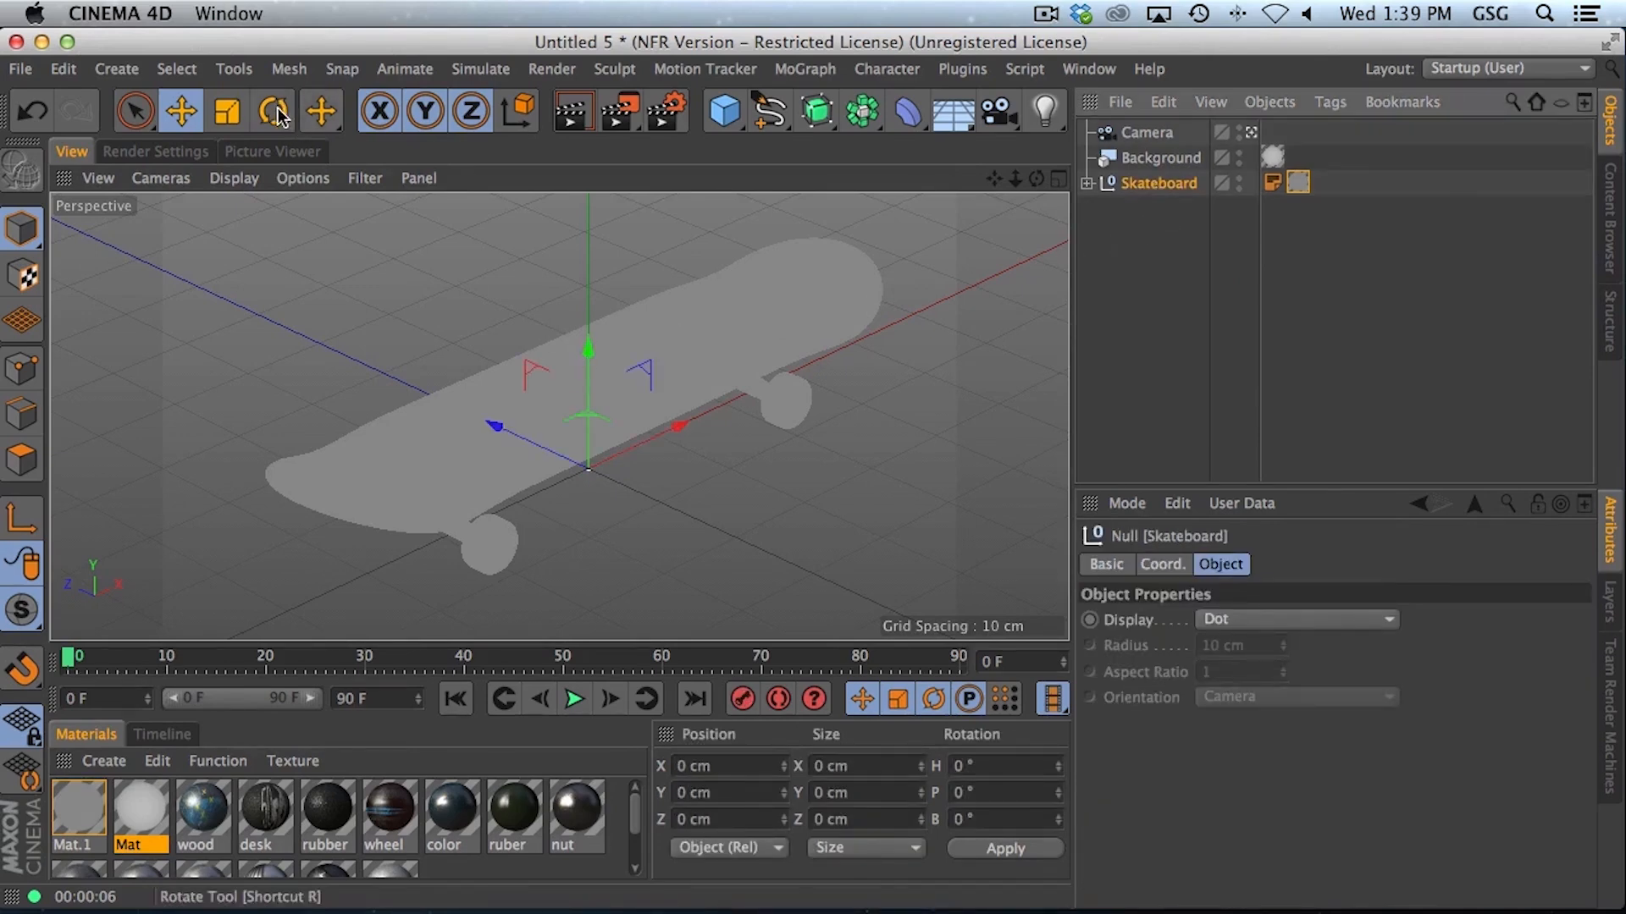
pyautogui.click(273, 111)
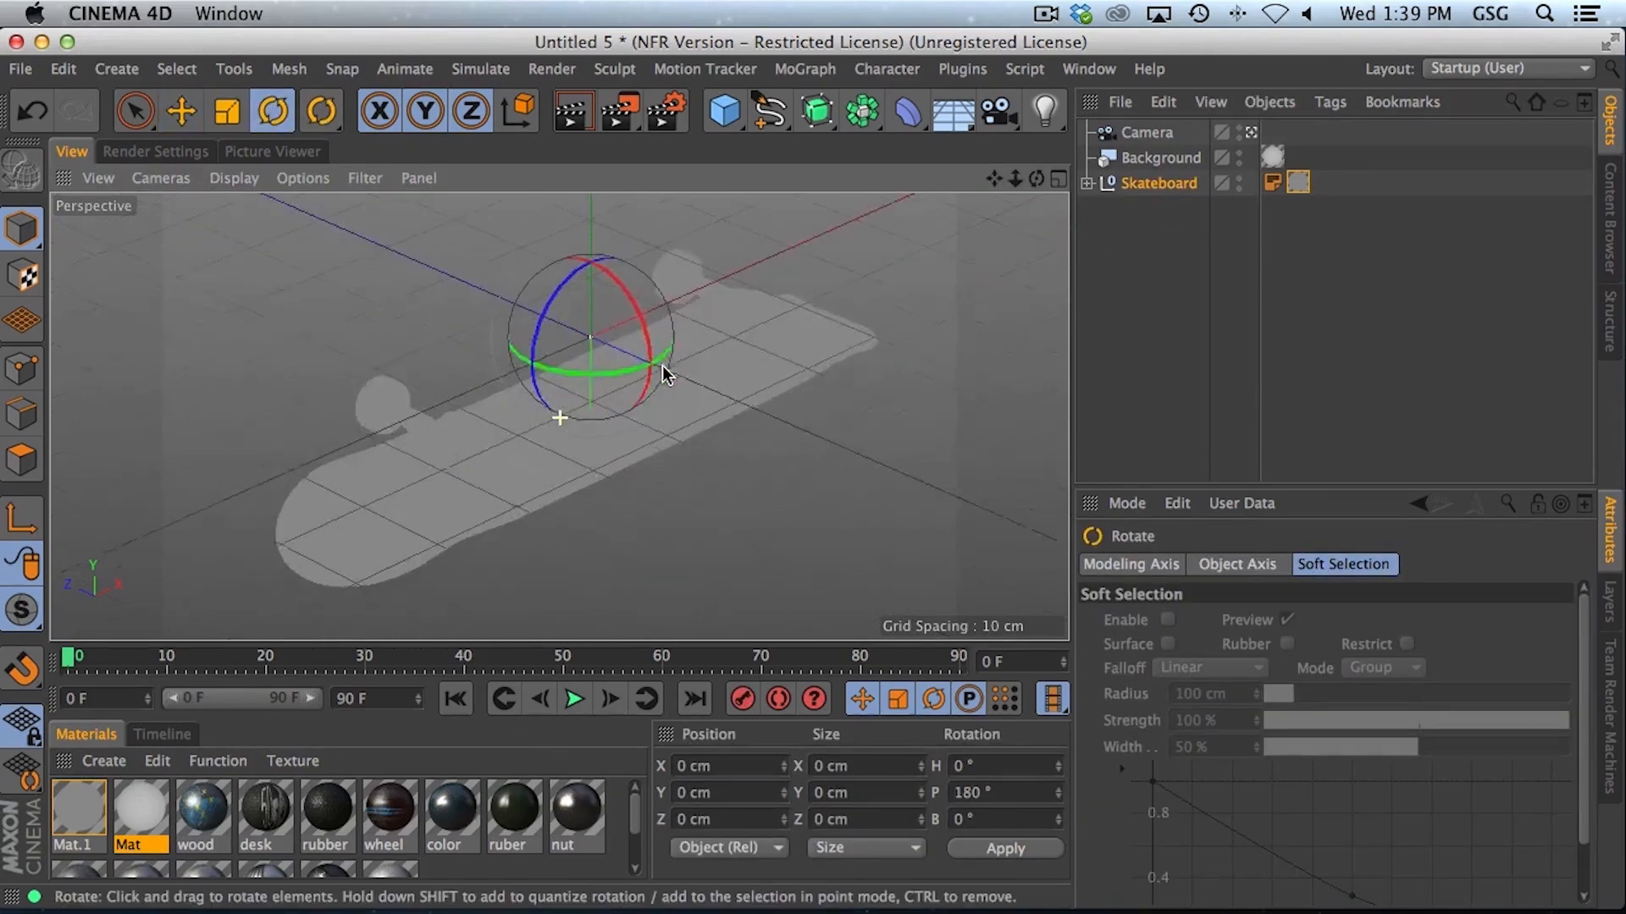
pyautogui.click(272, 151)
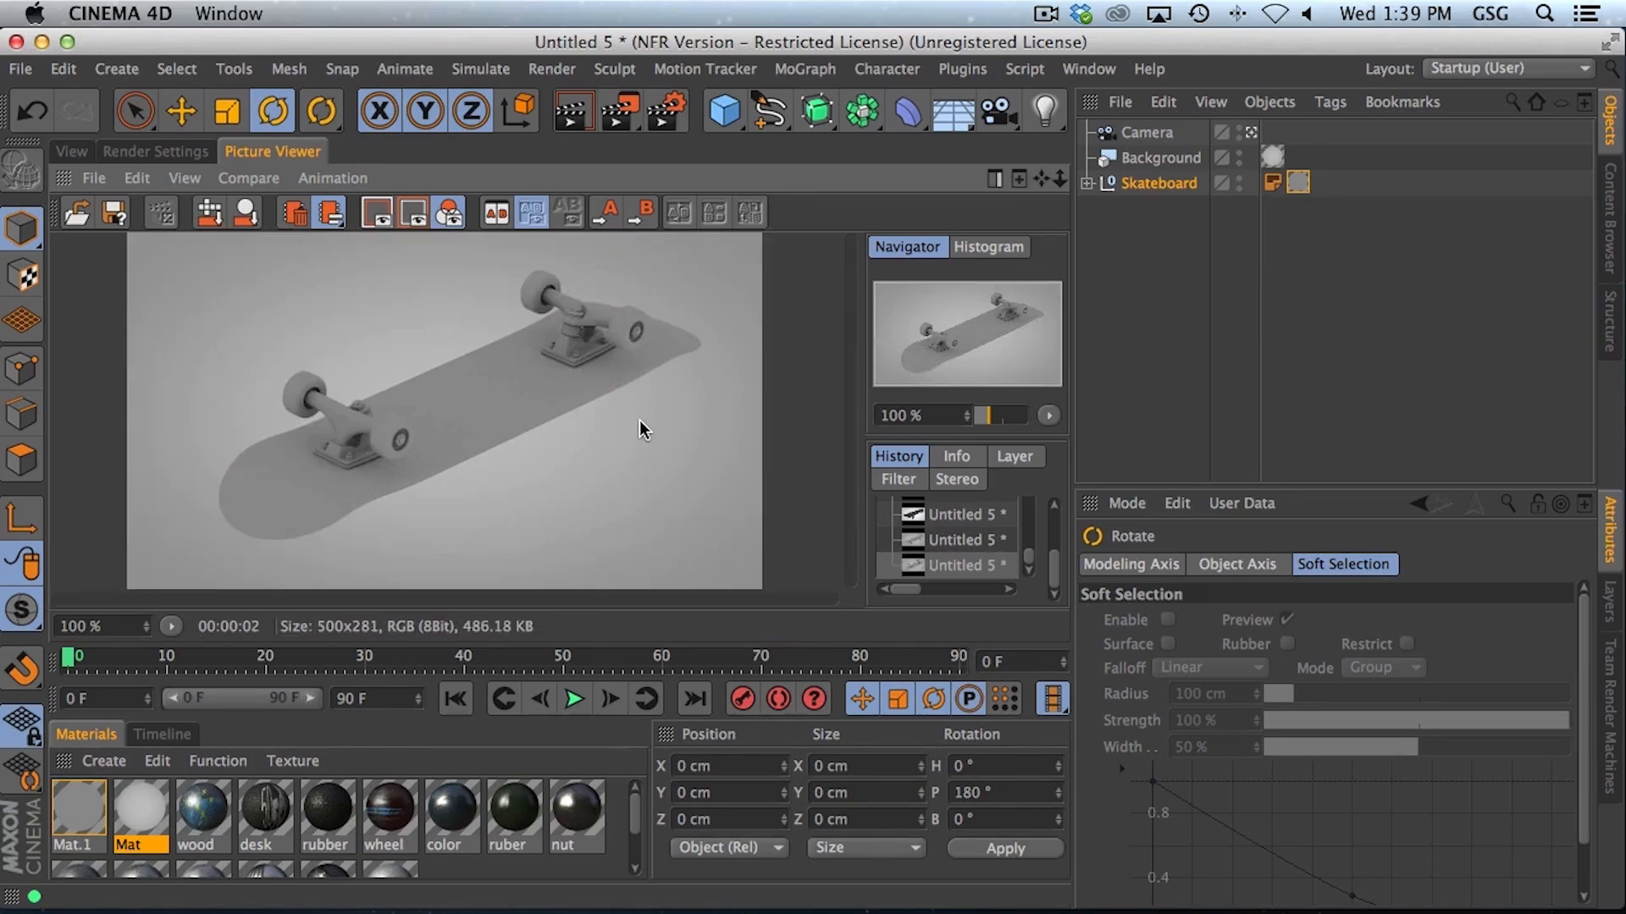
pyautogui.moveTo(588, 405)
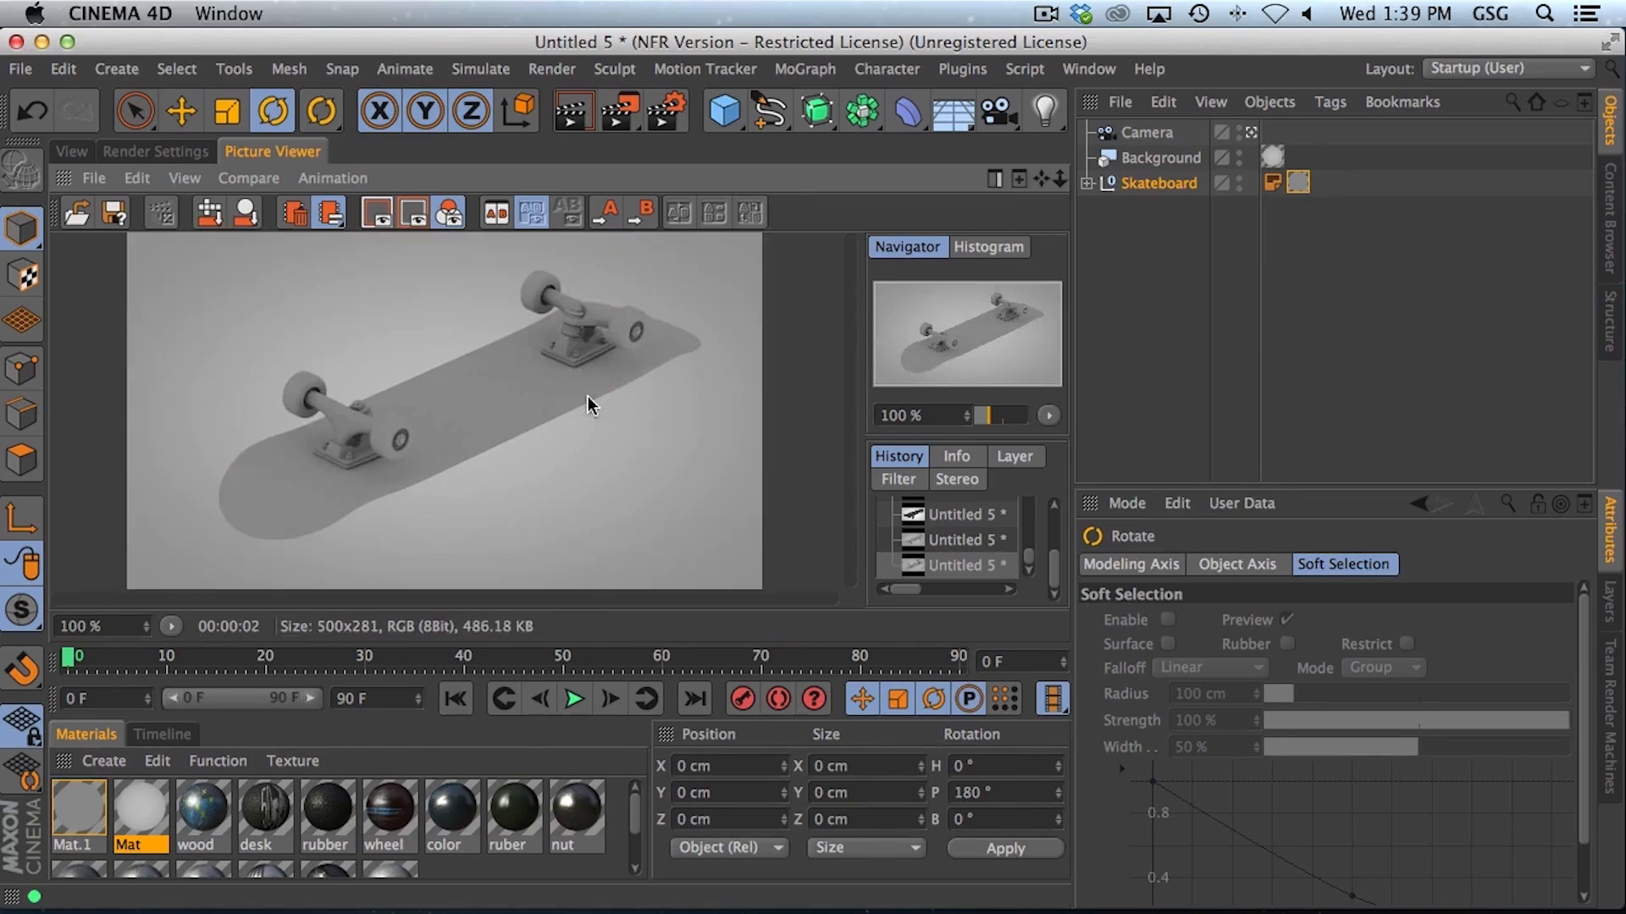
pyautogui.moveTo(568, 370)
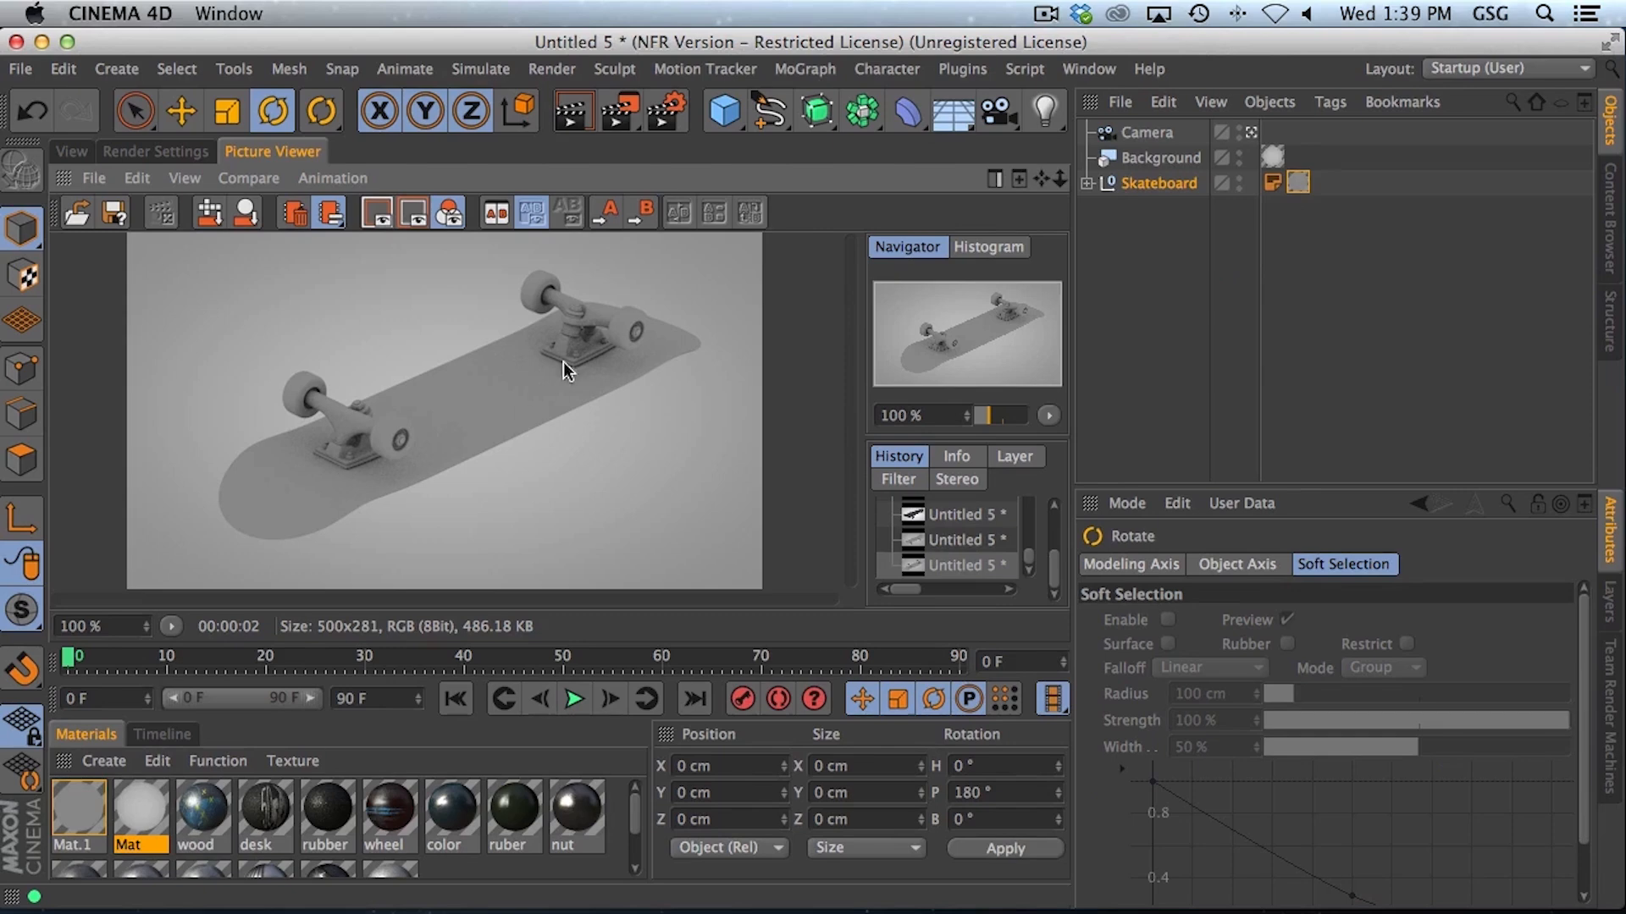
pyautogui.moveTo(396, 440)
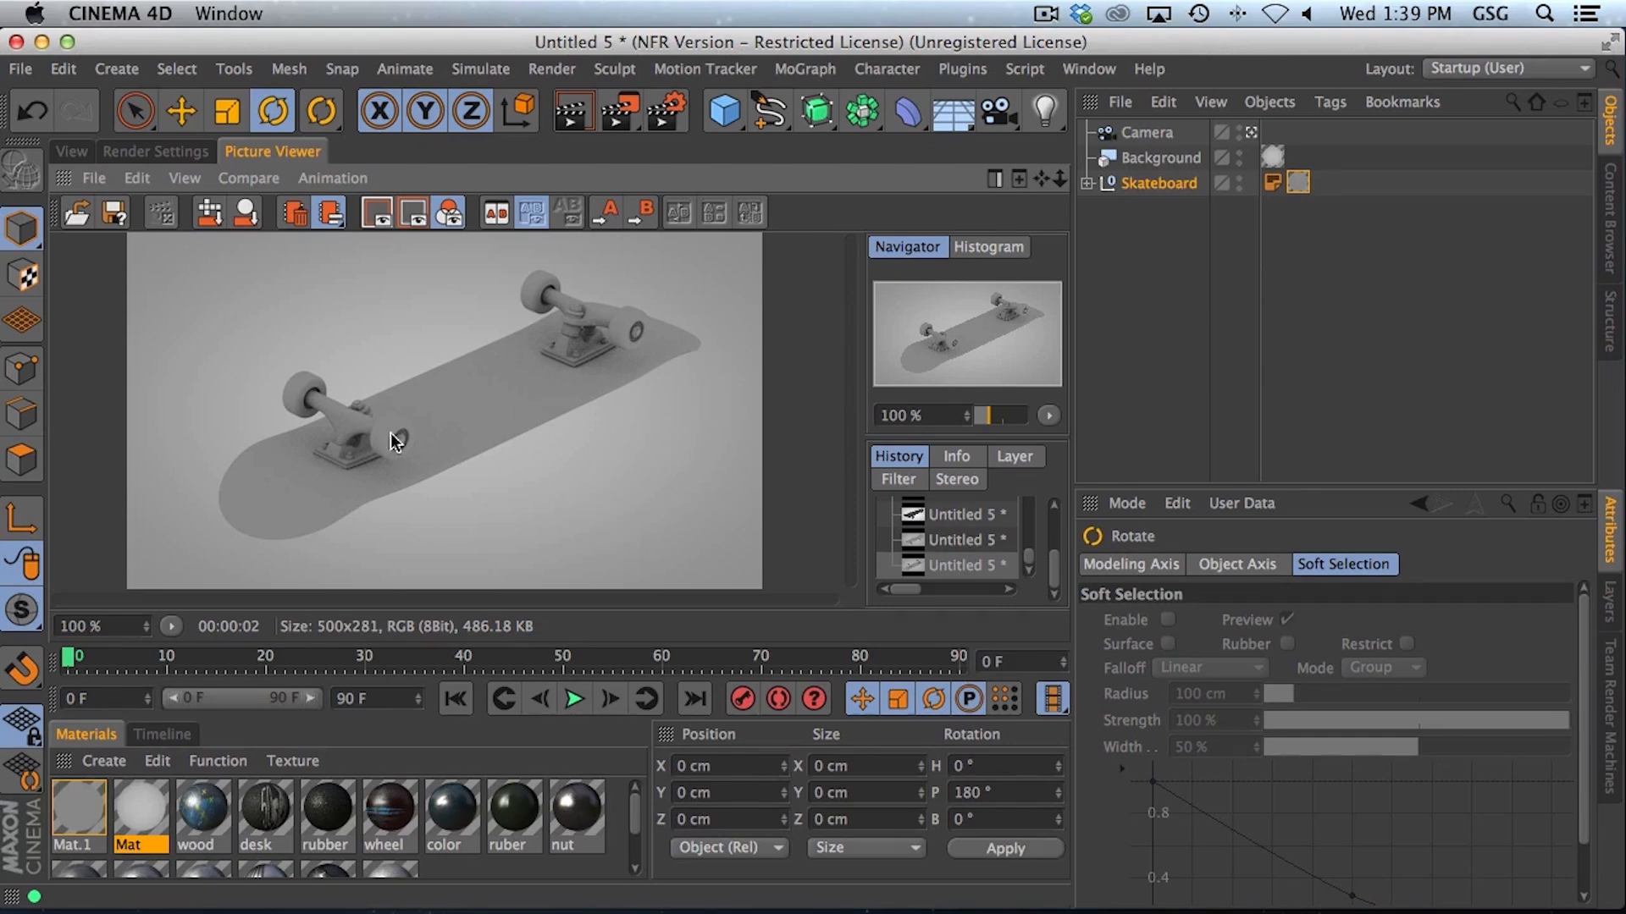
# Step: Duplicate it as Skateboard.1, flip it back and move it Y -26.5 cm, then render both
pyautogui.click(1159, 183)
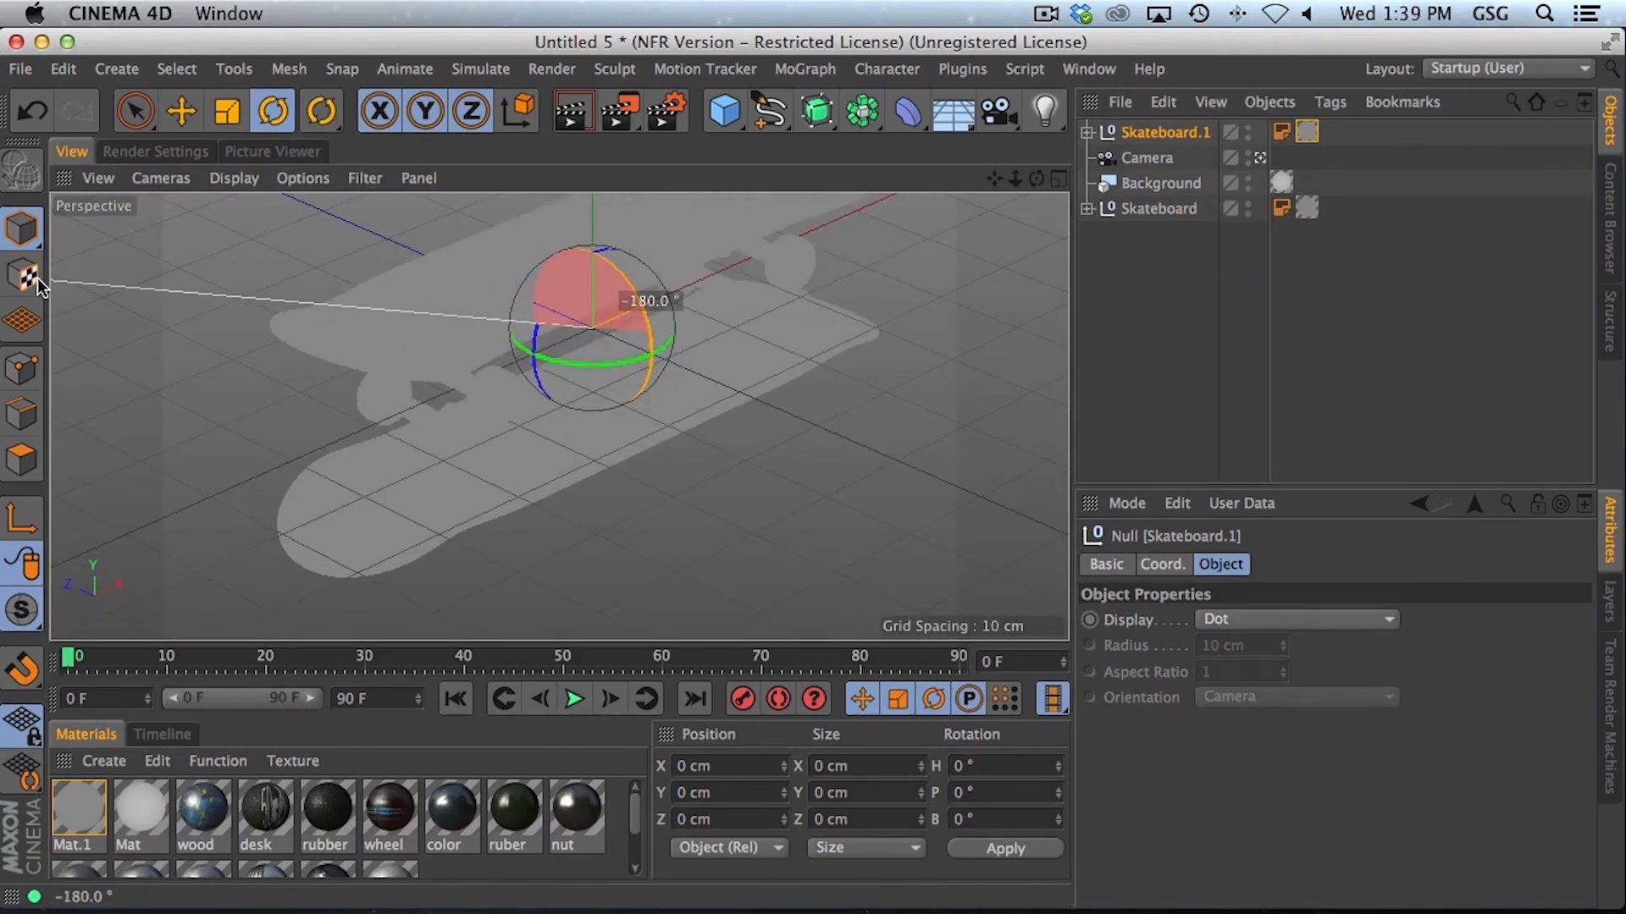
pyautogui.click(181, 111)
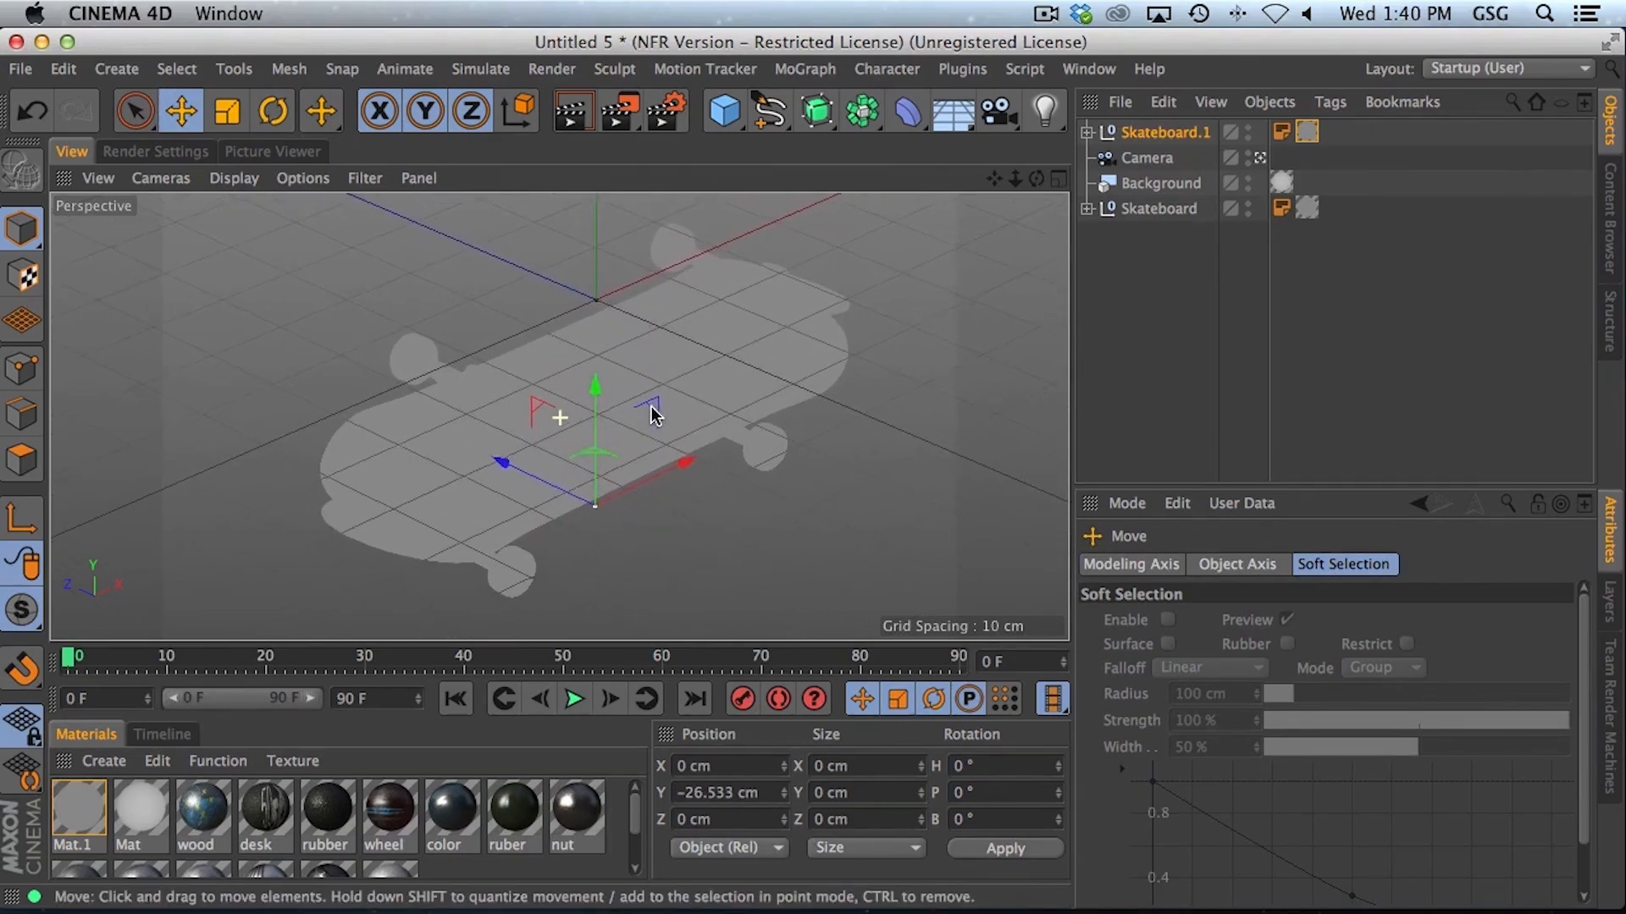
pyautogui.click(273, 152)
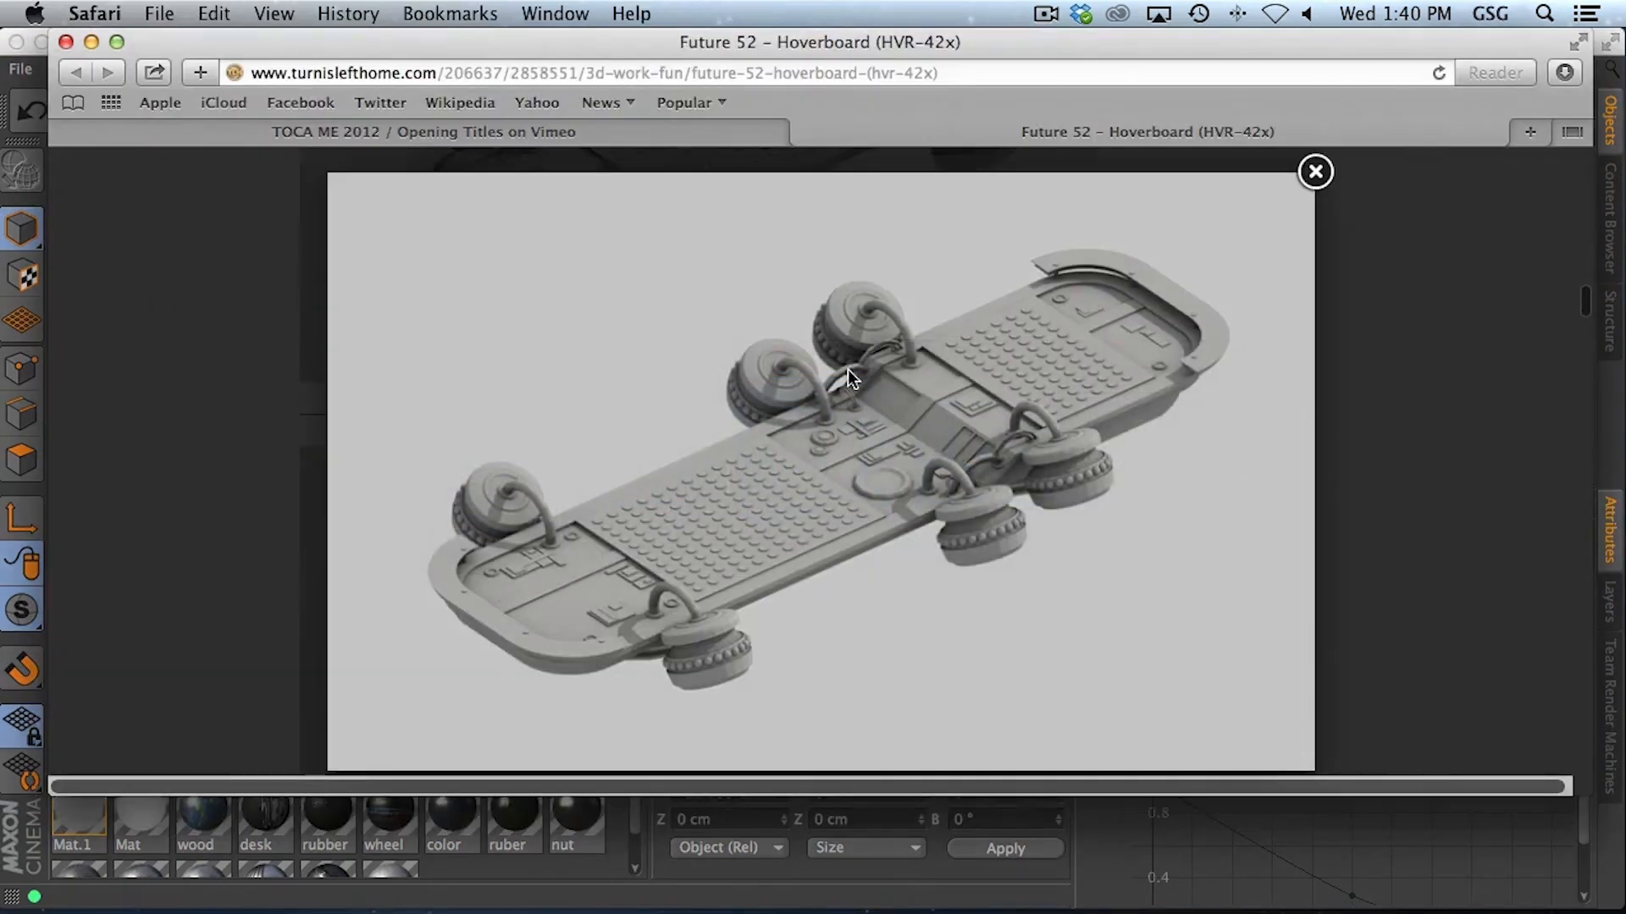
pyautogui.moveTo(482, 544)
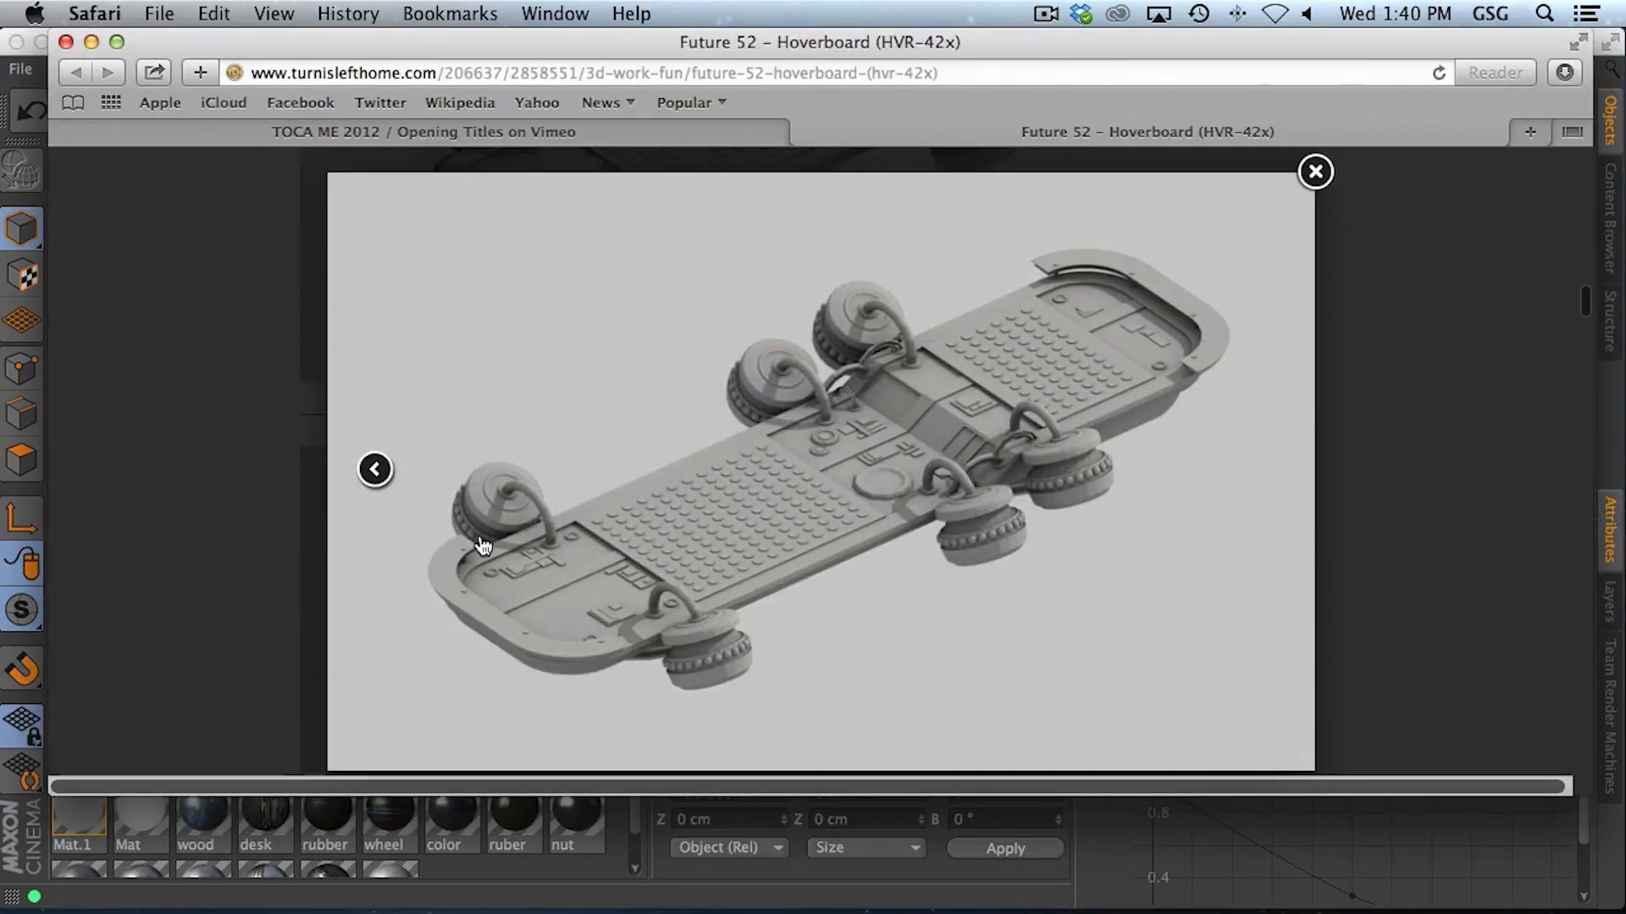
pyautogui.moveTo(596, 564)
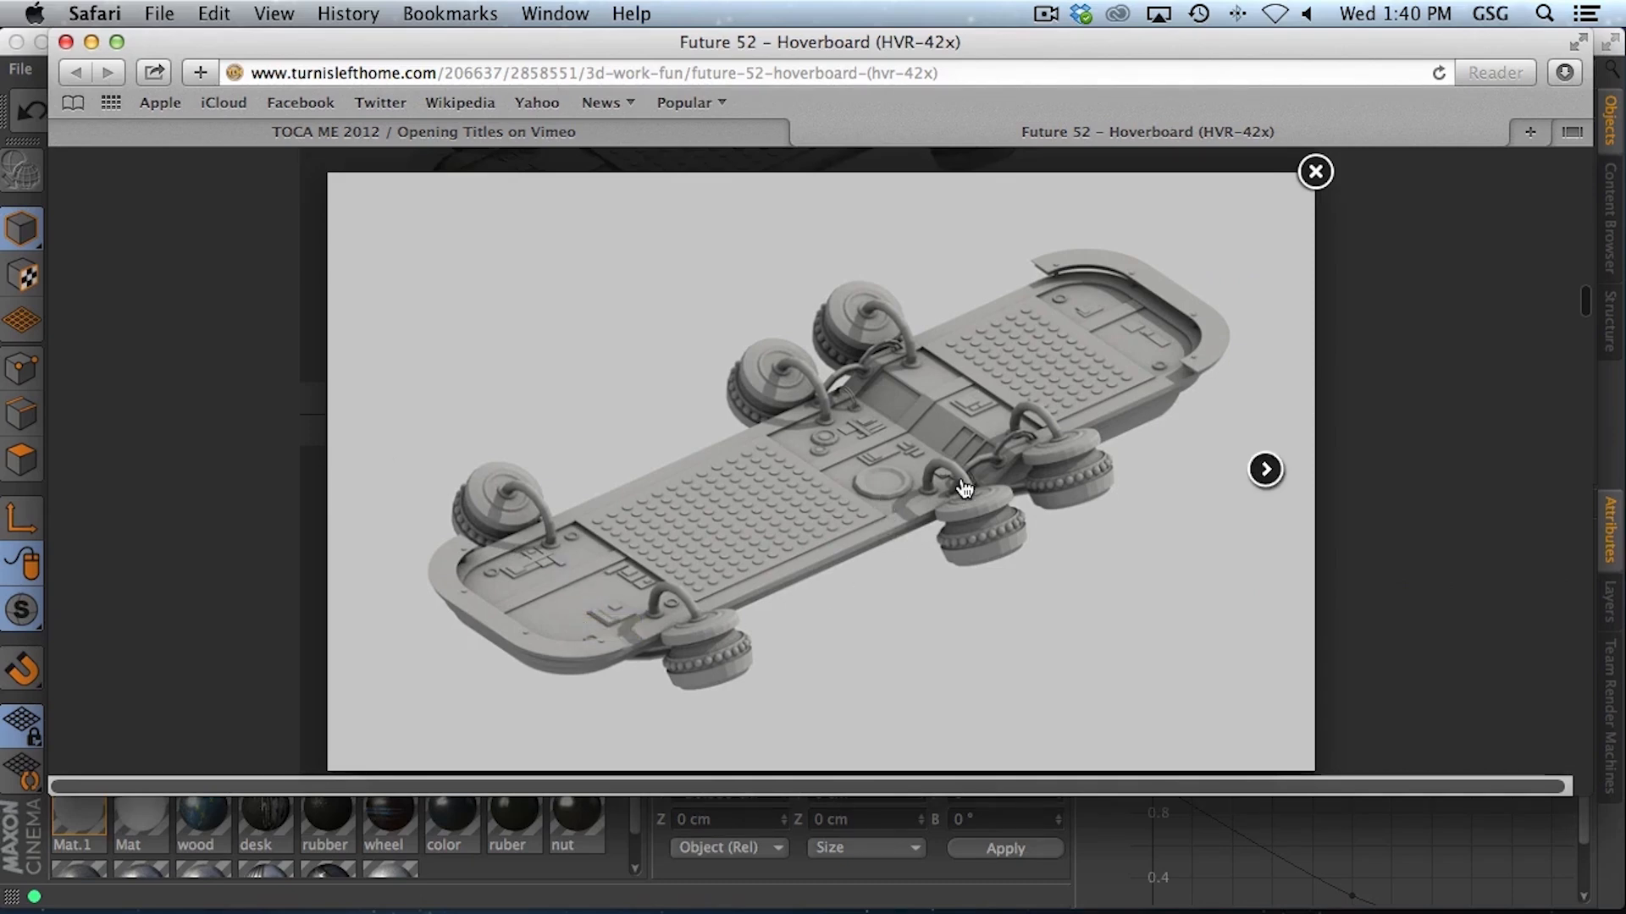
pyautogui.moveTo(891, 392)
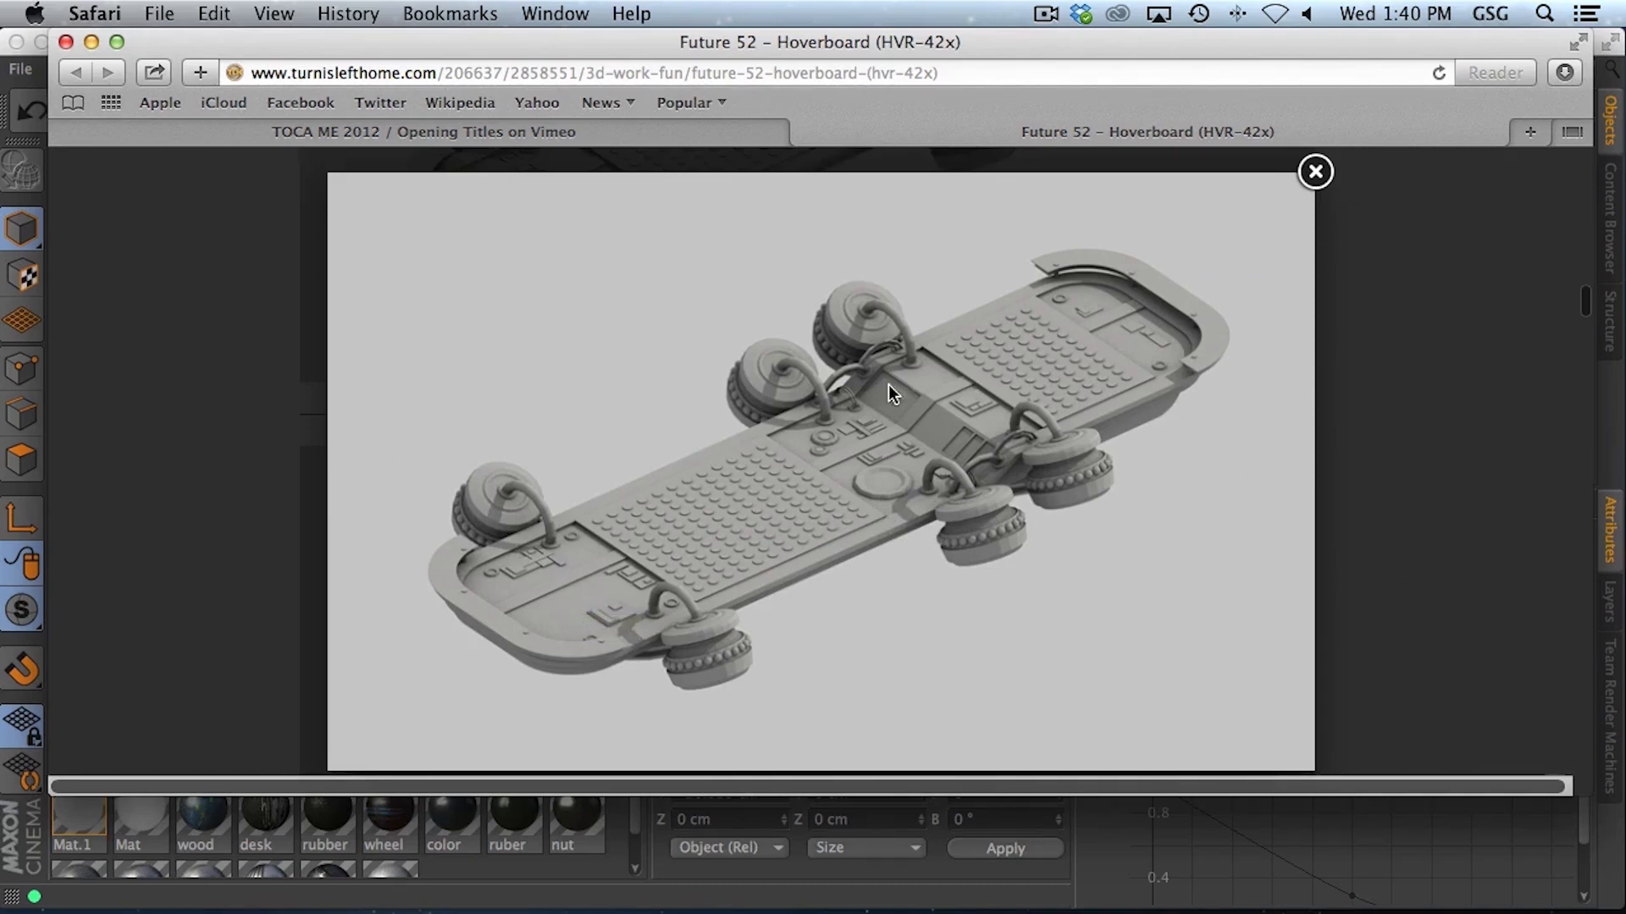
pyautogui.moveTo(1483, 134)
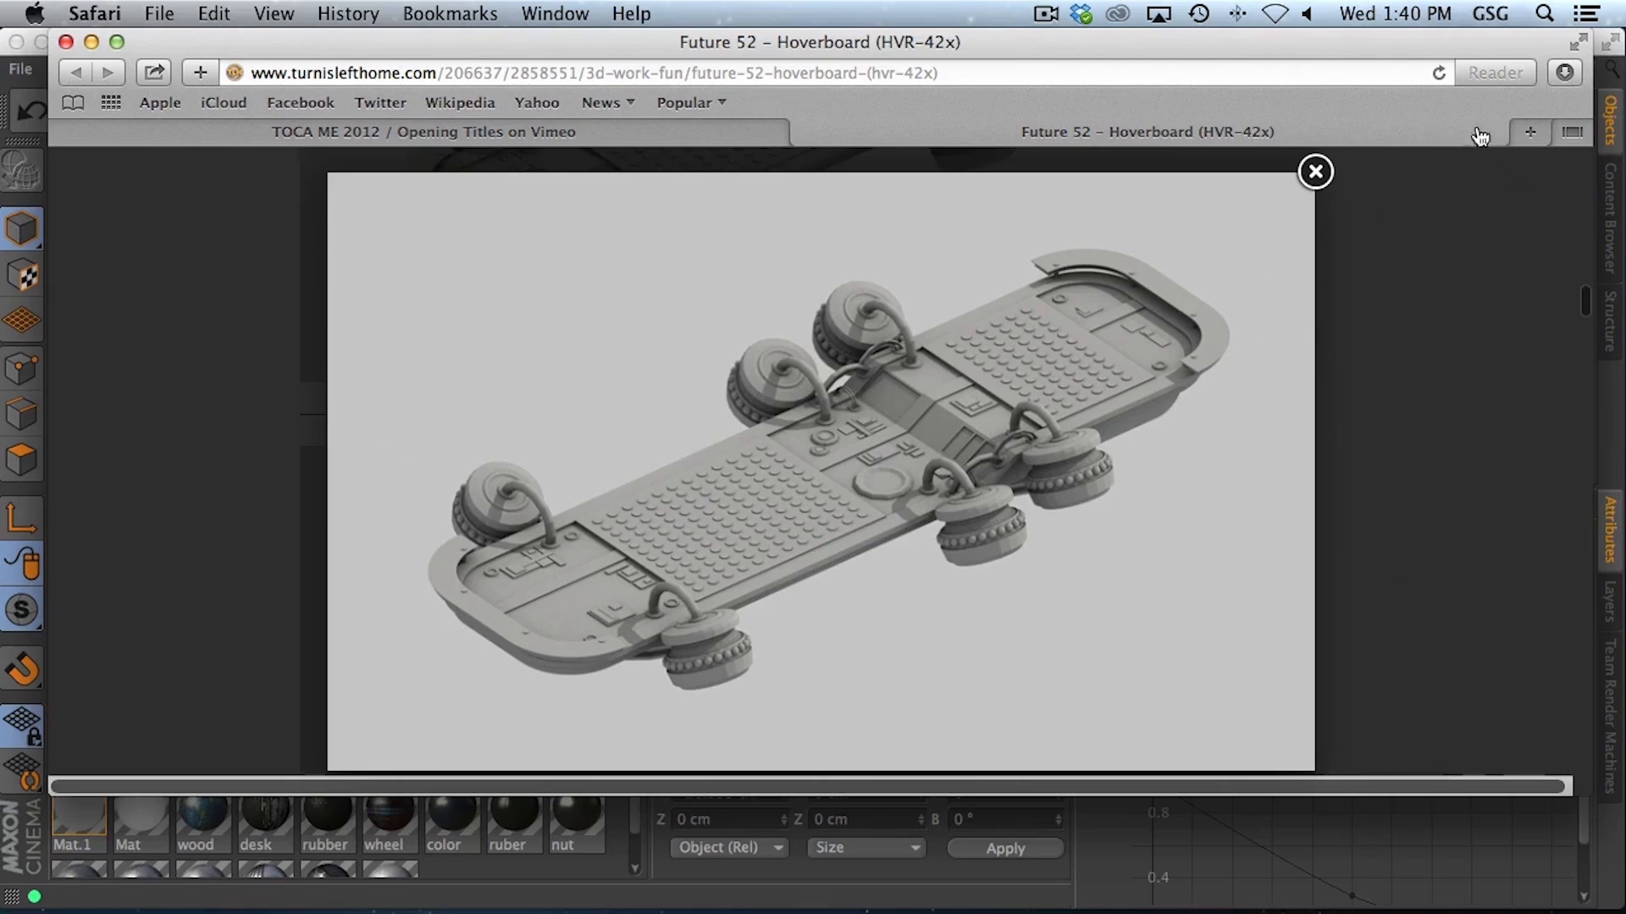
pyautogui.moveTo(558, 425)
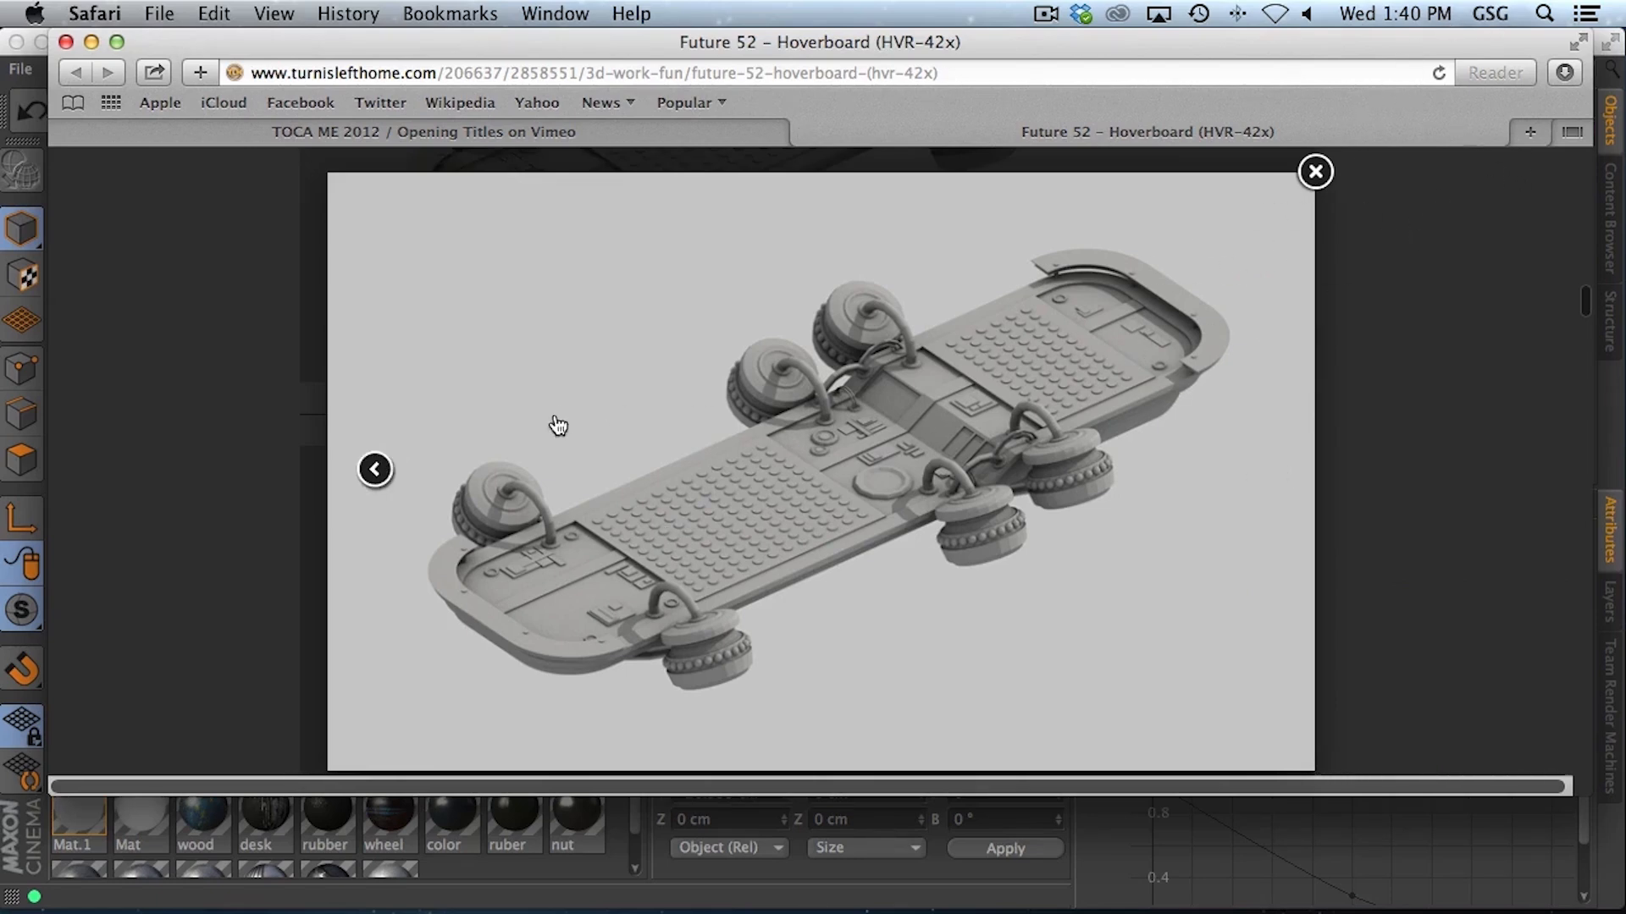
pyautogui.moveTo(813, 397)
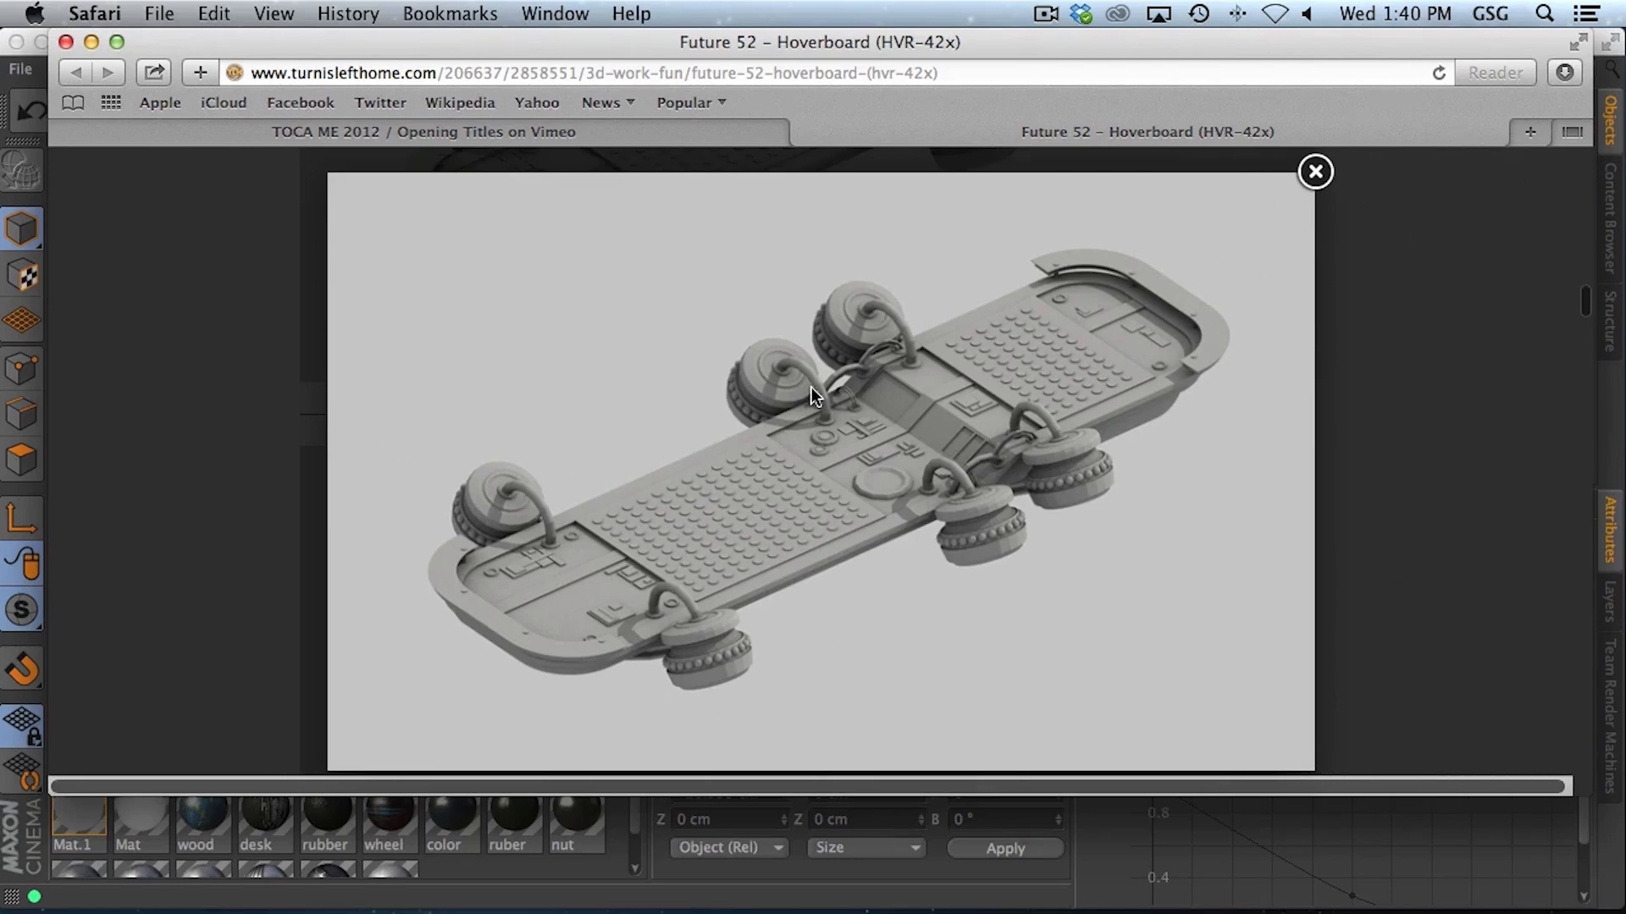
pyautogui.moveTo(660, 568)
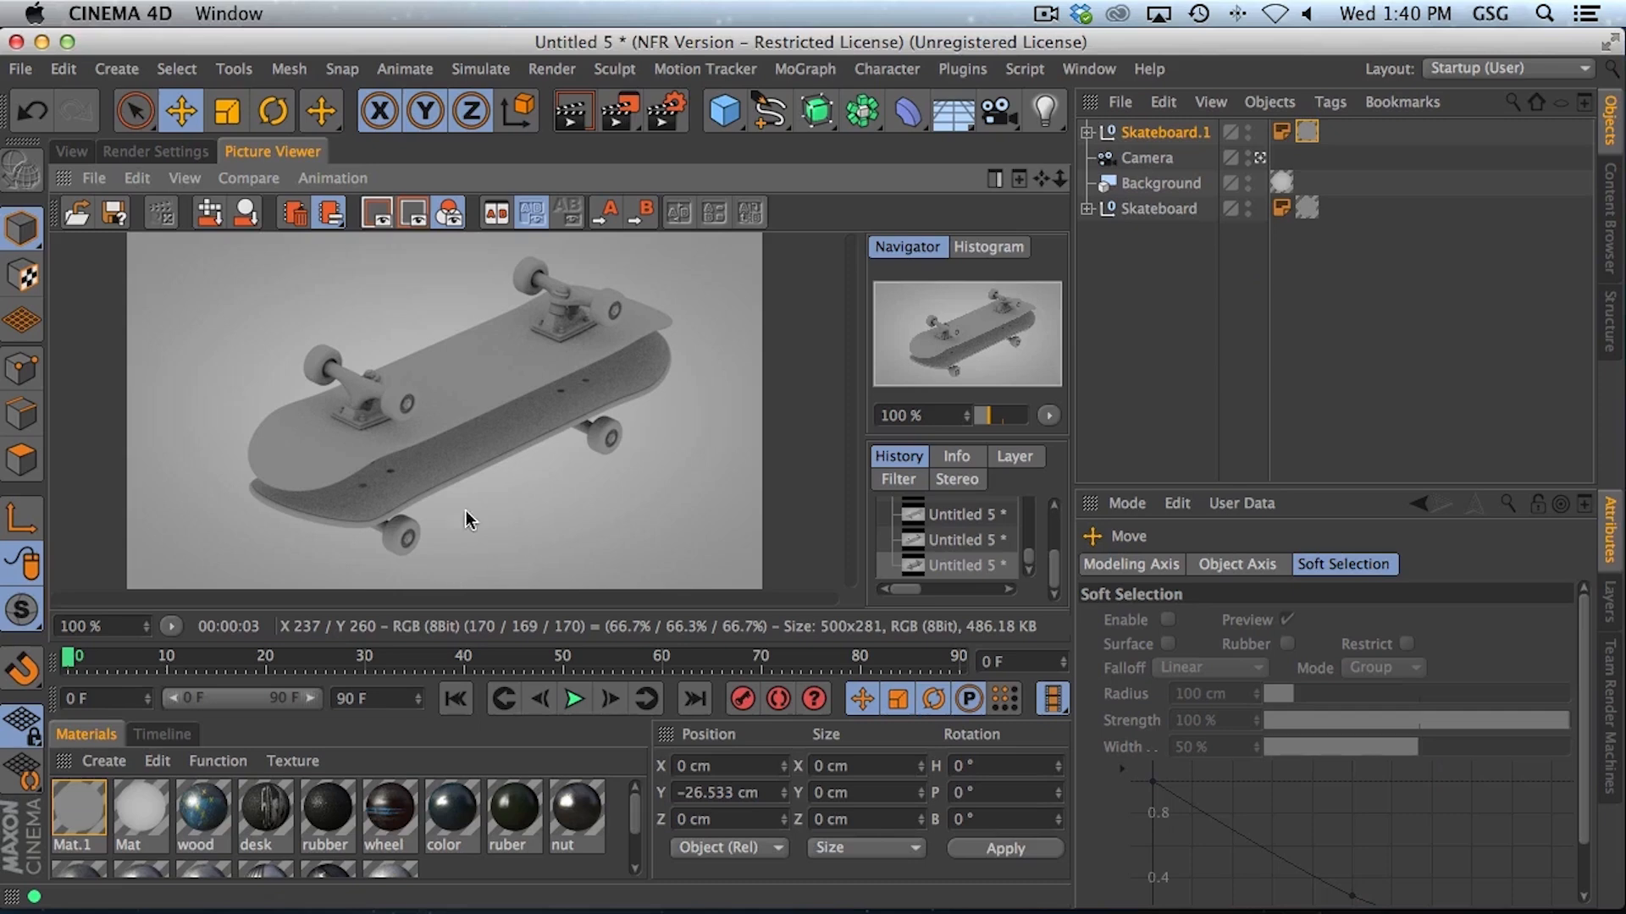
pyautogui.moveTo(995, 111)
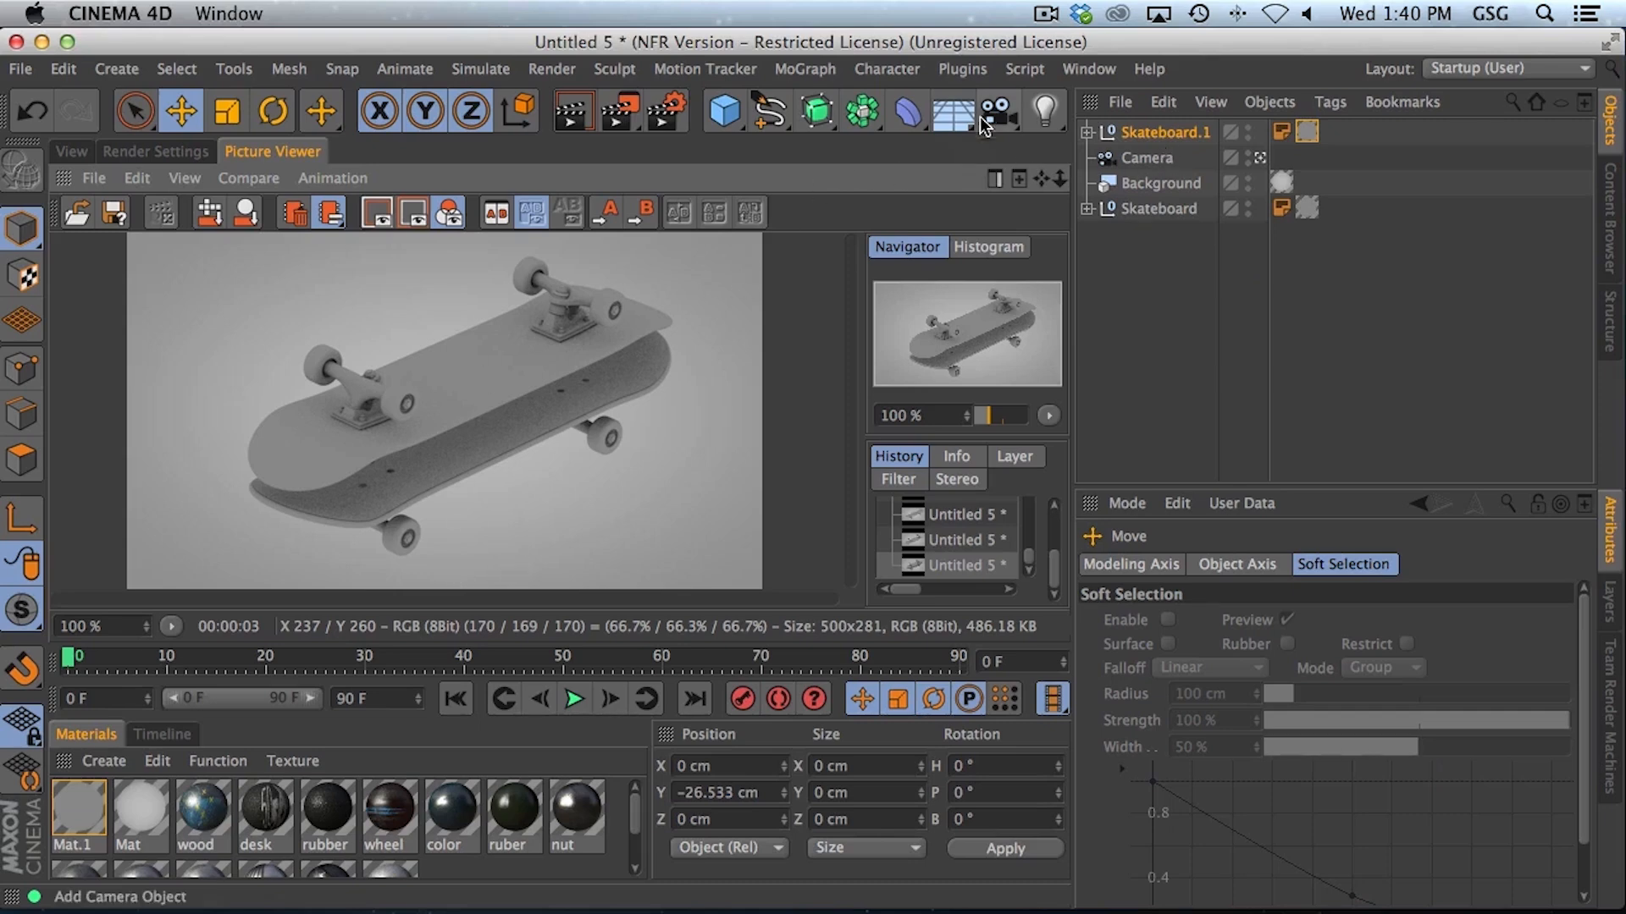
# Step: Add a basic light to the scene and rotate it to aim down across the skateboards
pyautogui.click(1043, 110)
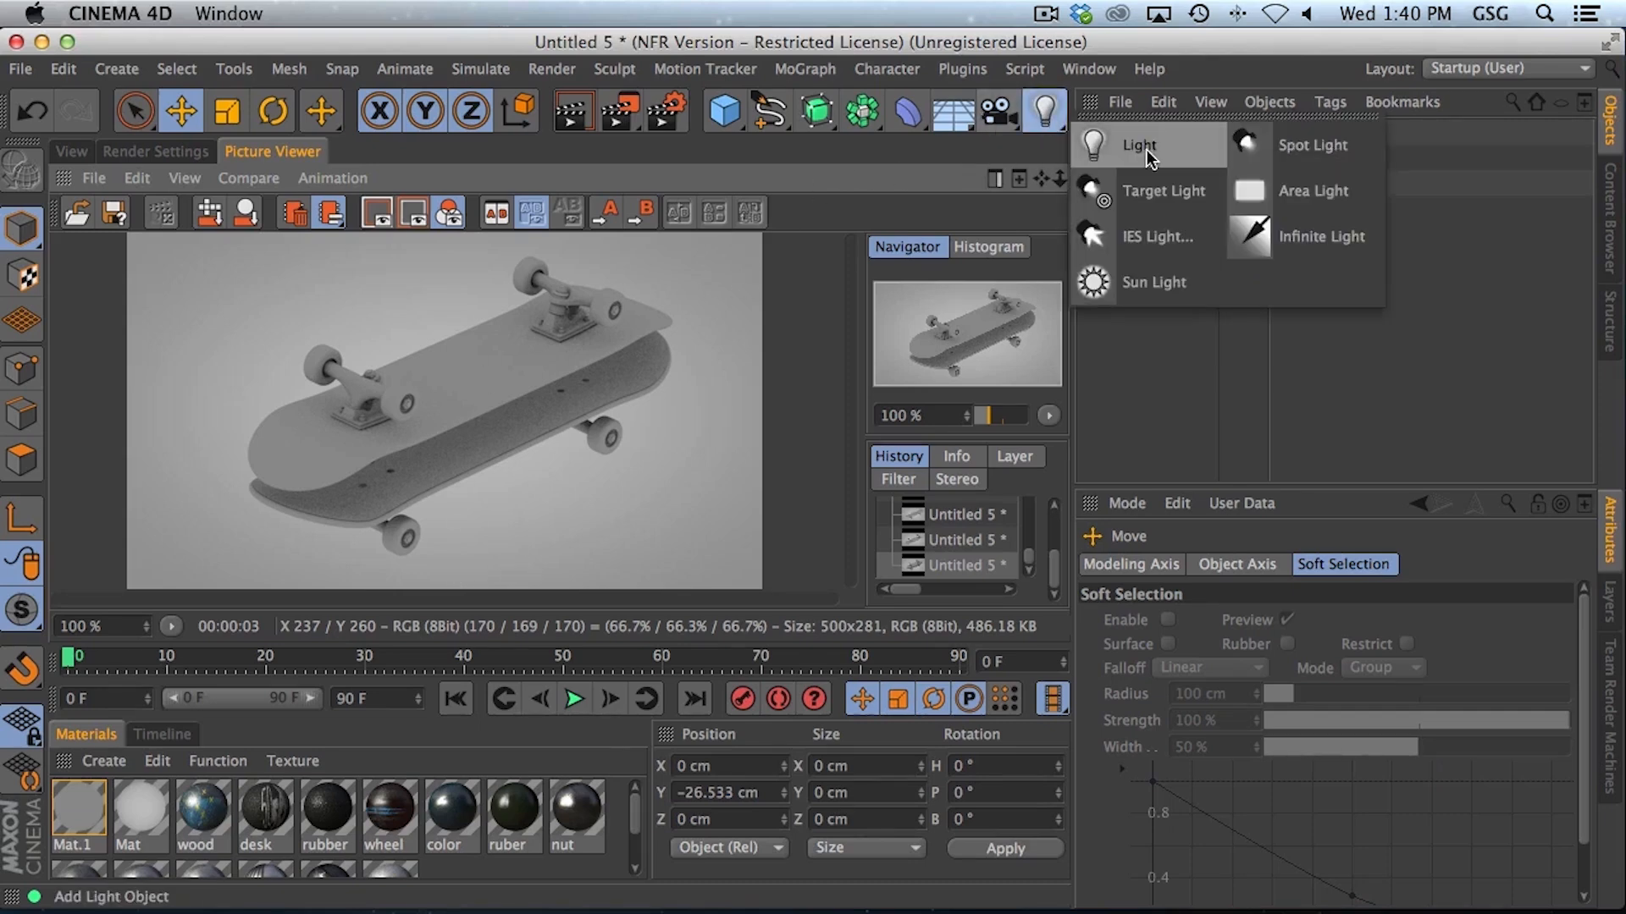
pyautogui.click(1138, 143)
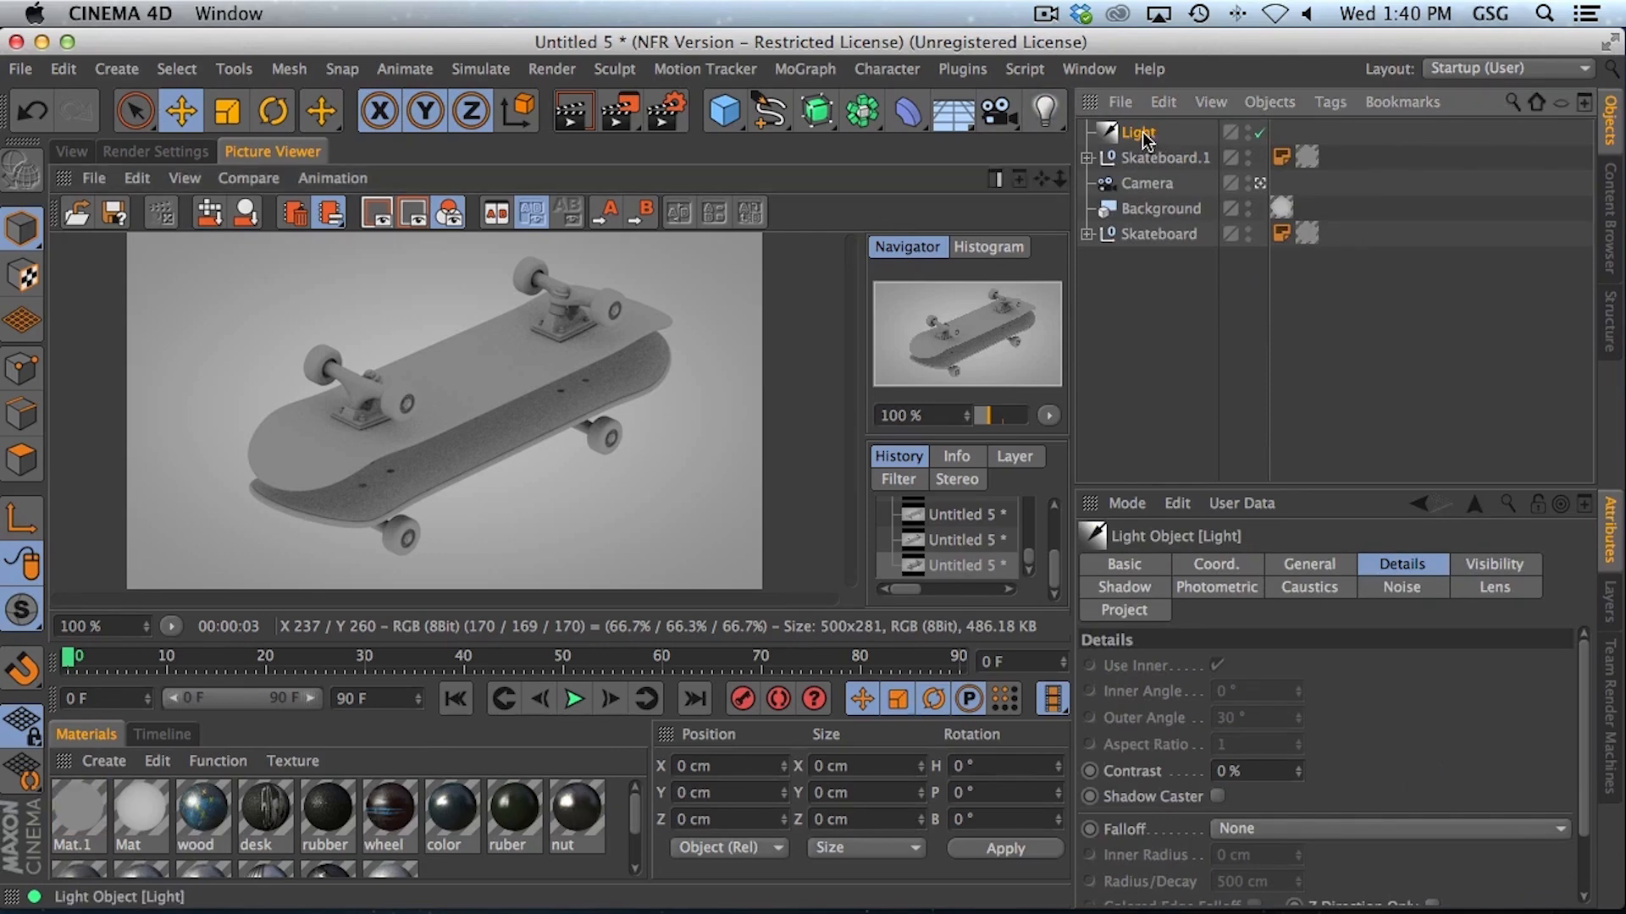
pyautogui.click(70, 152)
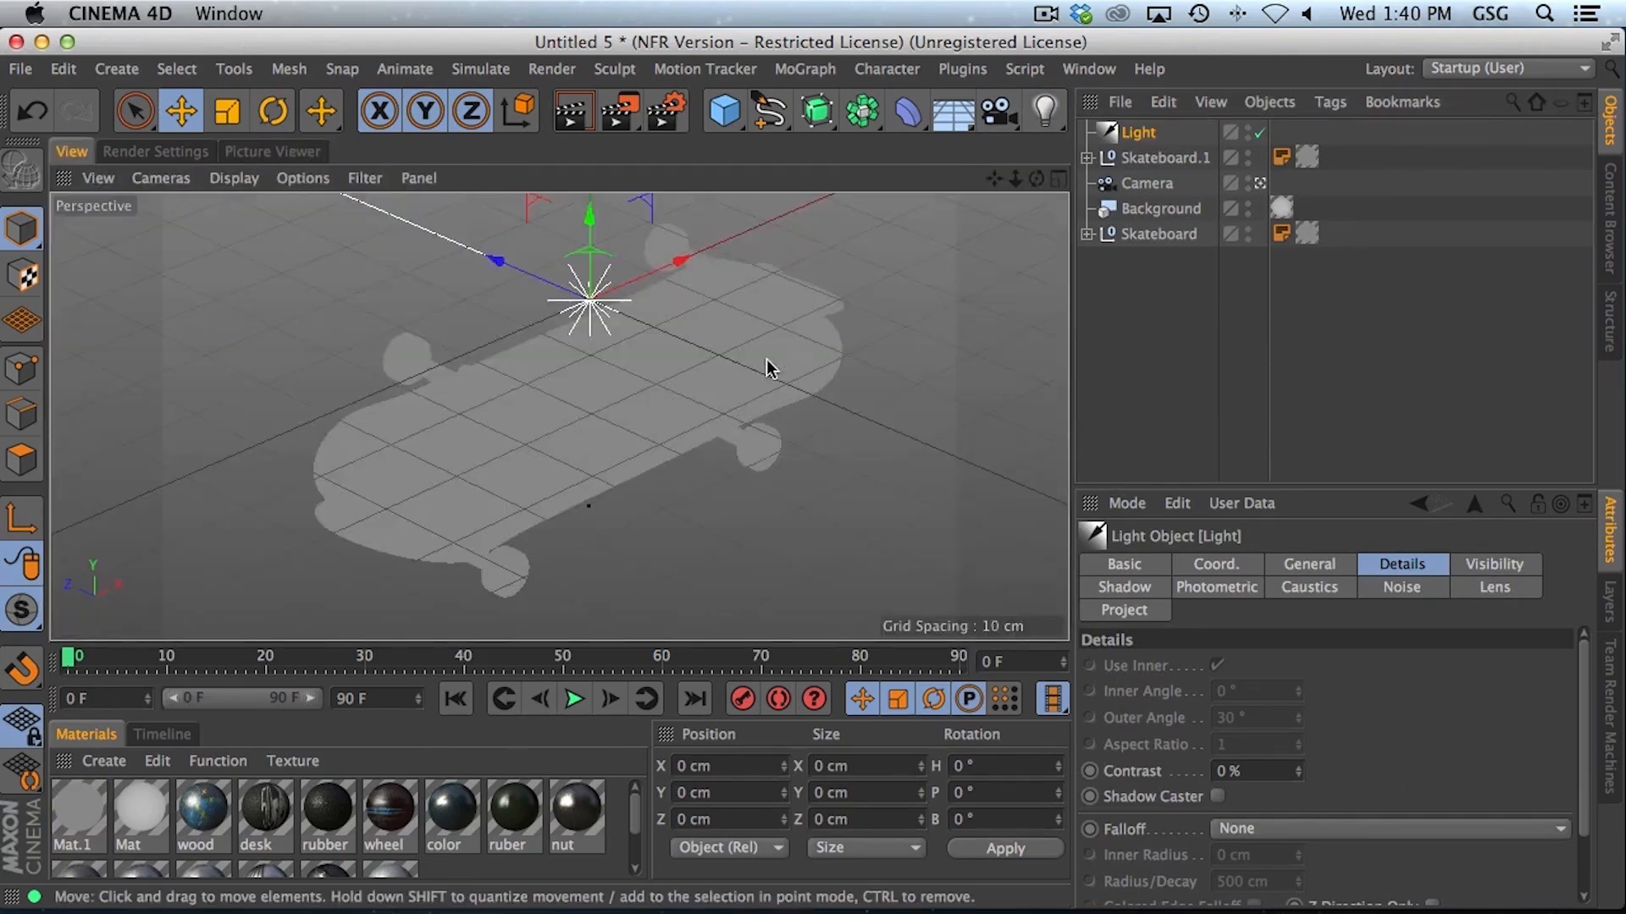
pyautogui.click(271, 111)
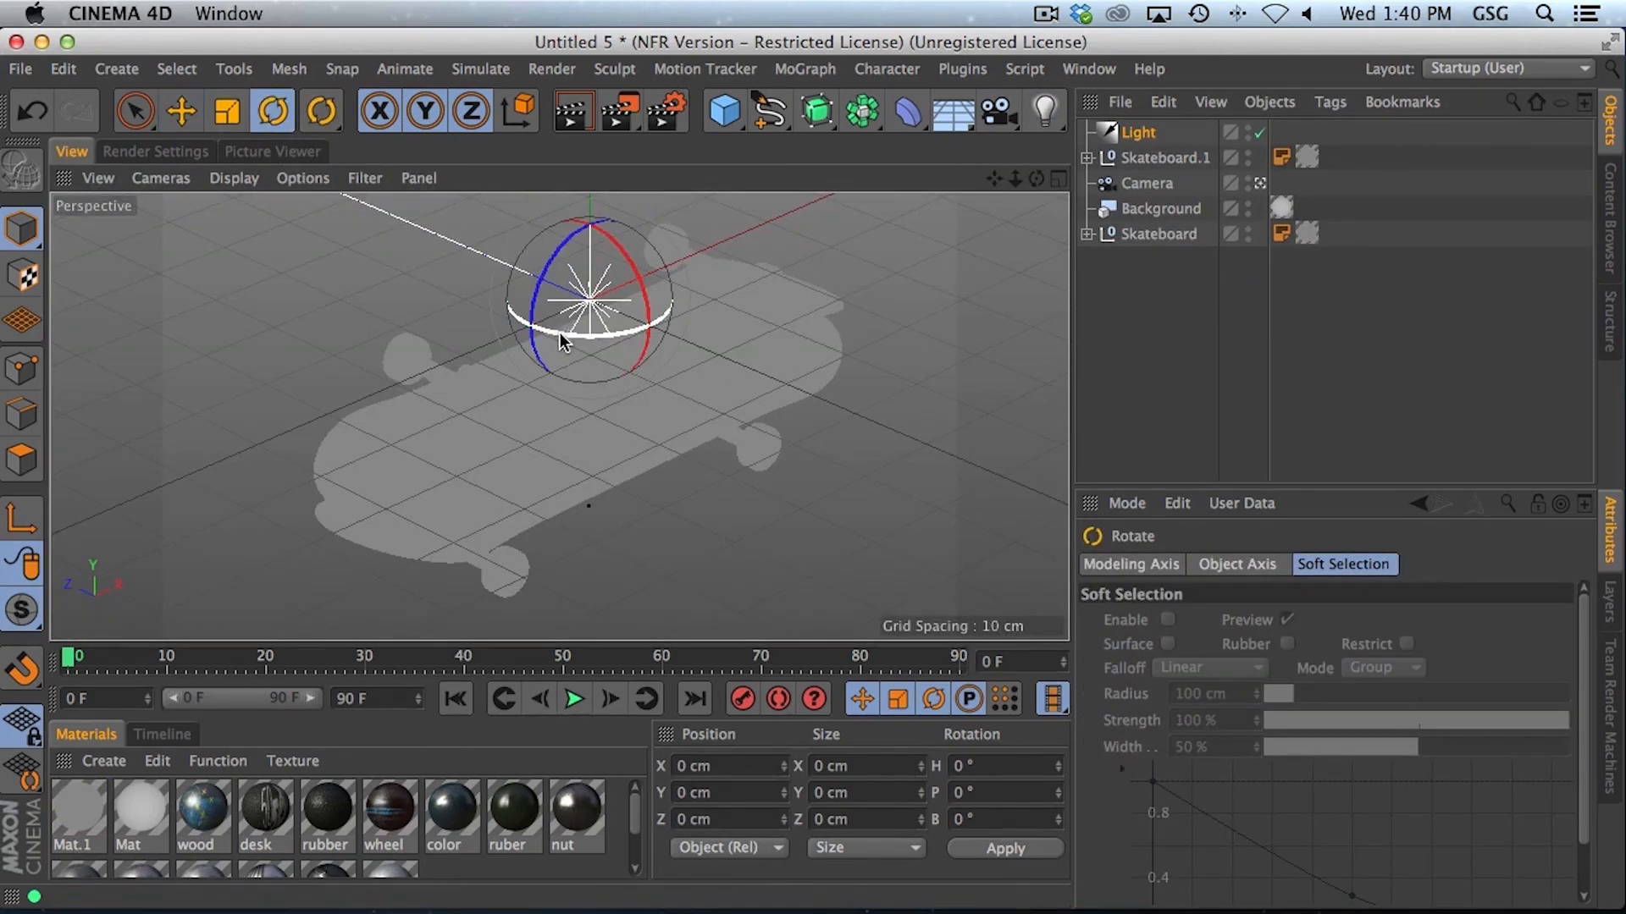
pyautogui.moveTo(565, 337); pyautogui.dragTo(570, 288)
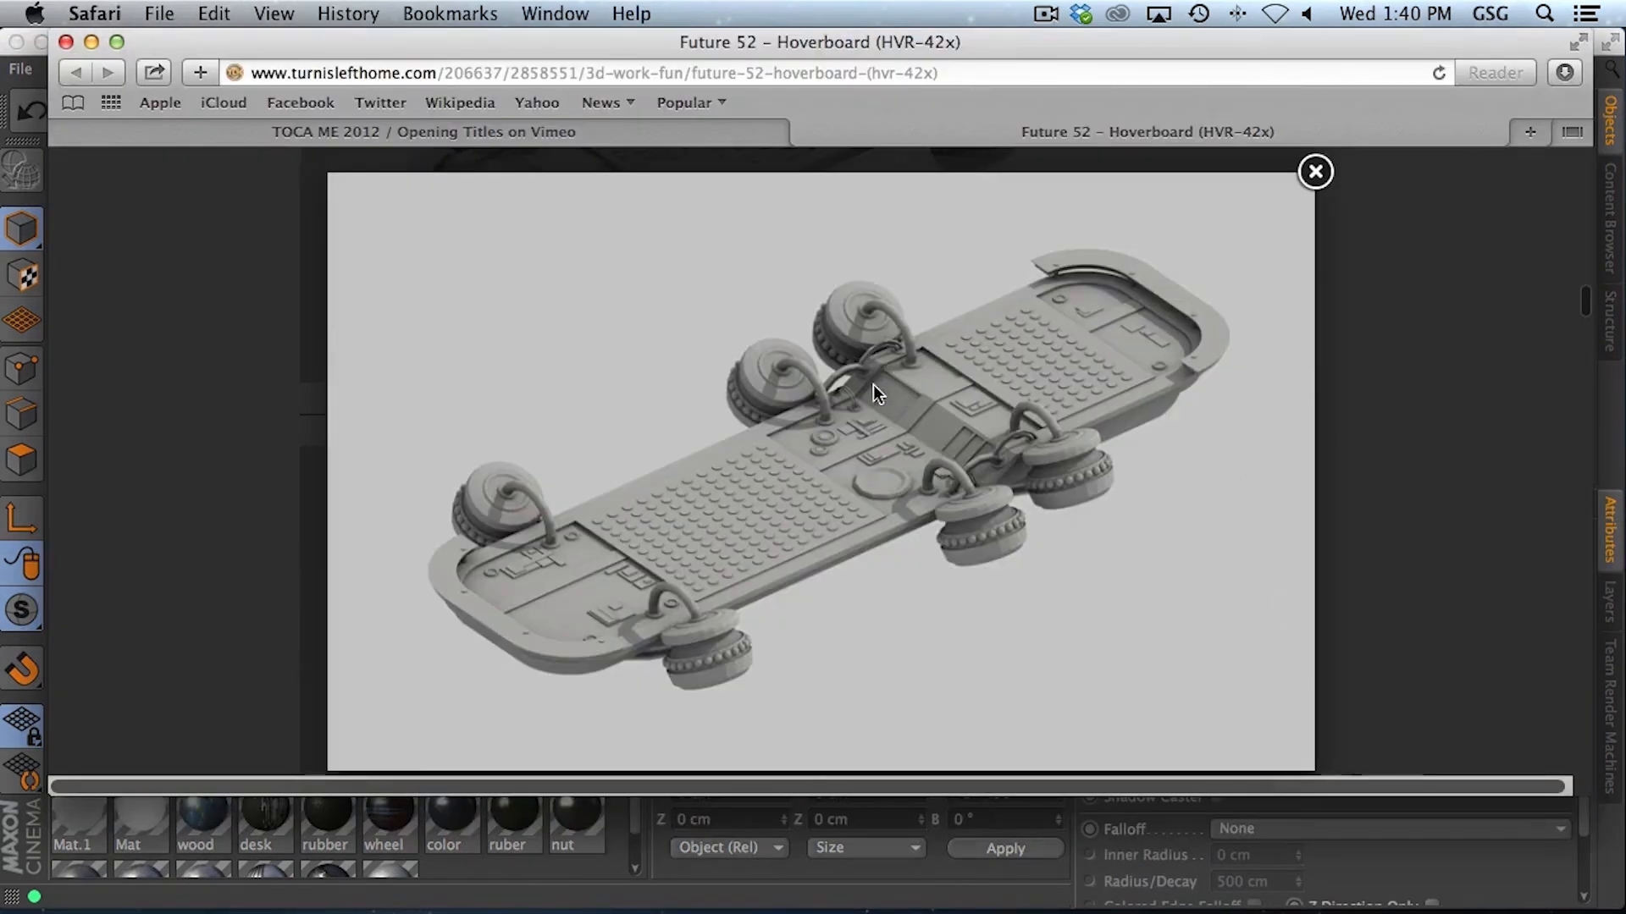
pyautogui.moveTo(537, 569)
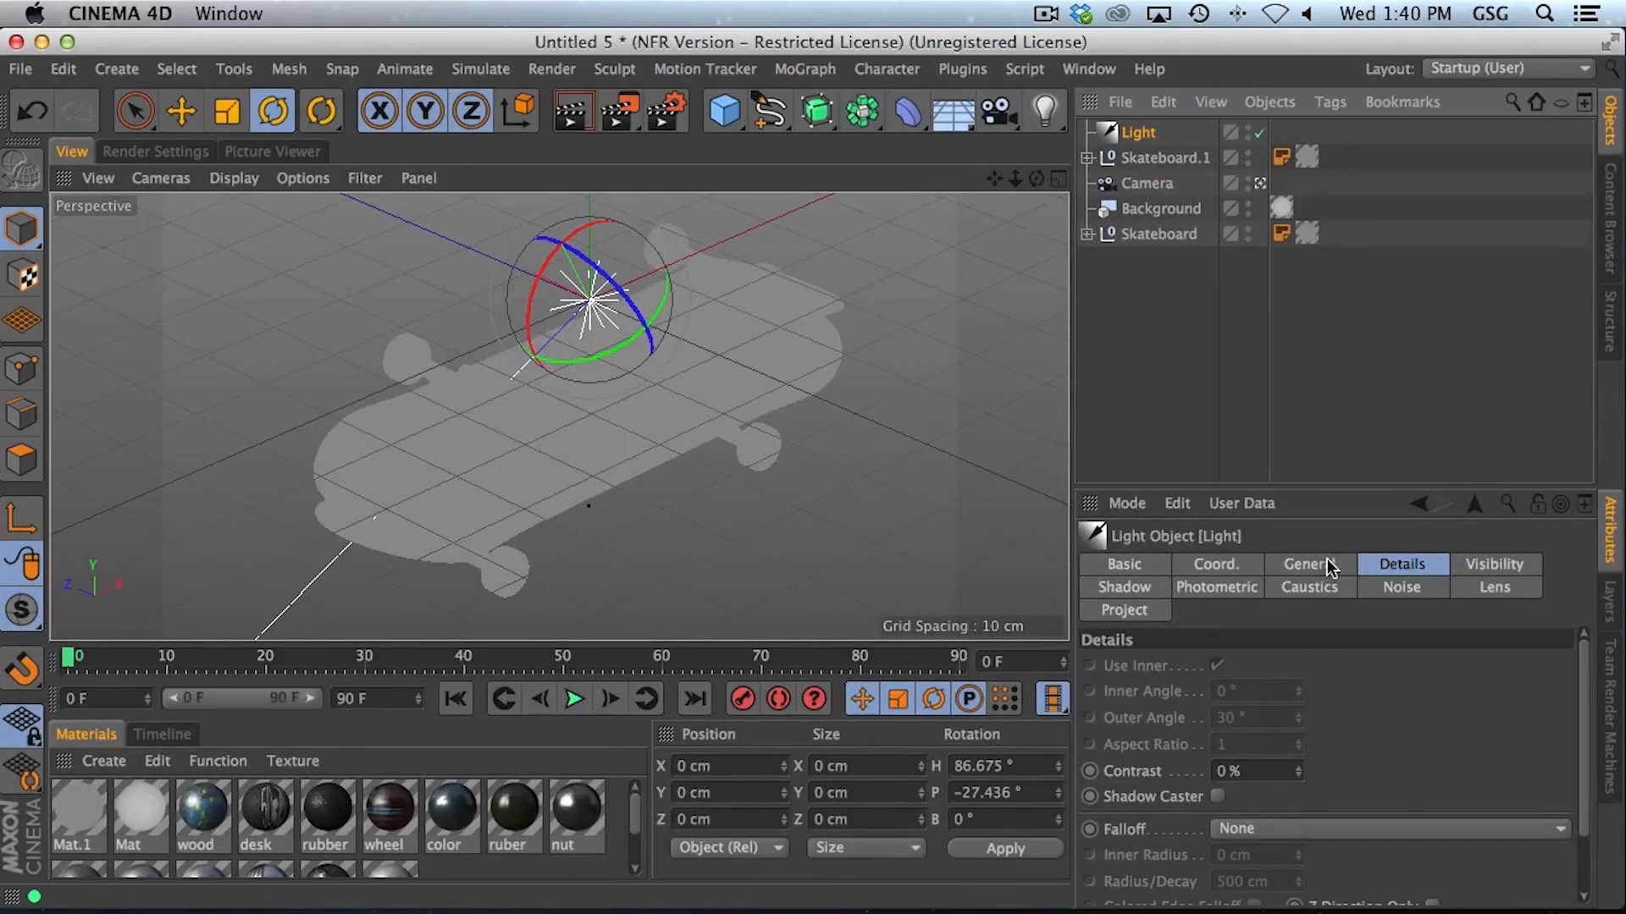
# Step: Give the light a warm peach colour (255, 225, 207), Infinite type and hard raytraced shadows
pyautogui.click(1309, 564)
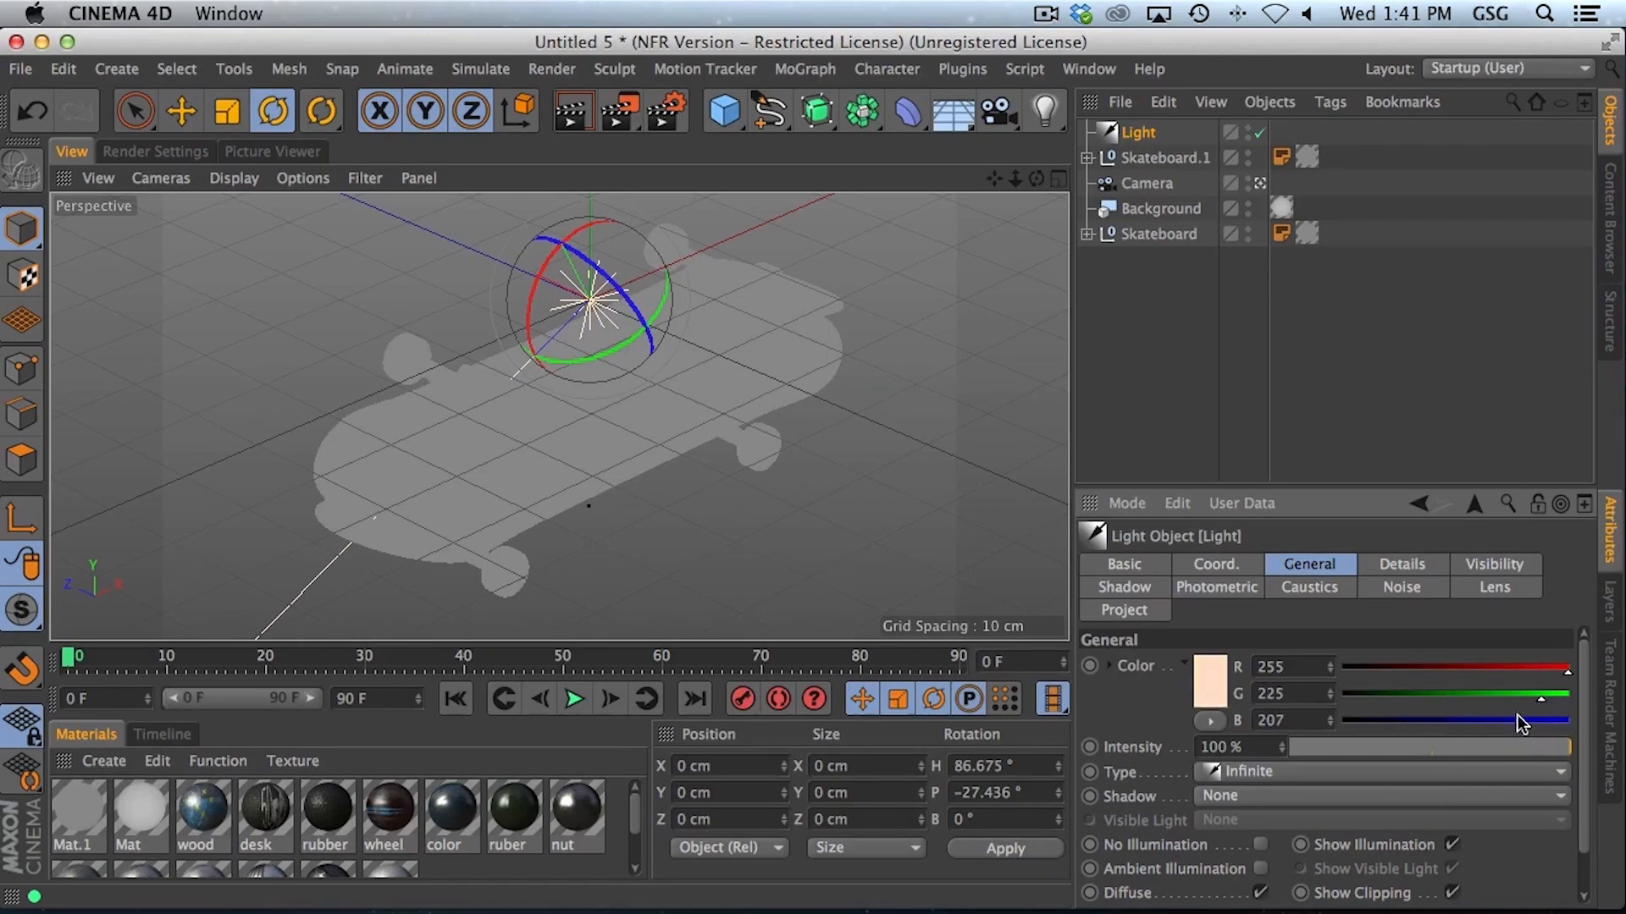
pyautogui.click(1379, 795)
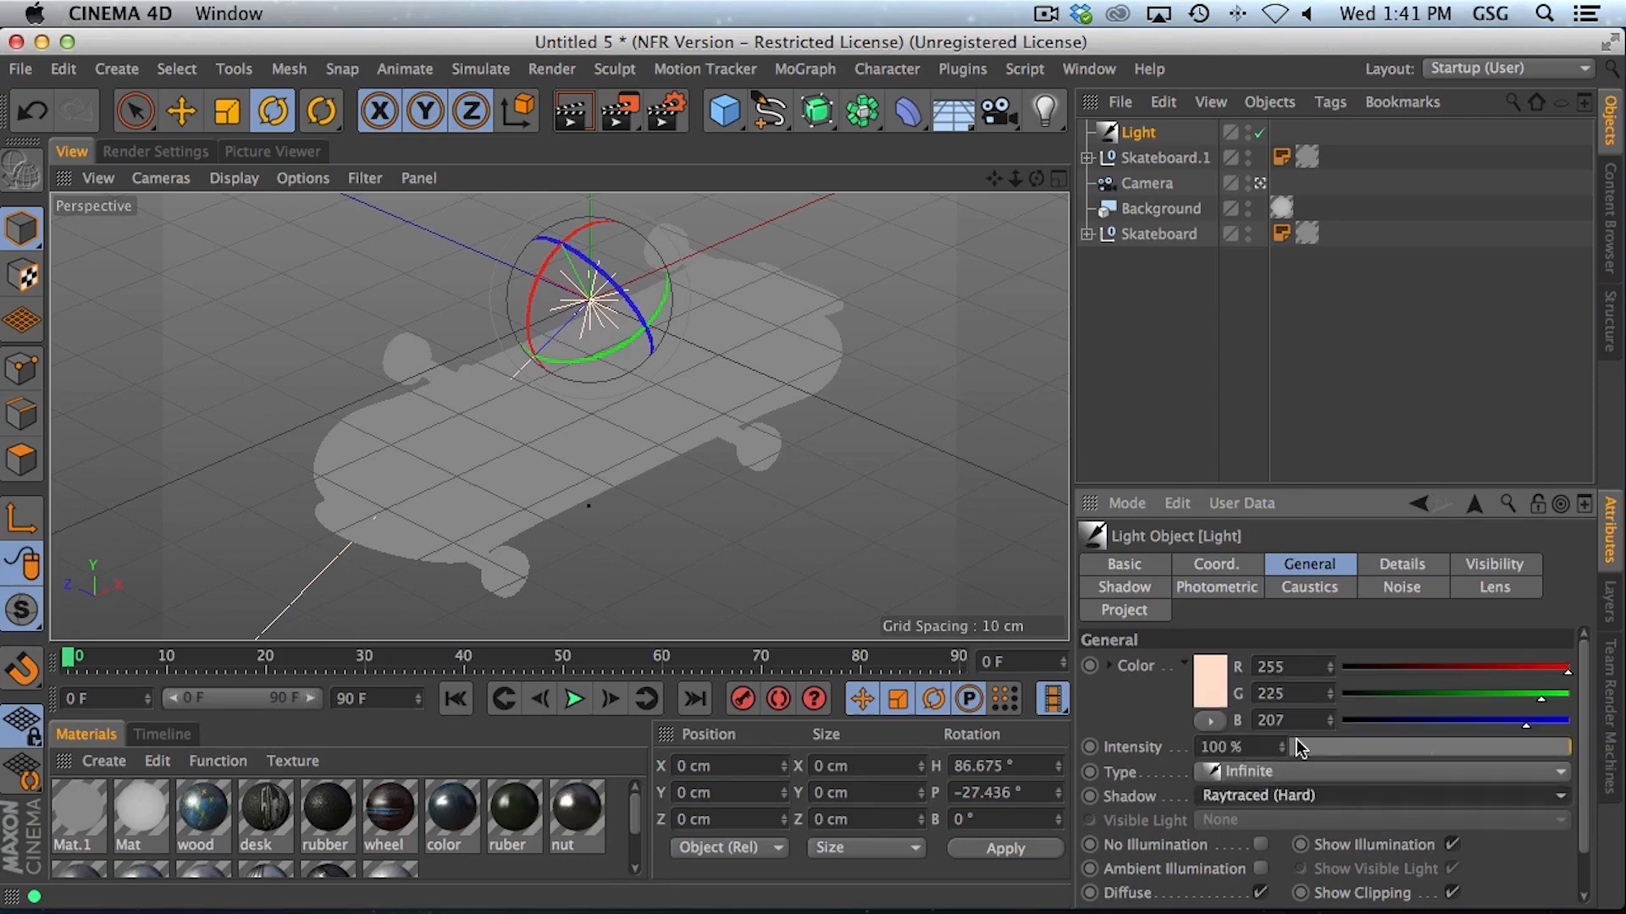
pyautogui.moveTo(812, 335)
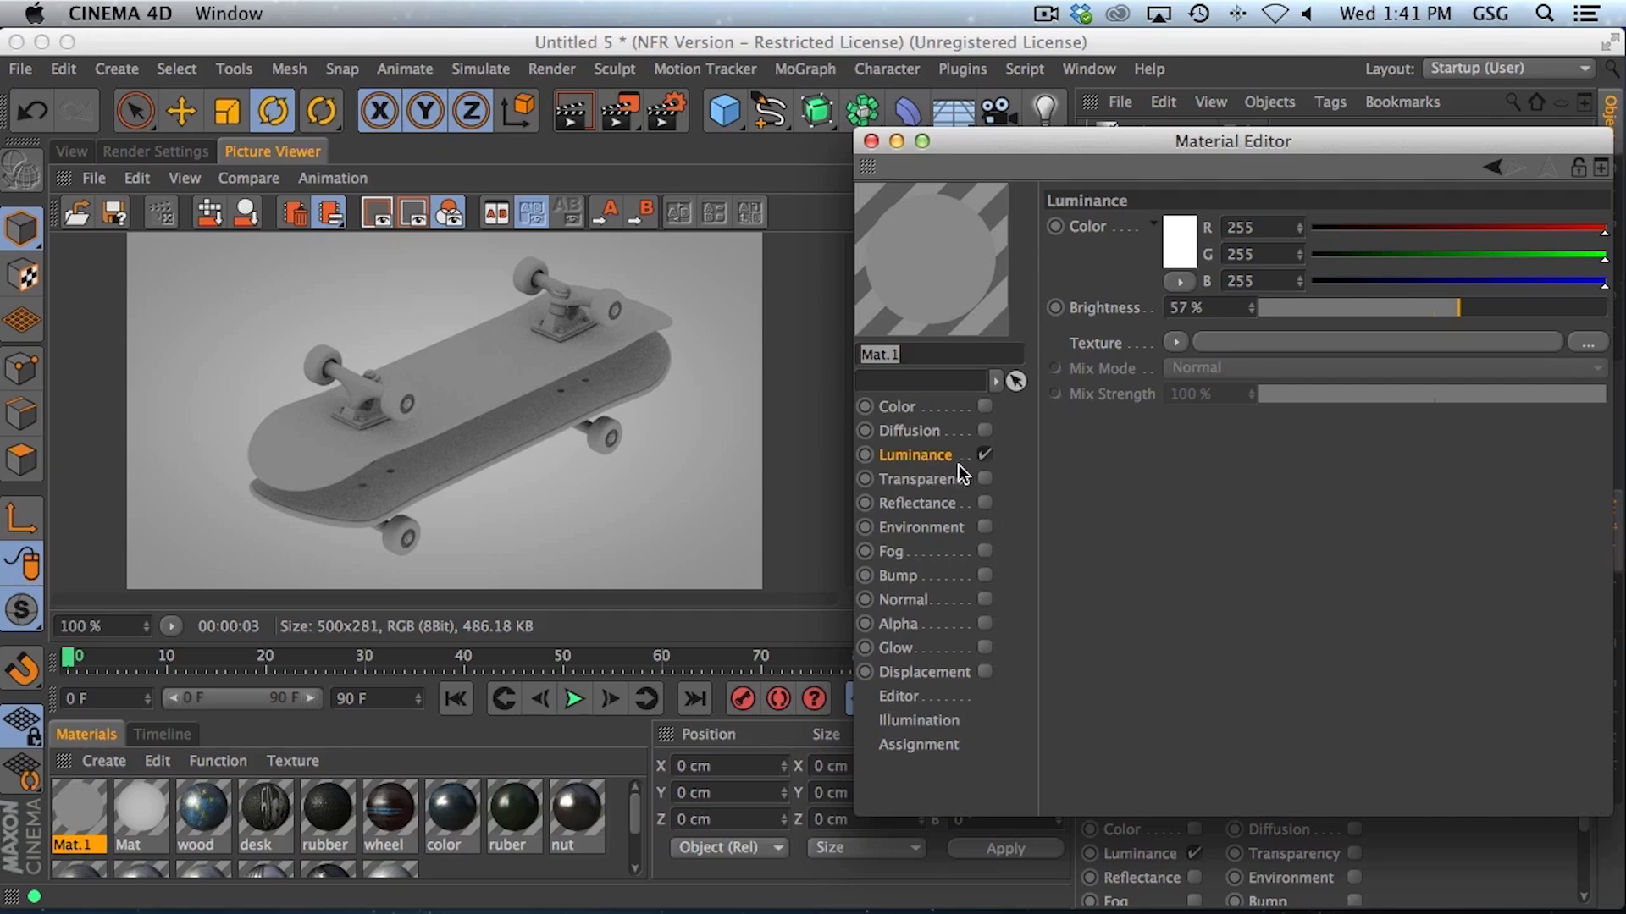
pyautogui.moveTo(583, 384)
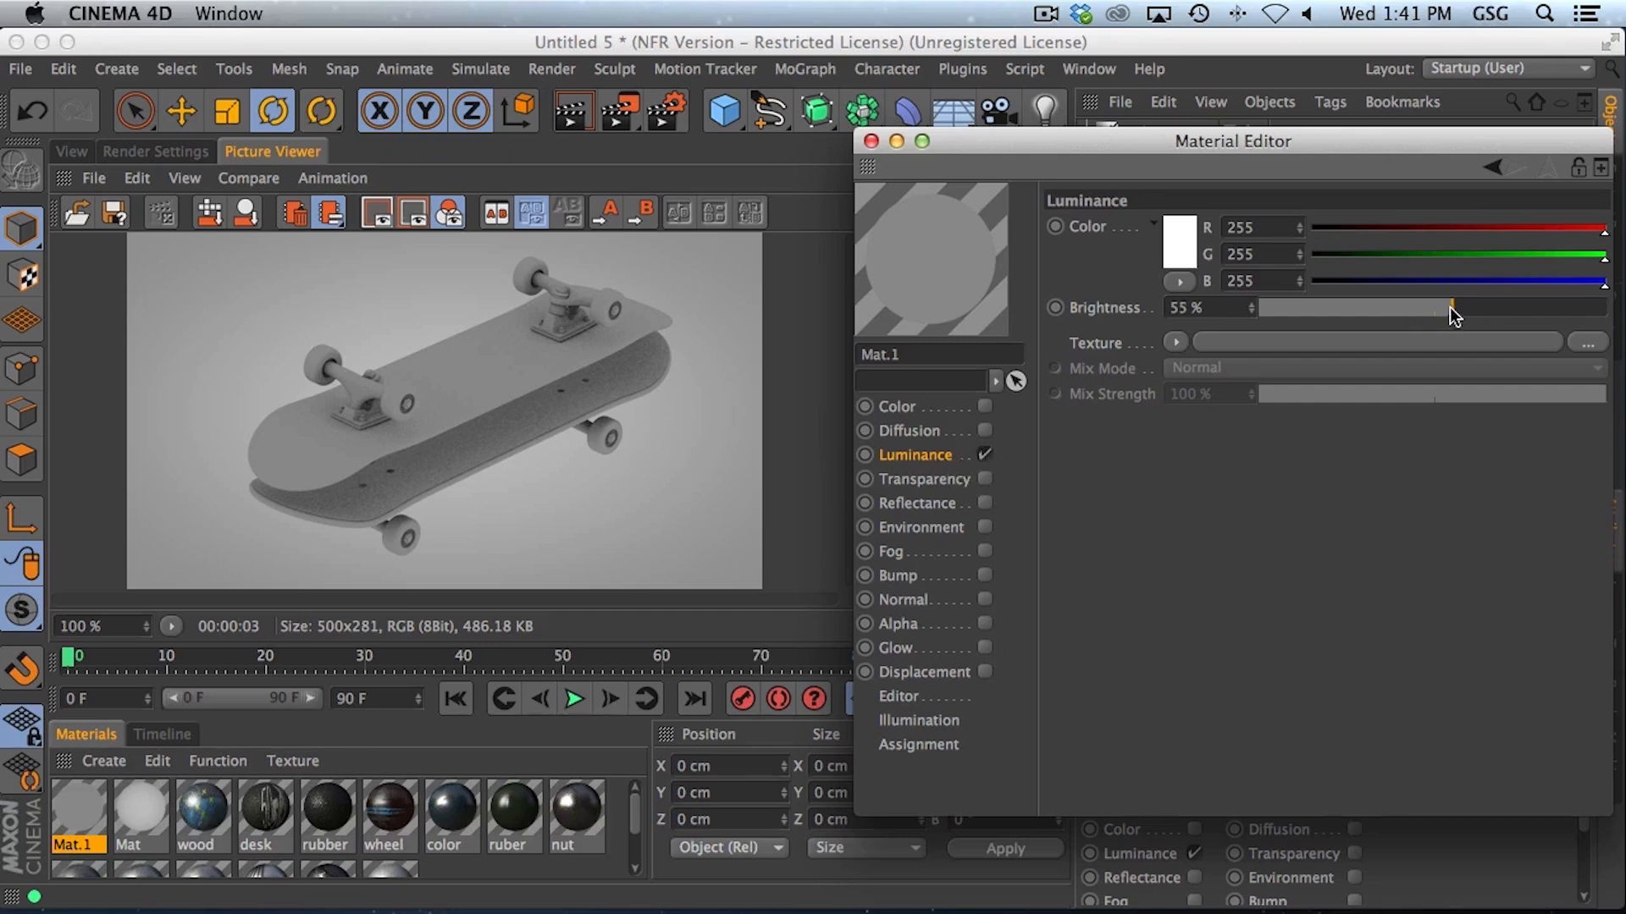
# Step: Render a fresh preview showing the skateboard with light-cast shadows
pyautogui.click(896, 406)
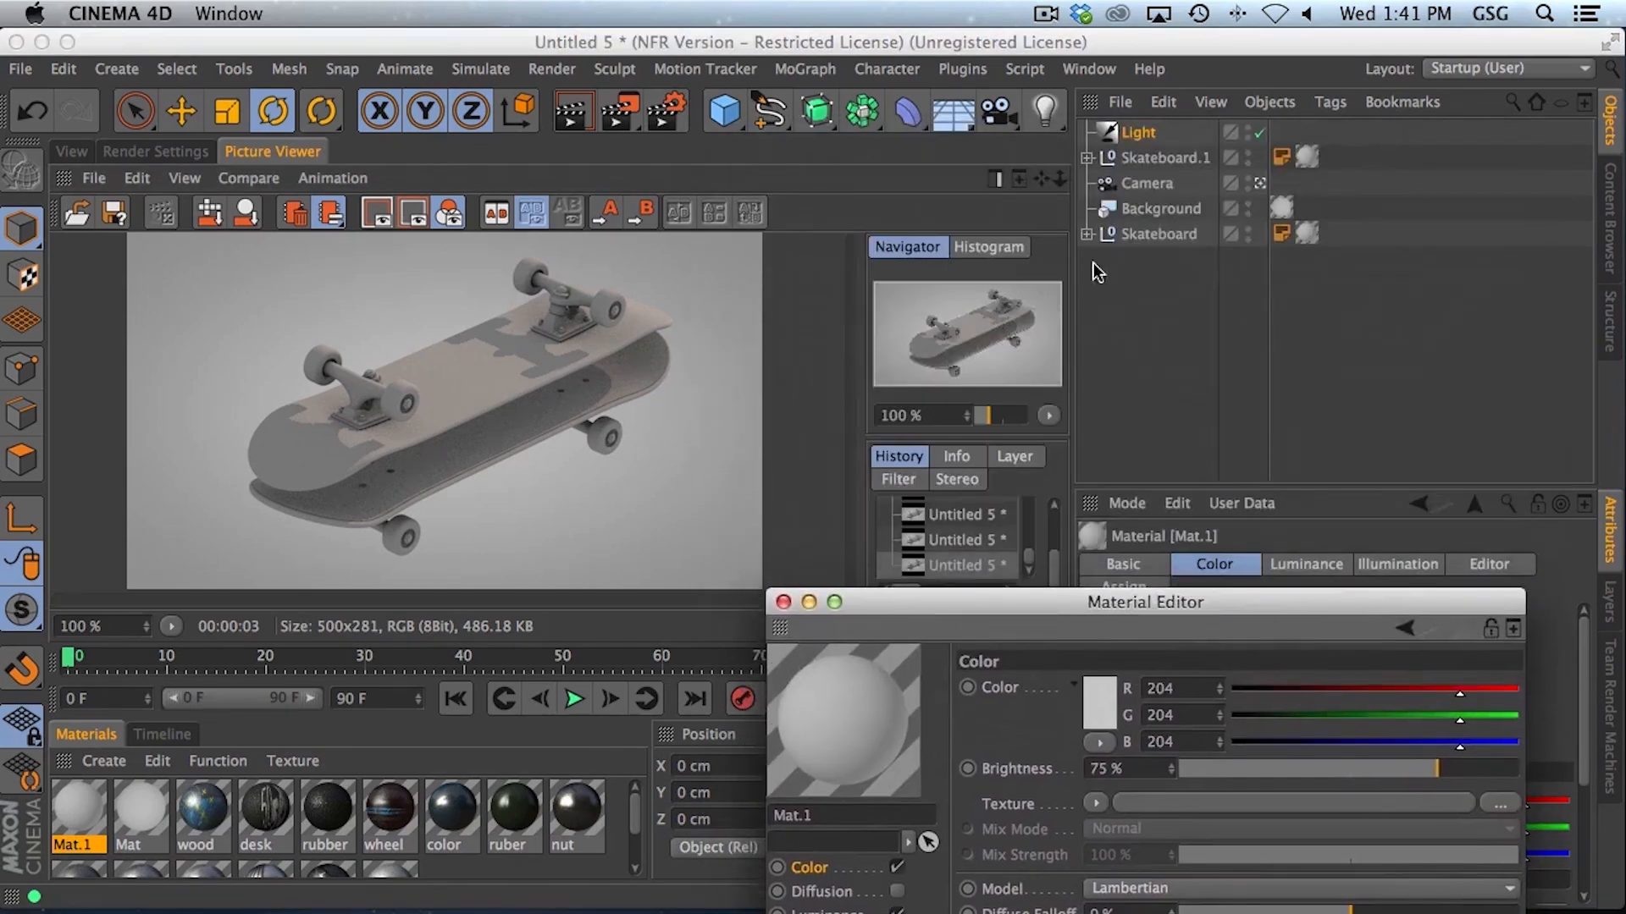
# Step: Switch the light's shadow to Area, re-aim it (H about 67°, P about -19°) and render again
pyautogui.click(1137, 132)
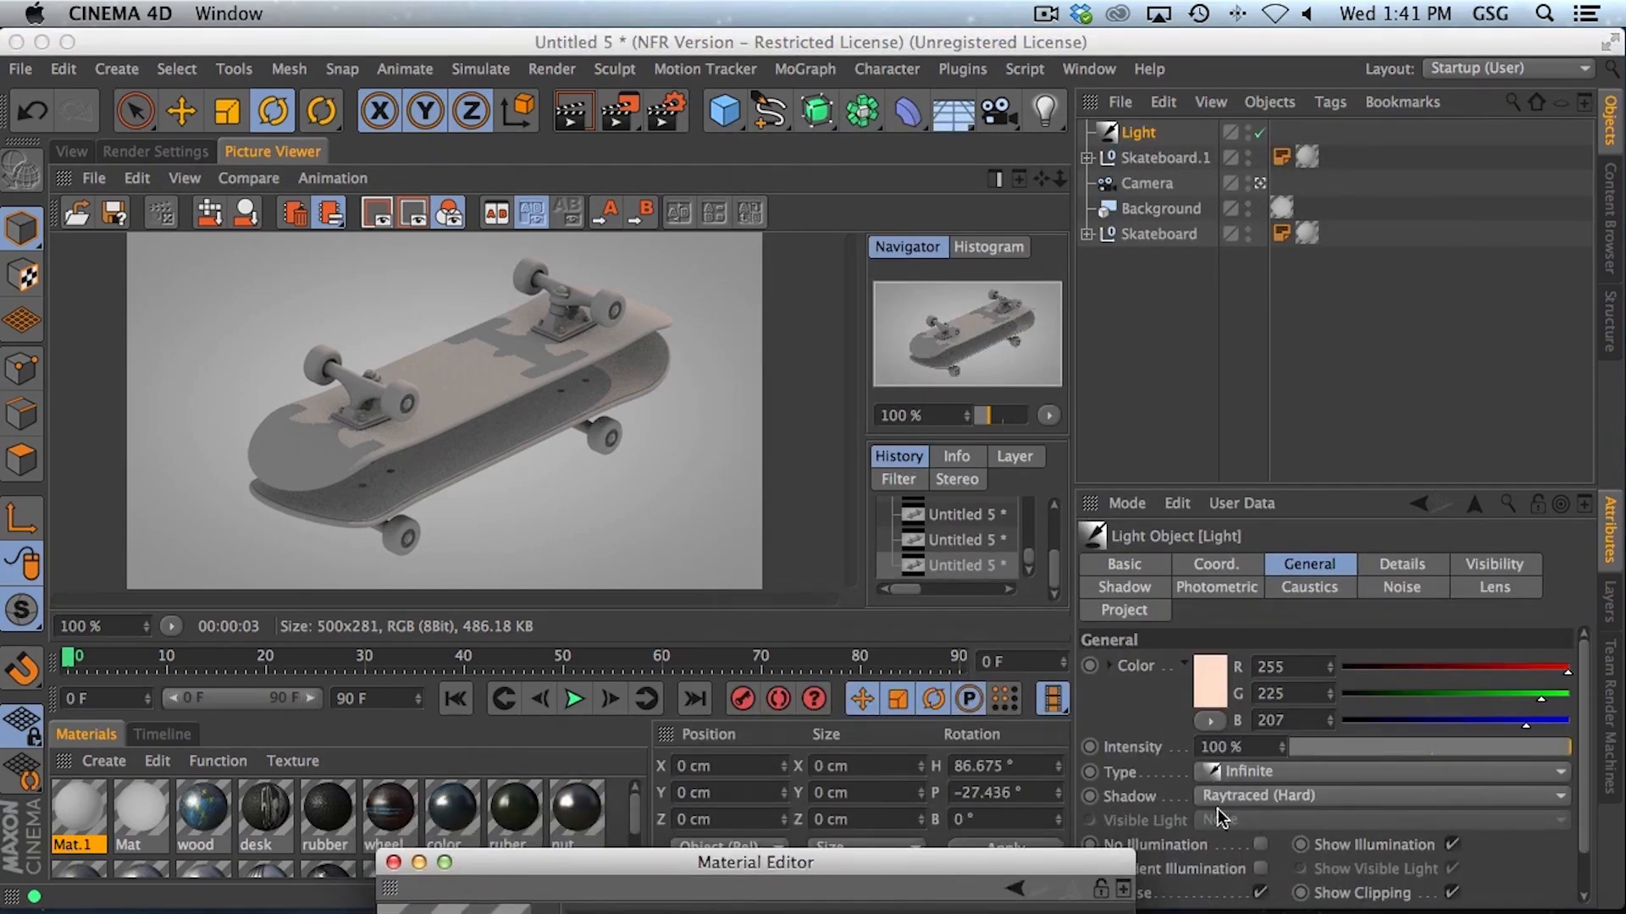
pyautogui.click(1379, 795)
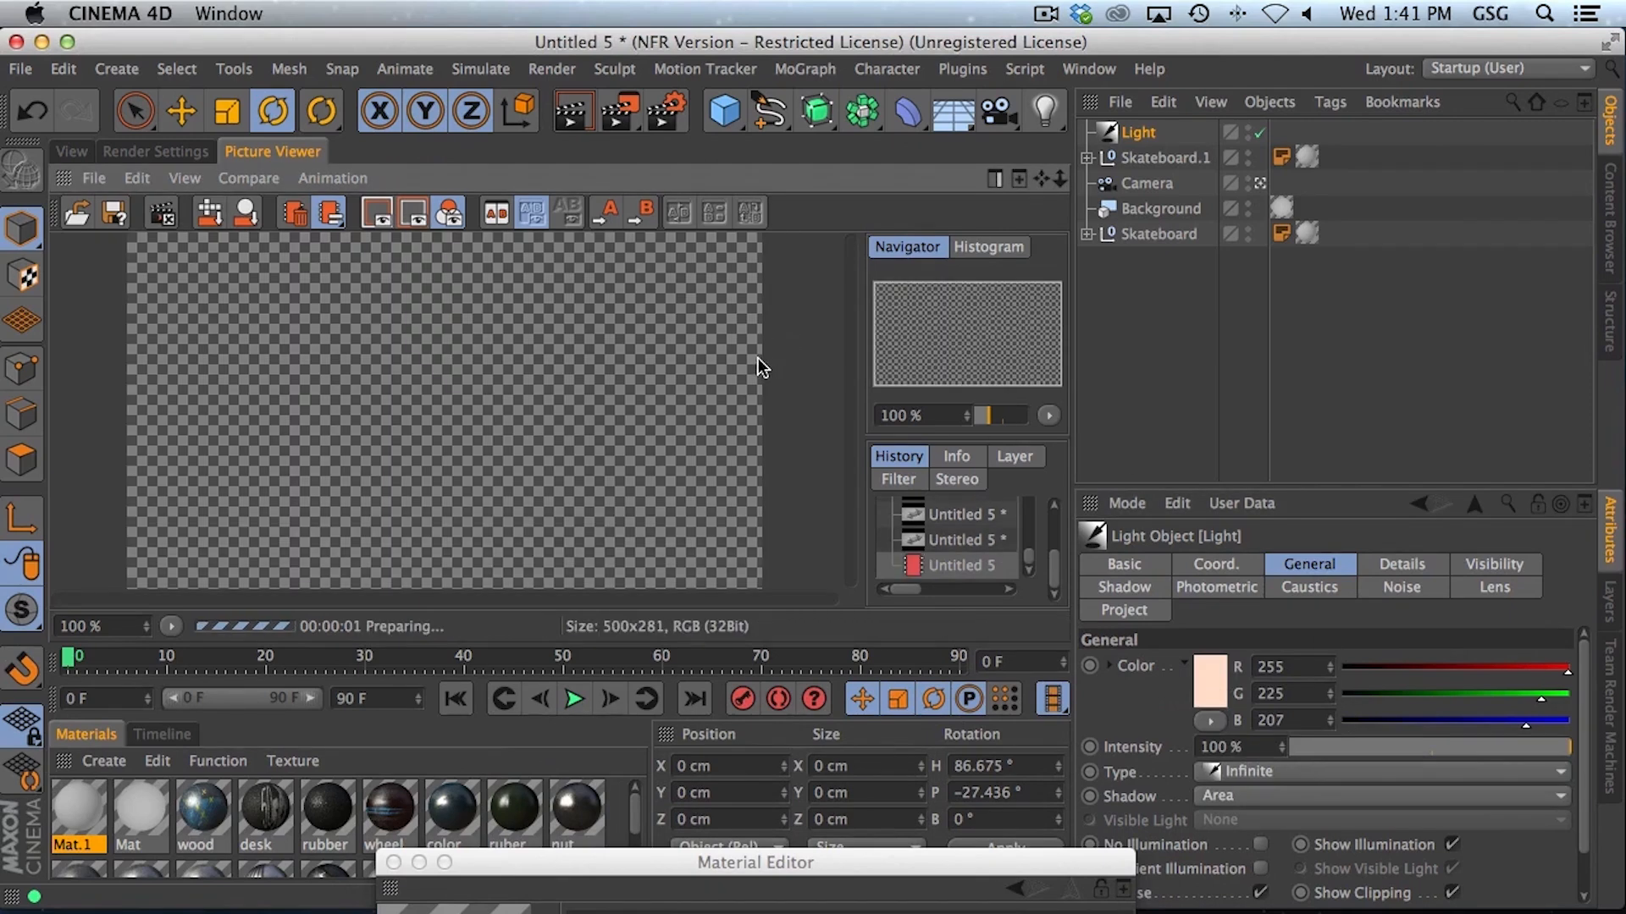
pyautogui.moveTo(744, 378)
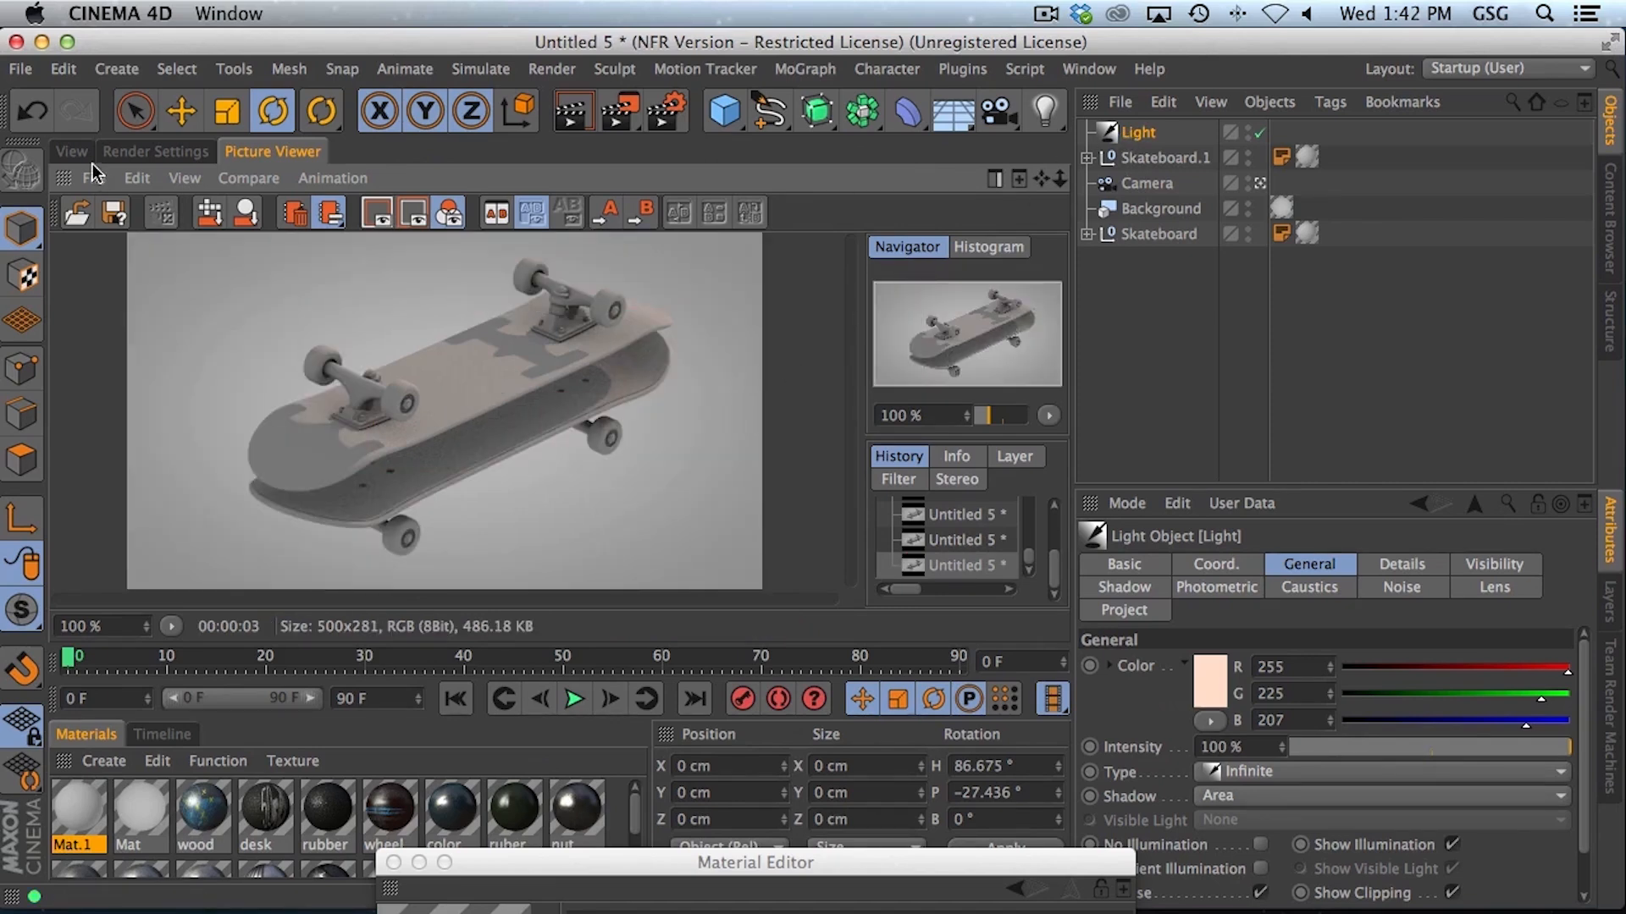
pyautogui.click(71, 152)
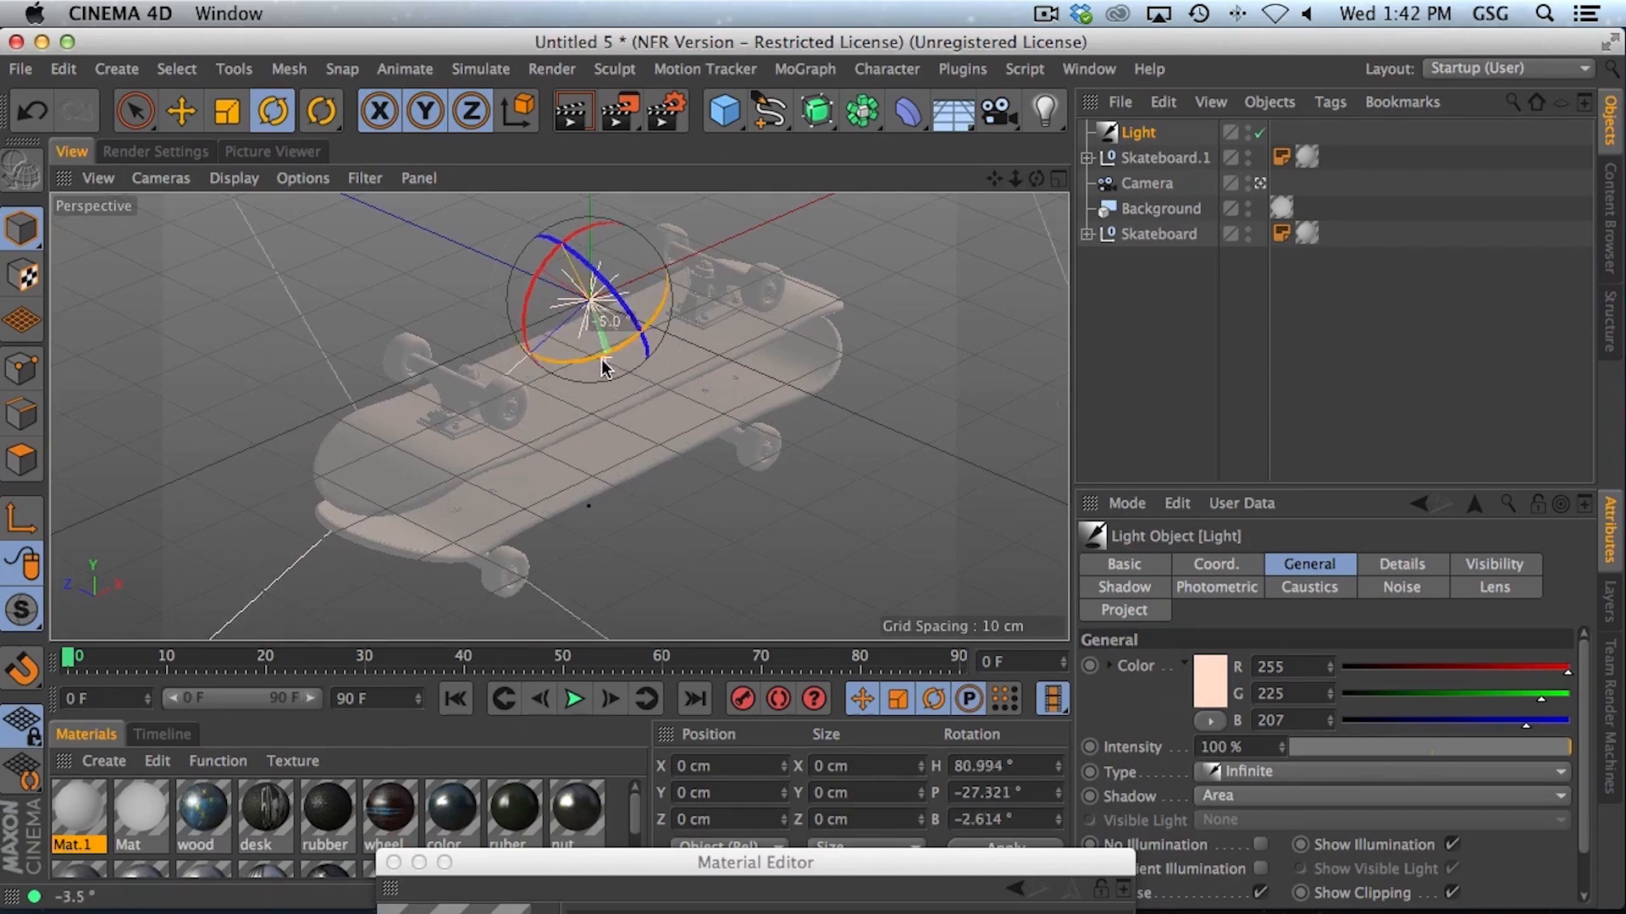
pyautogui.moveTo(606, 368); pyautogui.dragTo(555, 254)
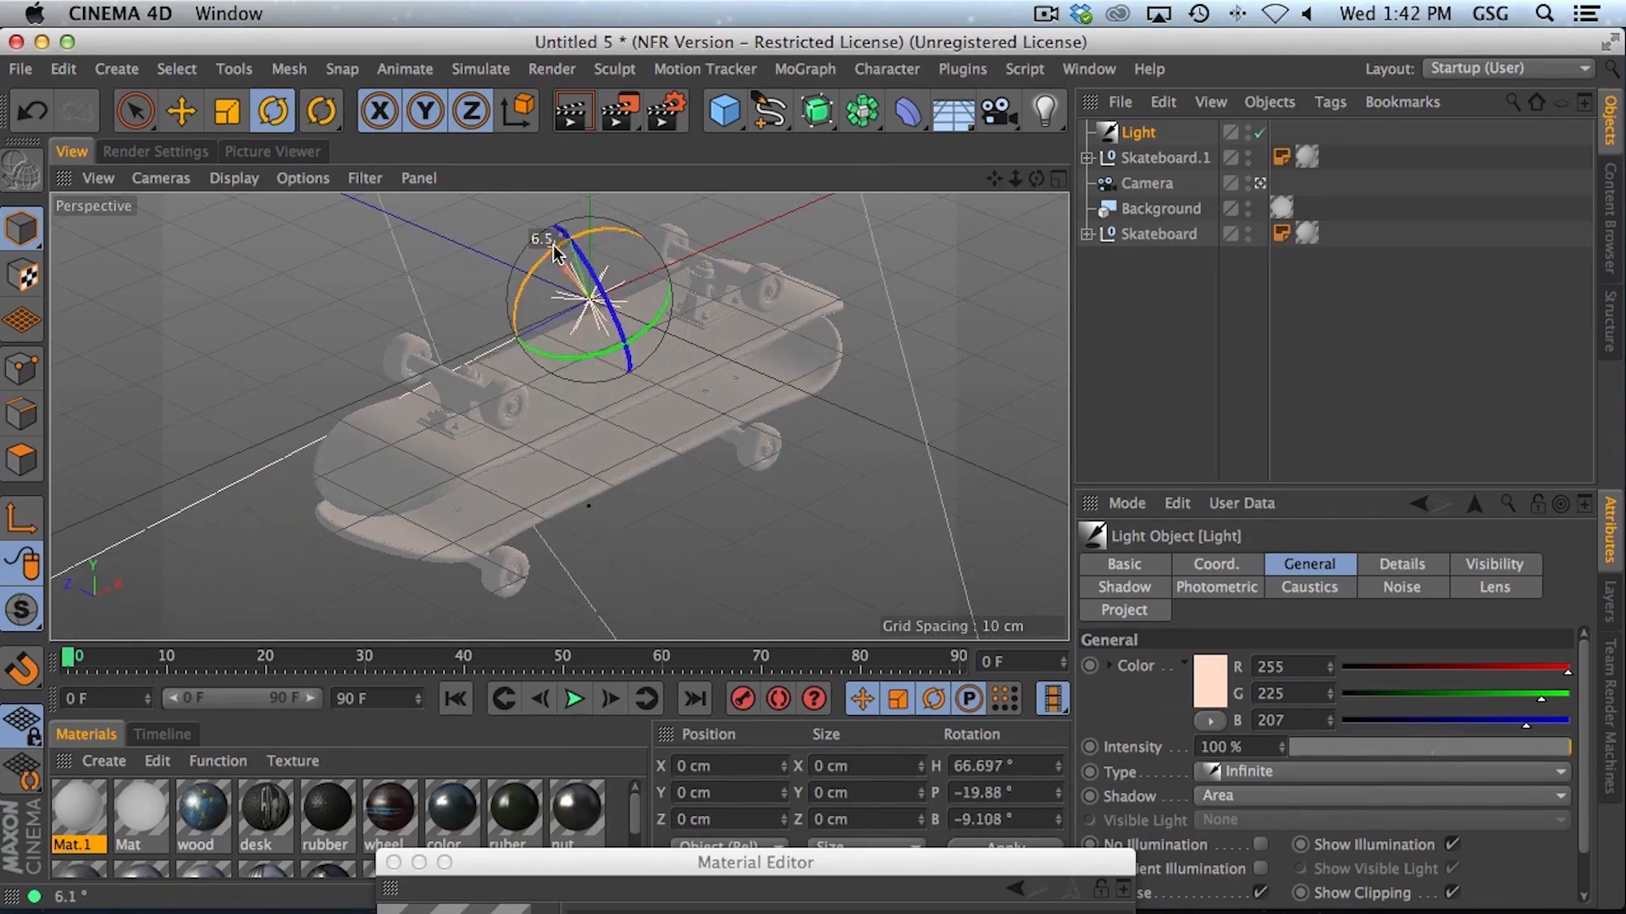
pyautogui.click(272, 152)
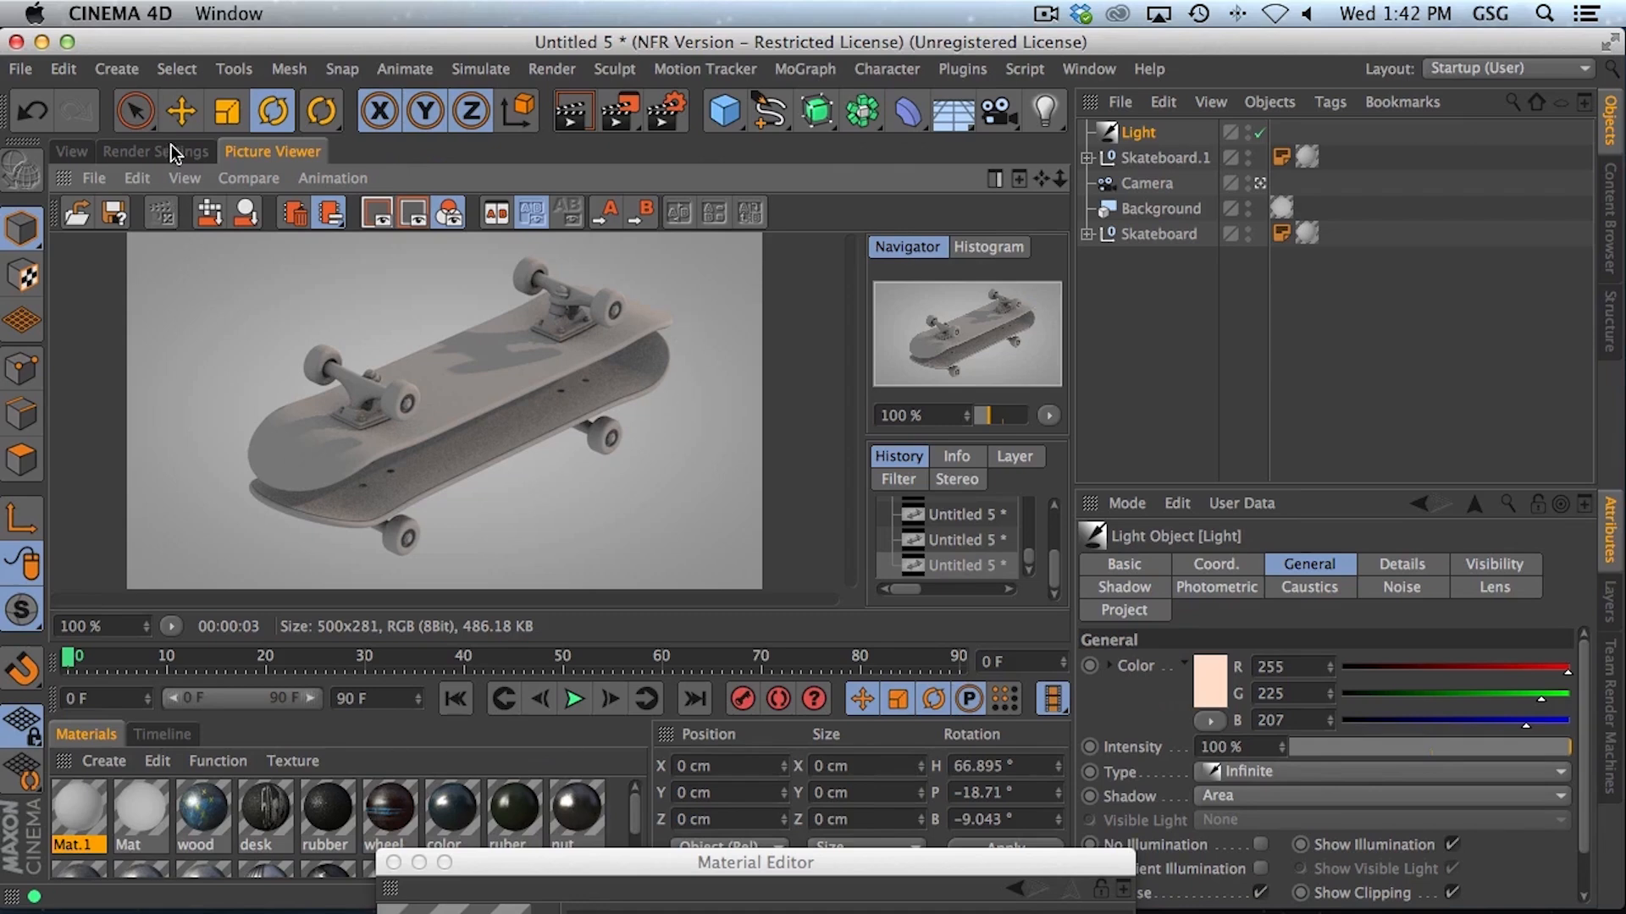
# Step: Set the renderer to Physical with Automatic sampling quality
pyautogui.click(155, 152)
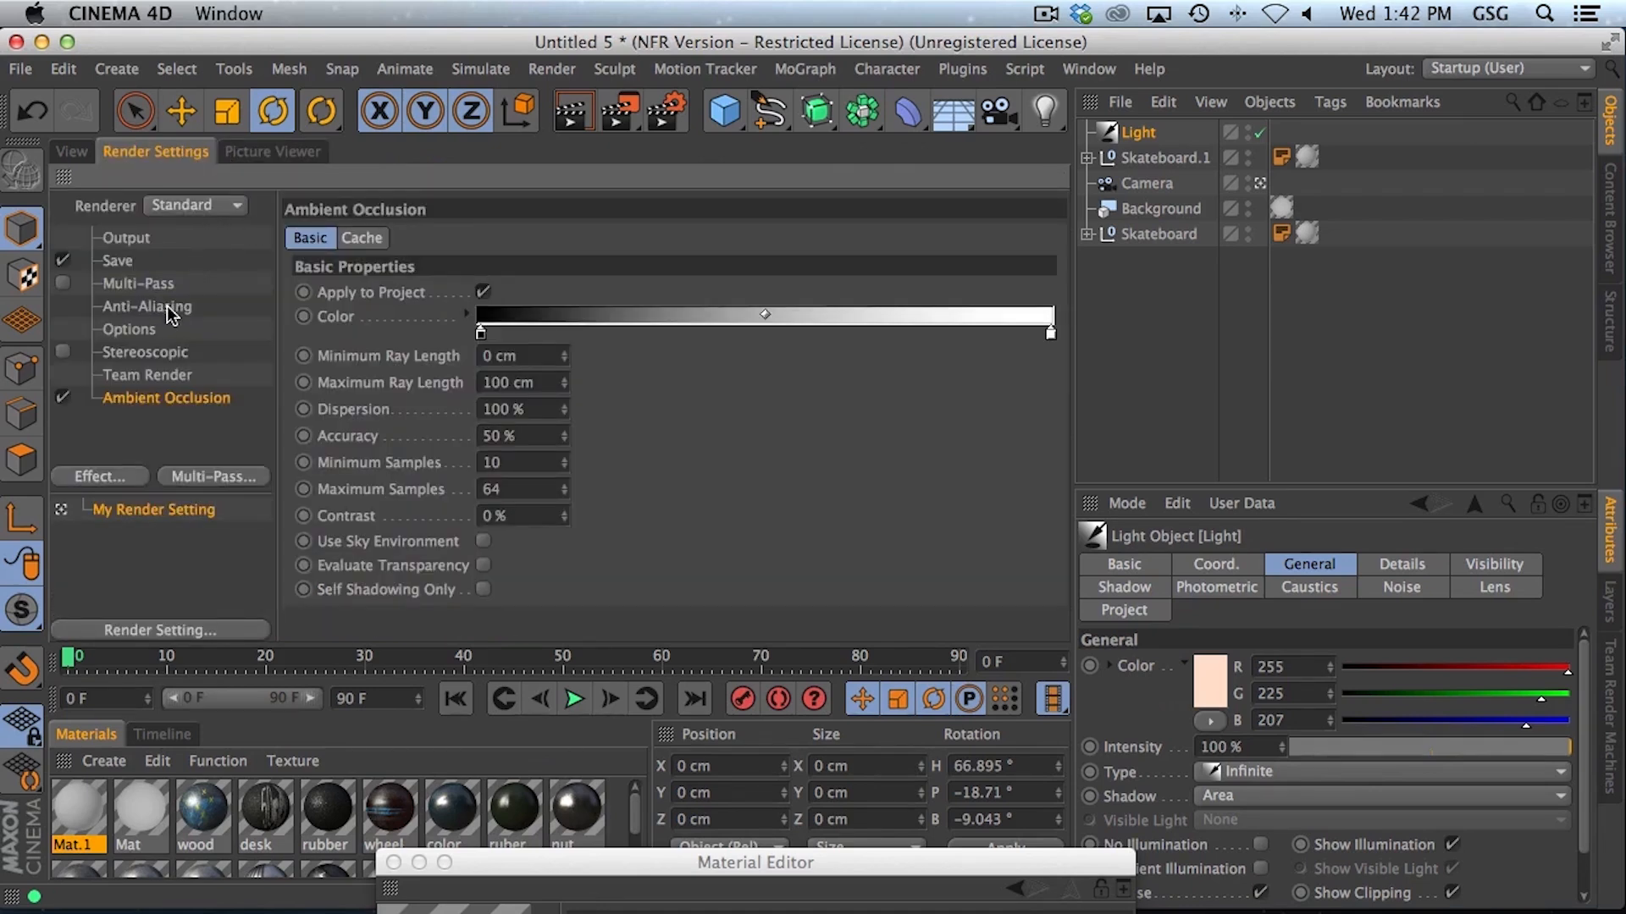
pyautogui.moveTo(295, 409)
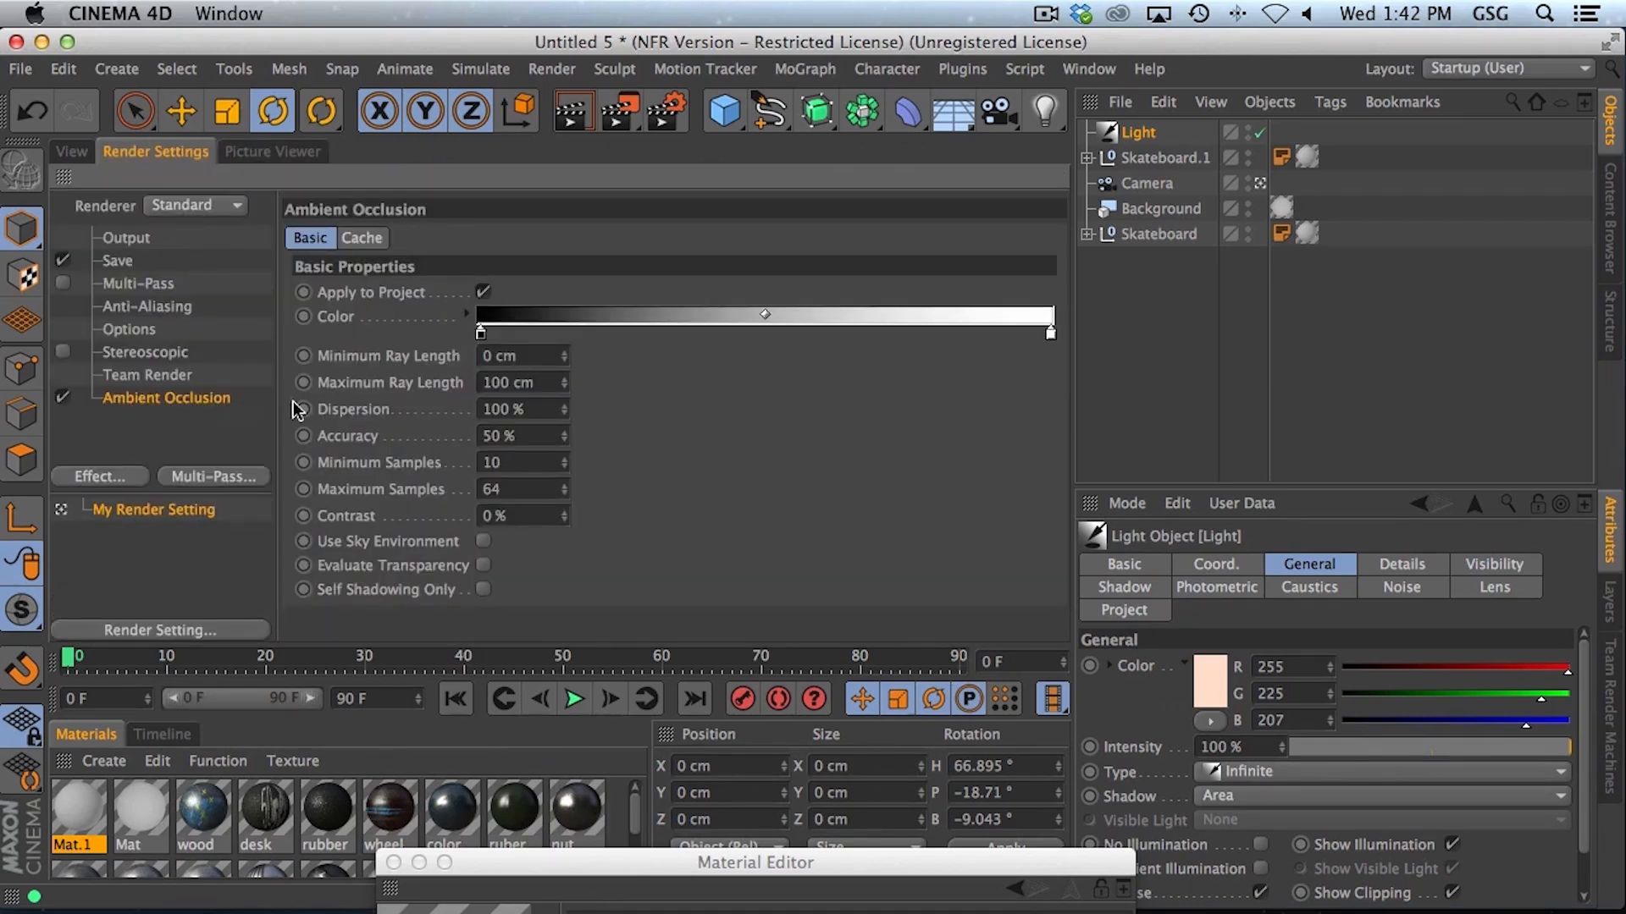
pyautogui.moveTo(508, 489)
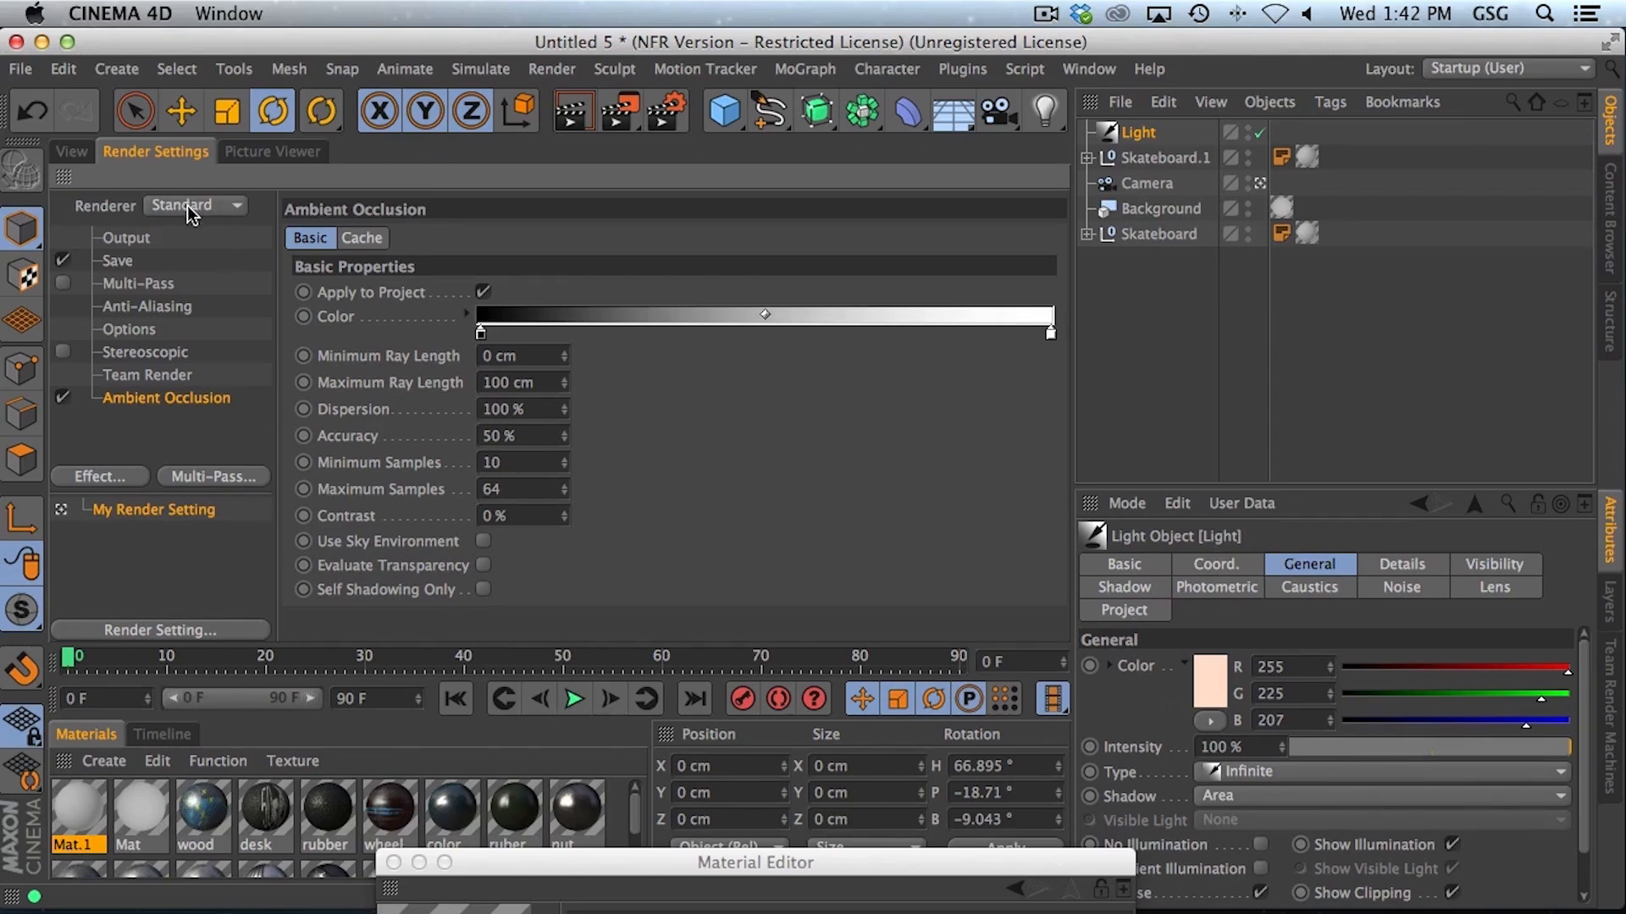
pyautogui.click(194, 205)
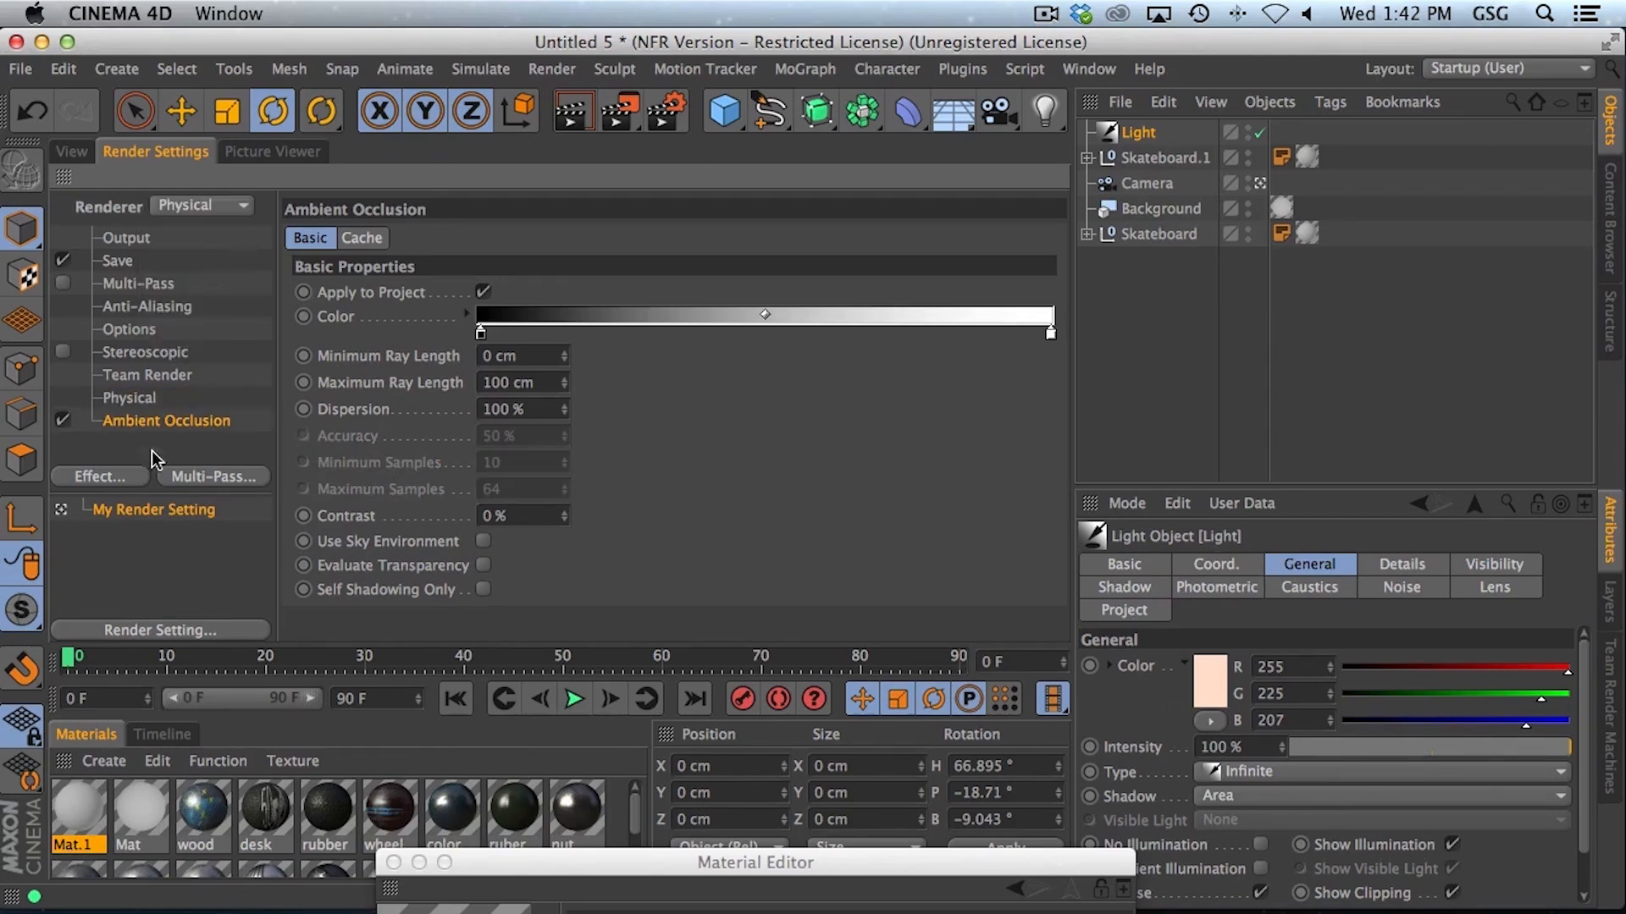
pyautogui.click(129, 398)
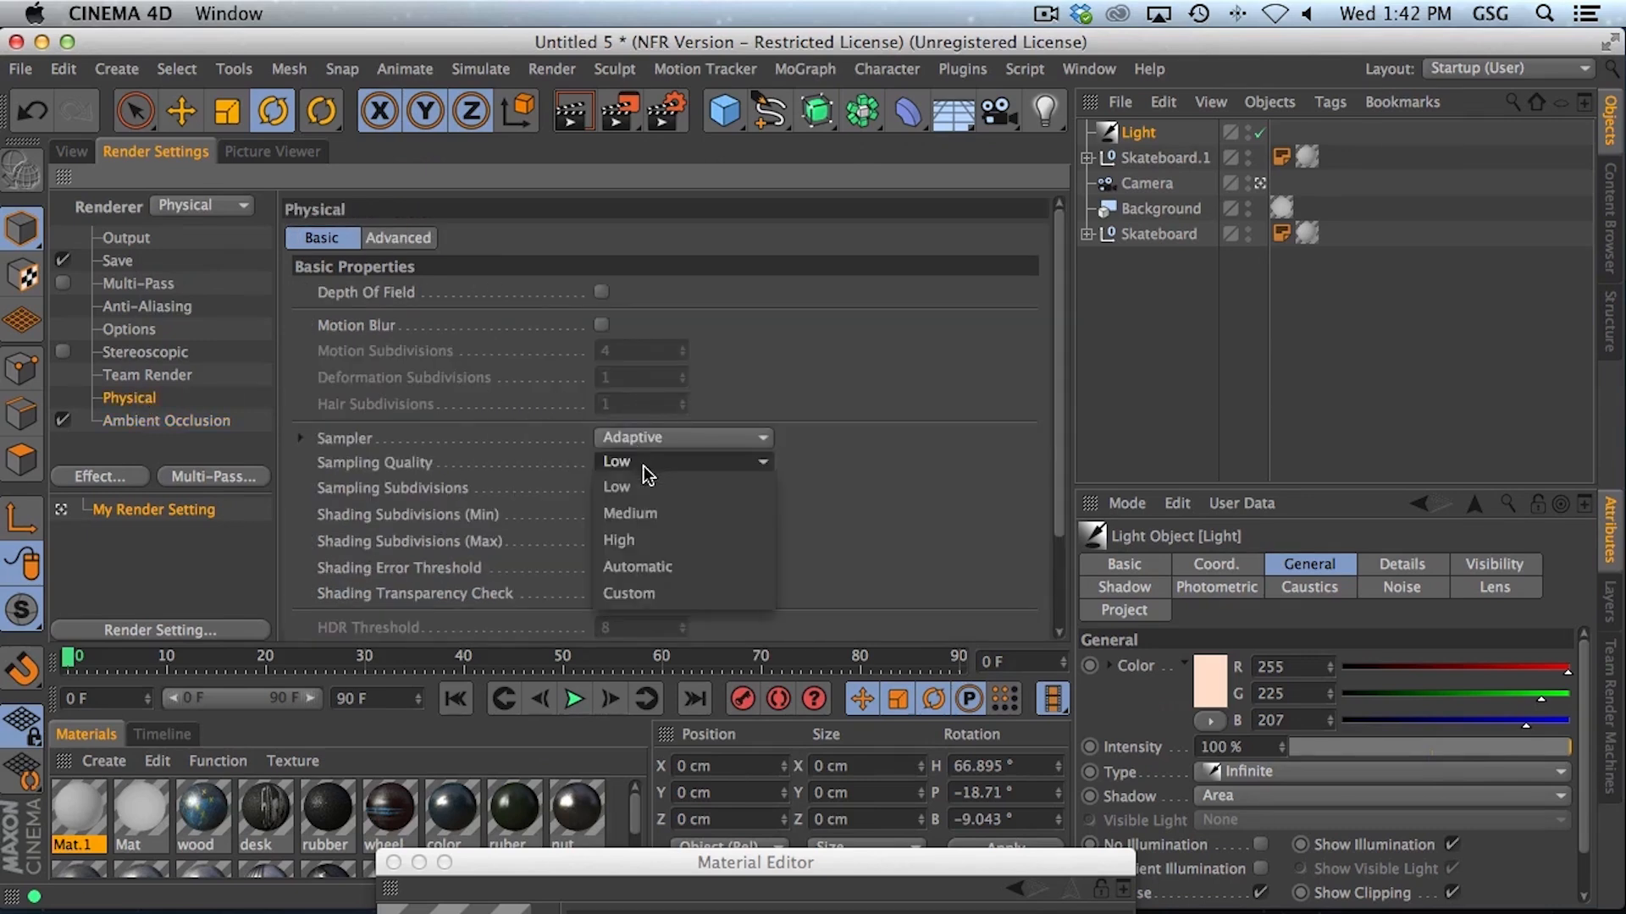
pyautogui.click(637, 566)
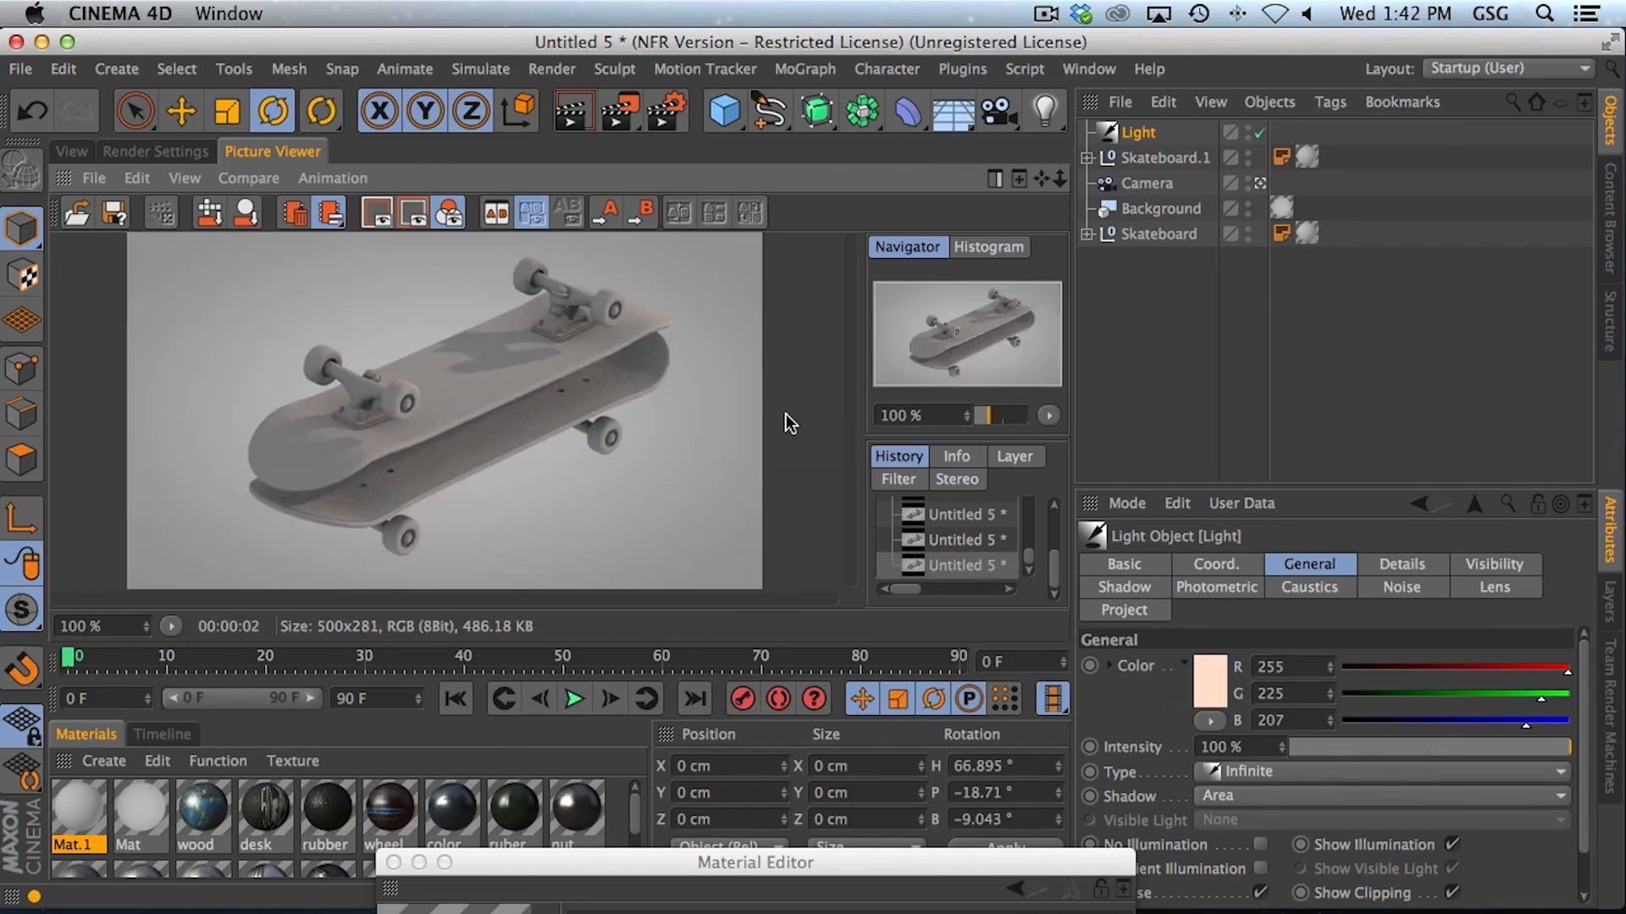
pyautogui.moveTo(125, 154)
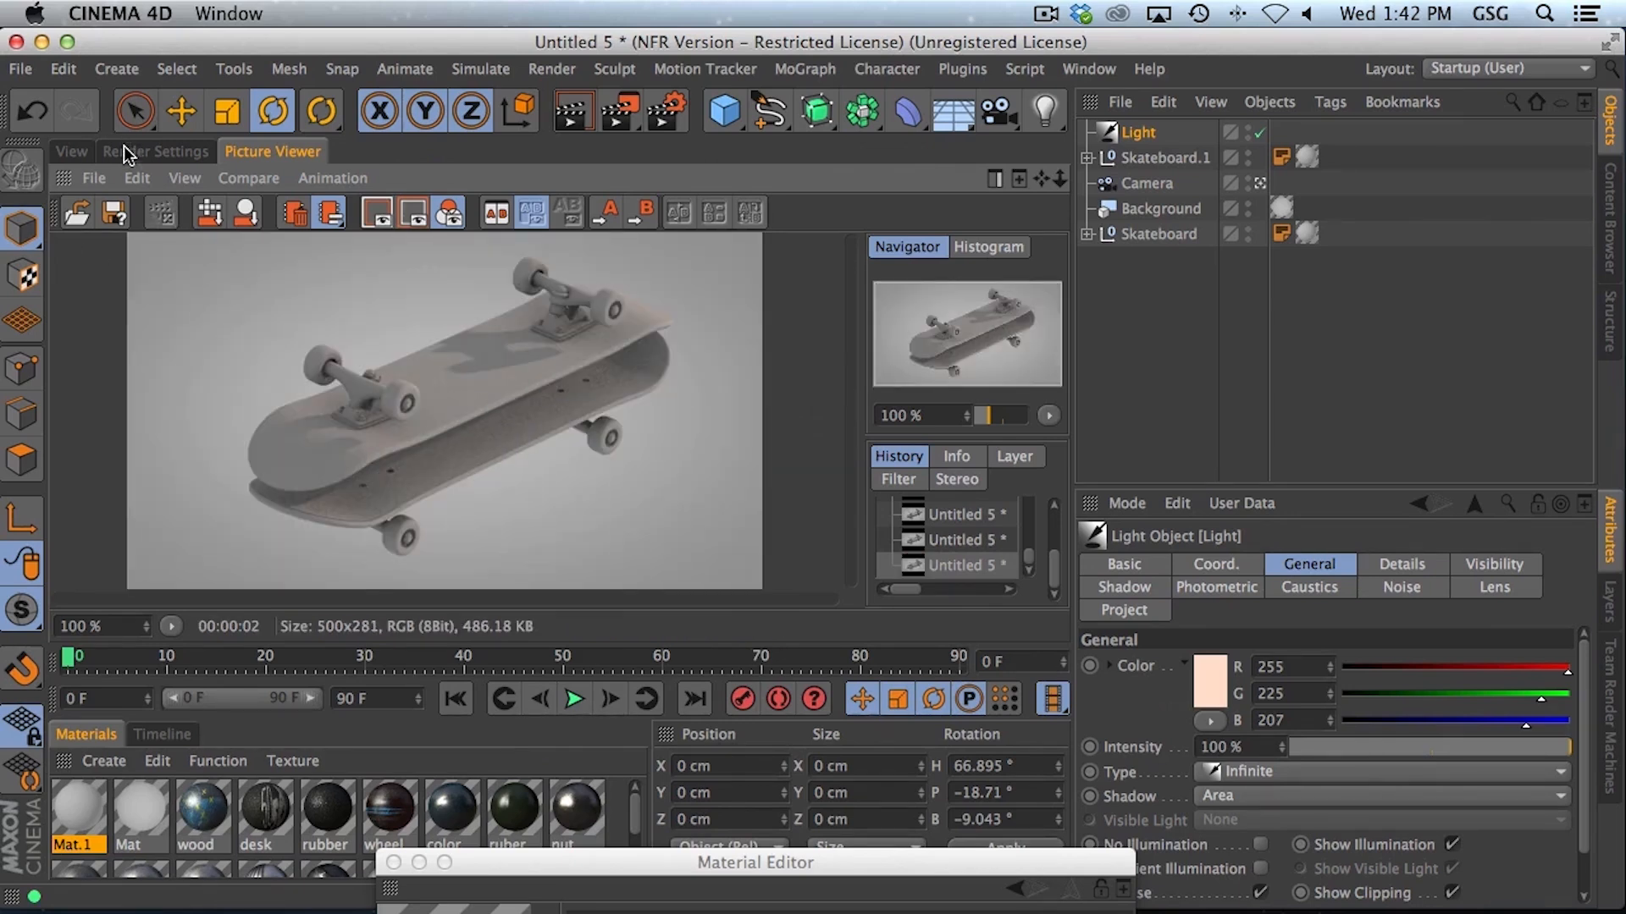
# Step: Check ambient occlusion, set the shading error threshold to 2% and render a smoother image
pyautogui.click(155, 152)
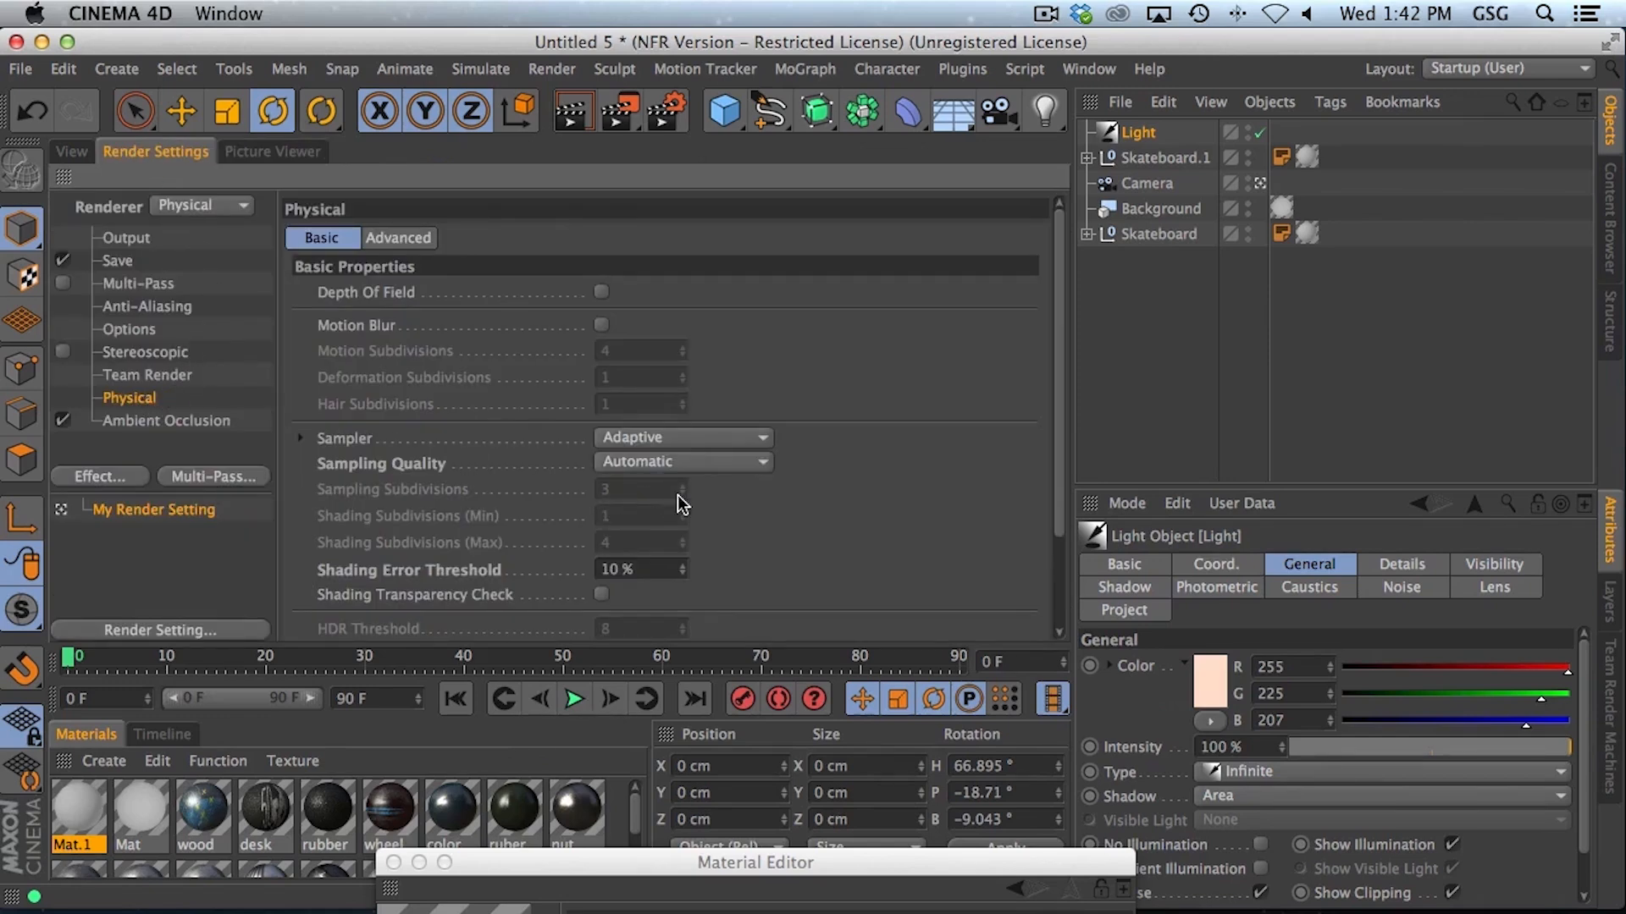
pyautogui.moveTo(404, 357)
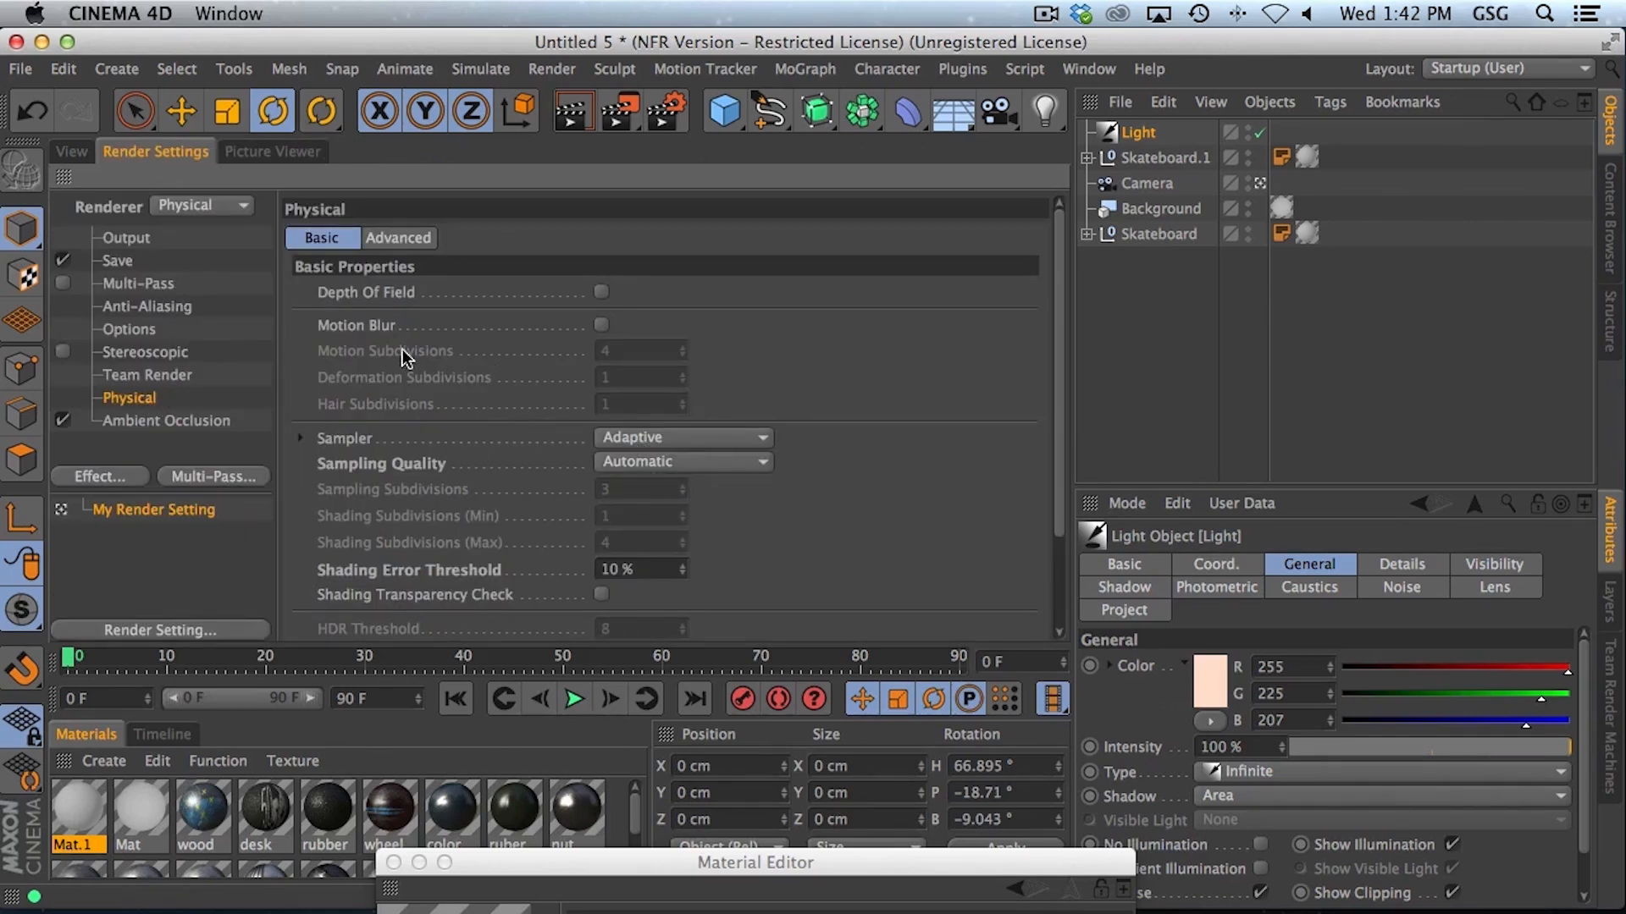
pyautogui.click(165, 420)
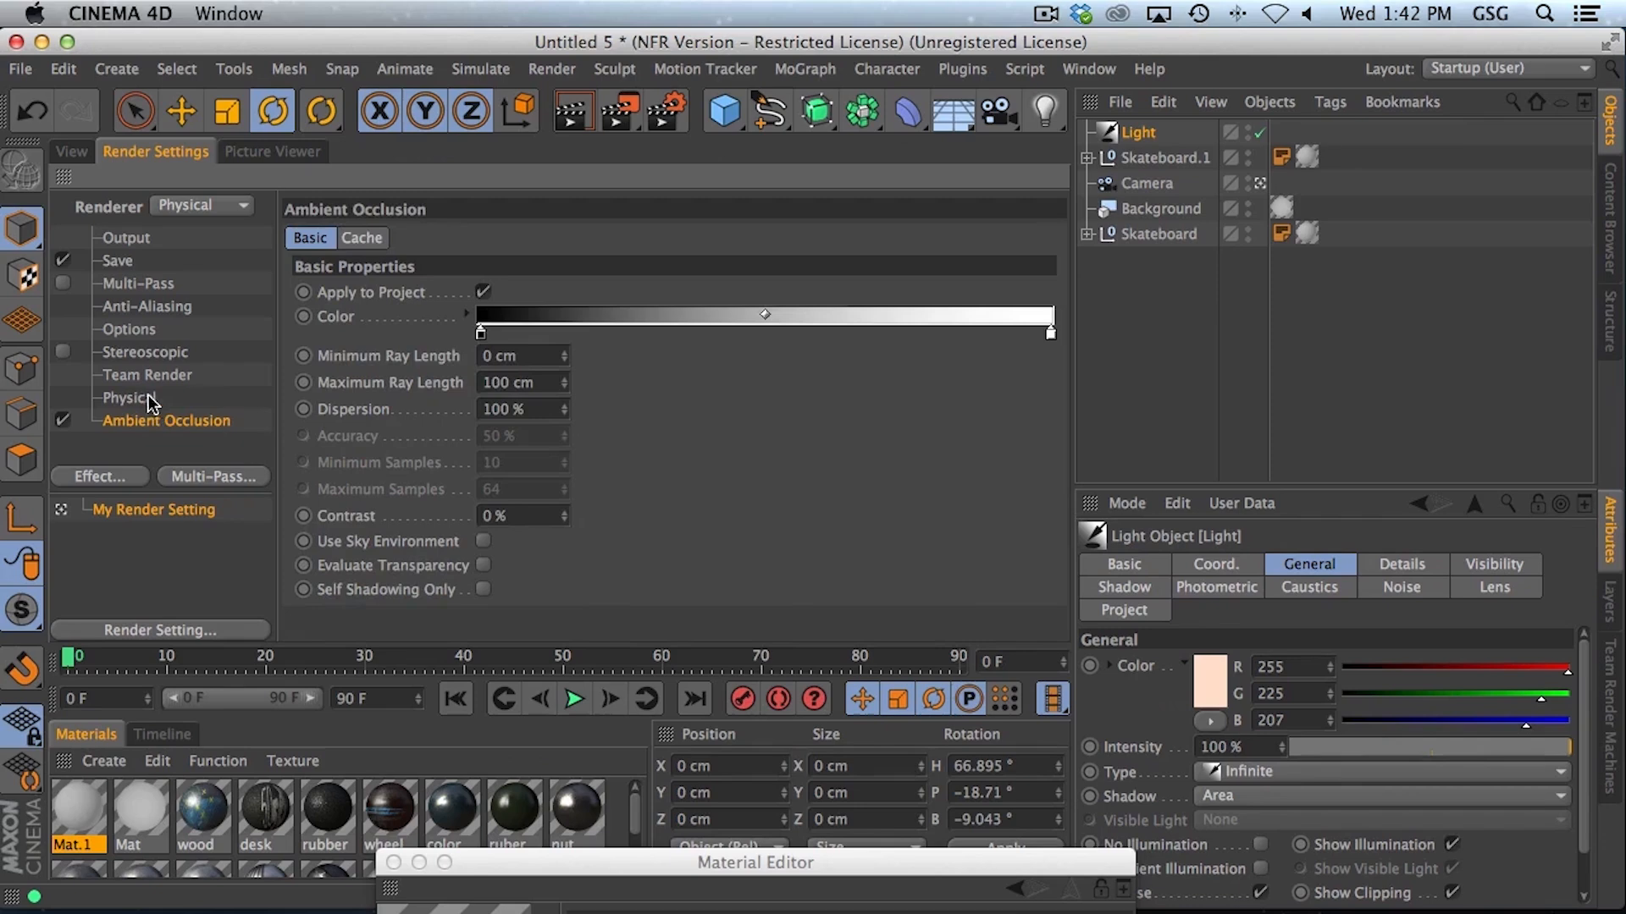
pyautogui.click(129, 397)
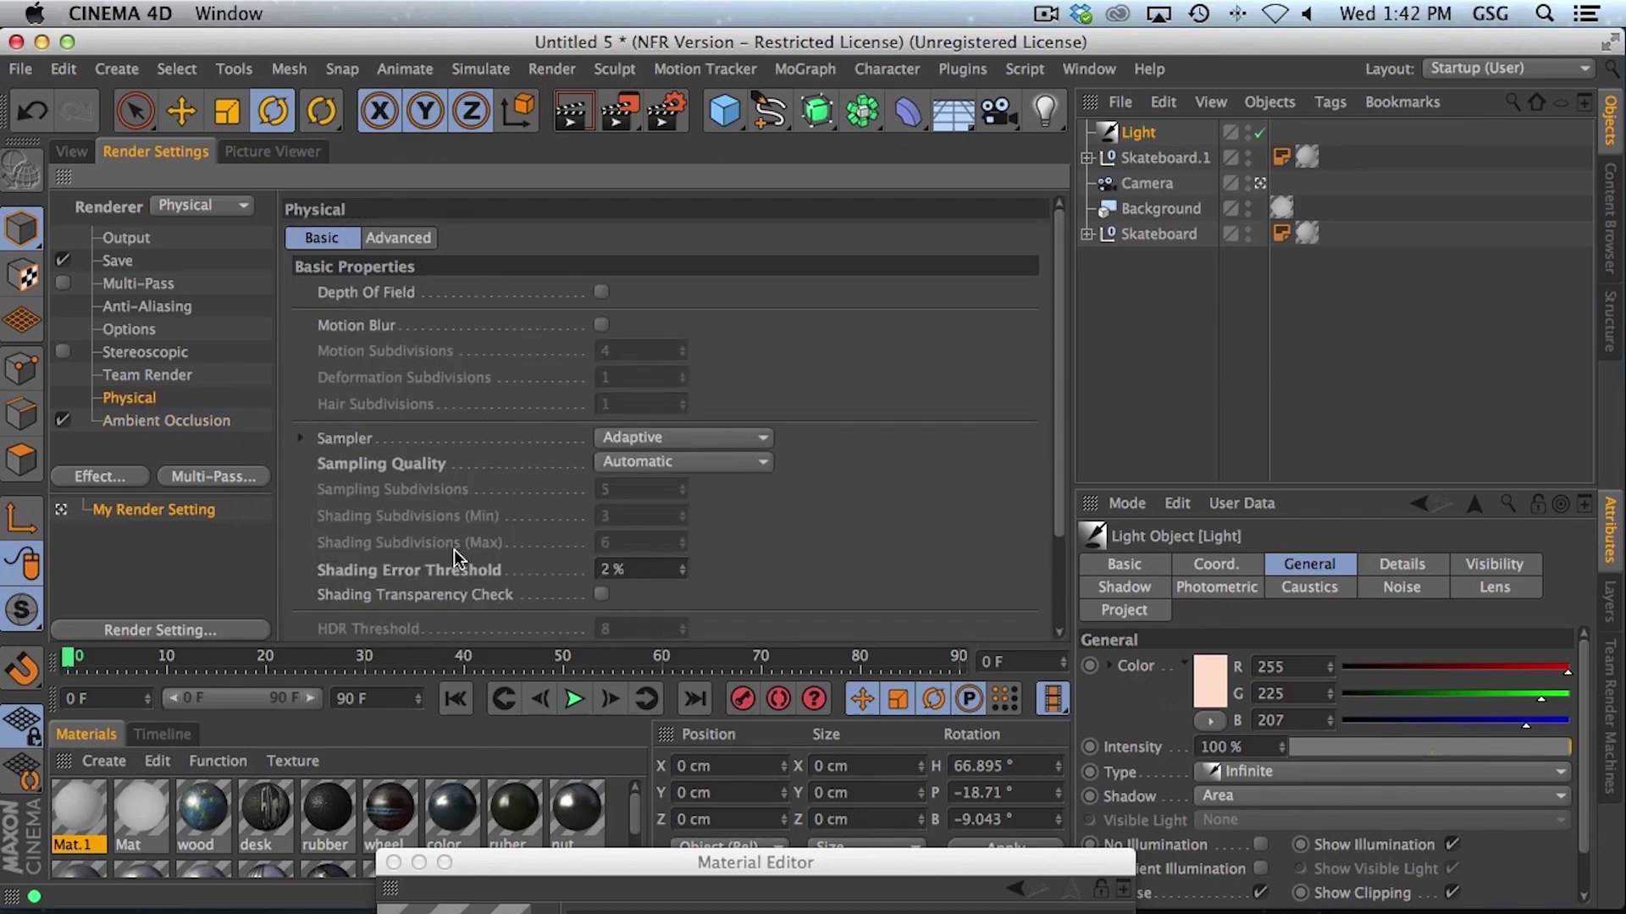
pyautogui.moveTo(605, 502)
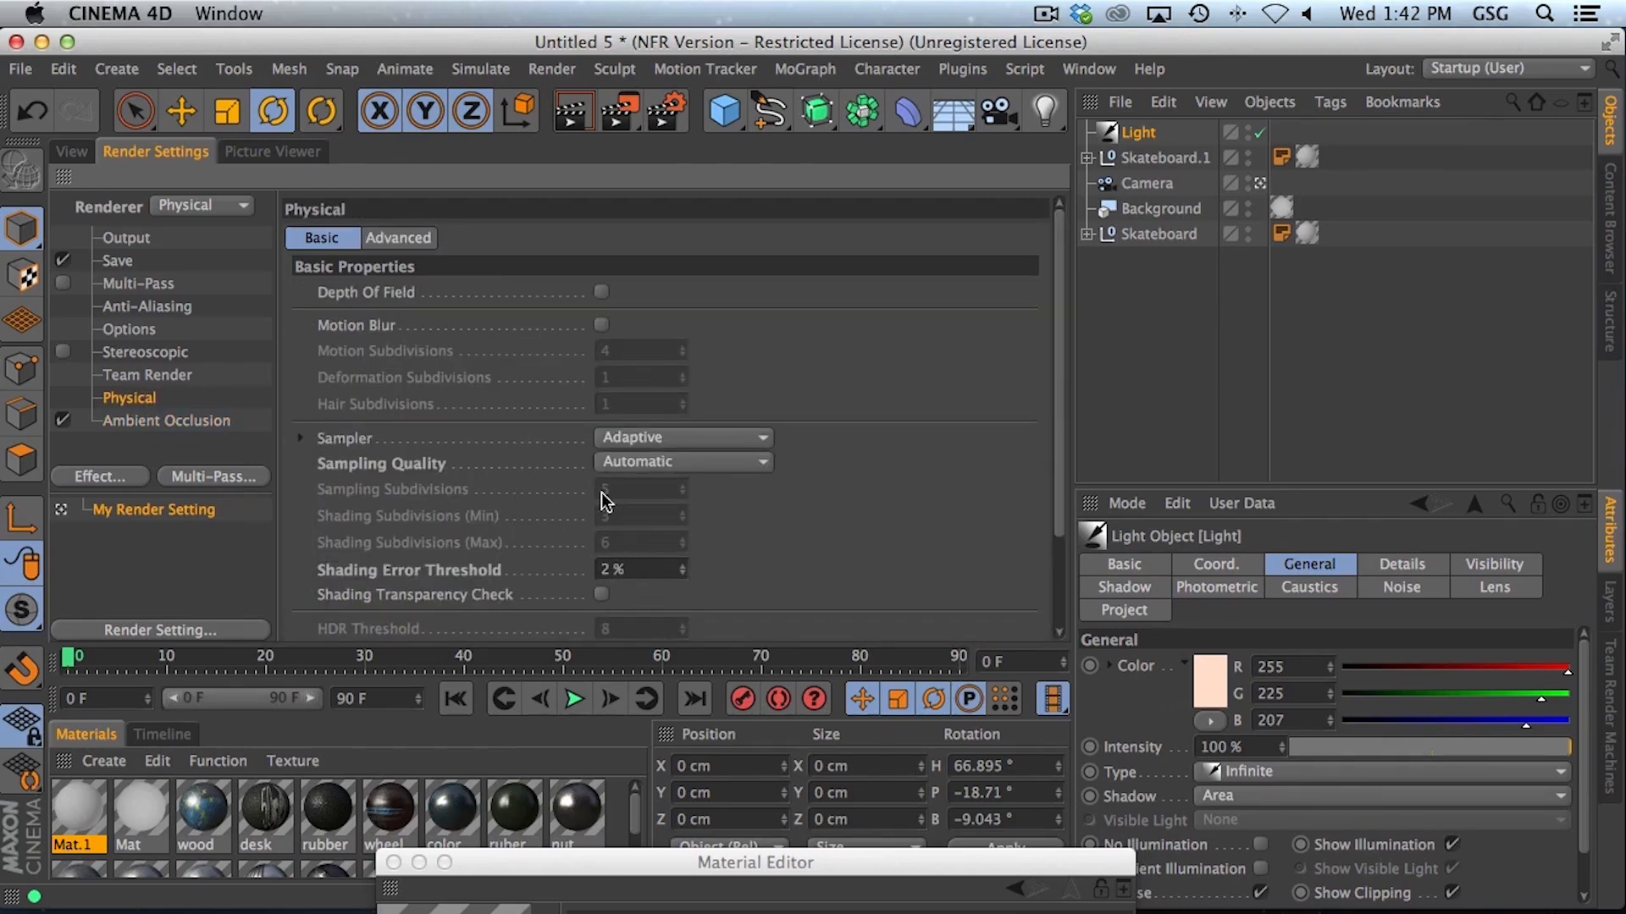
pyautogui.click(273, 151)
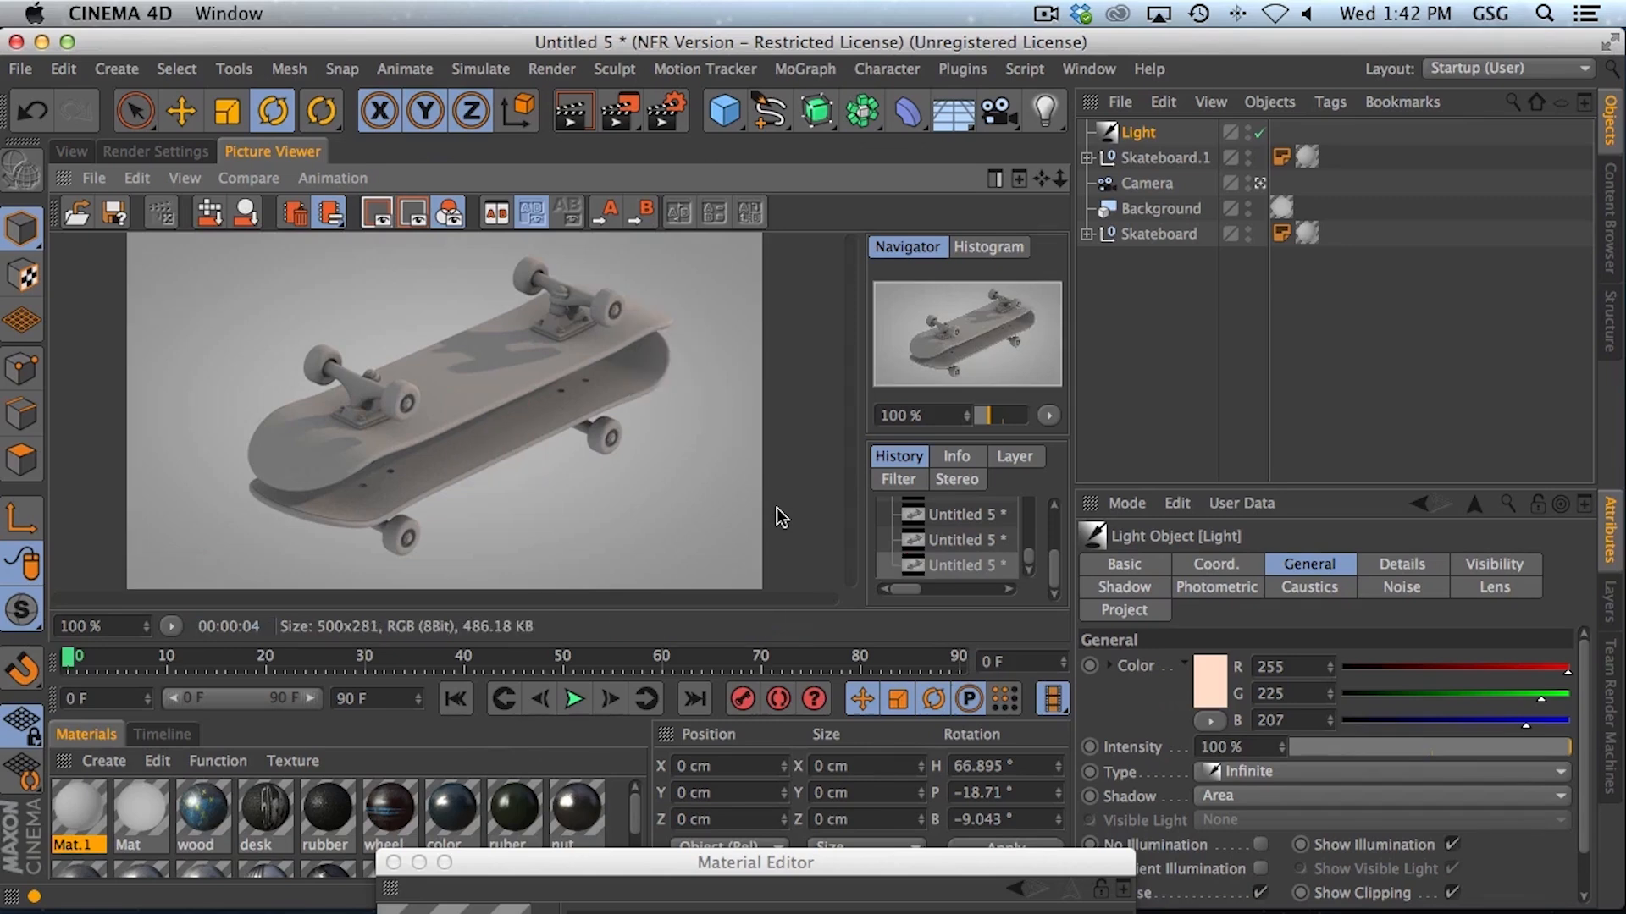
pyautogui.moveTo(613, 407)
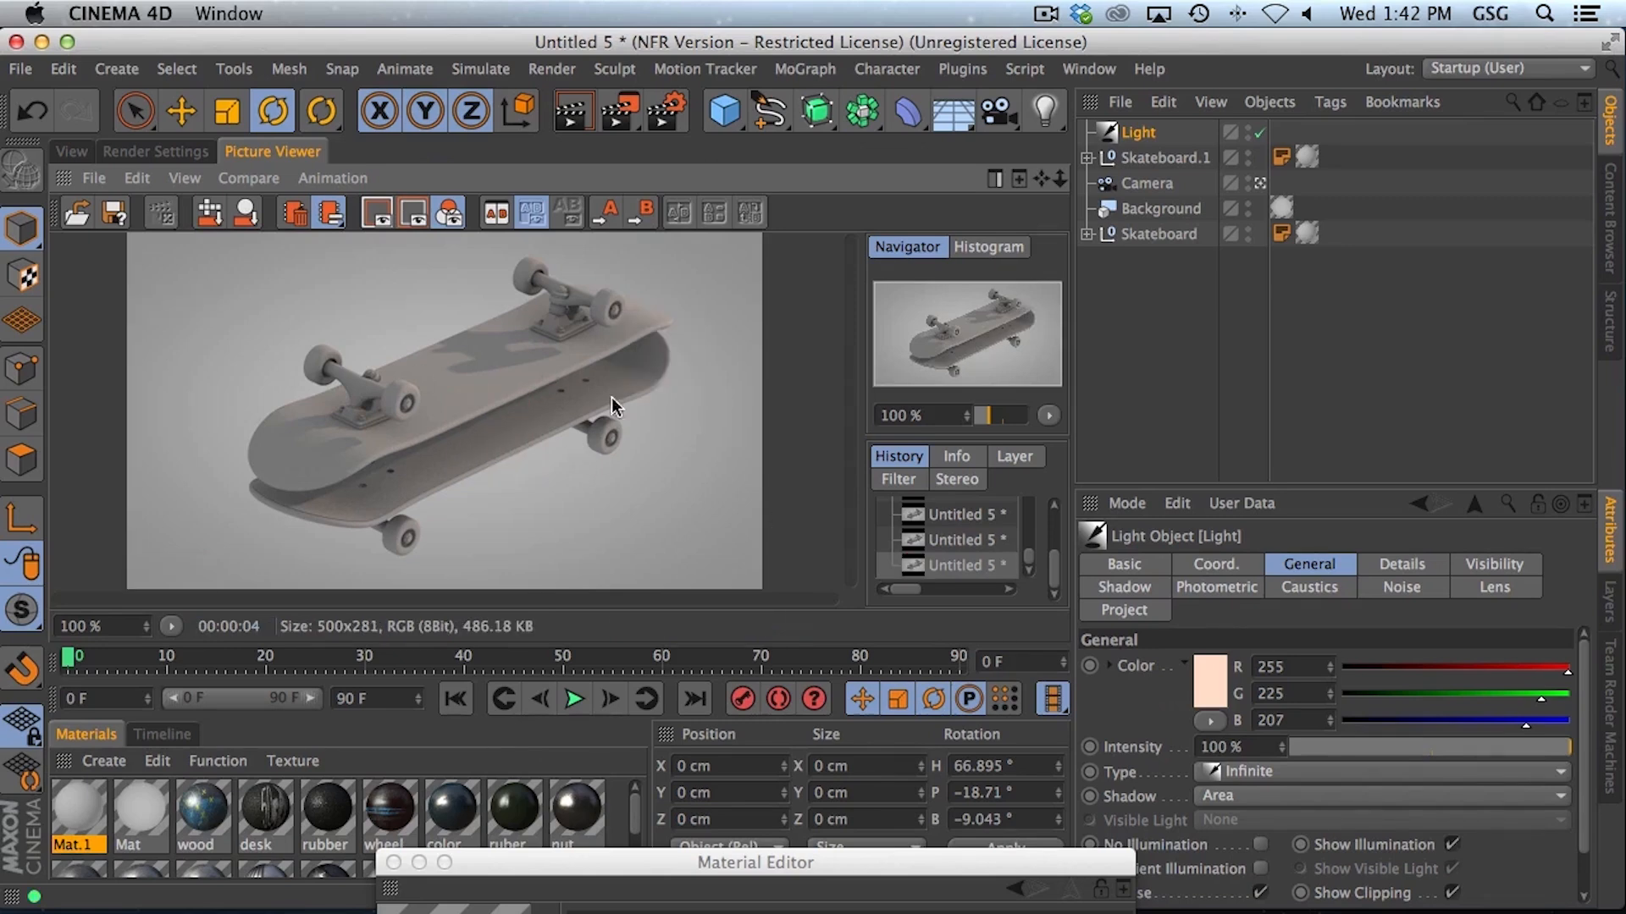
pyautogui.moveTo(380, 362)
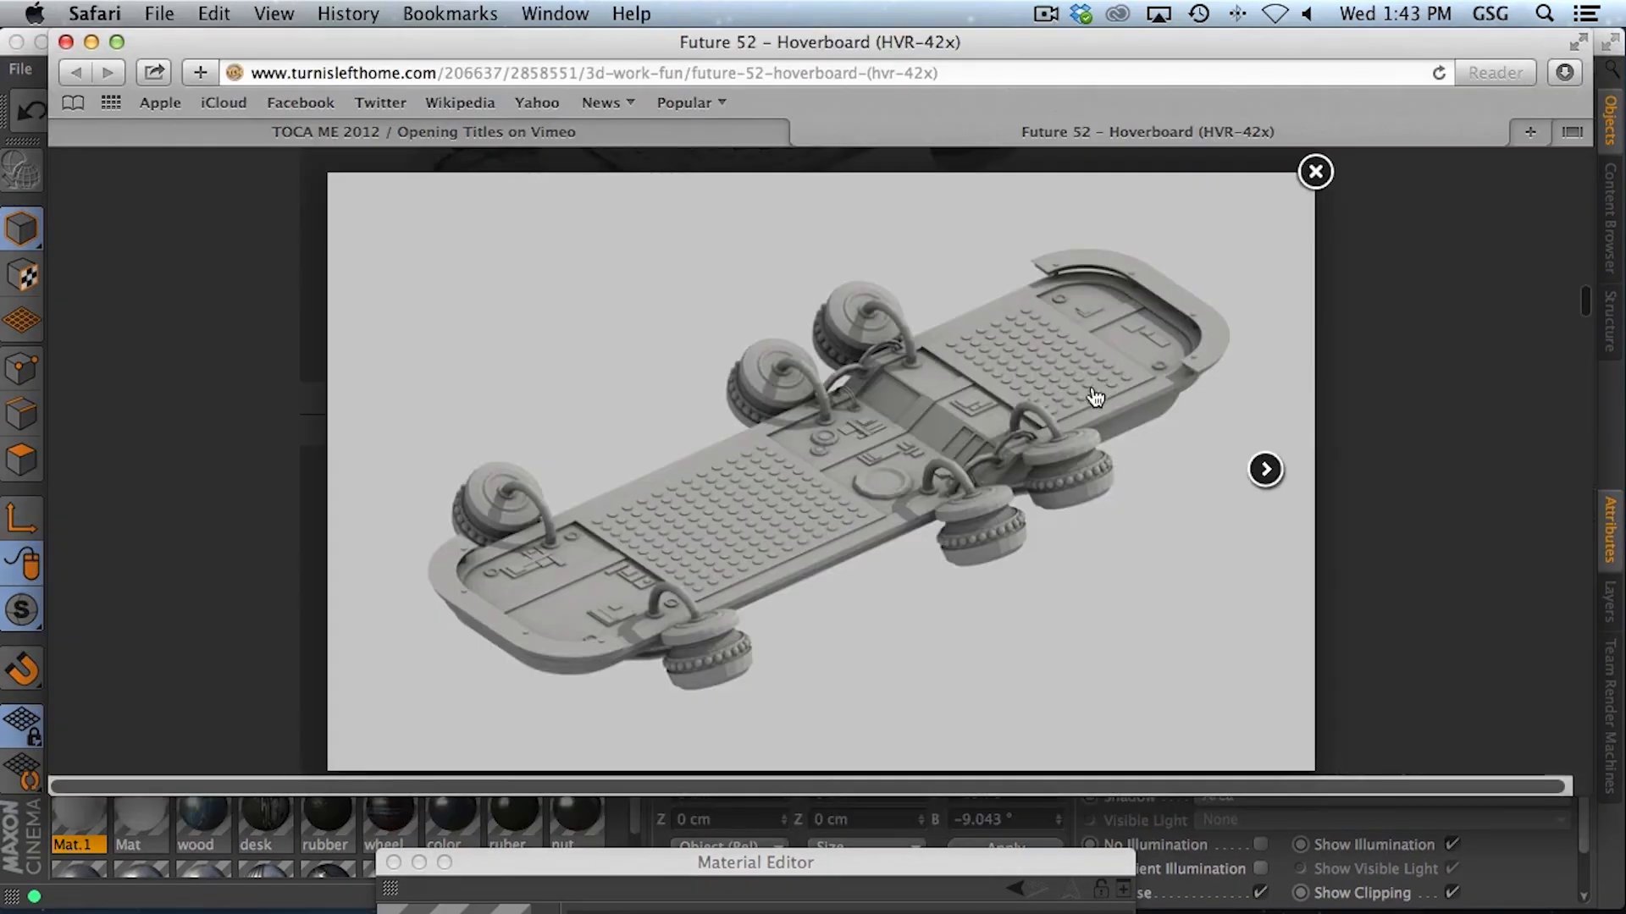
pyautogui.moveTo(954, 363)
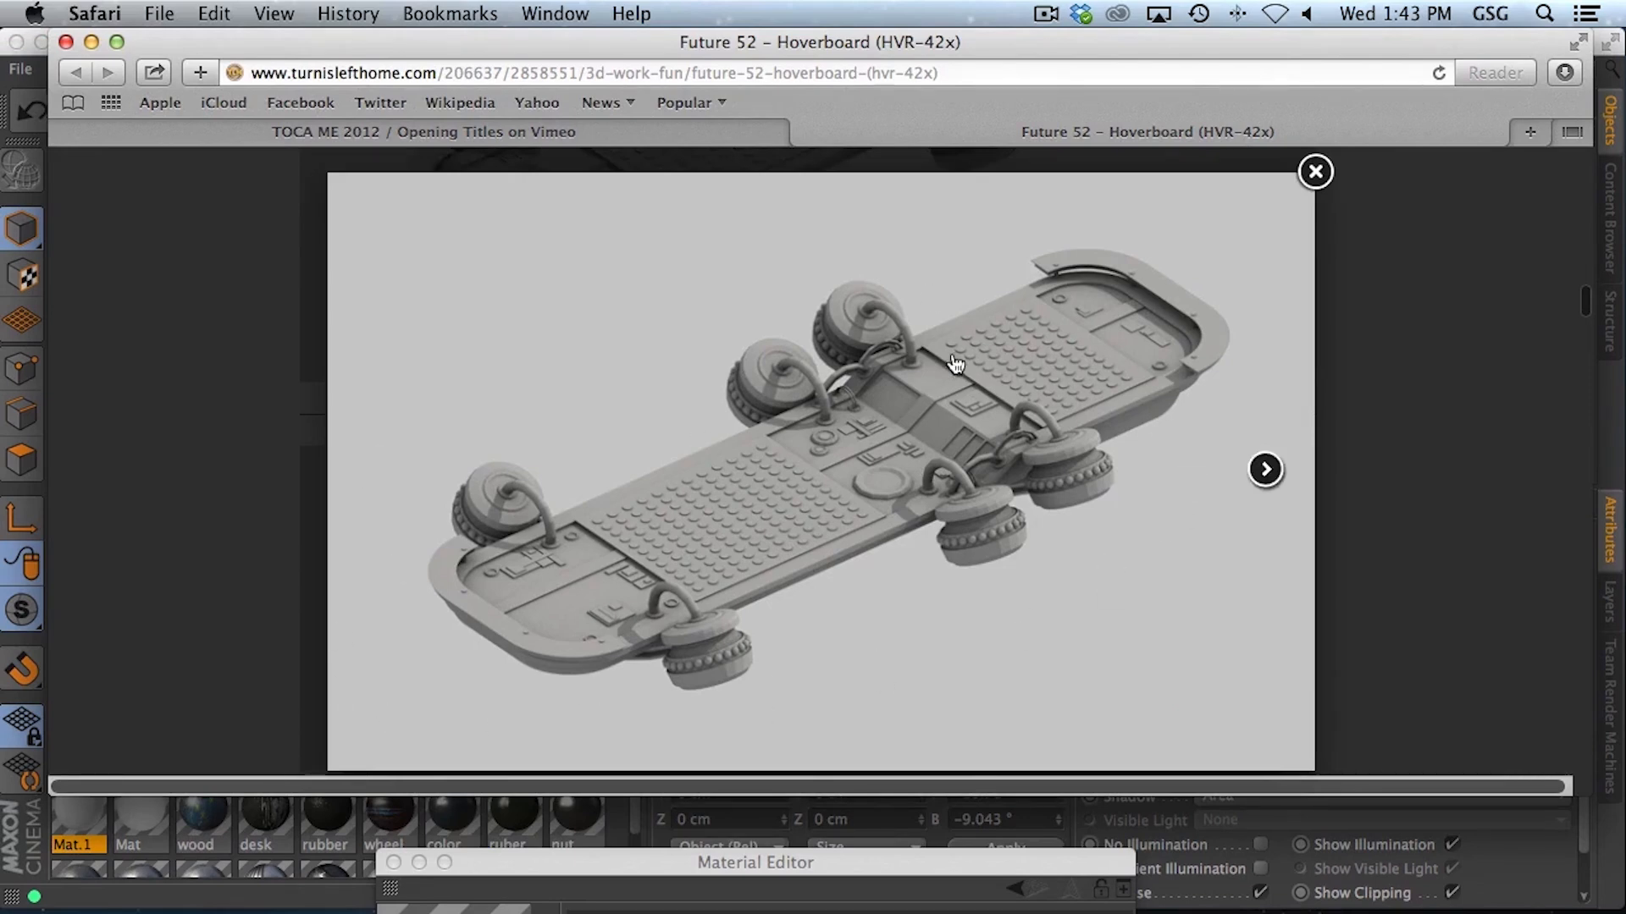
pyautogui.moveTo(1415, 504)
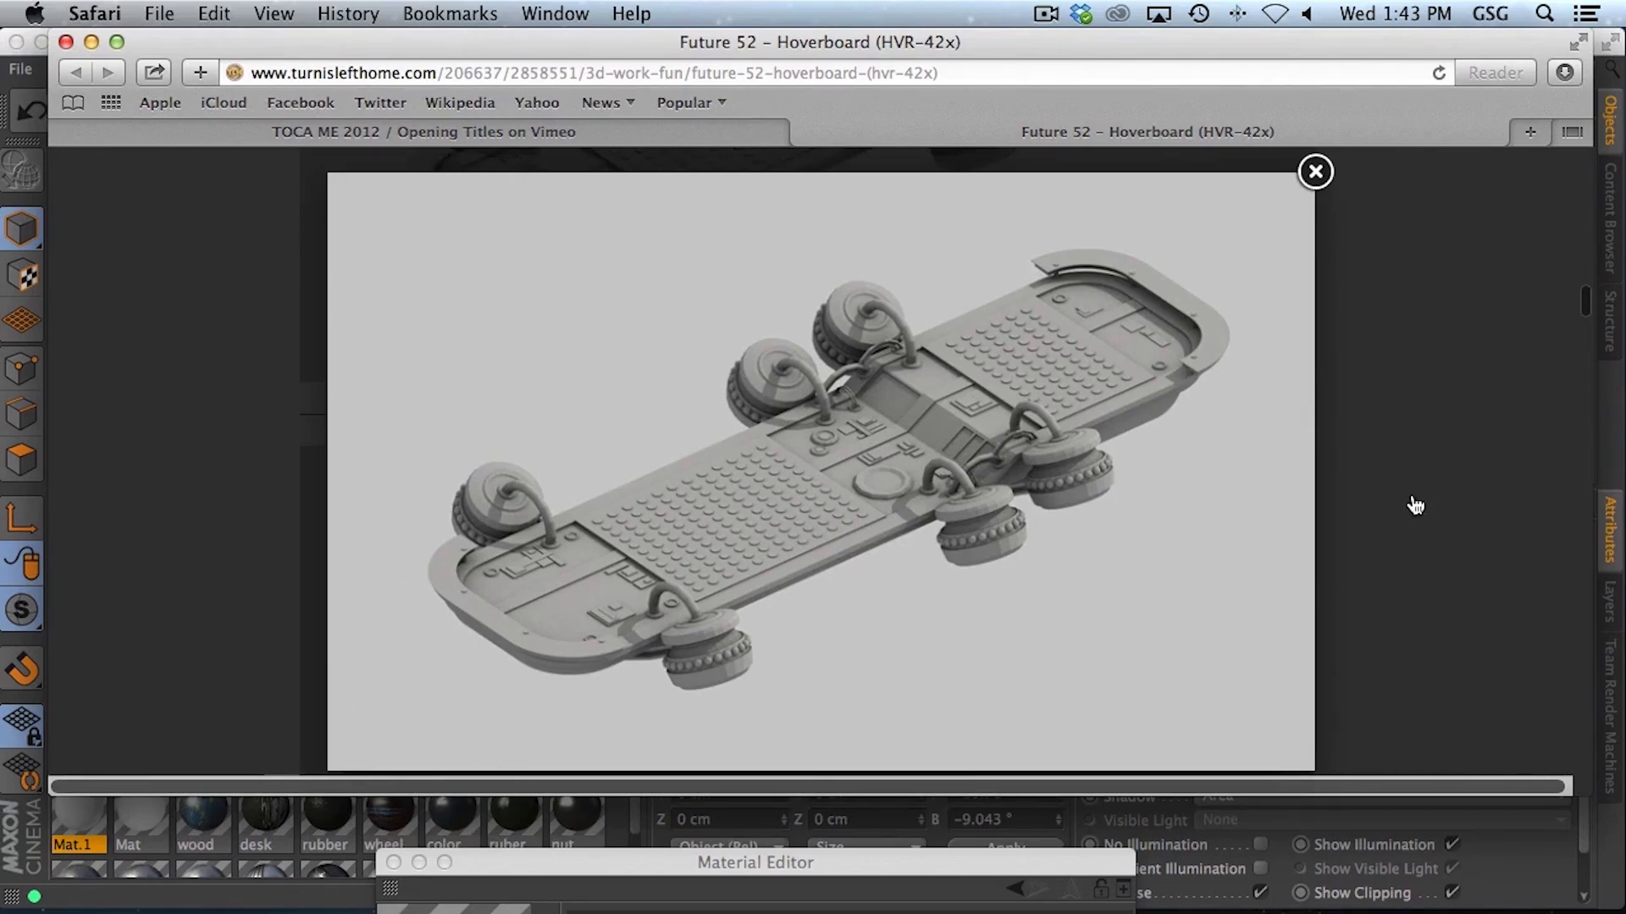